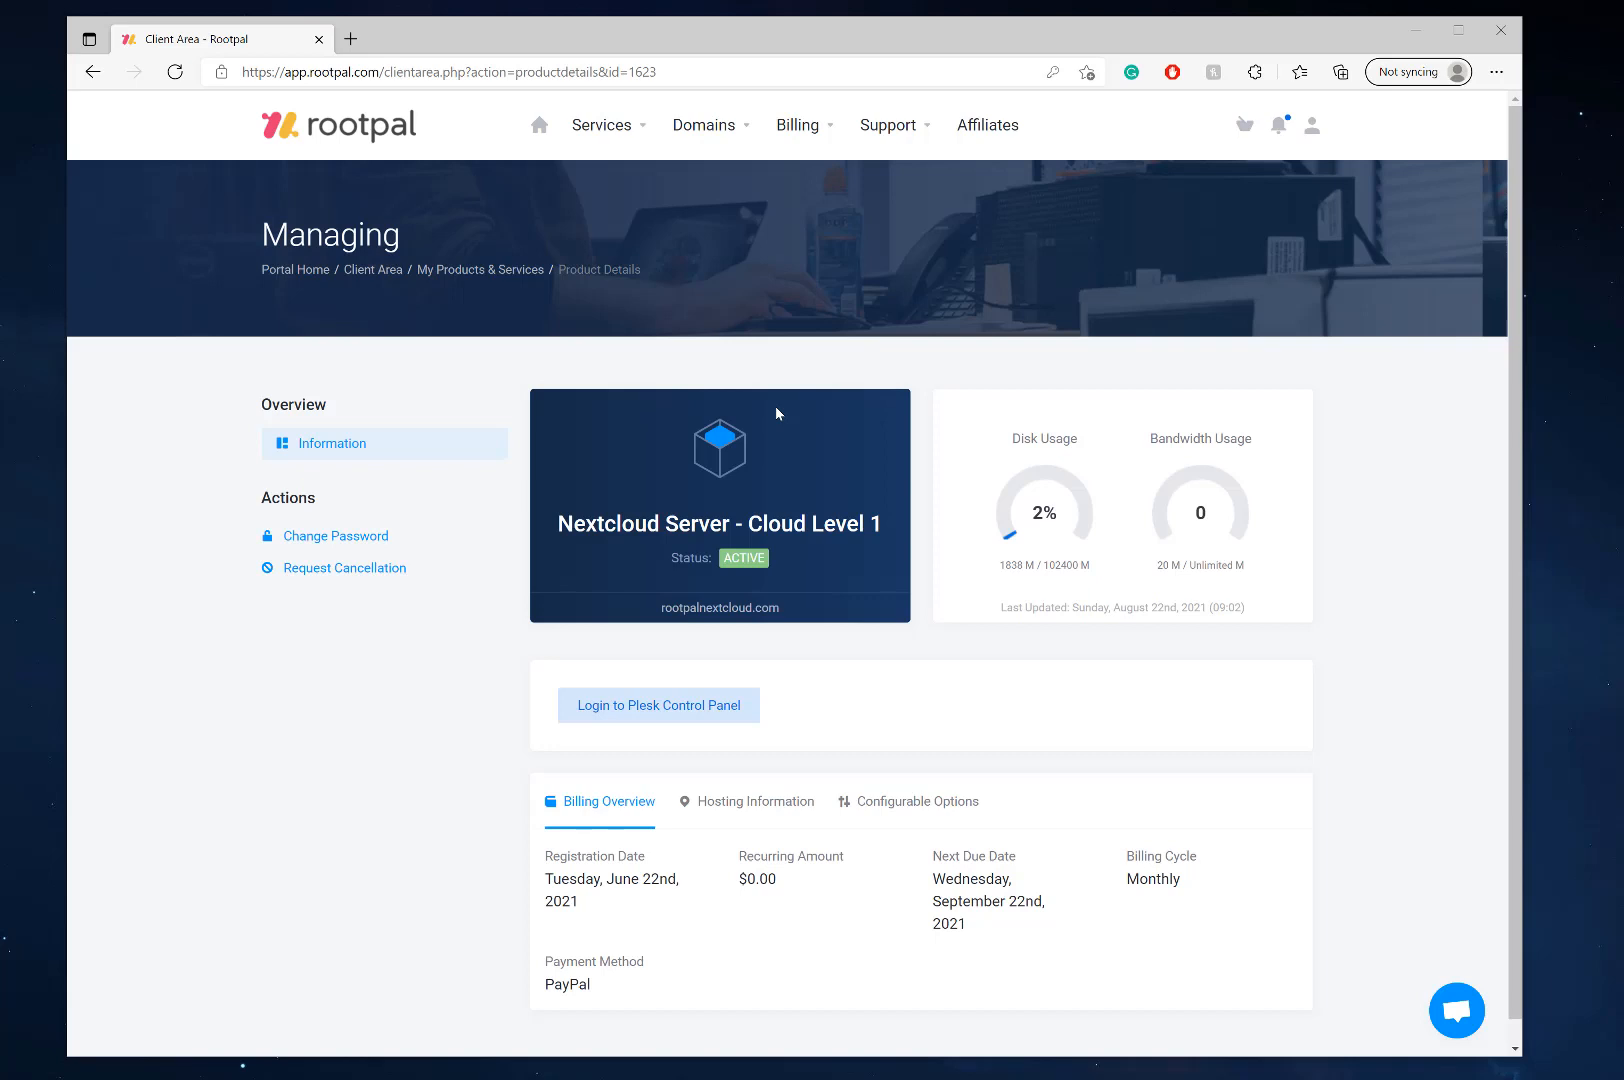
mouse_move(682, 724)
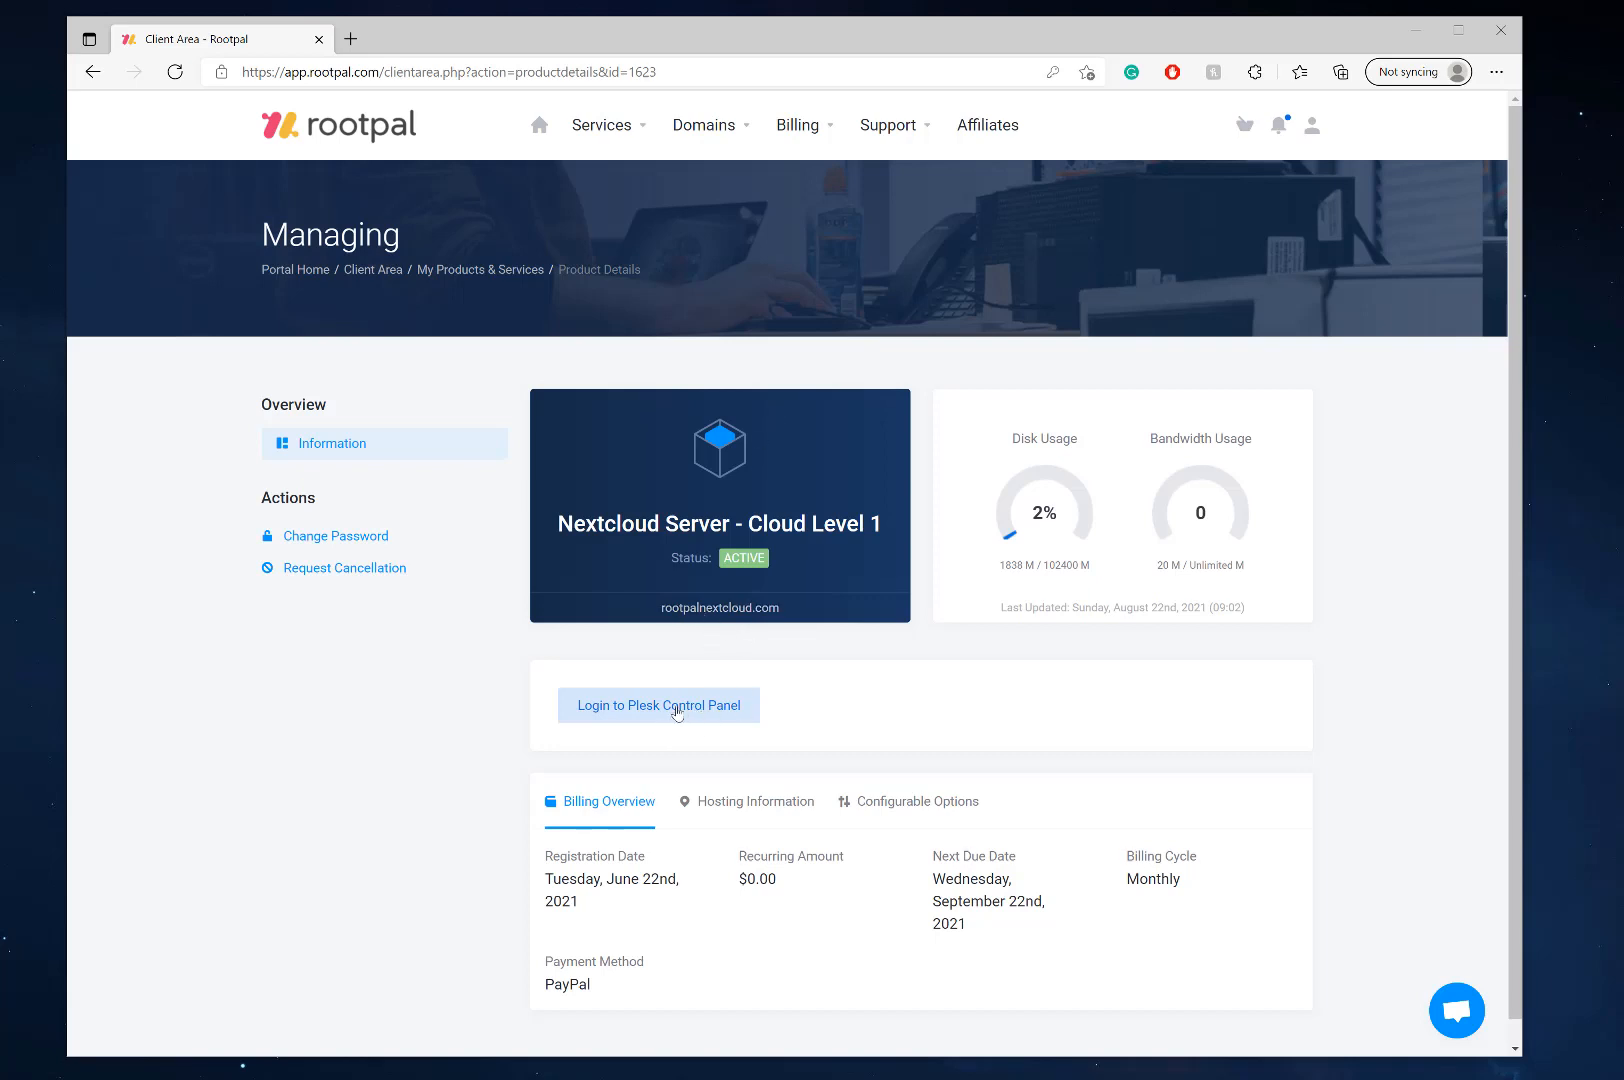
Step: Log in to Plesk, view rootpalnextcloud.com in the browser, and return to the domain dashboard
click(658, 704)
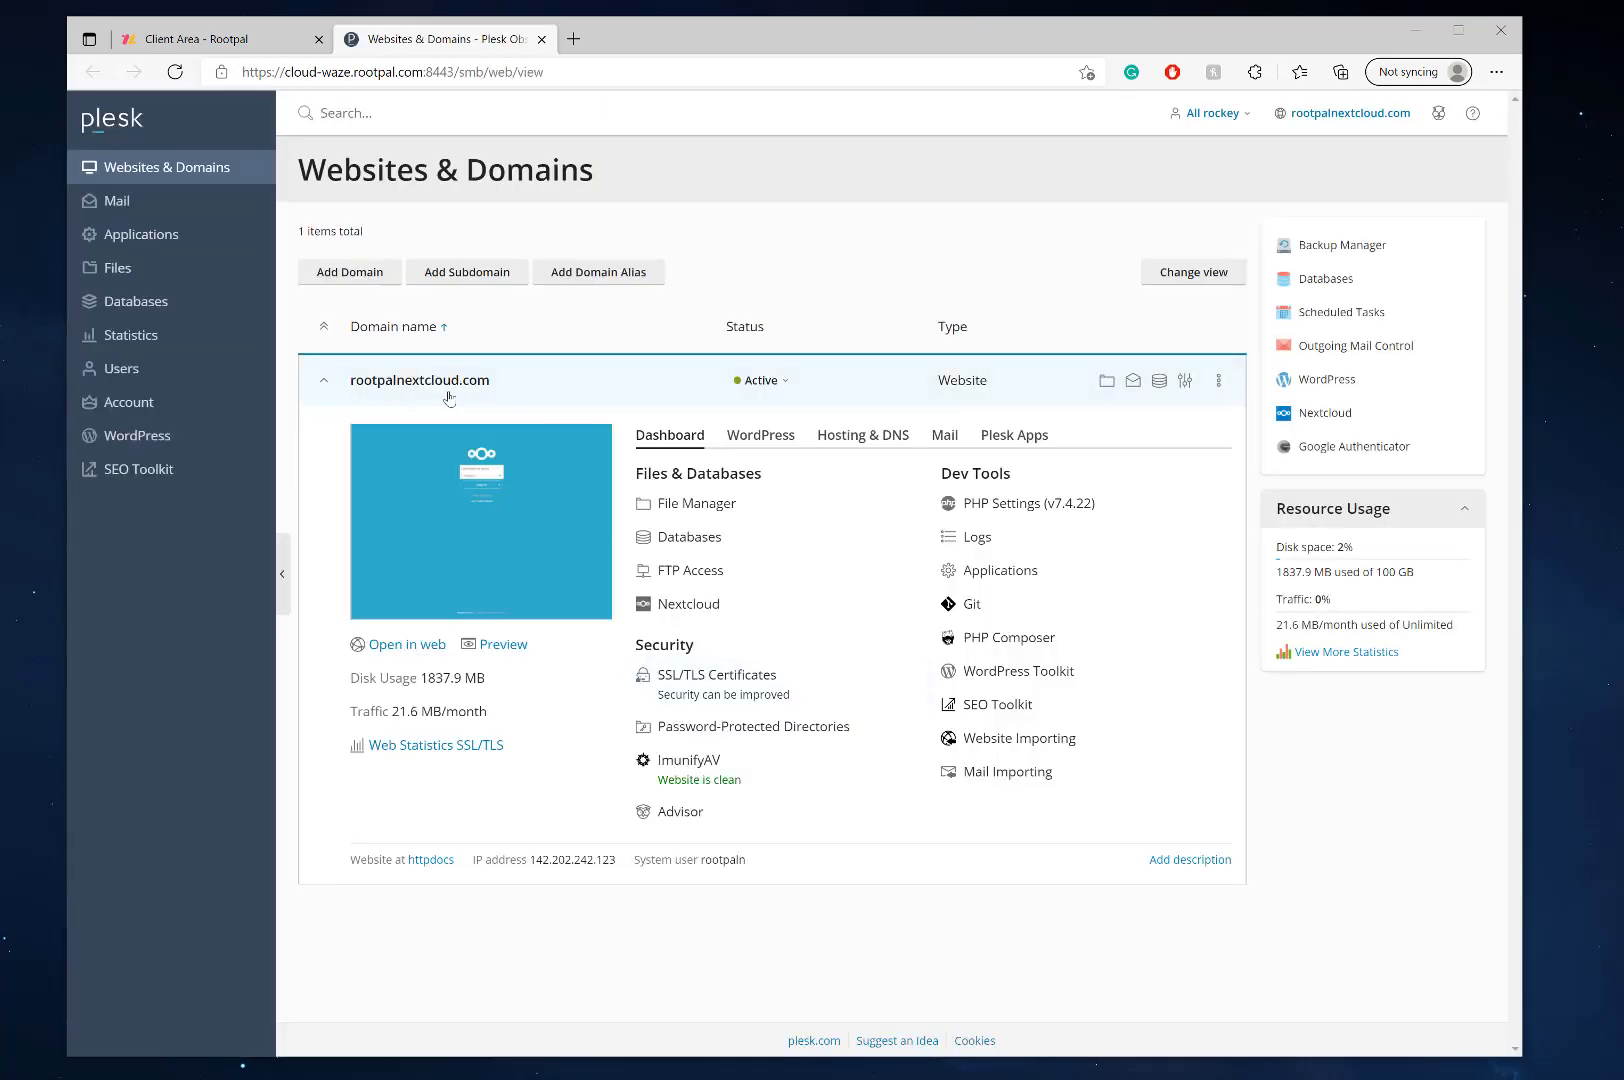
mouse_move(404, 644)
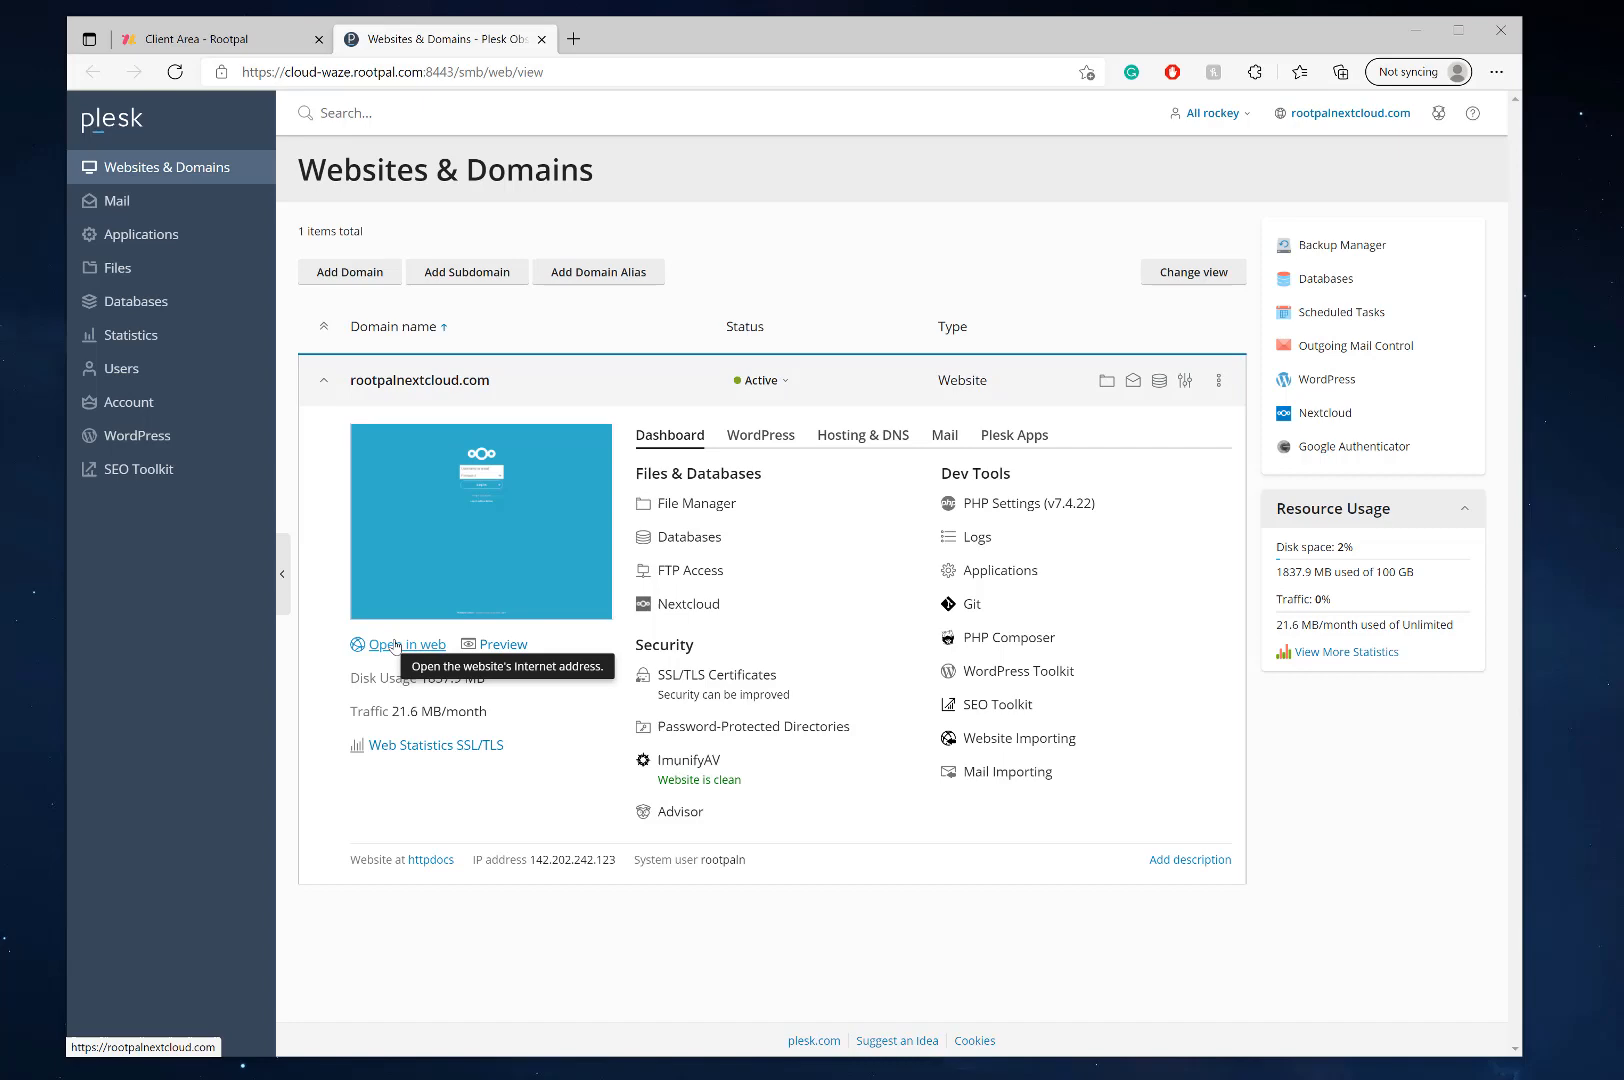
click(408, 644)
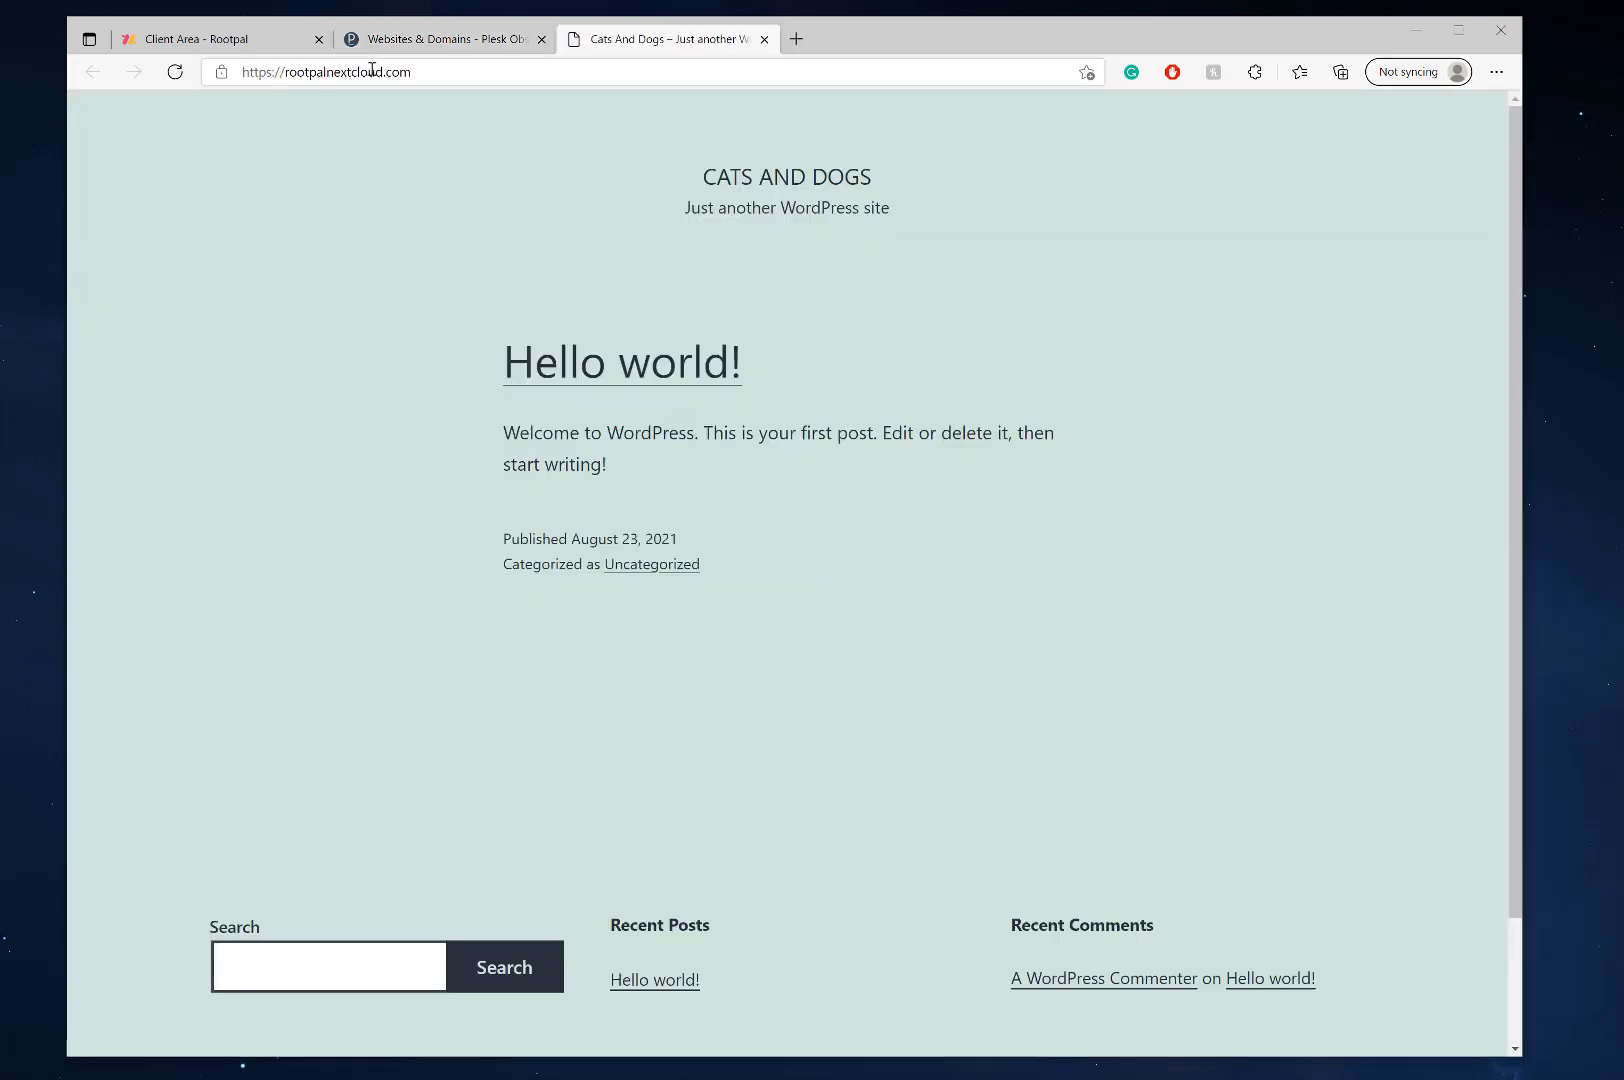
click(440, 40)
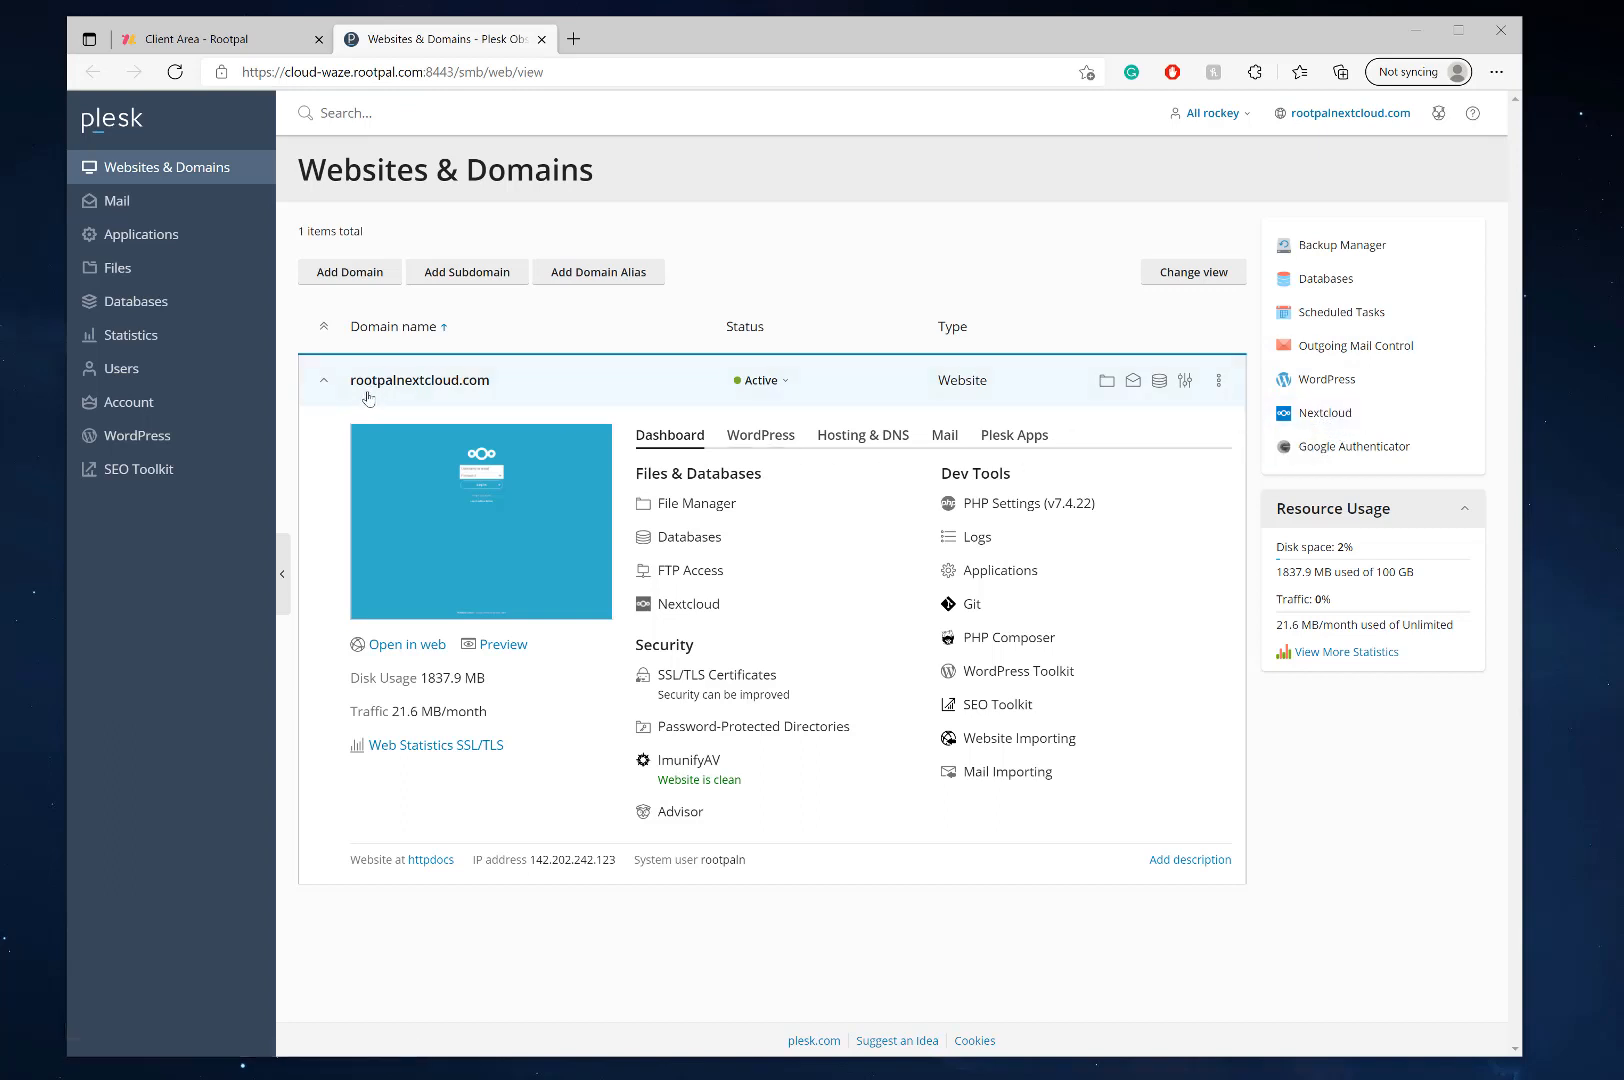
mouse_move(592, 388)
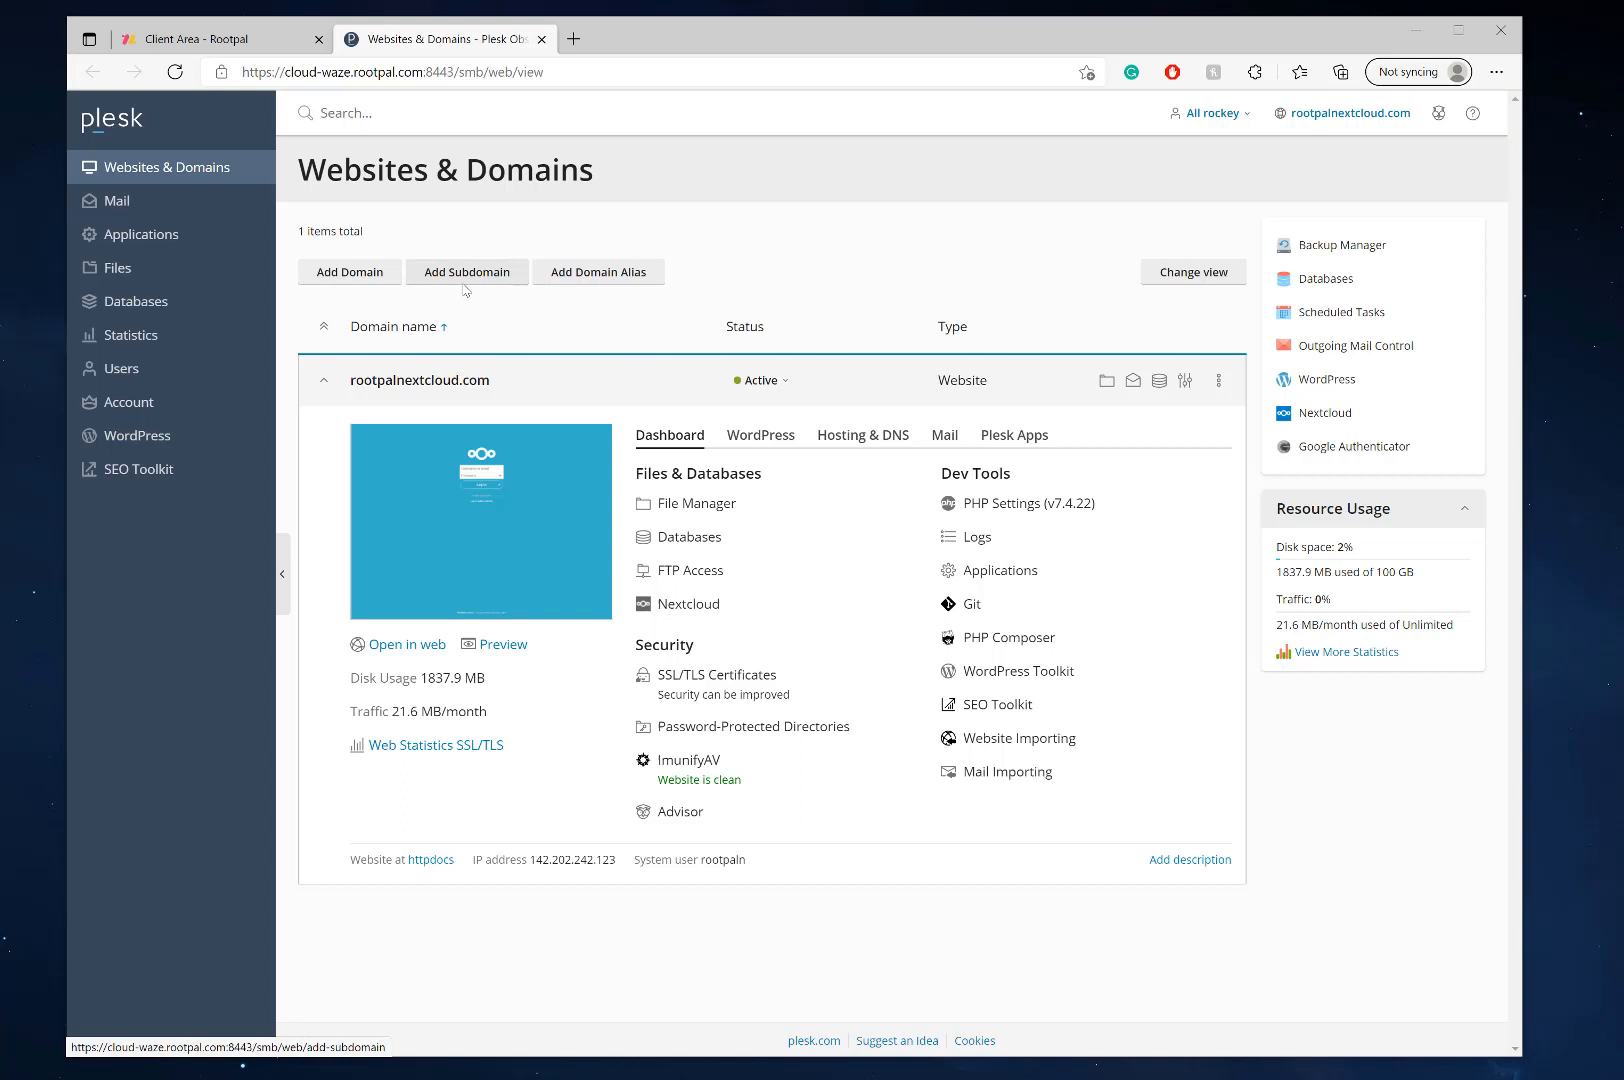
Step: Add subdomain cloud under rootpalnextcloud.com with the default document root and confirm
click(466, 272)
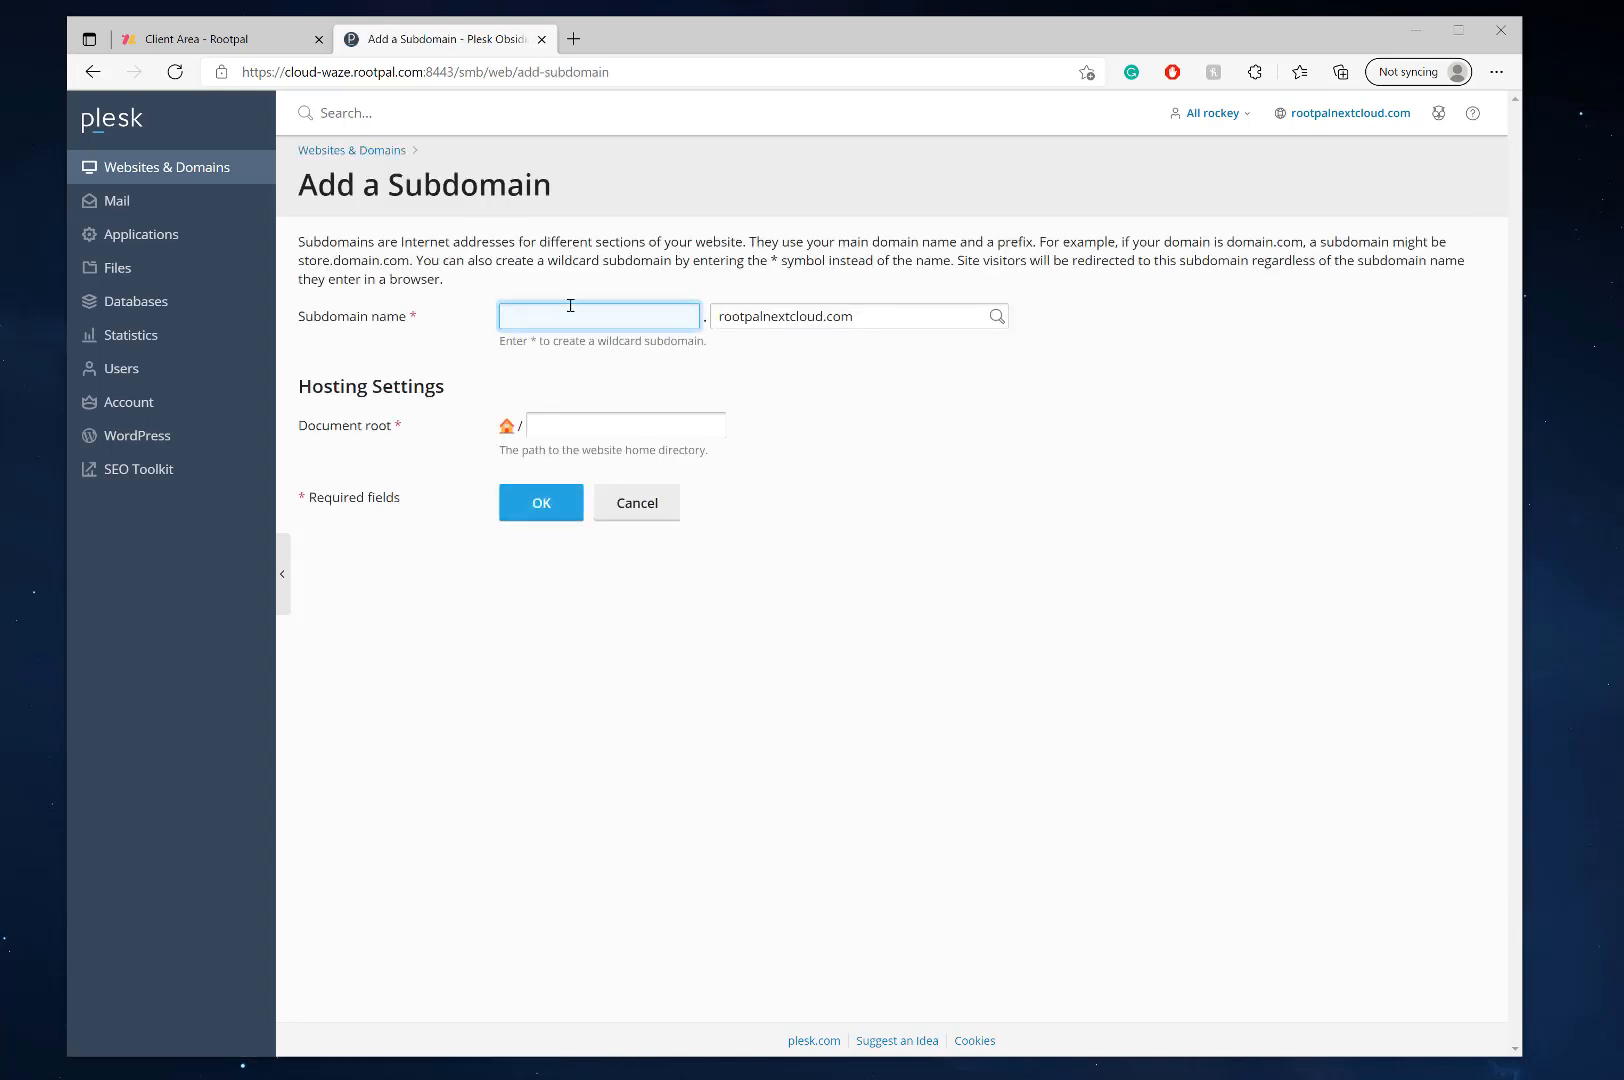
text(cloud)
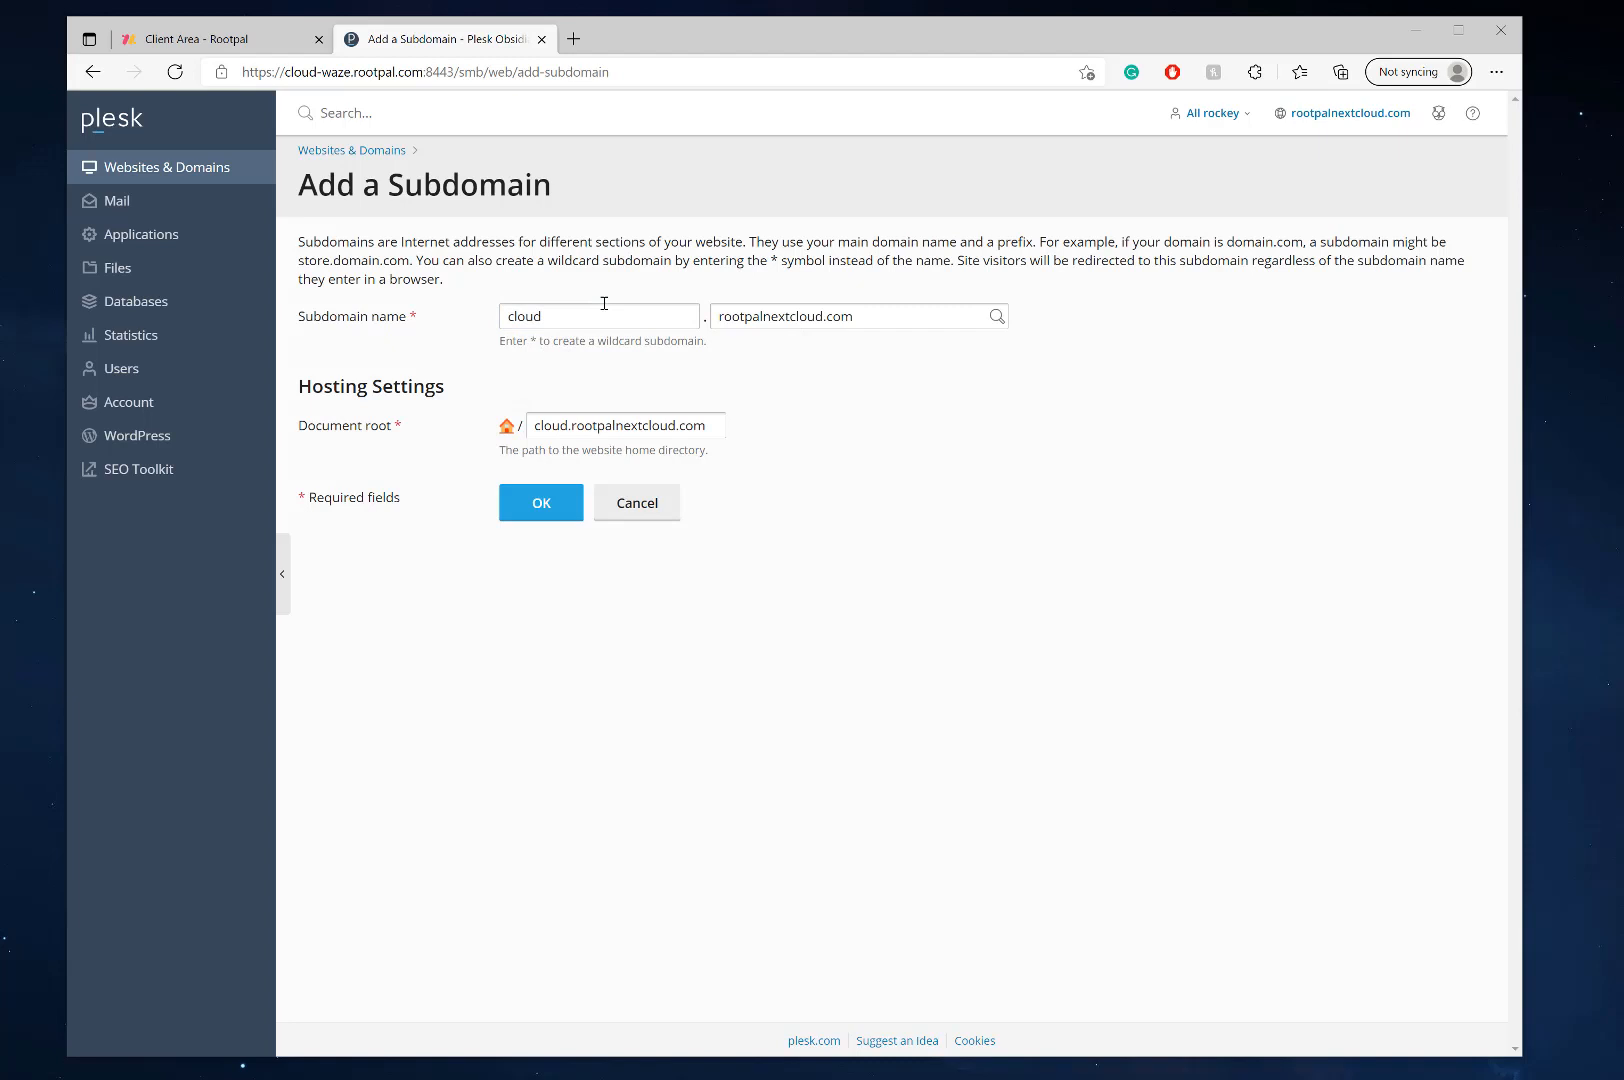
click(860, 316)
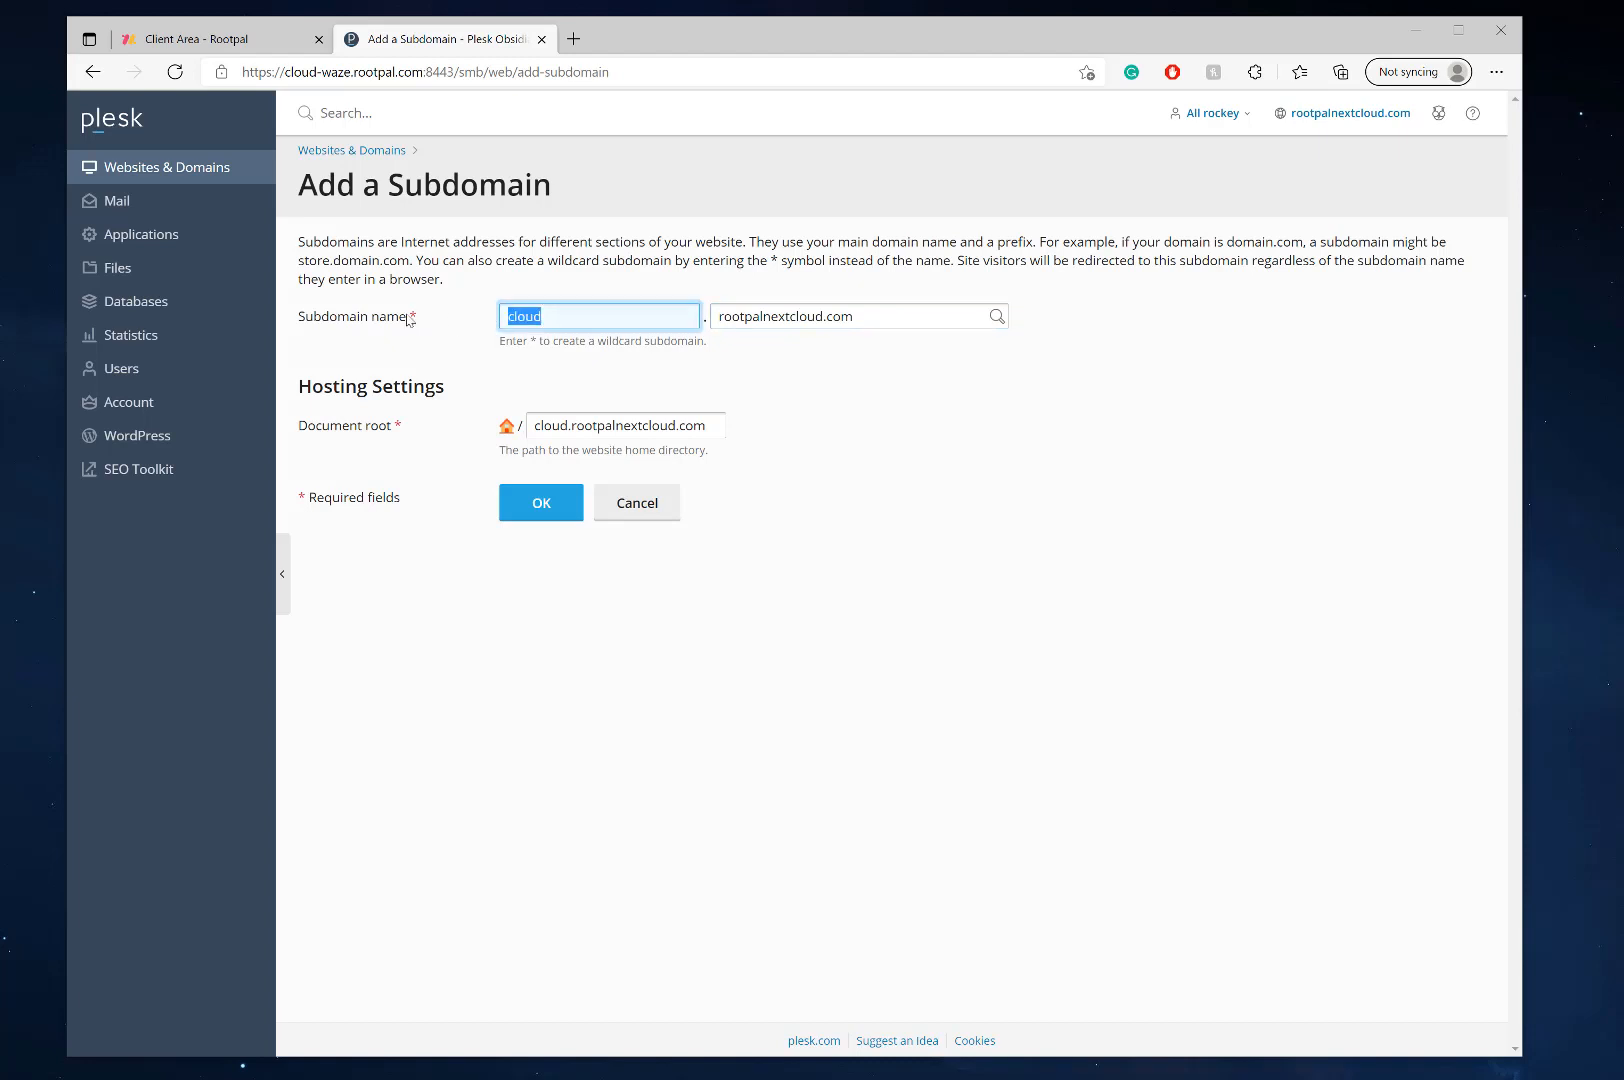
text(a)
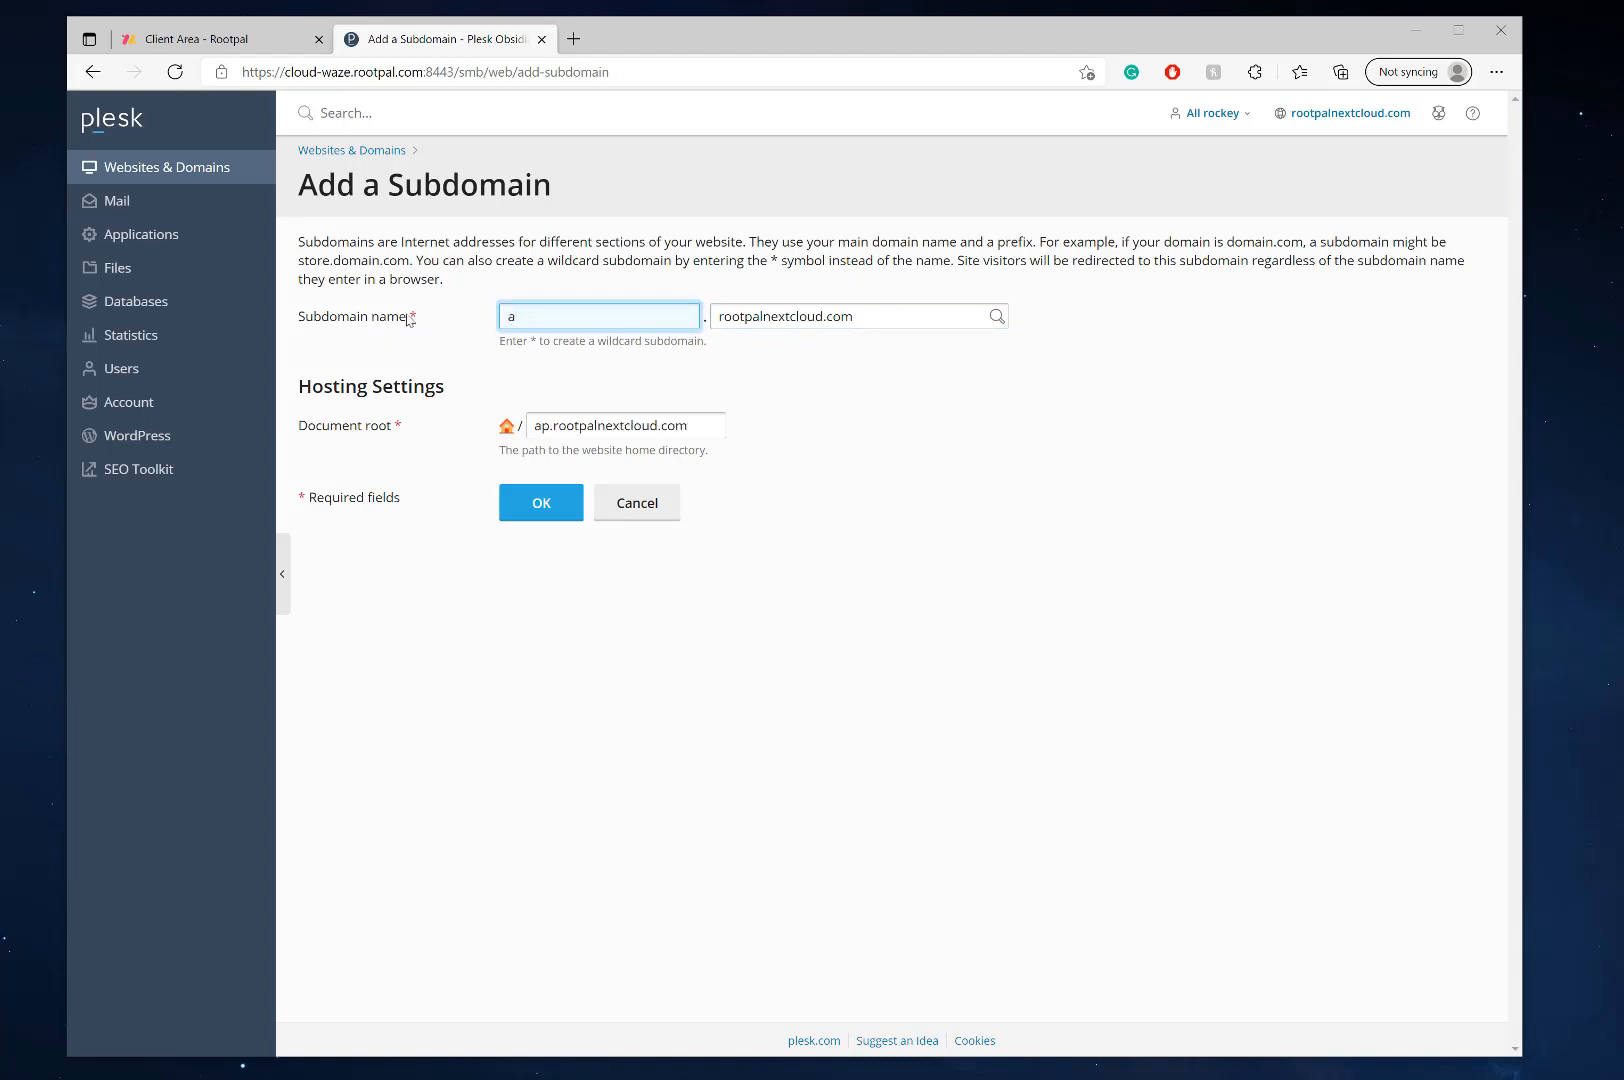
text(cloud)
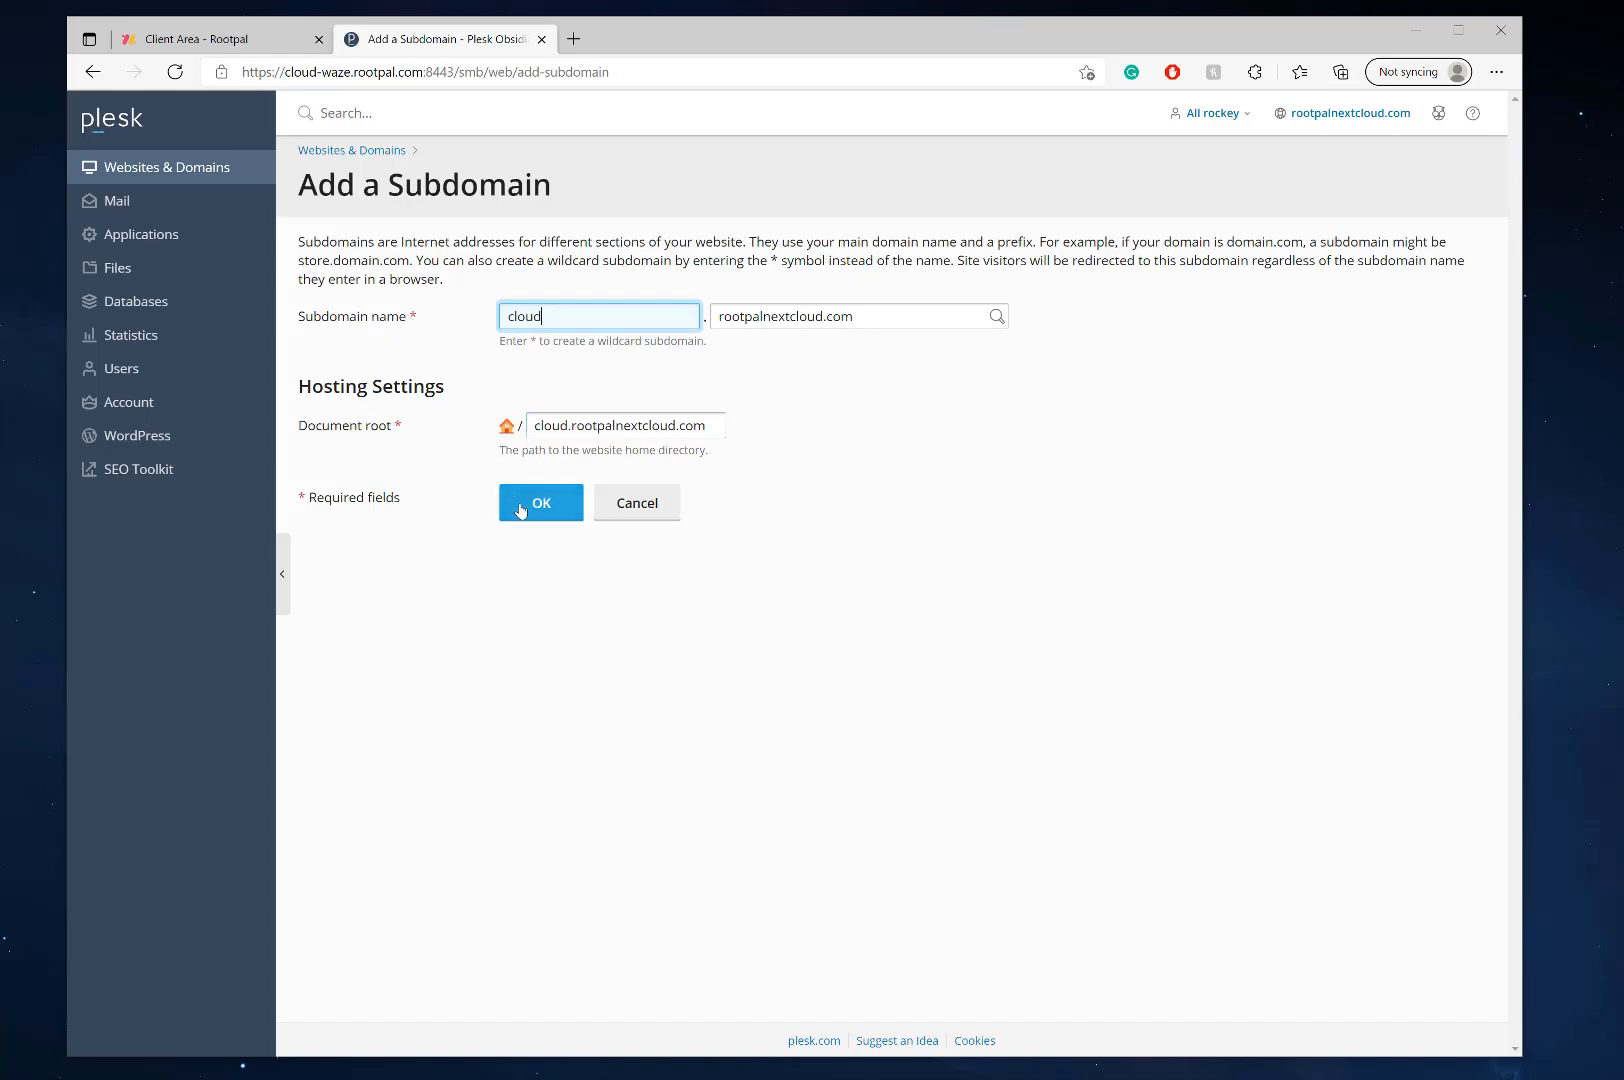
click(540, 502)
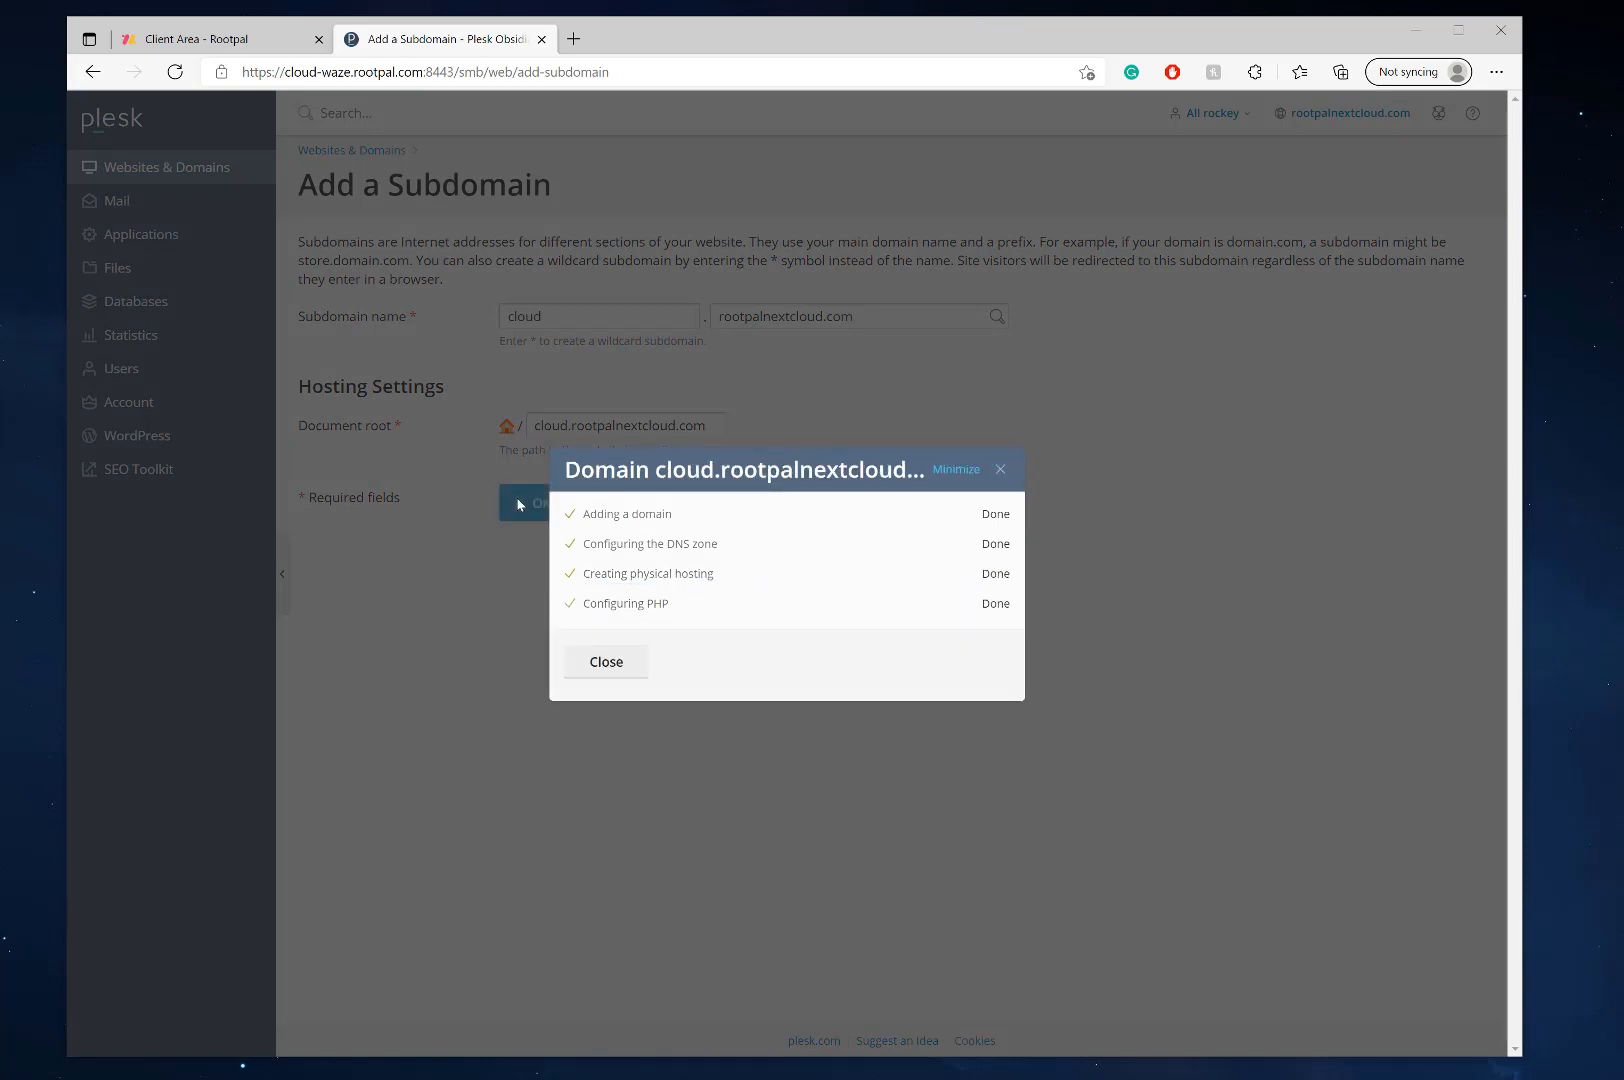
Step: Close the creation summary, review cloud.rootpalnextcloud.com in the list, and dismiss the 'Domain created' notice
click(604, 662)
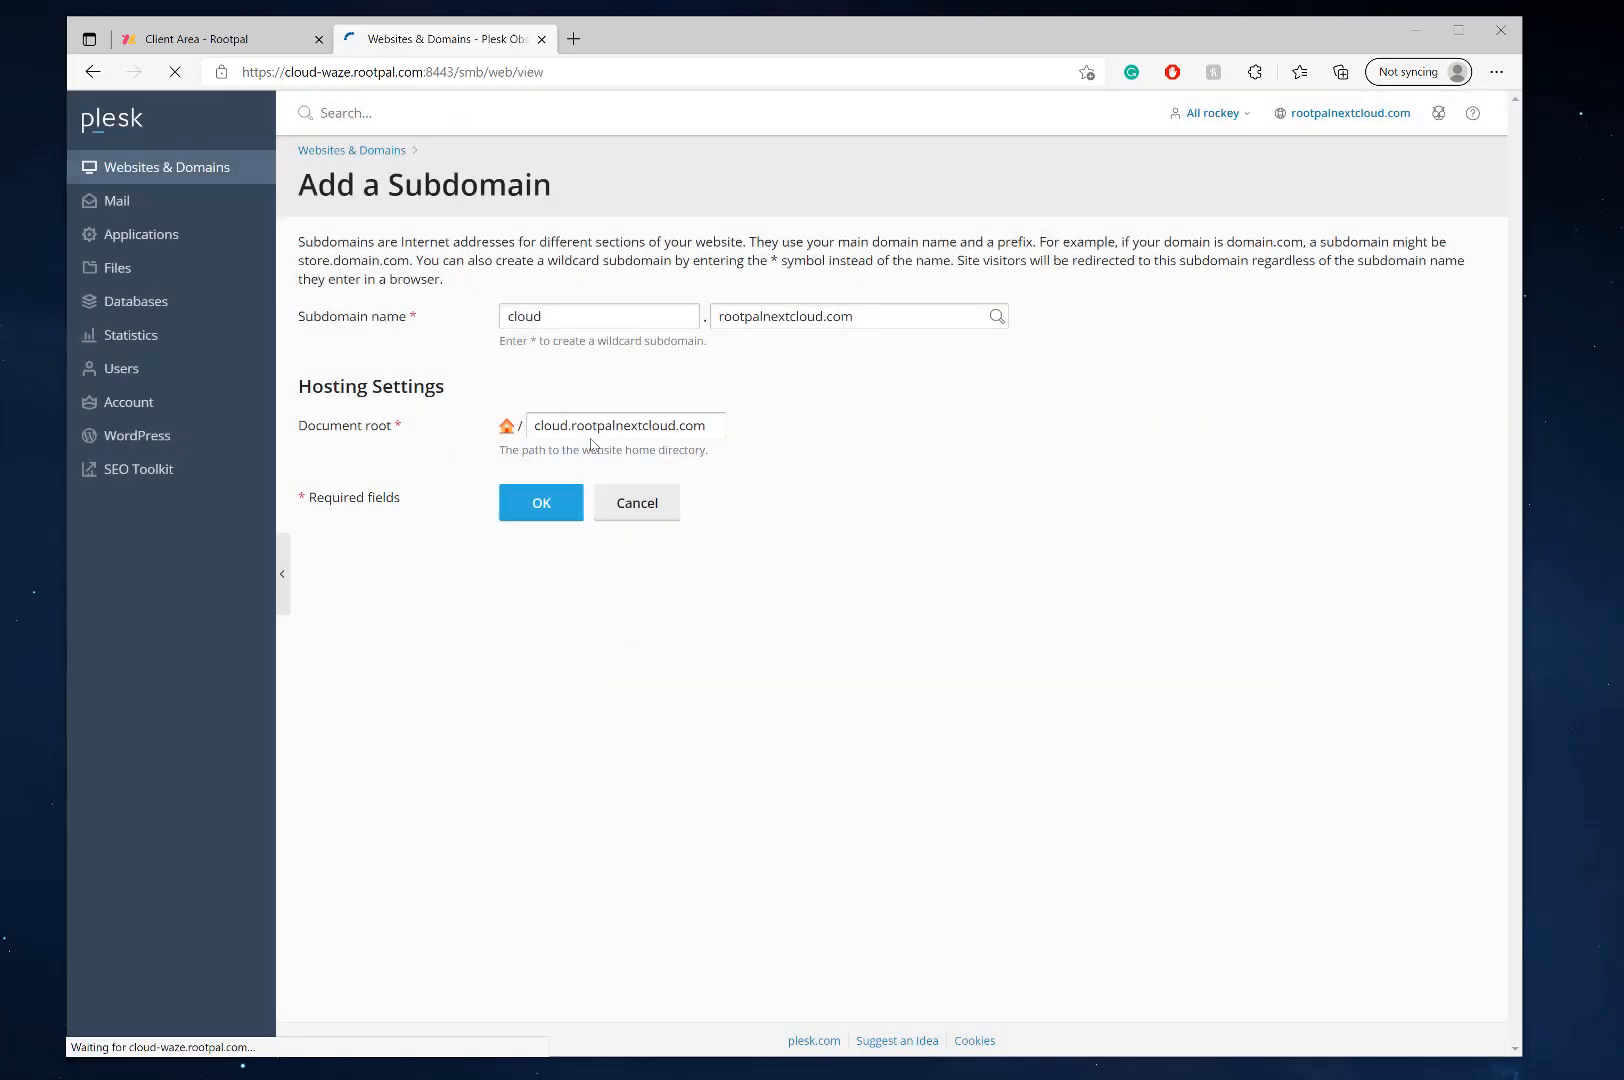
click(540, 502)
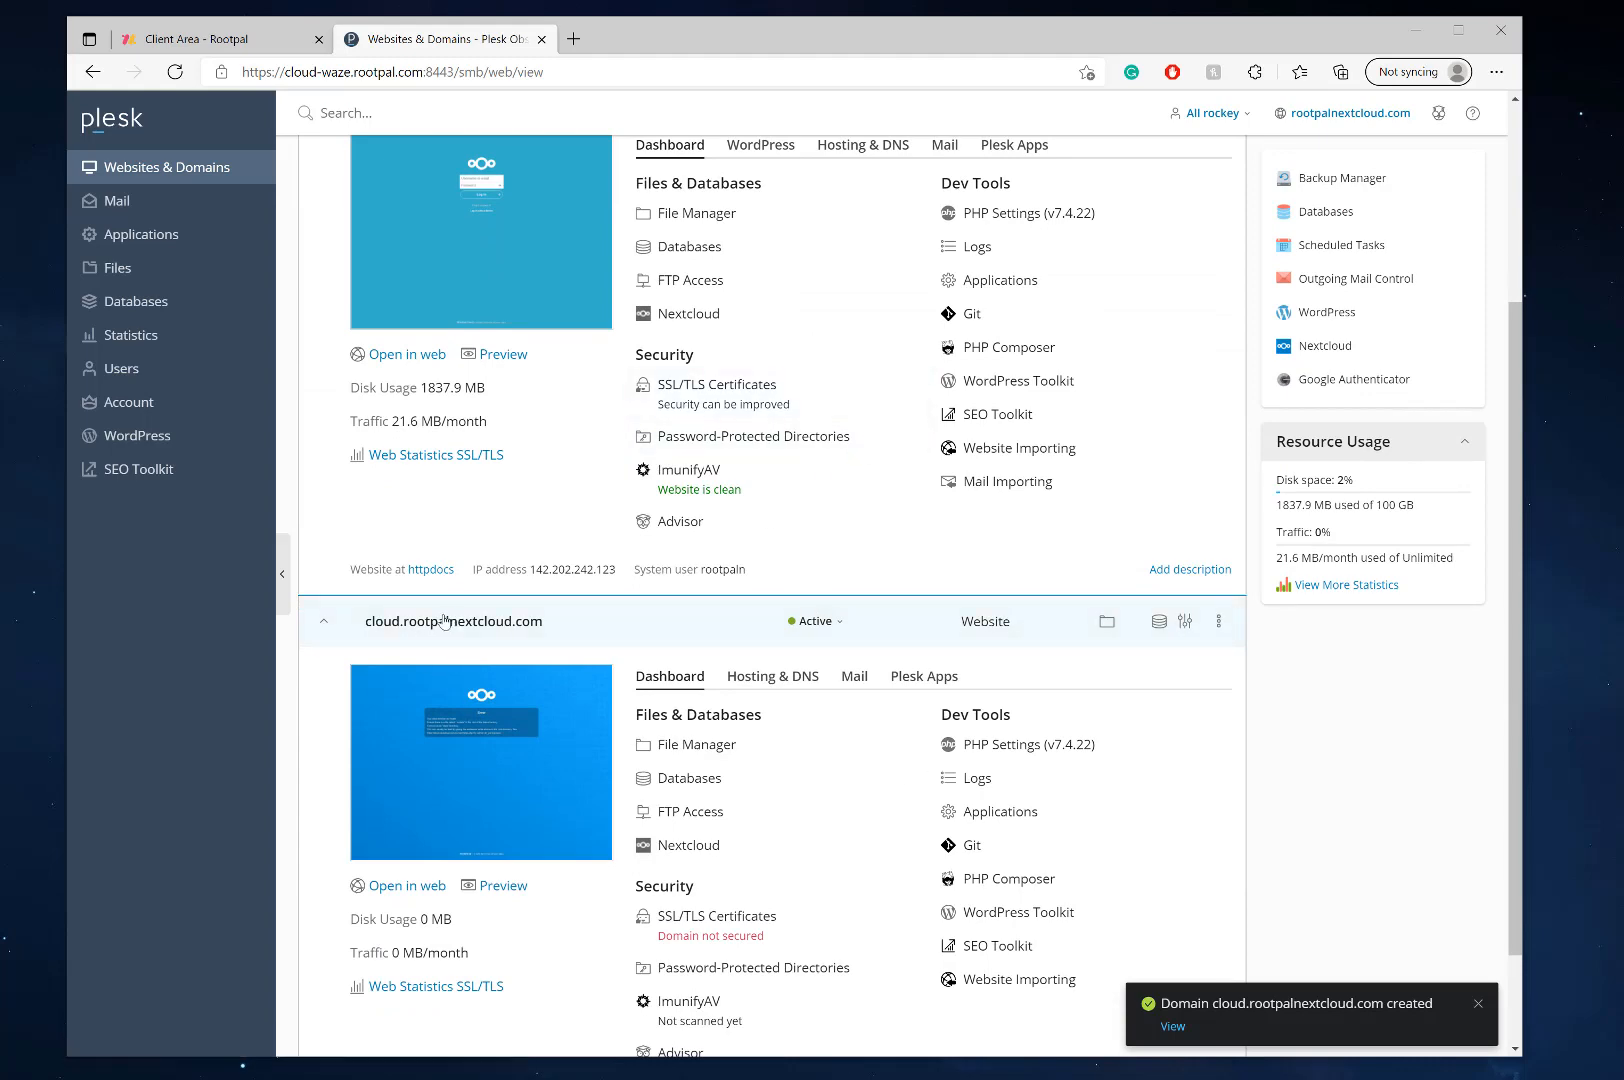
scroll(down, 3)
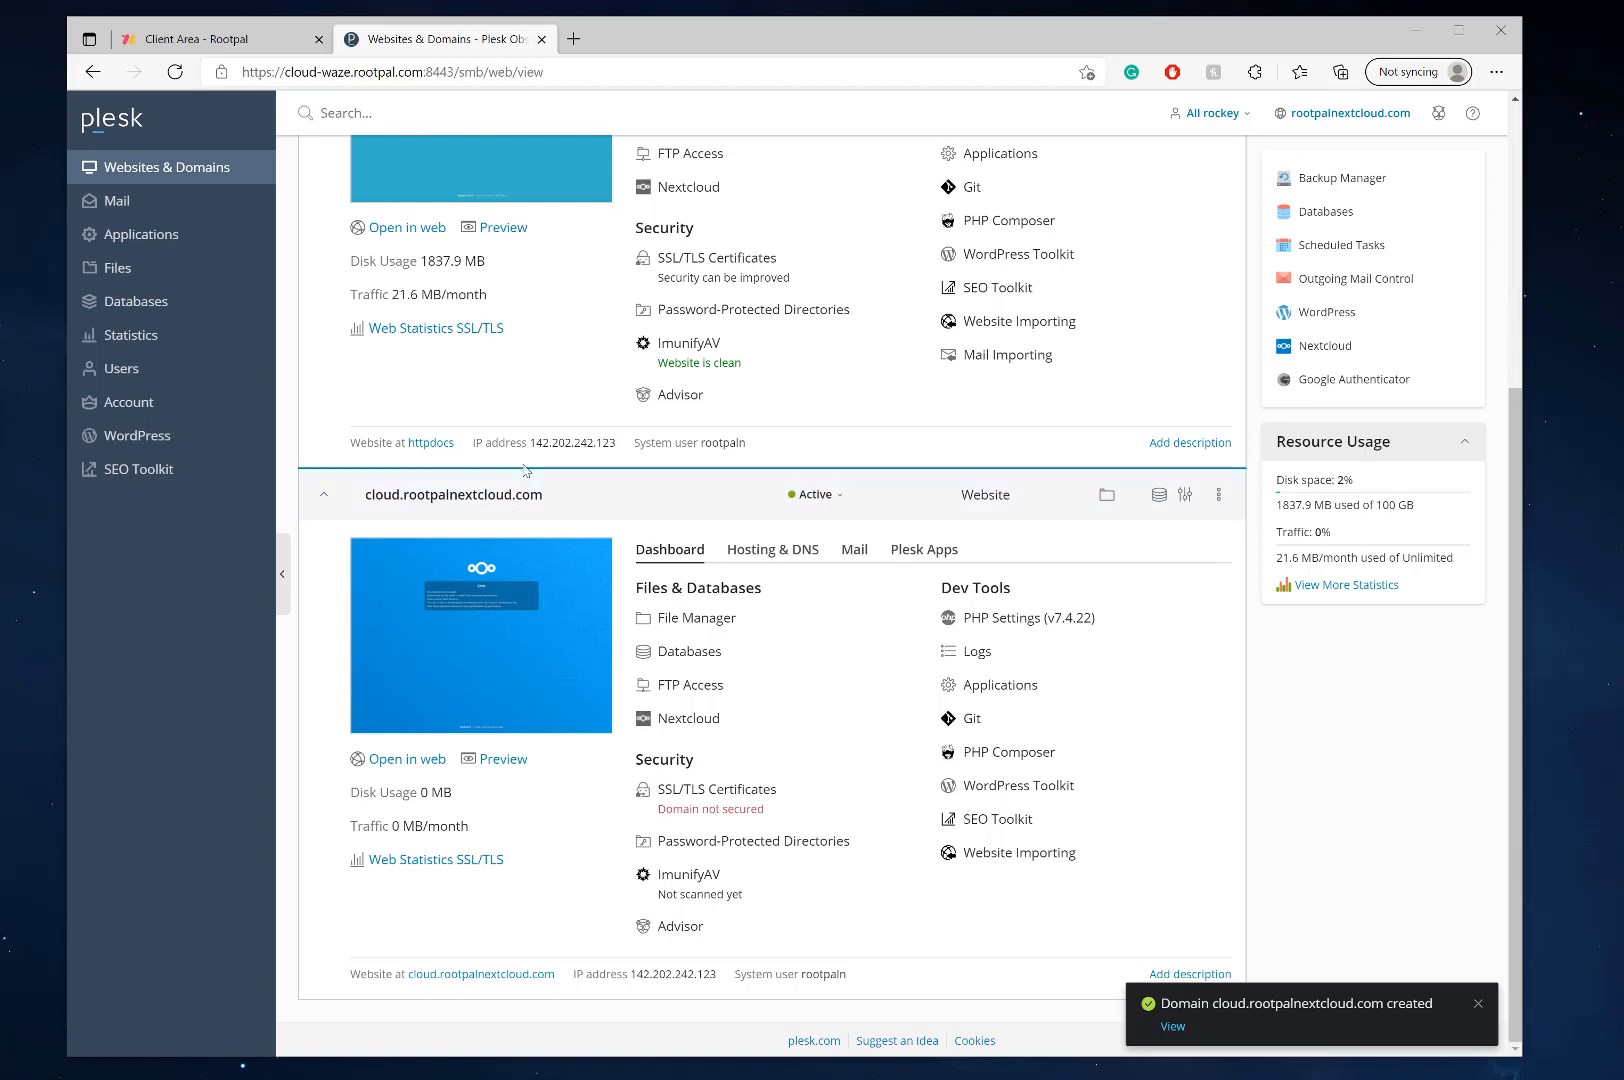
double_click(390, 494)
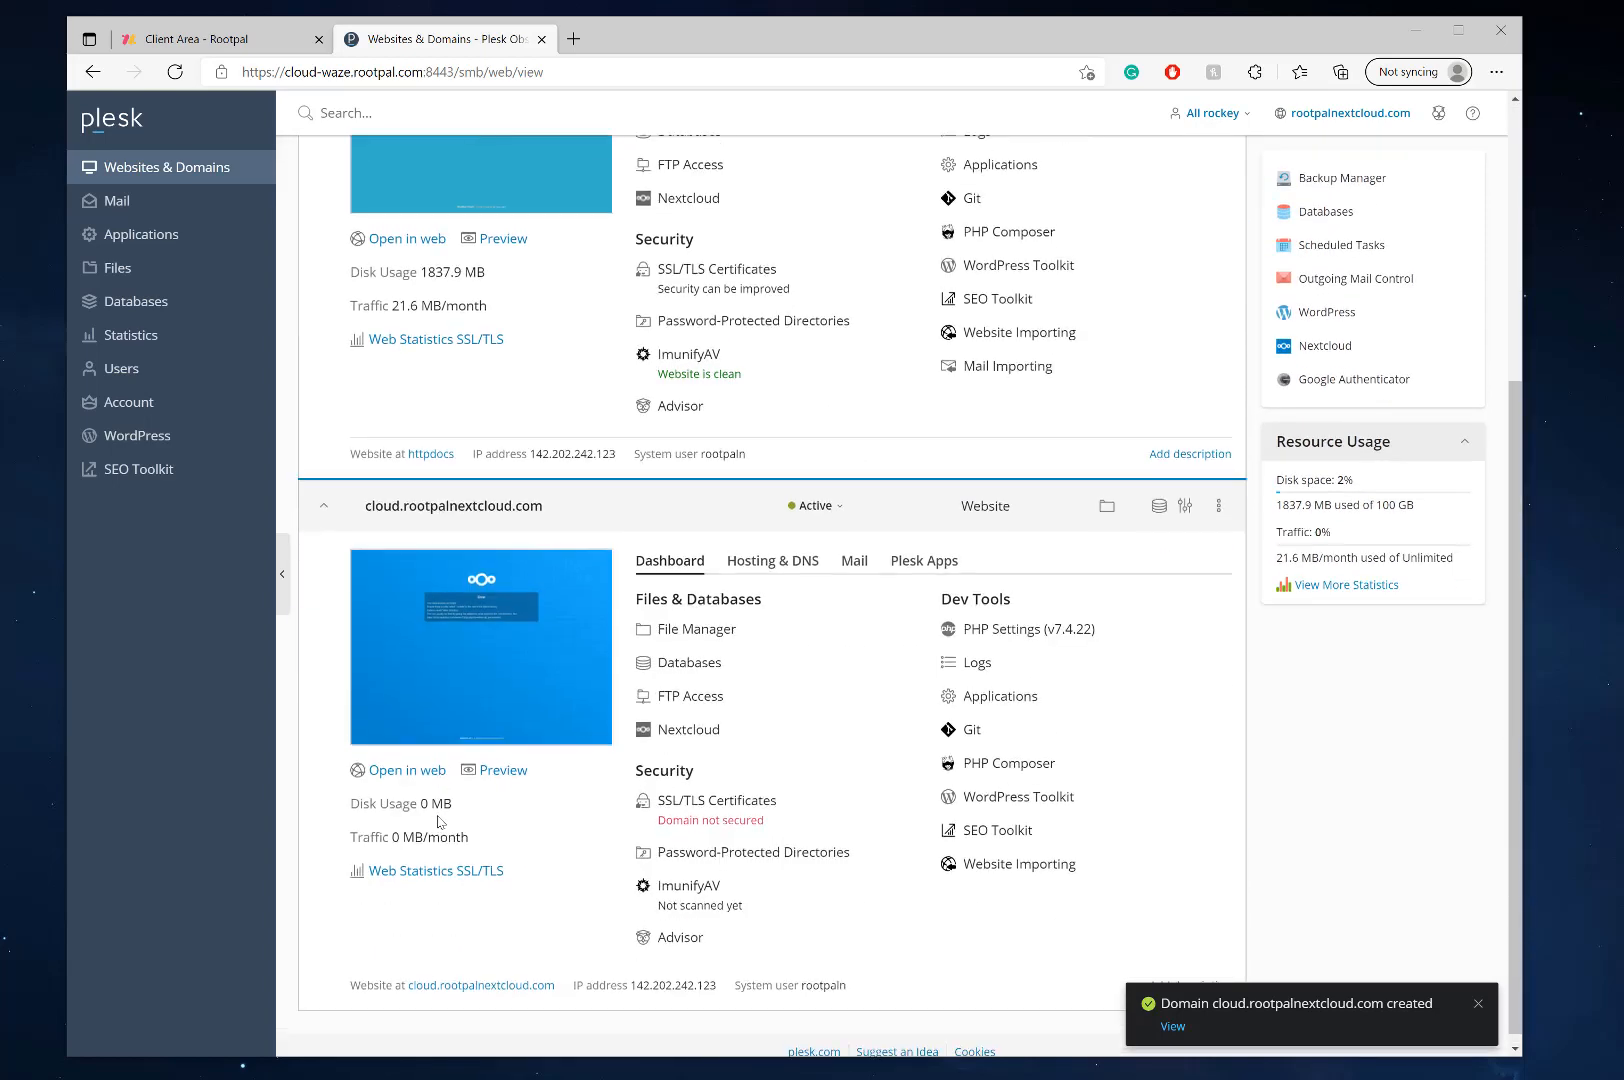
scroll(down, 3)
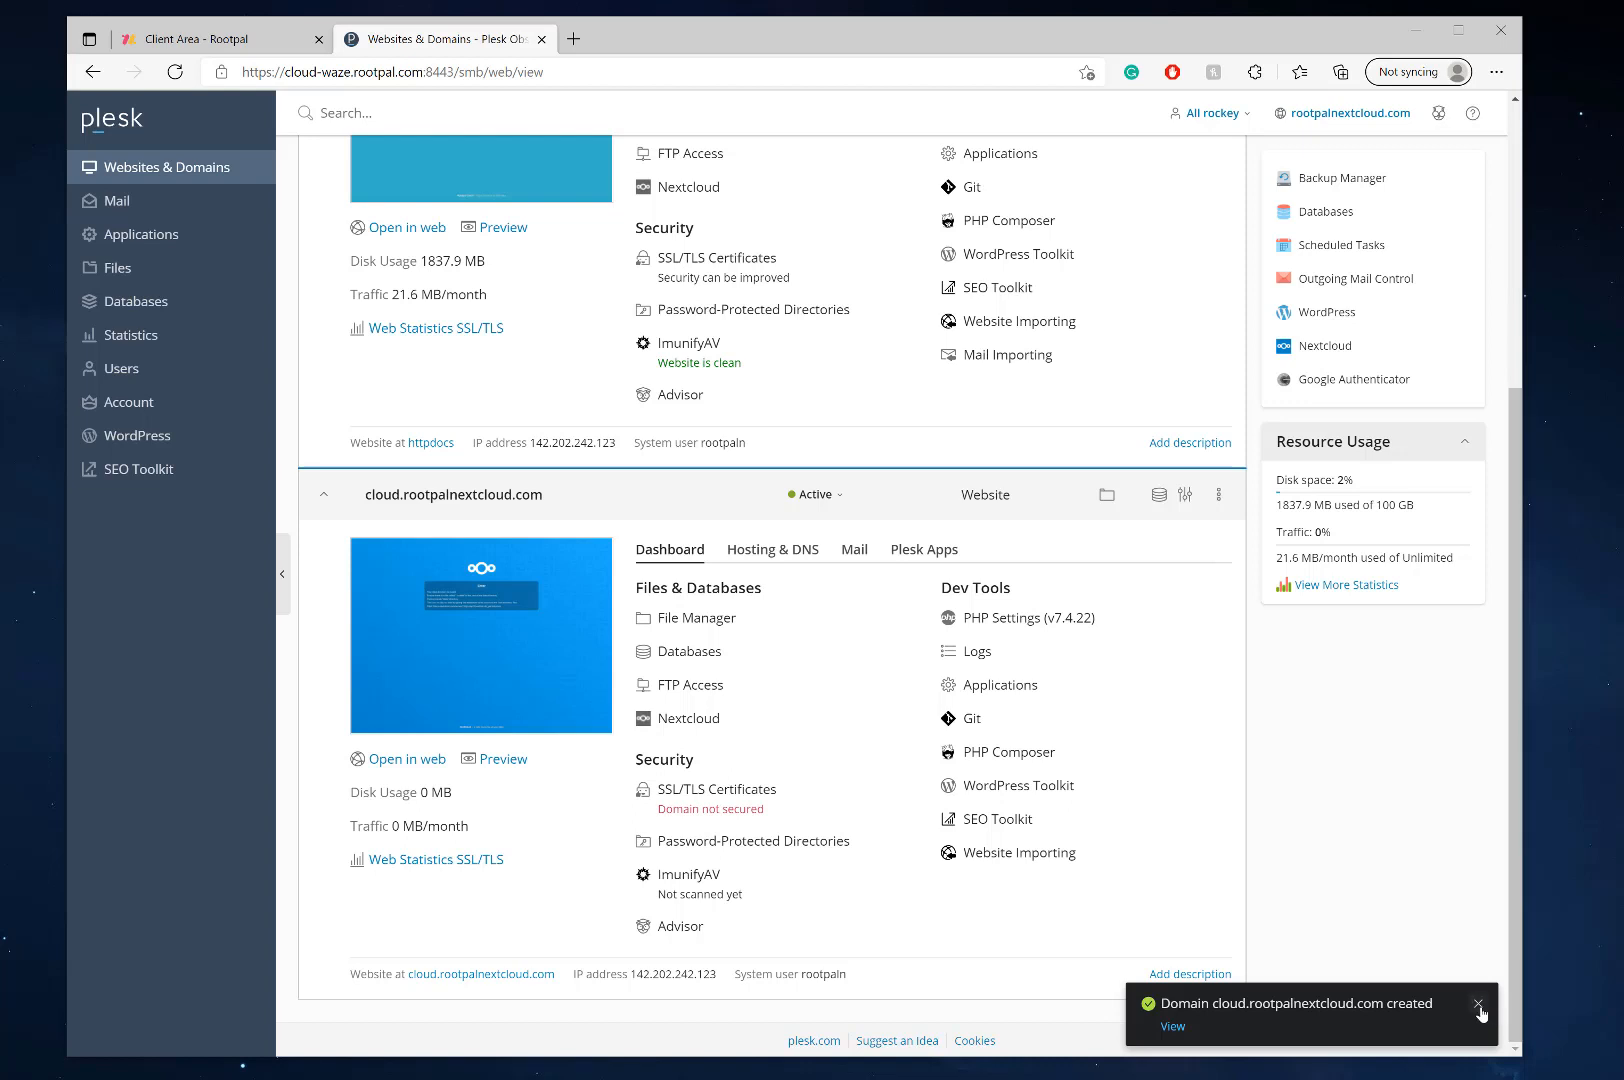
click(1480, 1006)
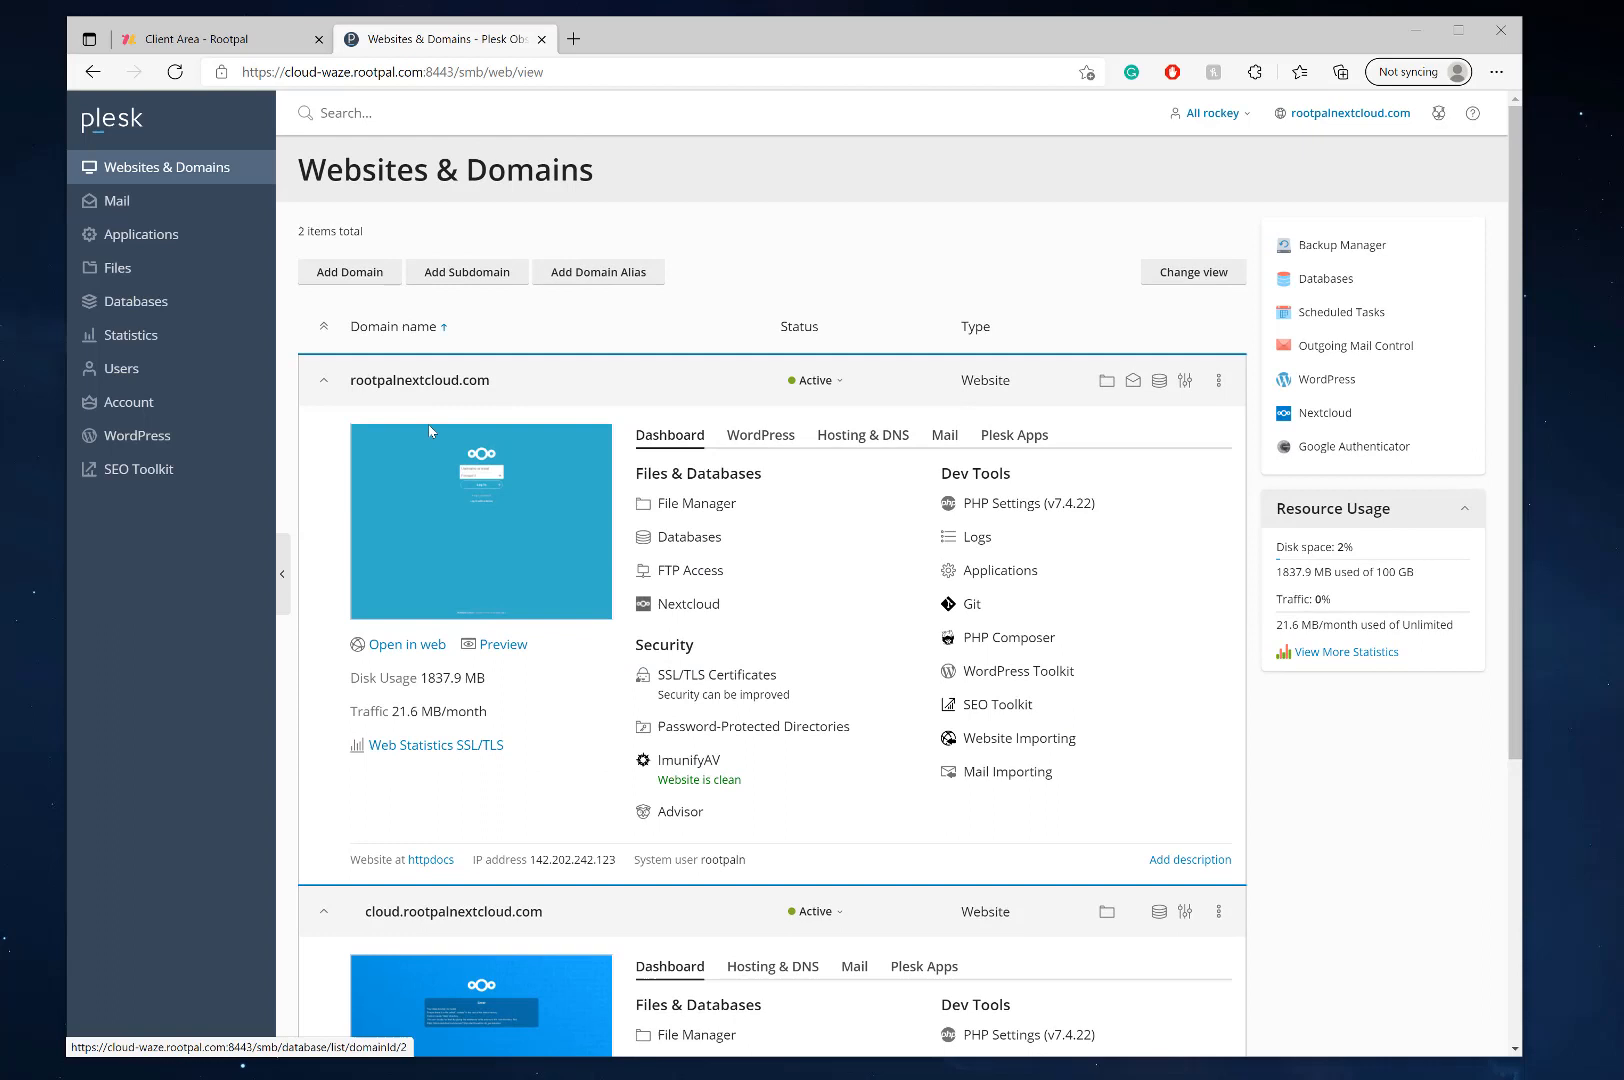
mouse_move(752, 726)
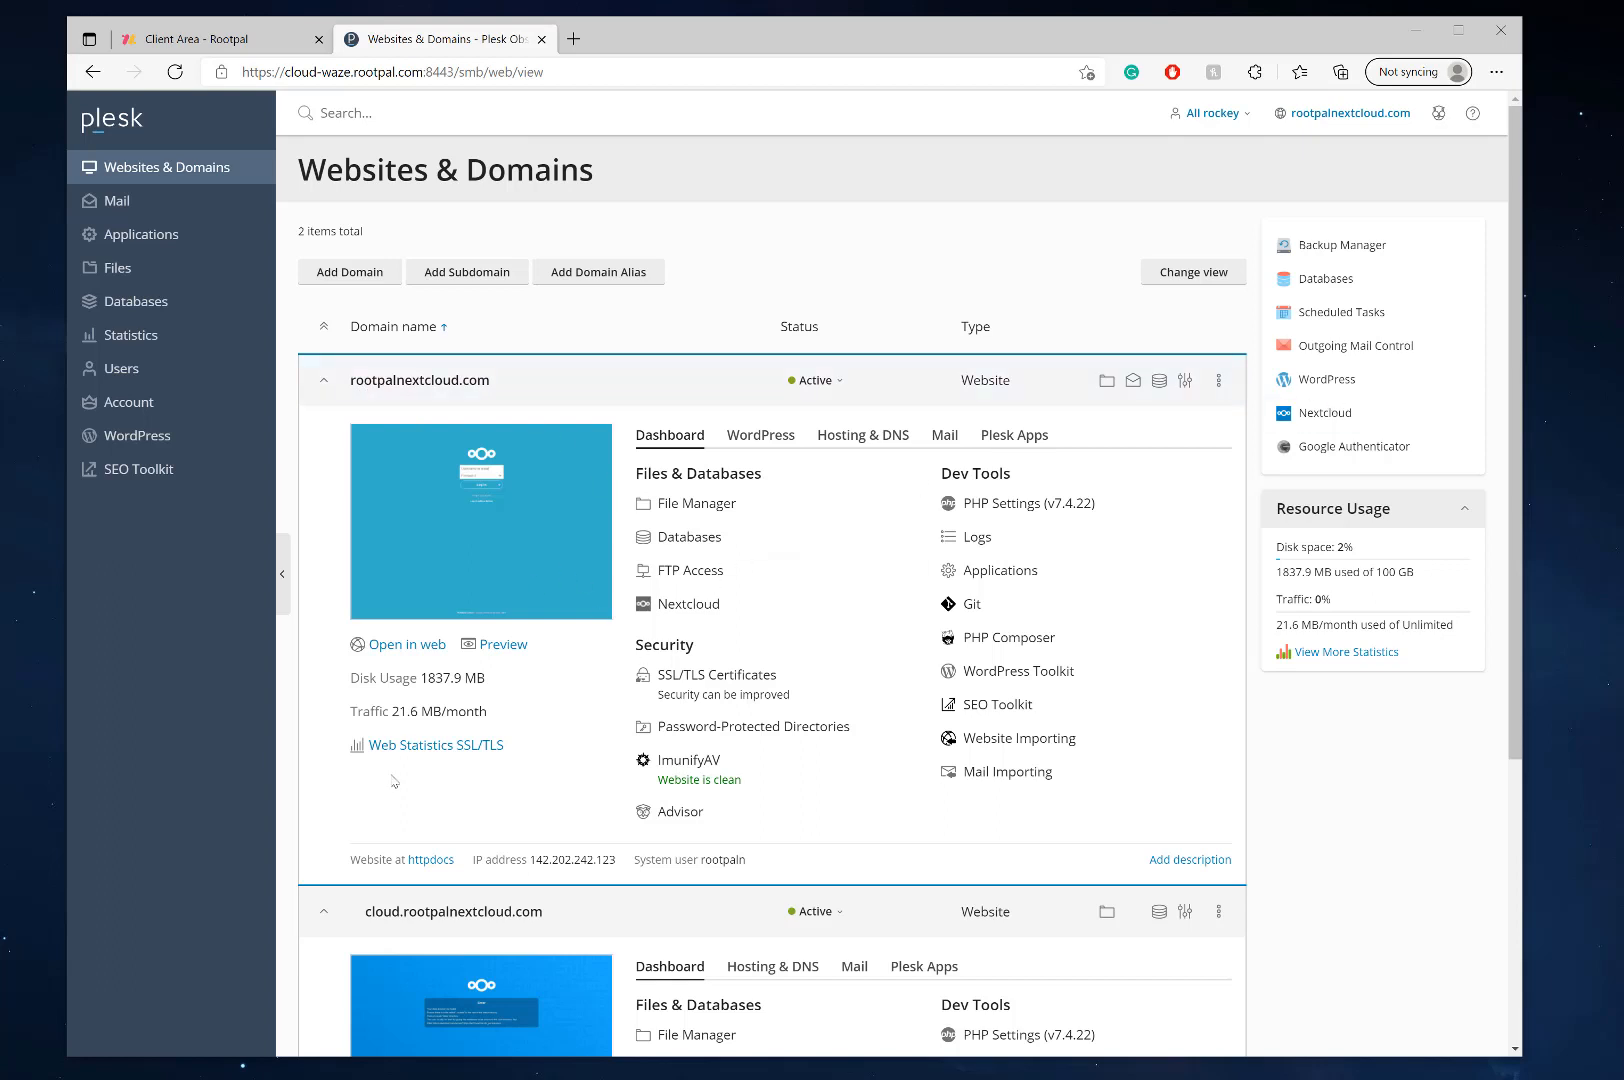
click(404, 644)
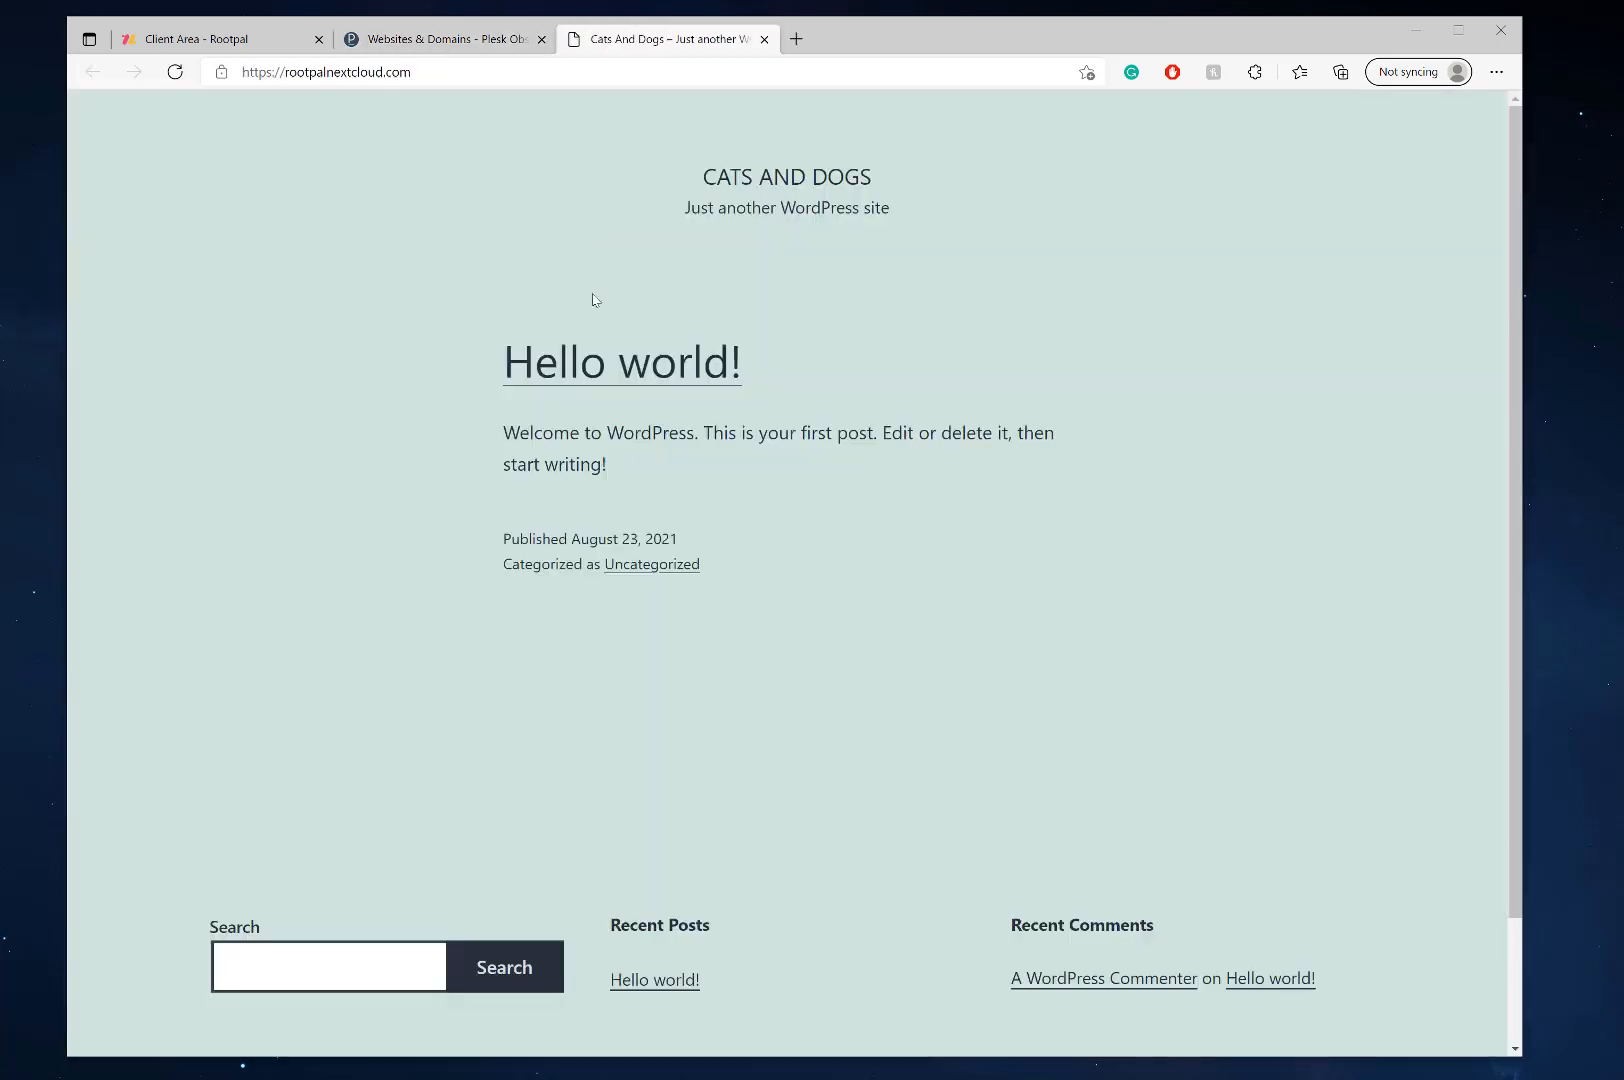
click(440, 38)
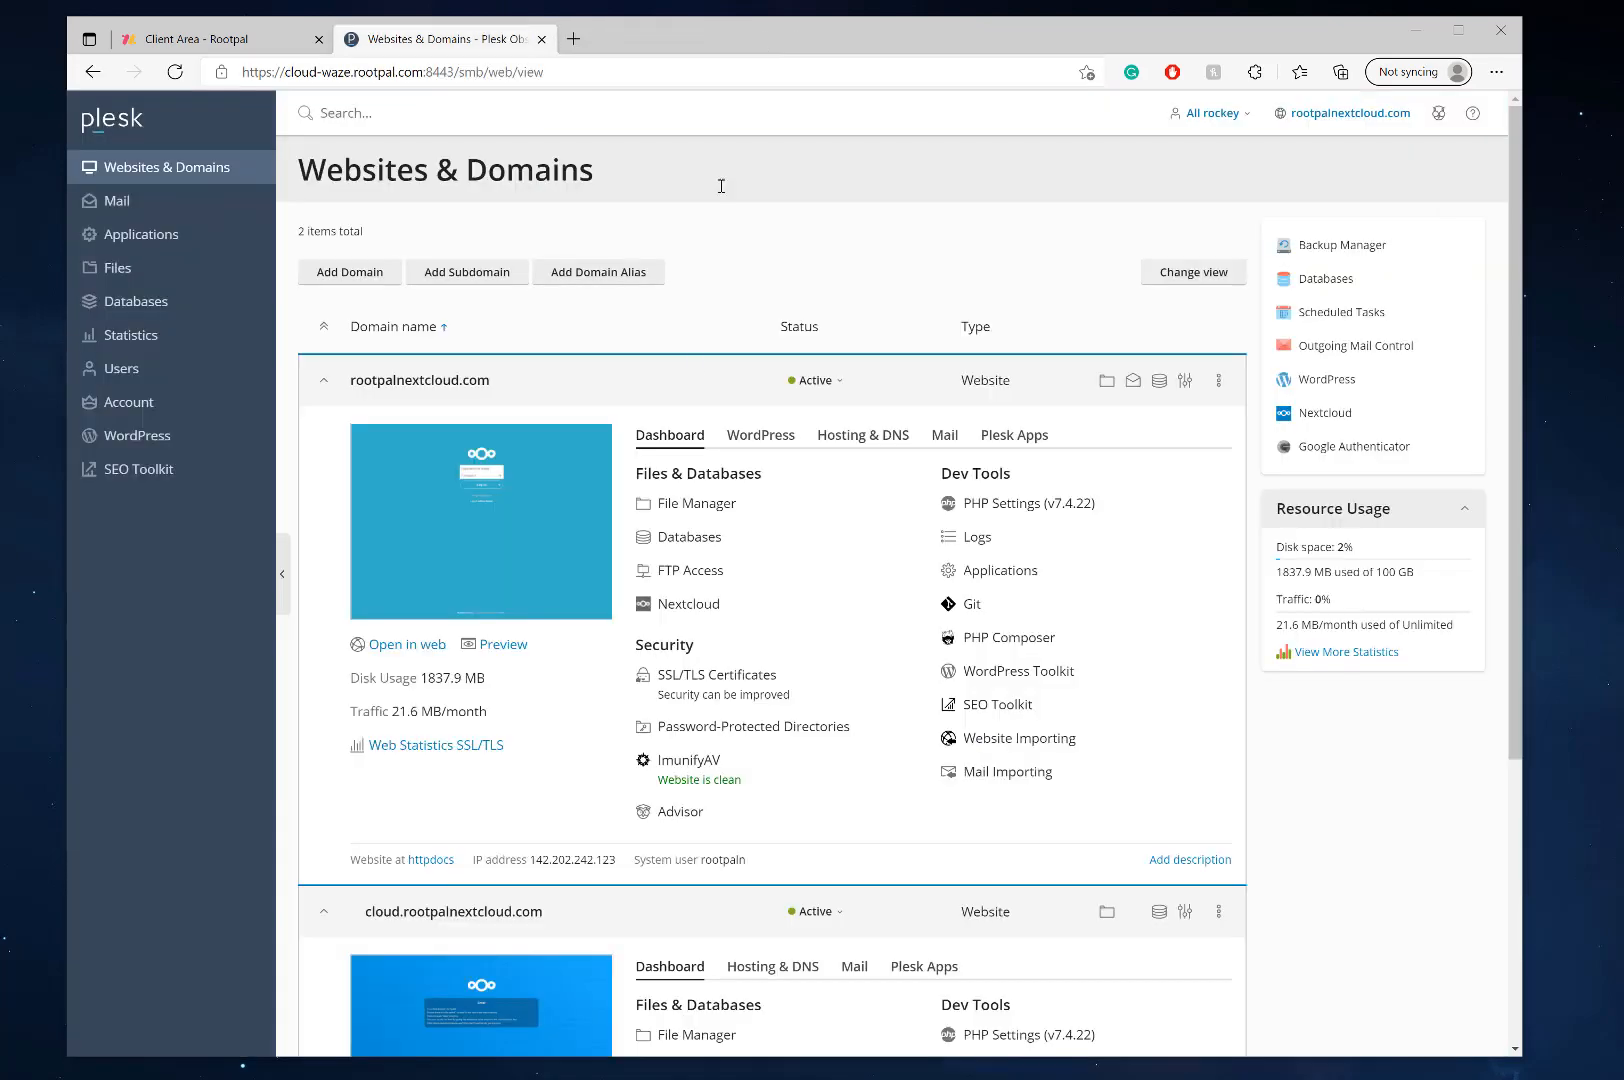
scroll(down, 3)
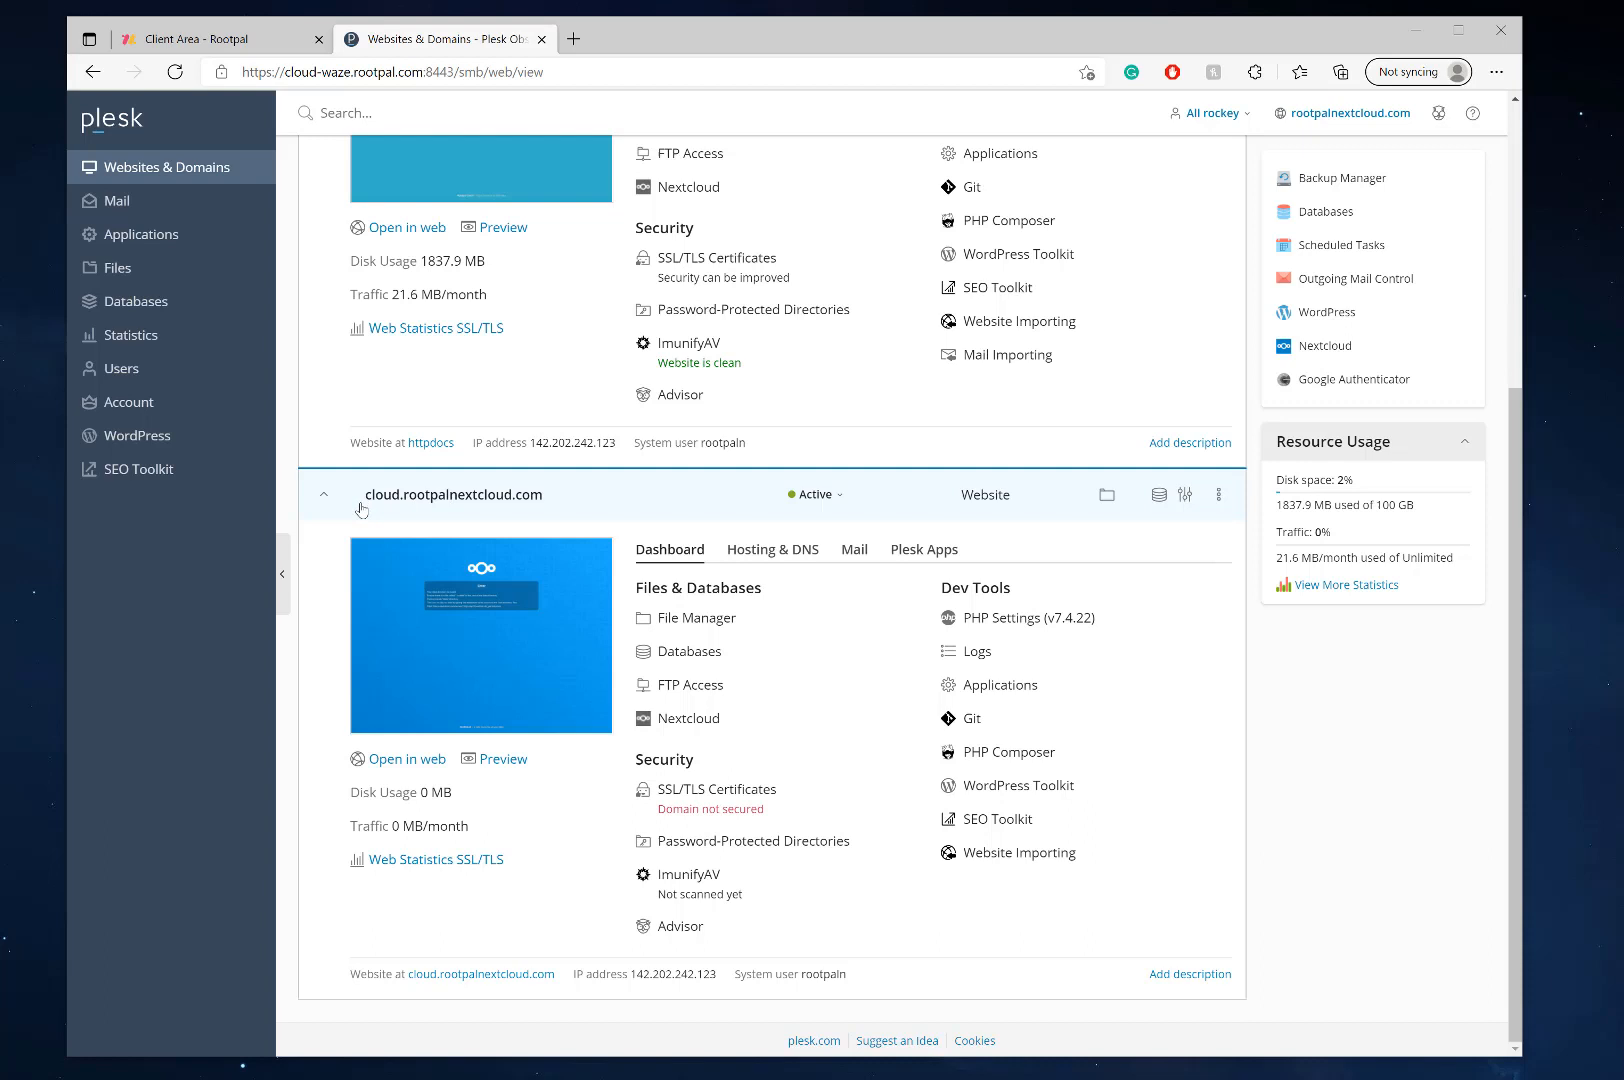
mouse_move(372, 516)
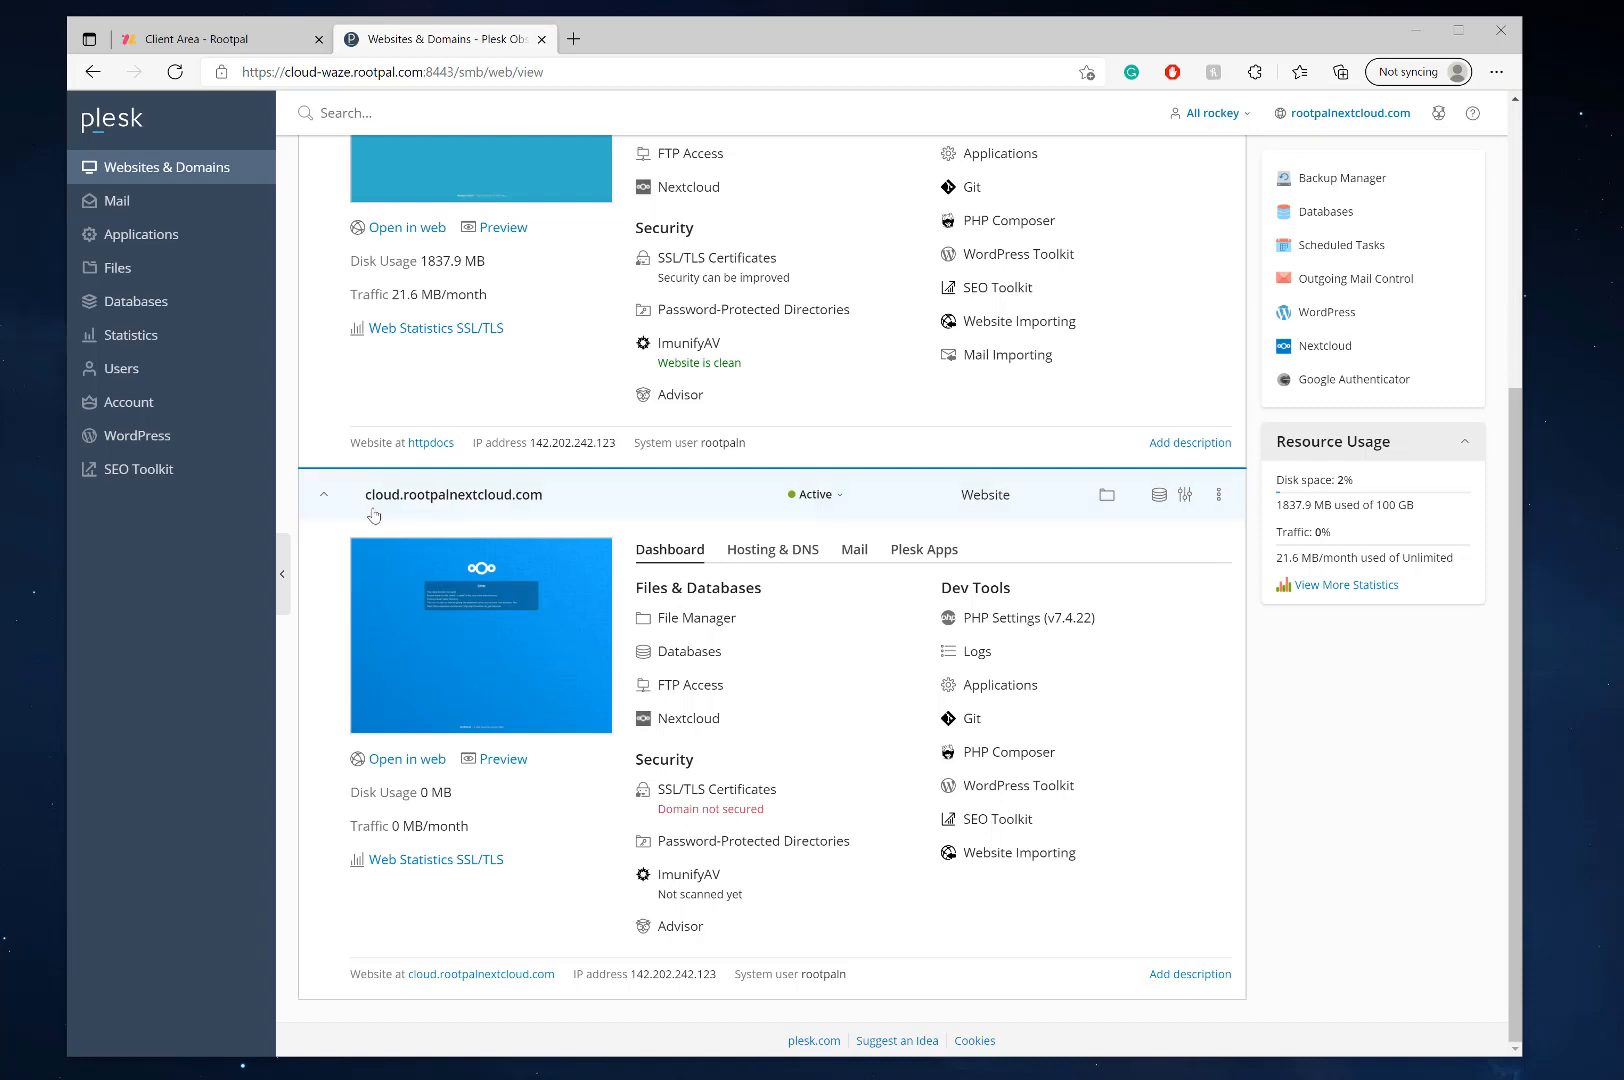
mouse_move(550, 552)
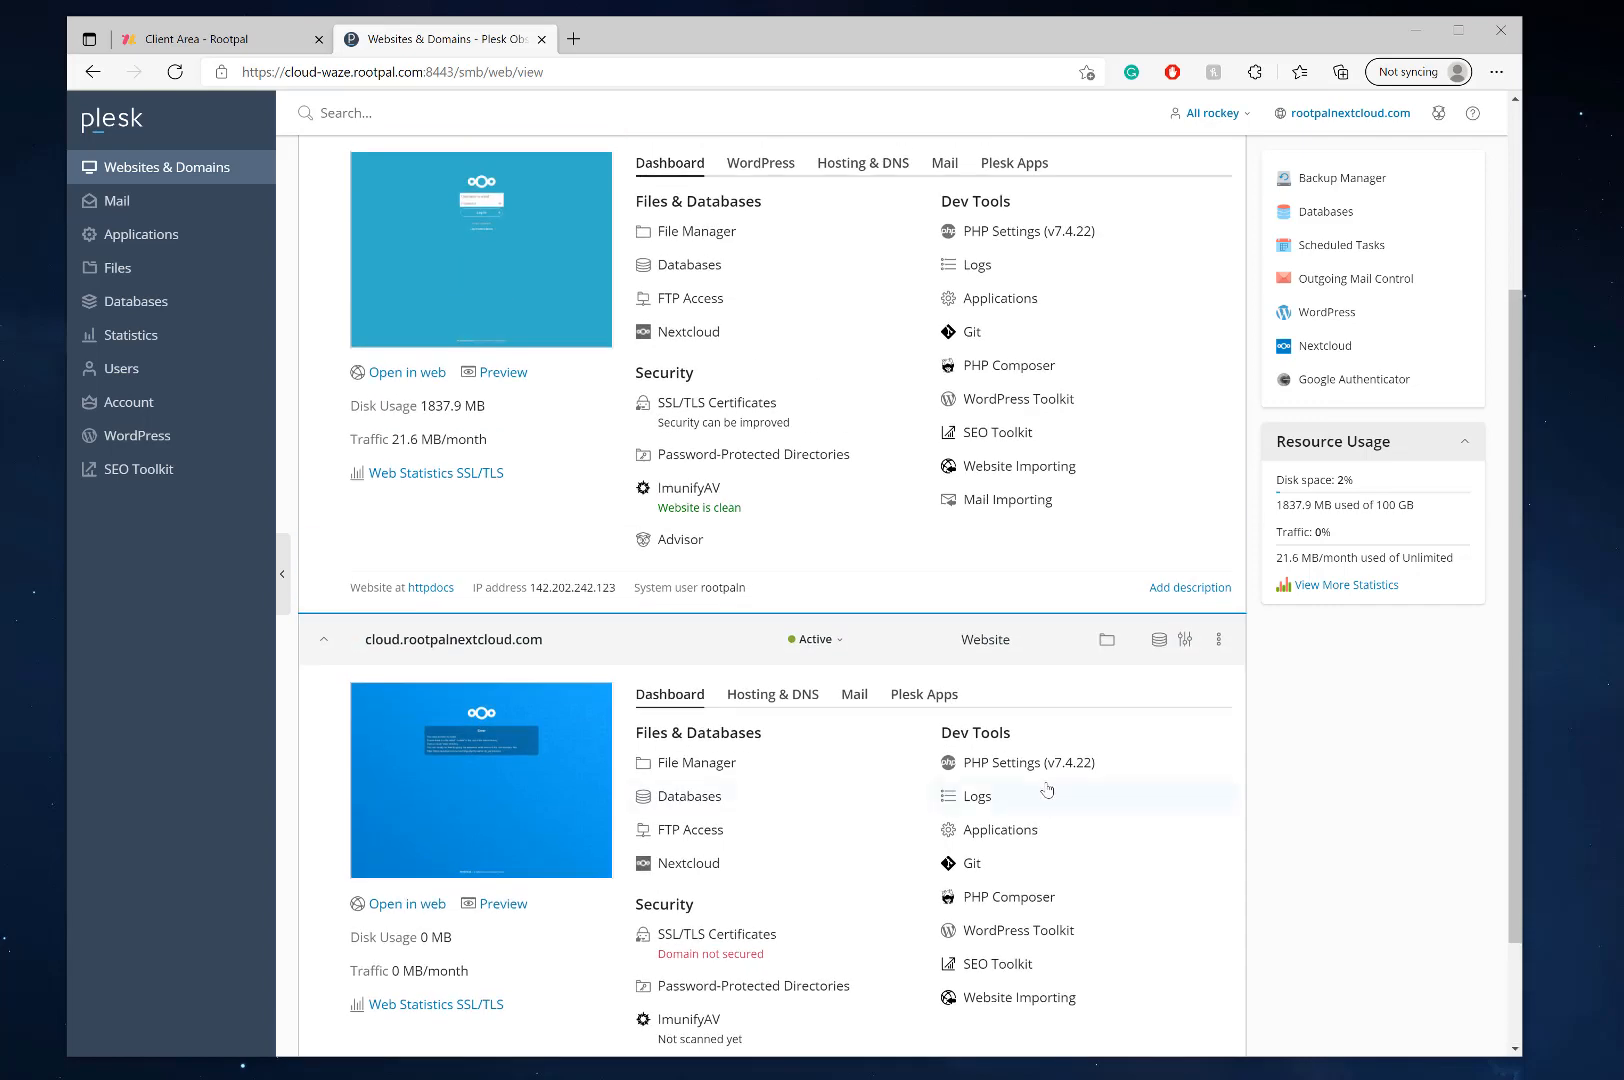
Step: View the cloud subdomain's PHP settings (7.4.22 FPM, 512M memory, 1024M uploads) and go back
click(976, 796)
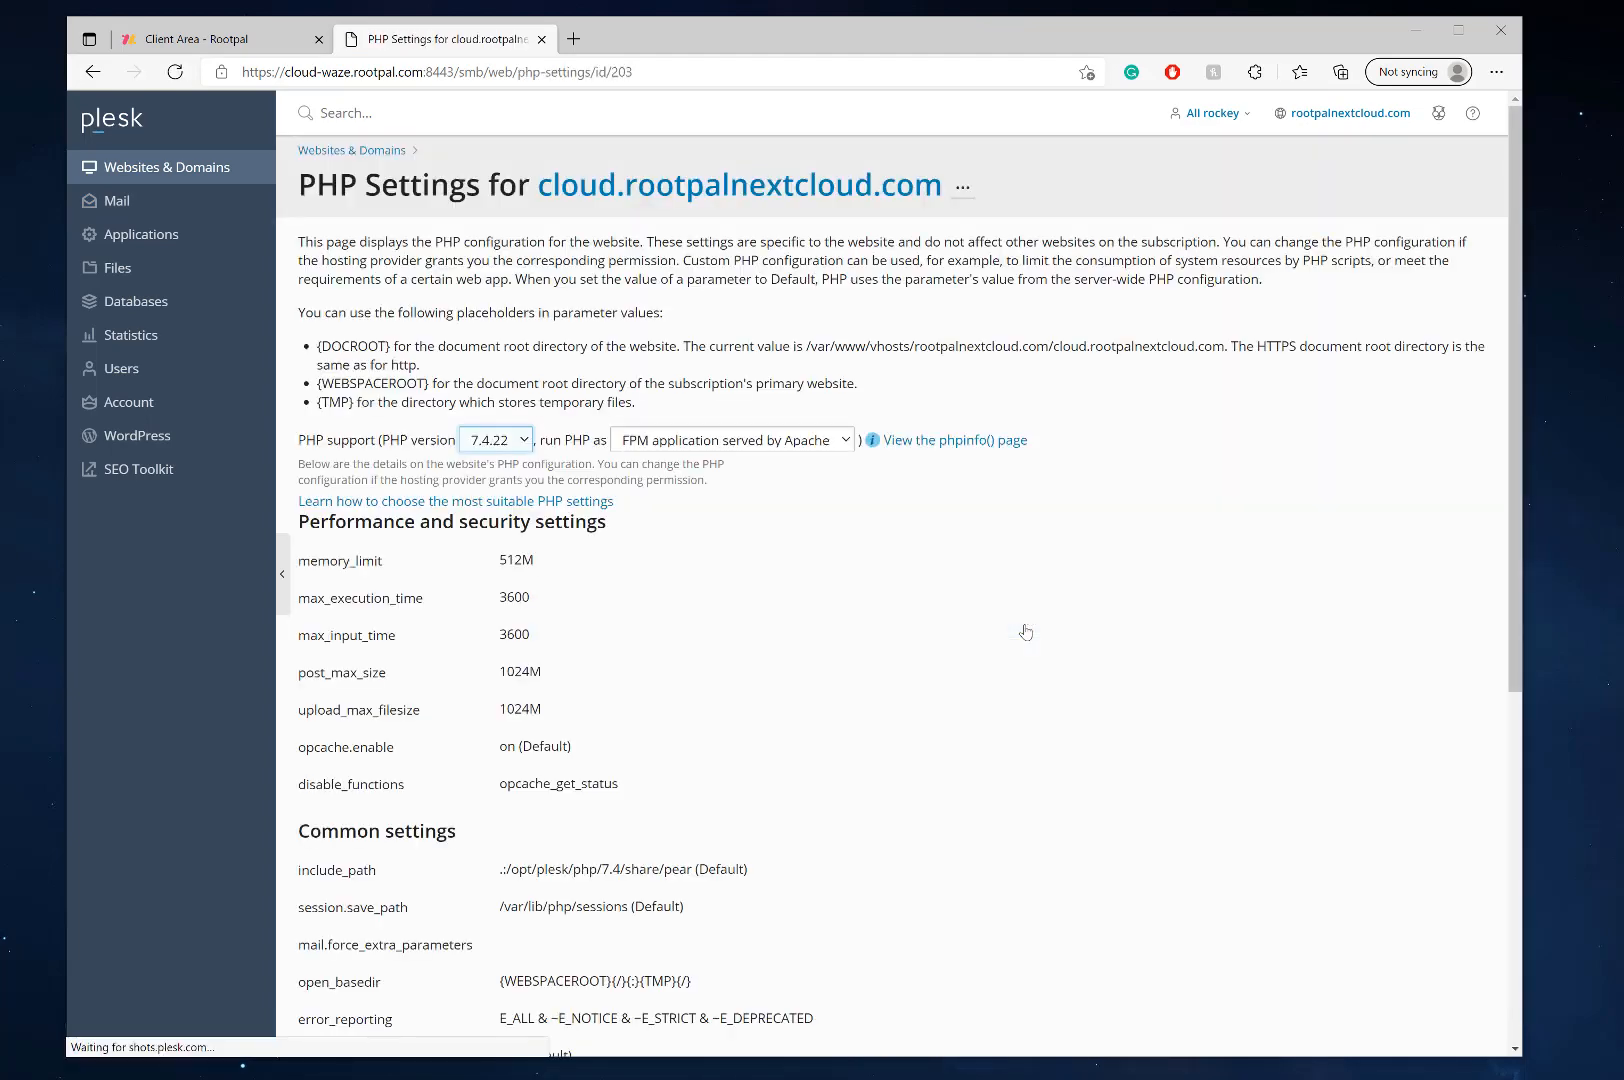
double_click(514, 598)
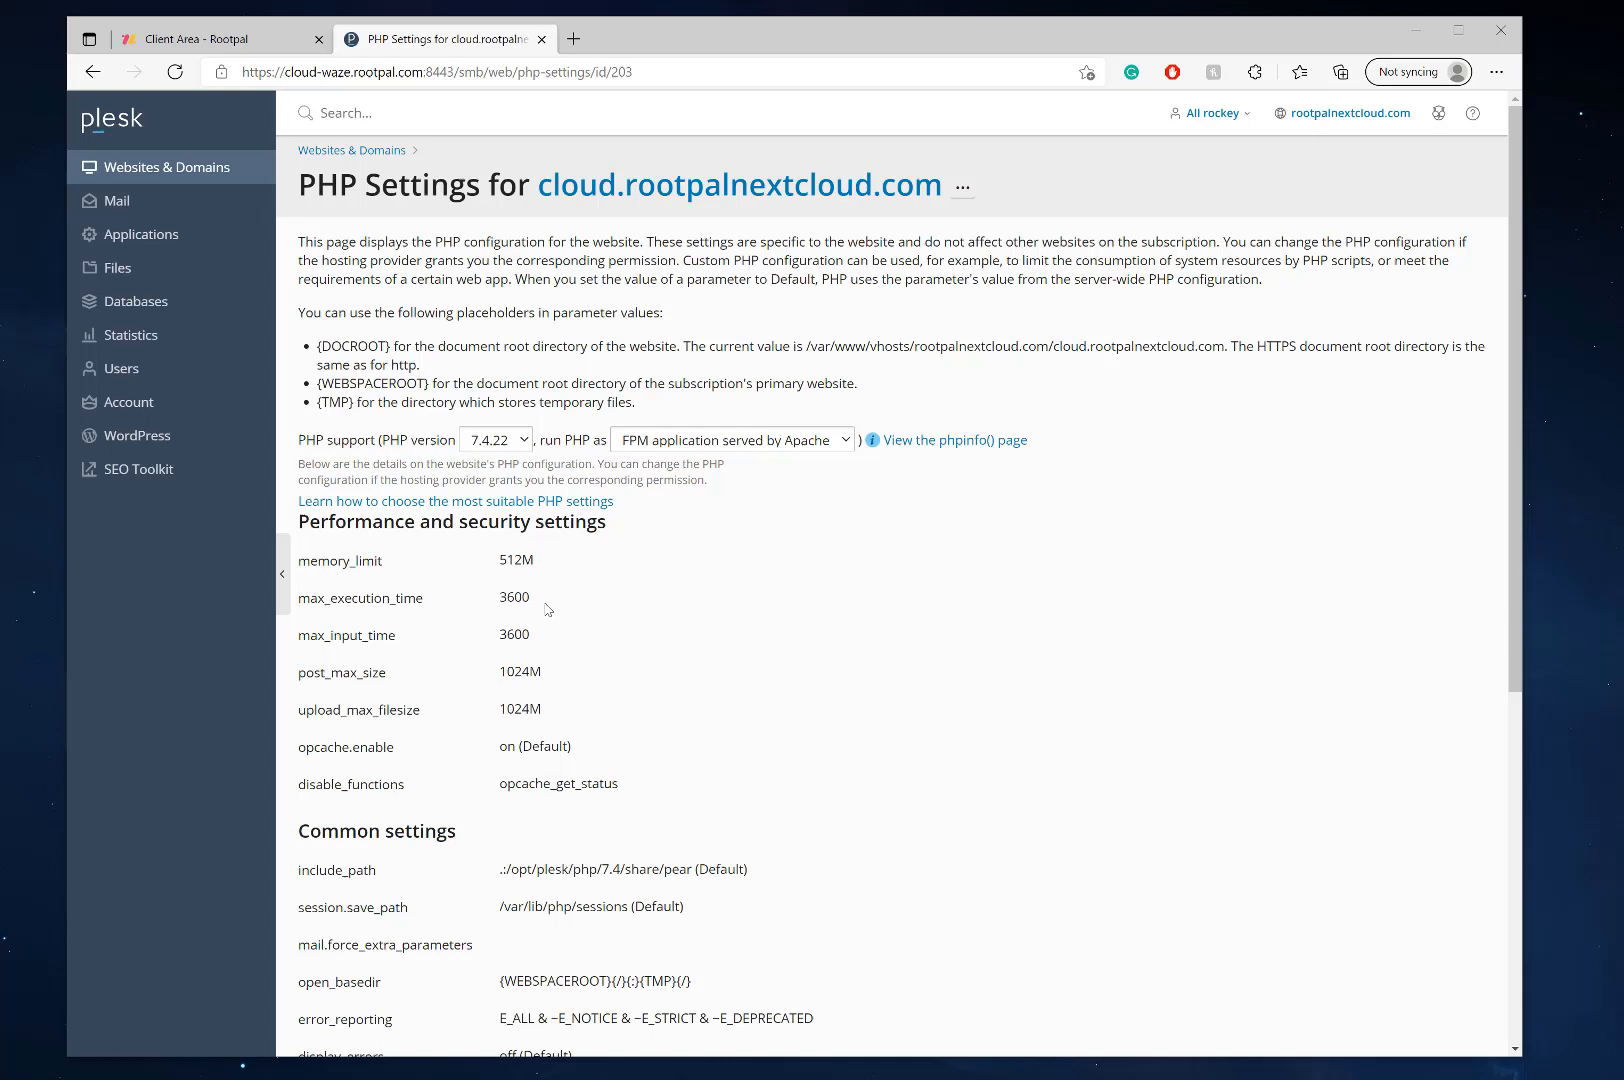
mouse_move(440, 566)
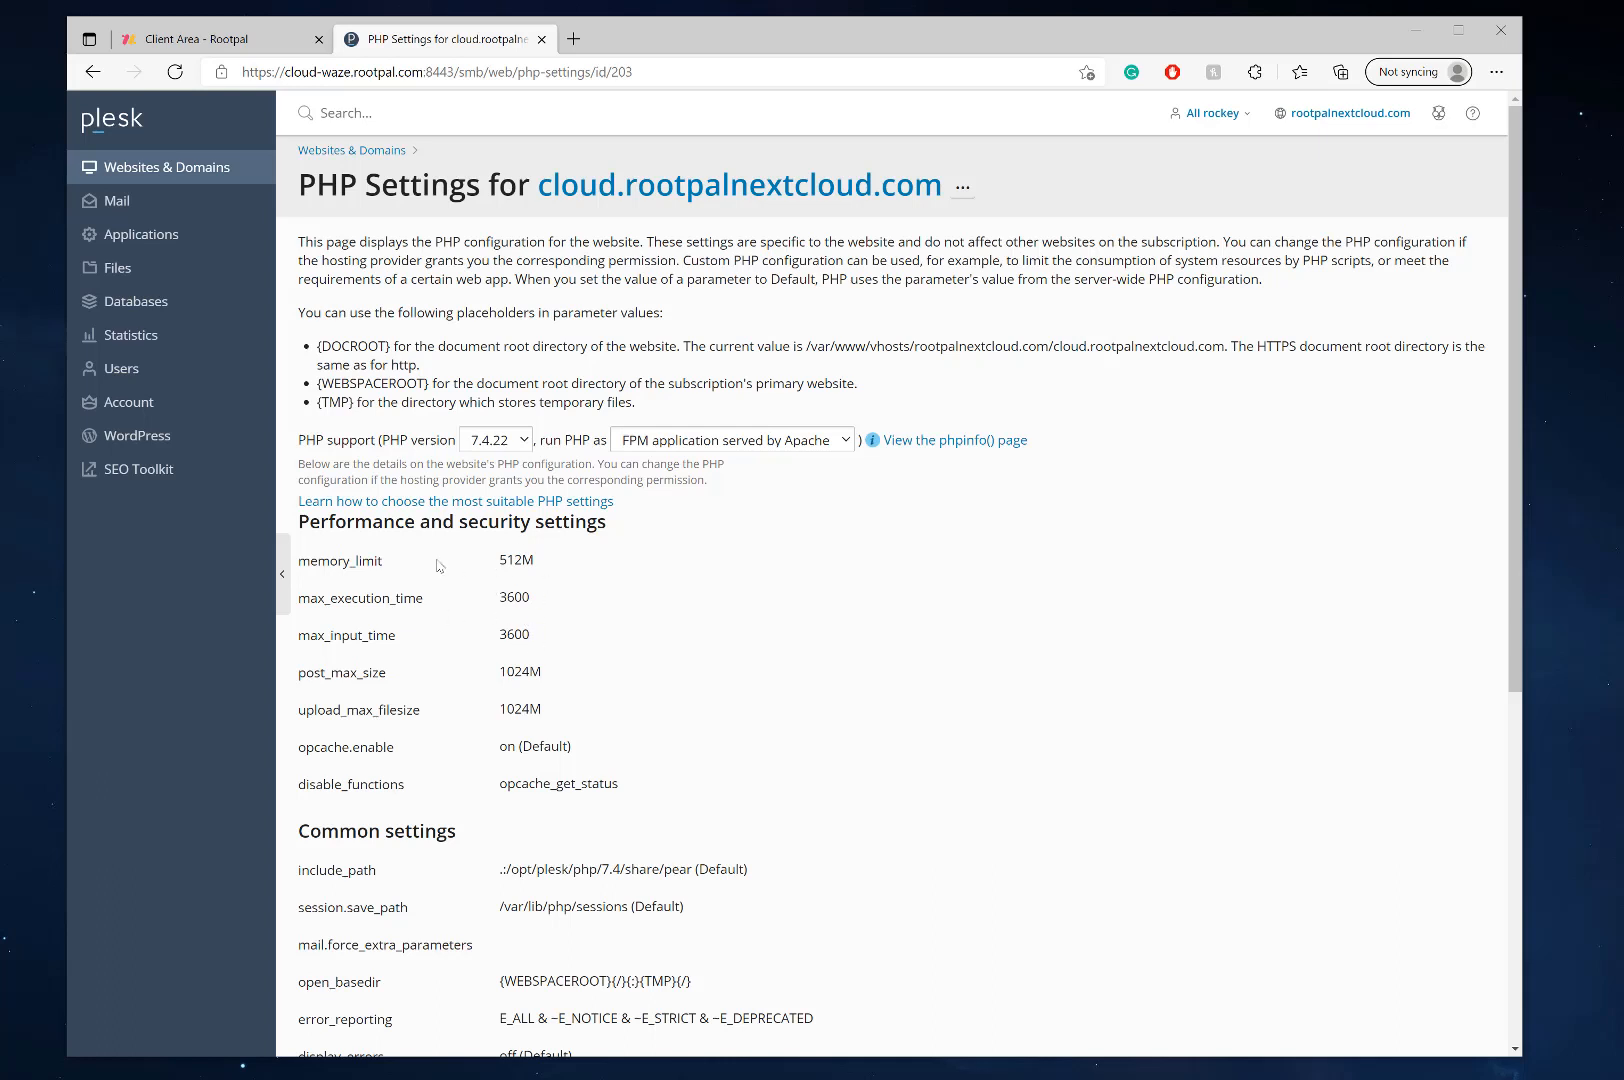
mouse_move(540, 610)
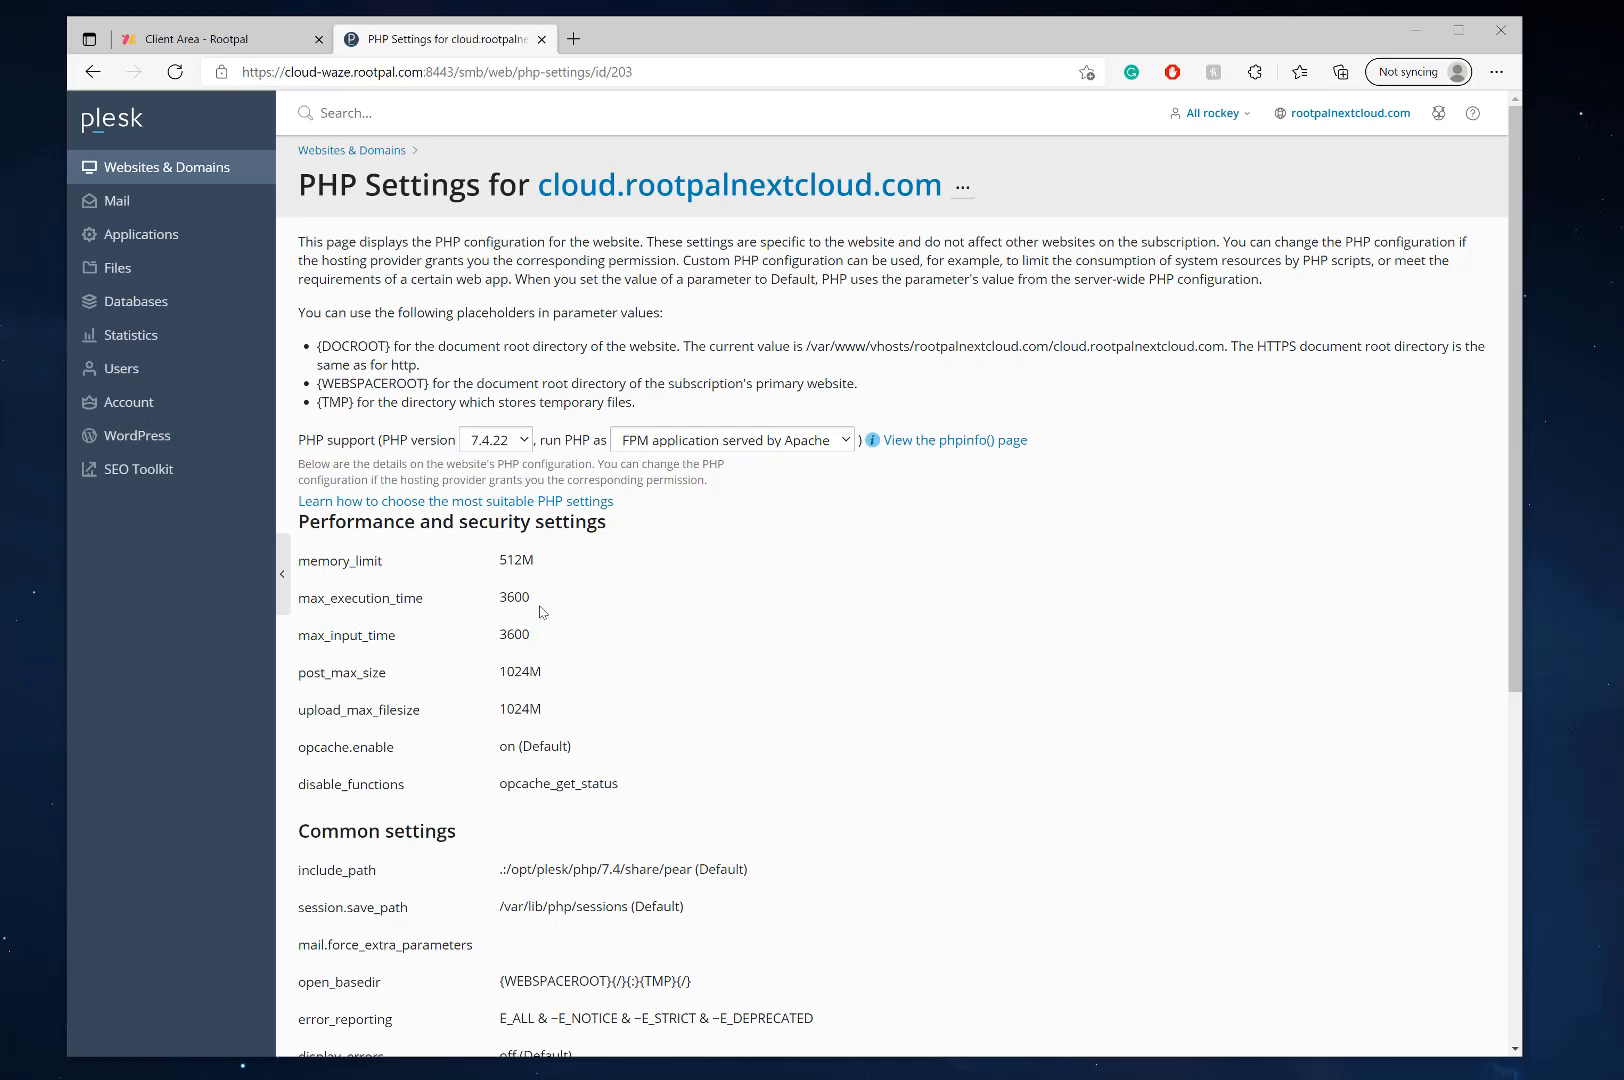
mouse_move(550, 644)
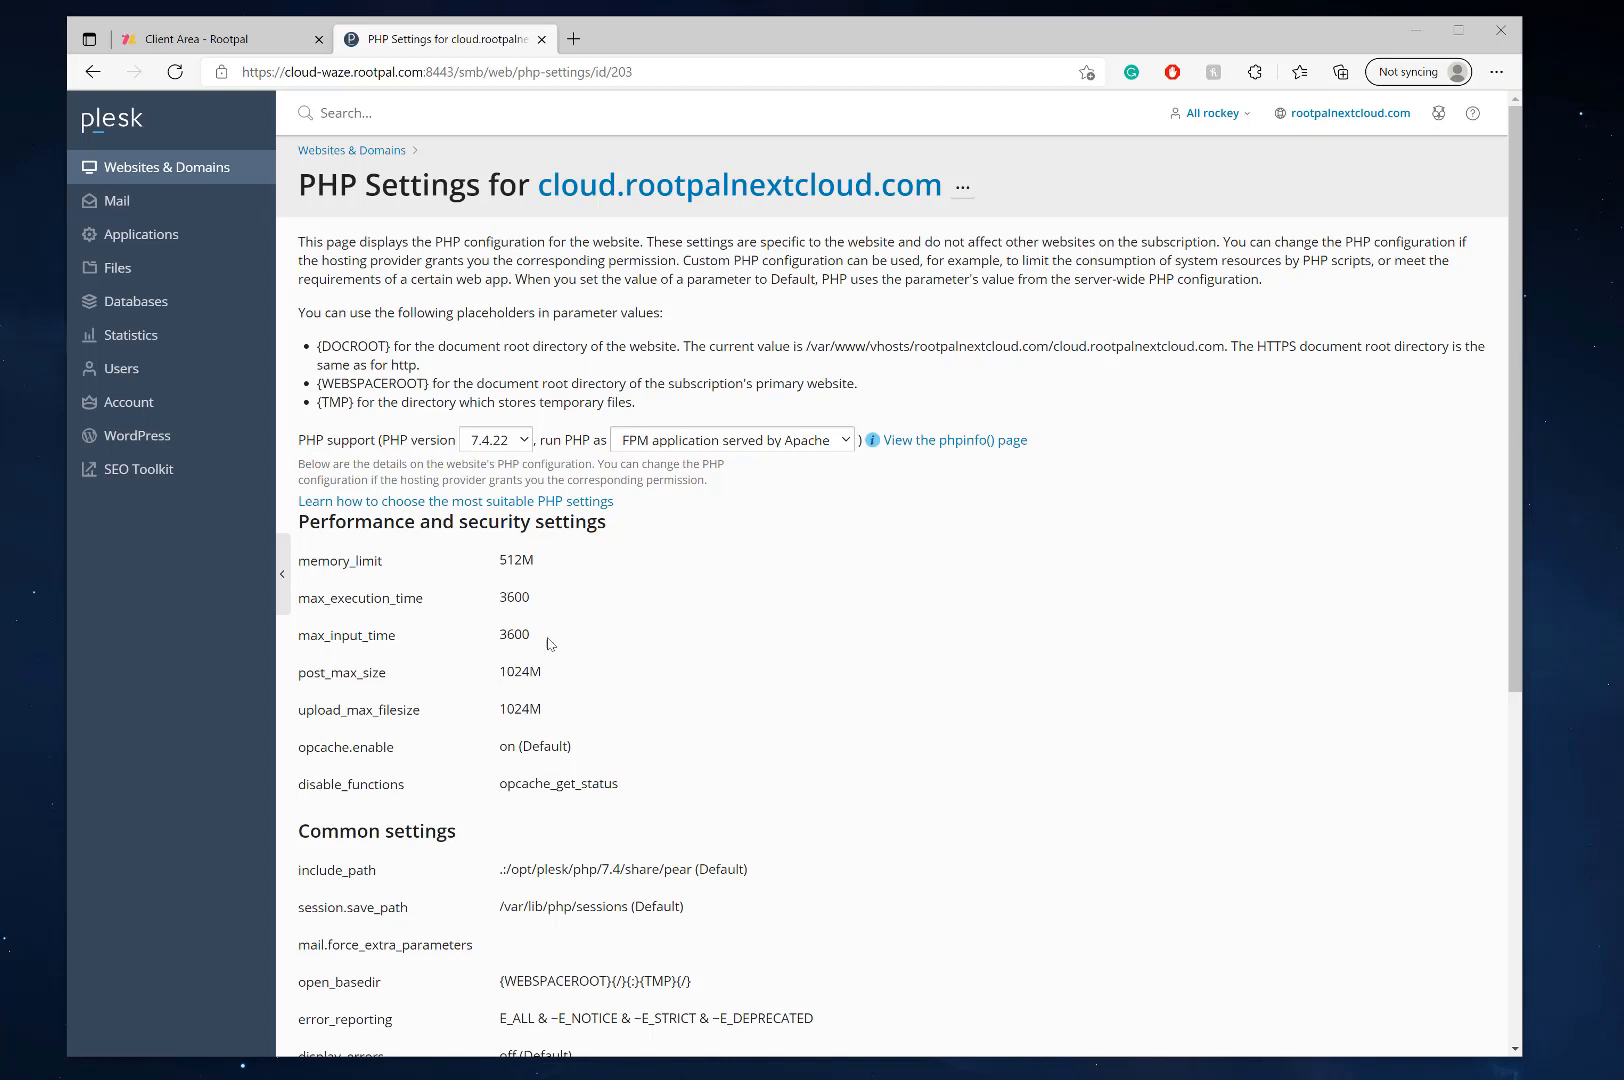
mouse_move(566, 716)
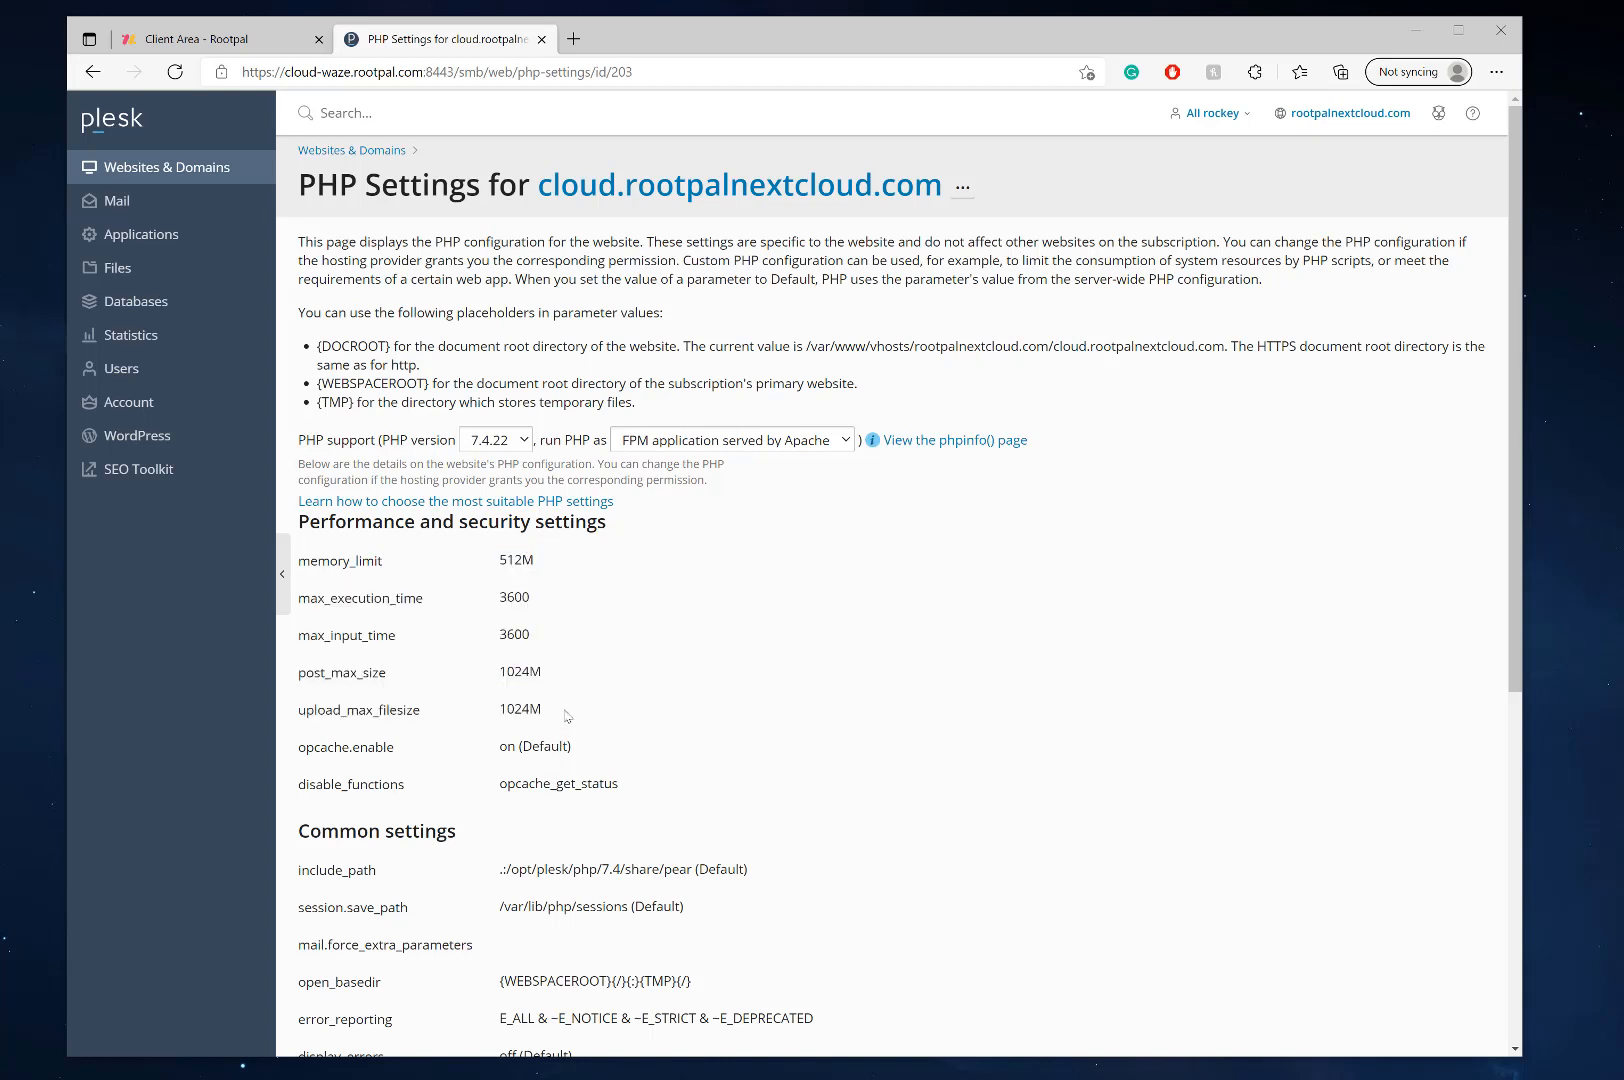
mouse_move(618, 682)
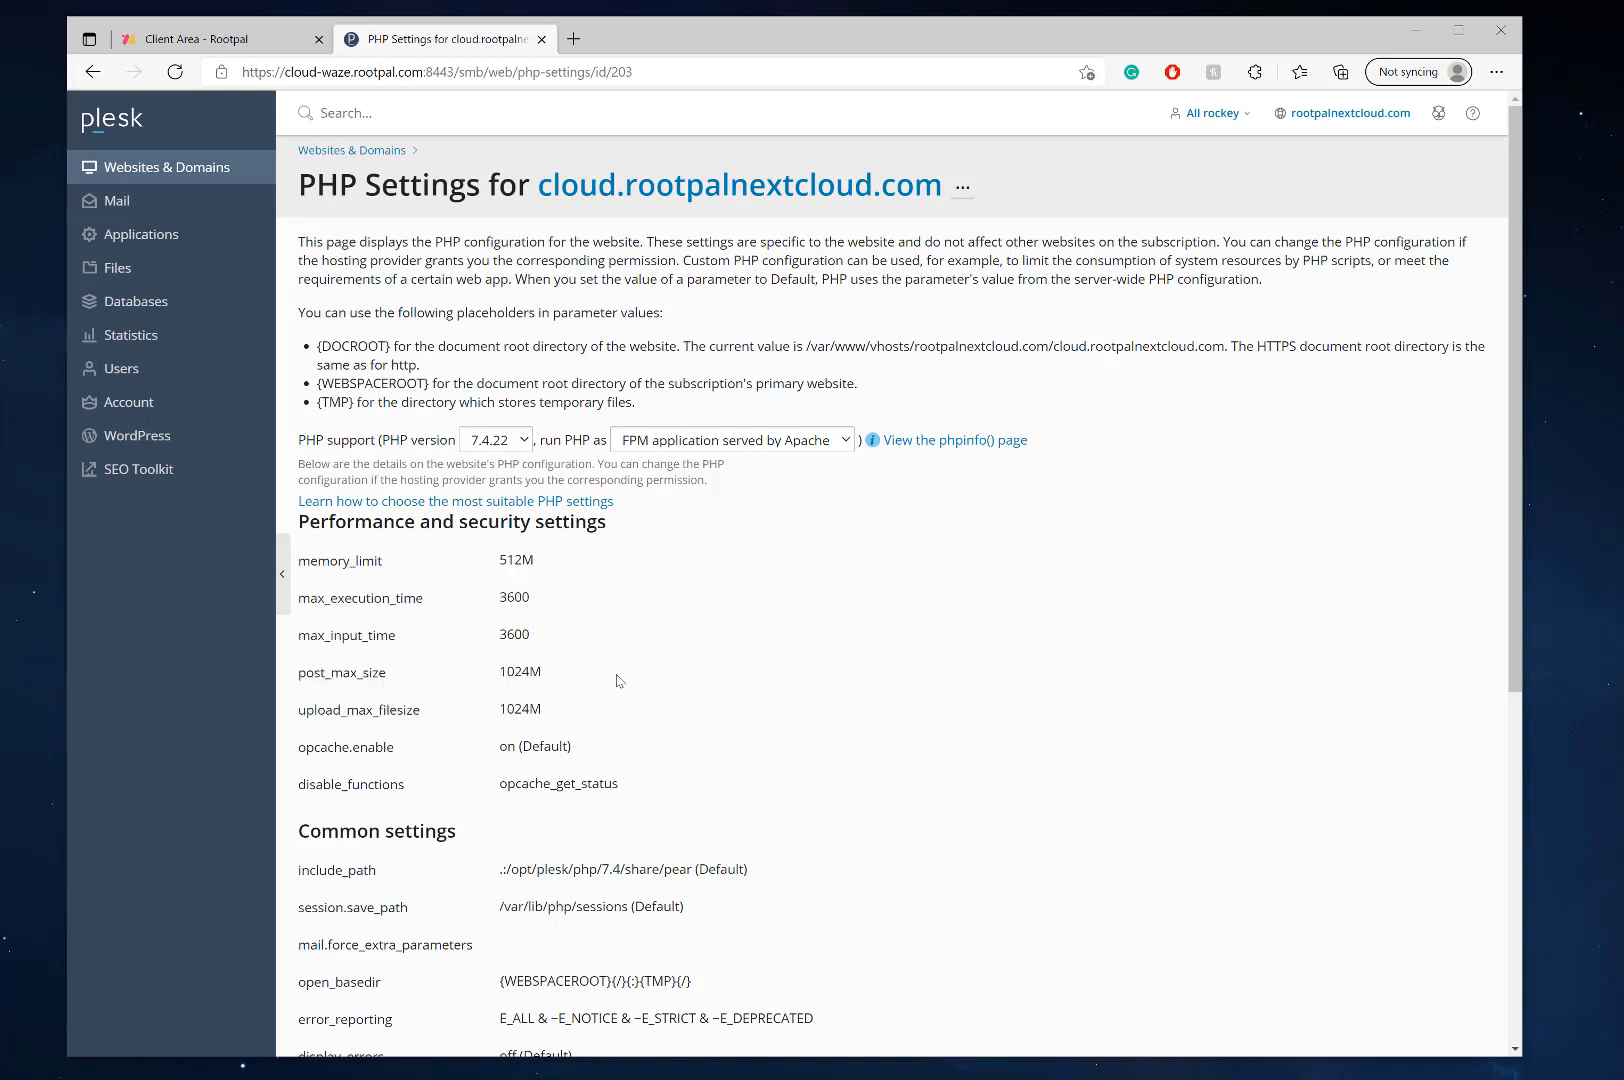
mouse_move(594, 706)
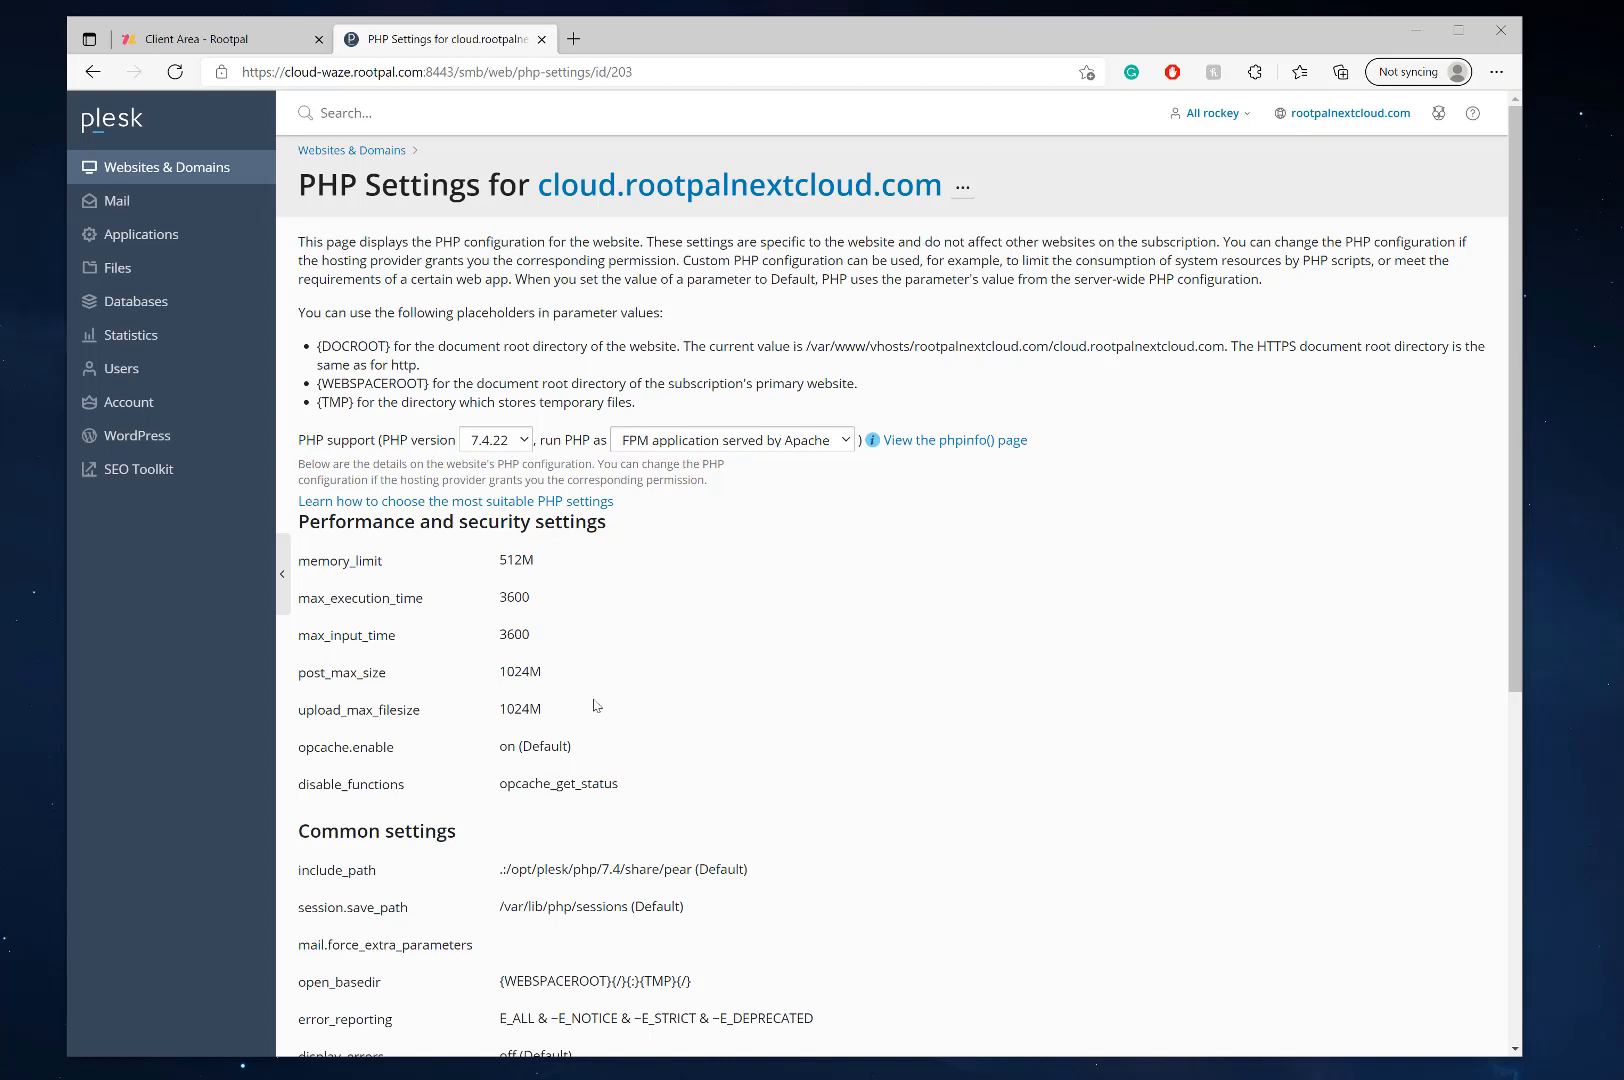
mouse_move(608, 682)
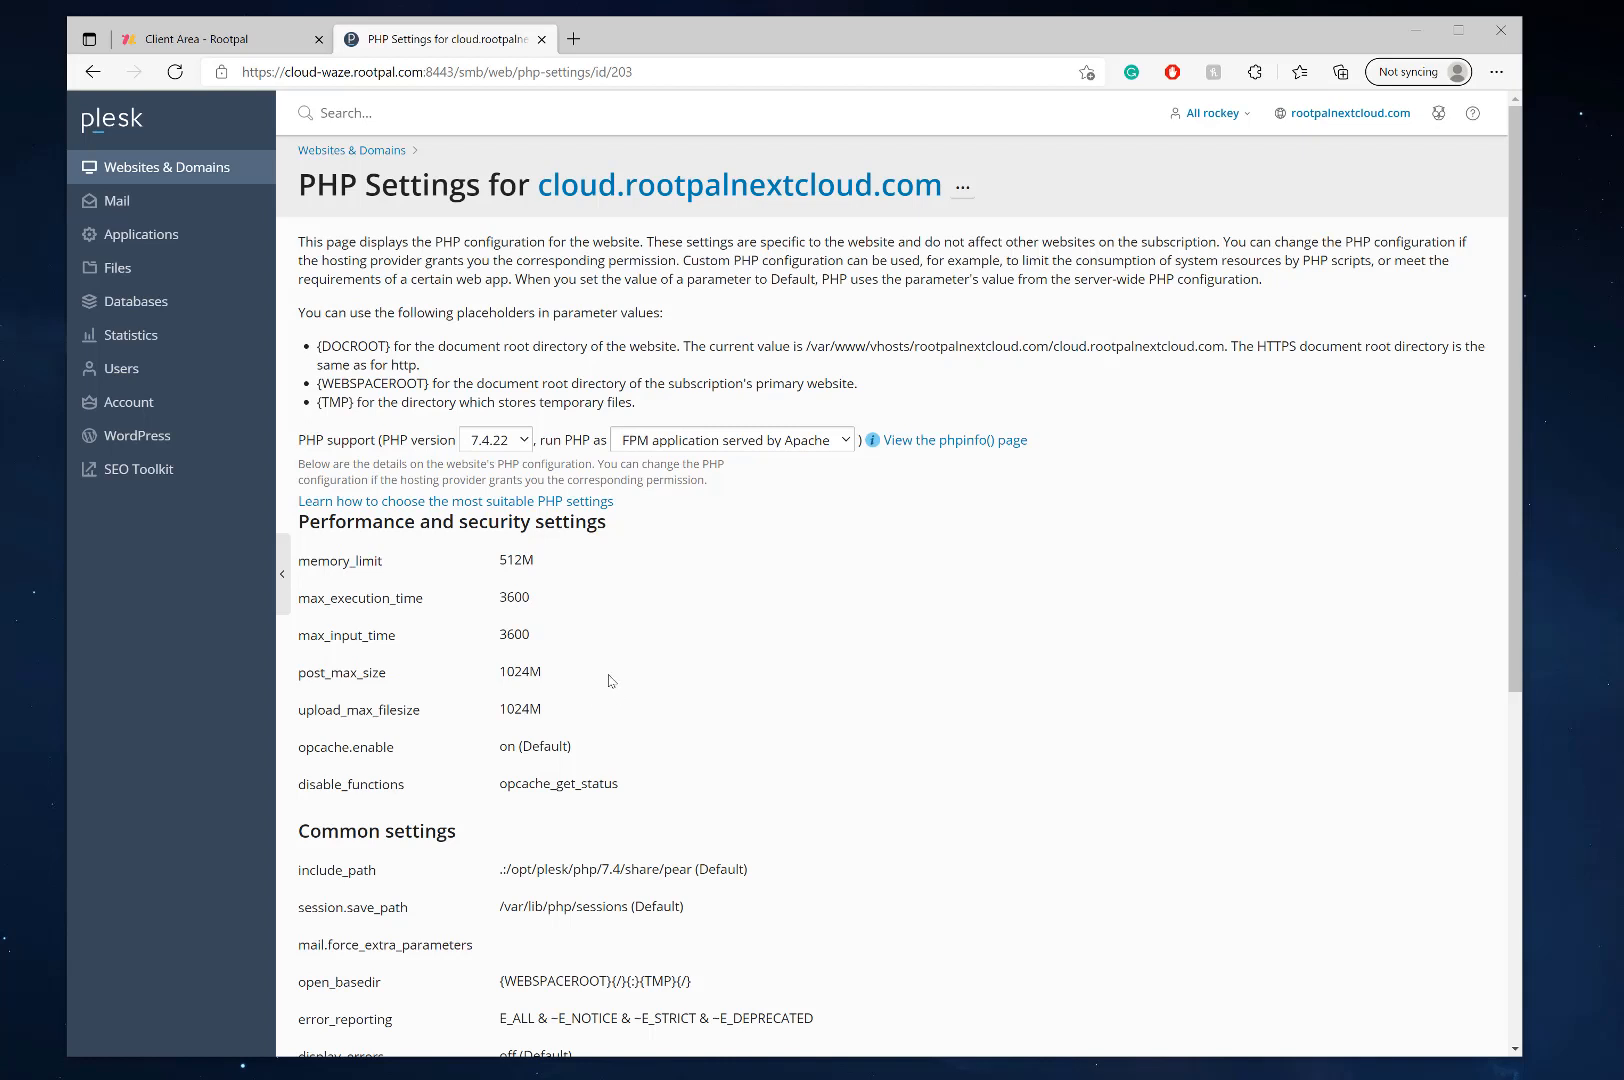
mouse_move(592, 686)
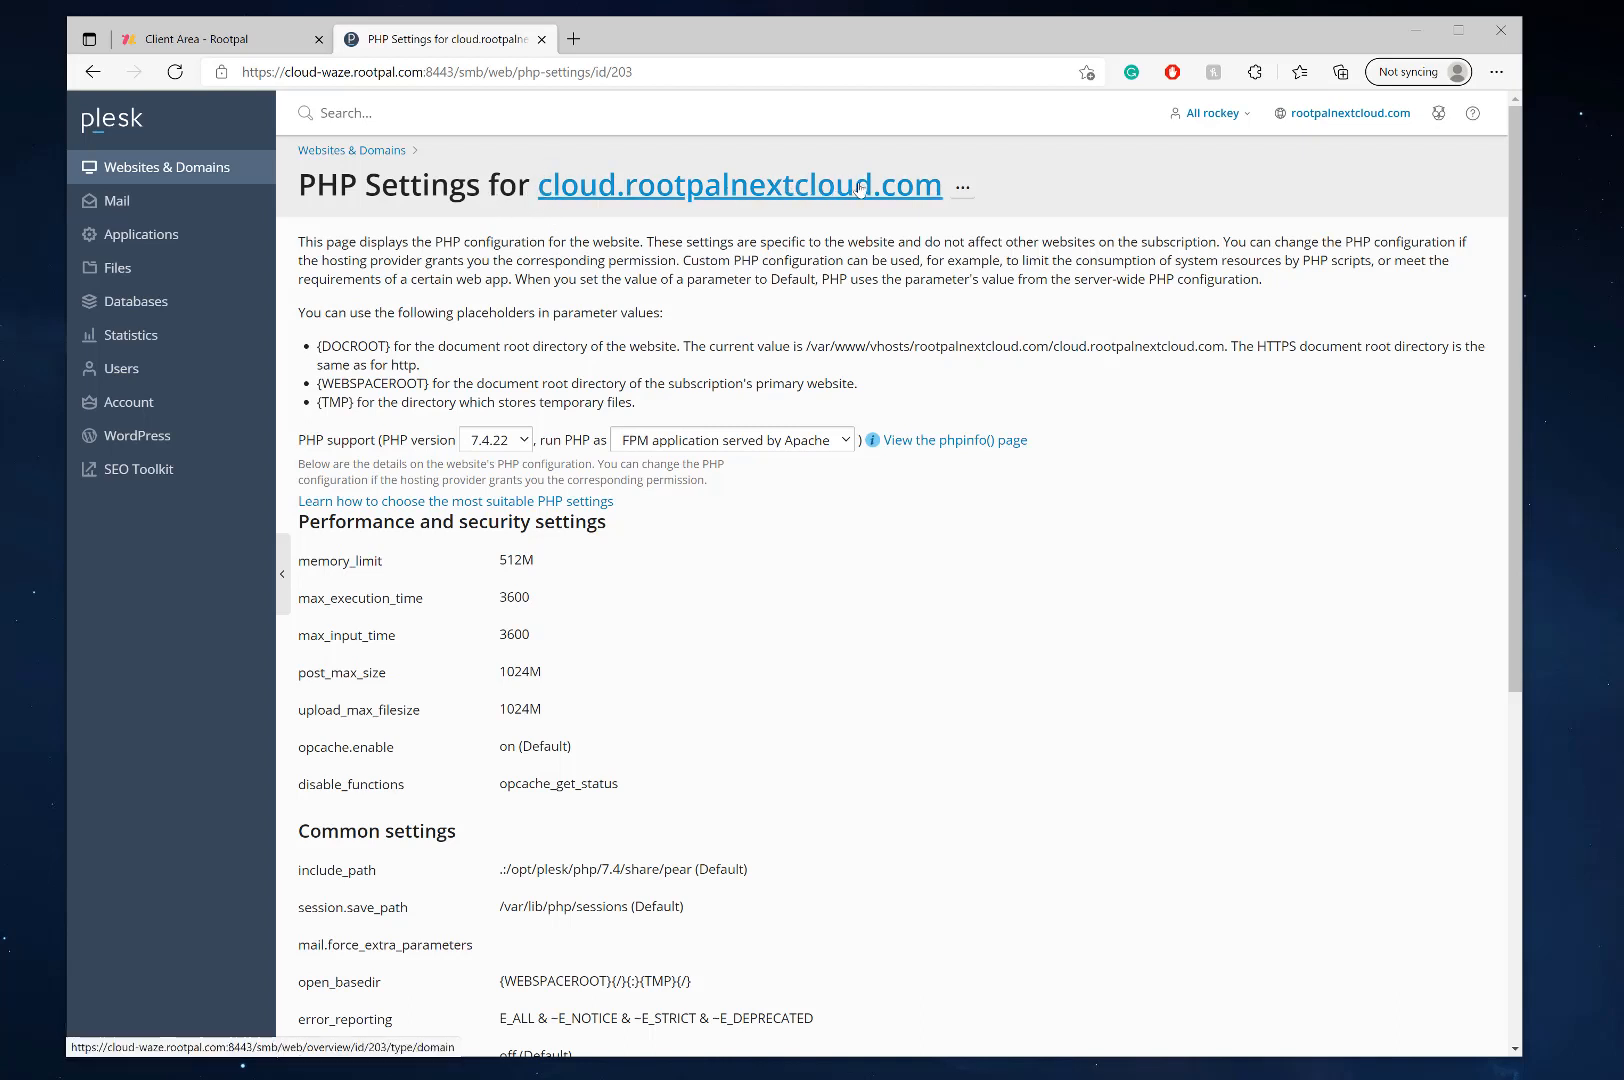
mouse_move(930, 208)
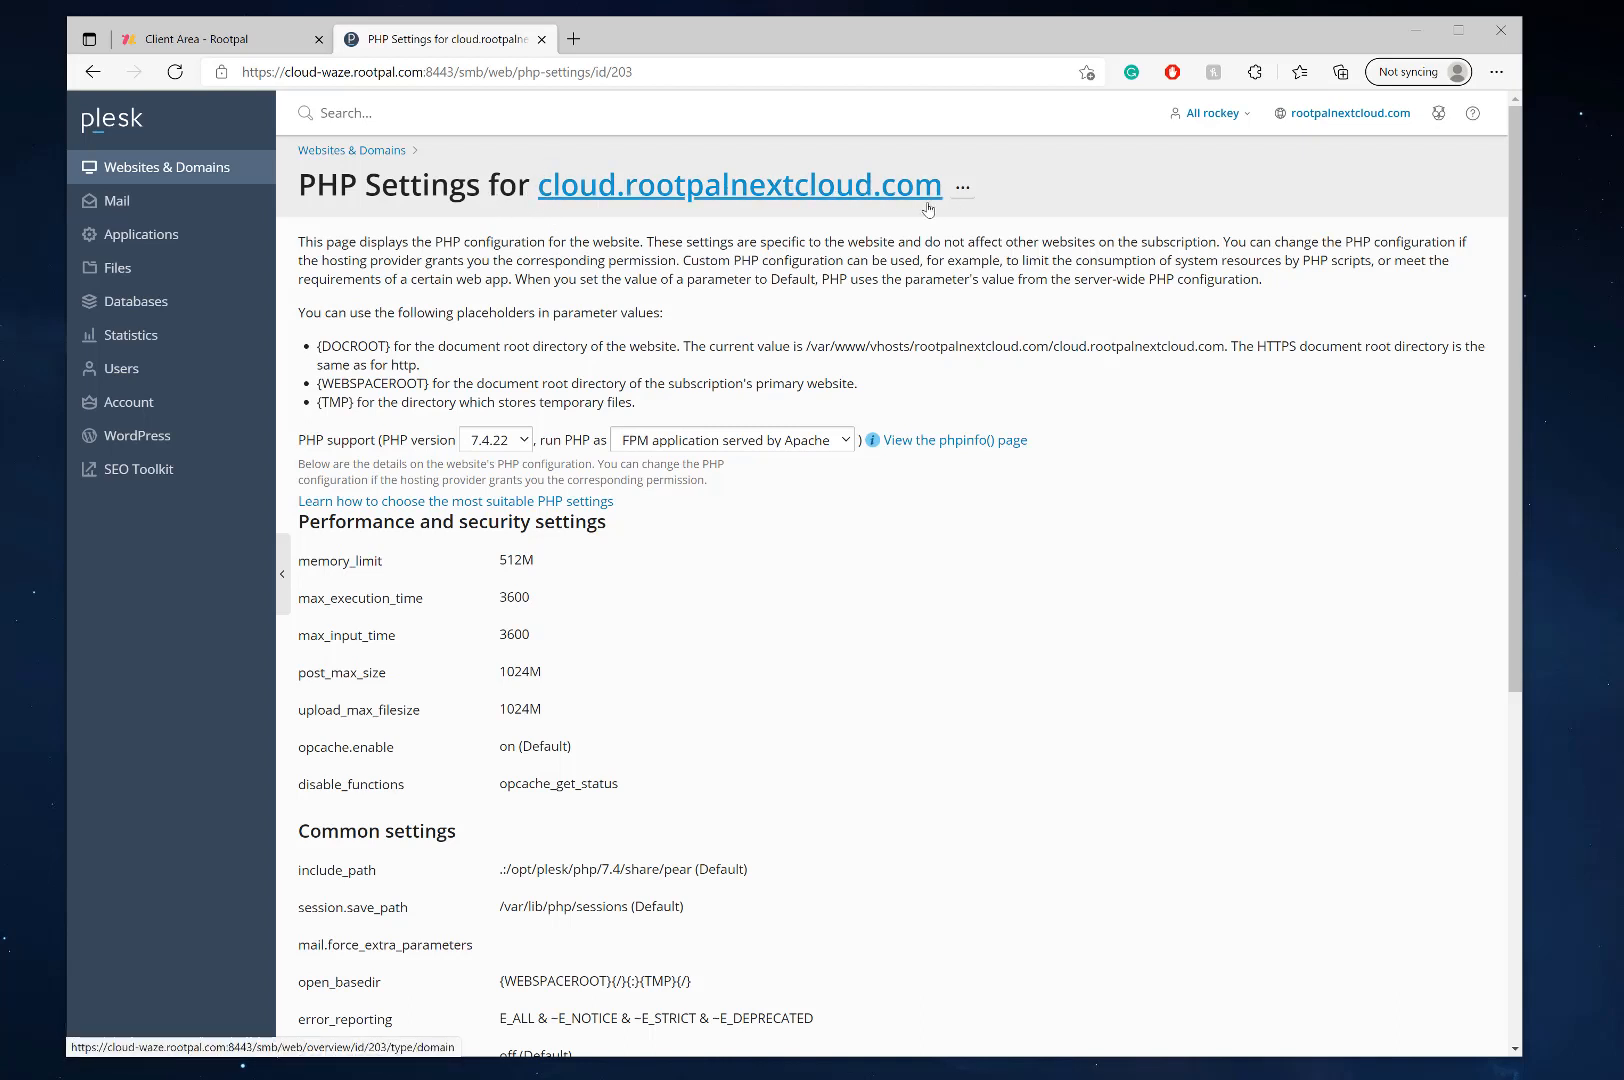
mouse_move(184, 226)
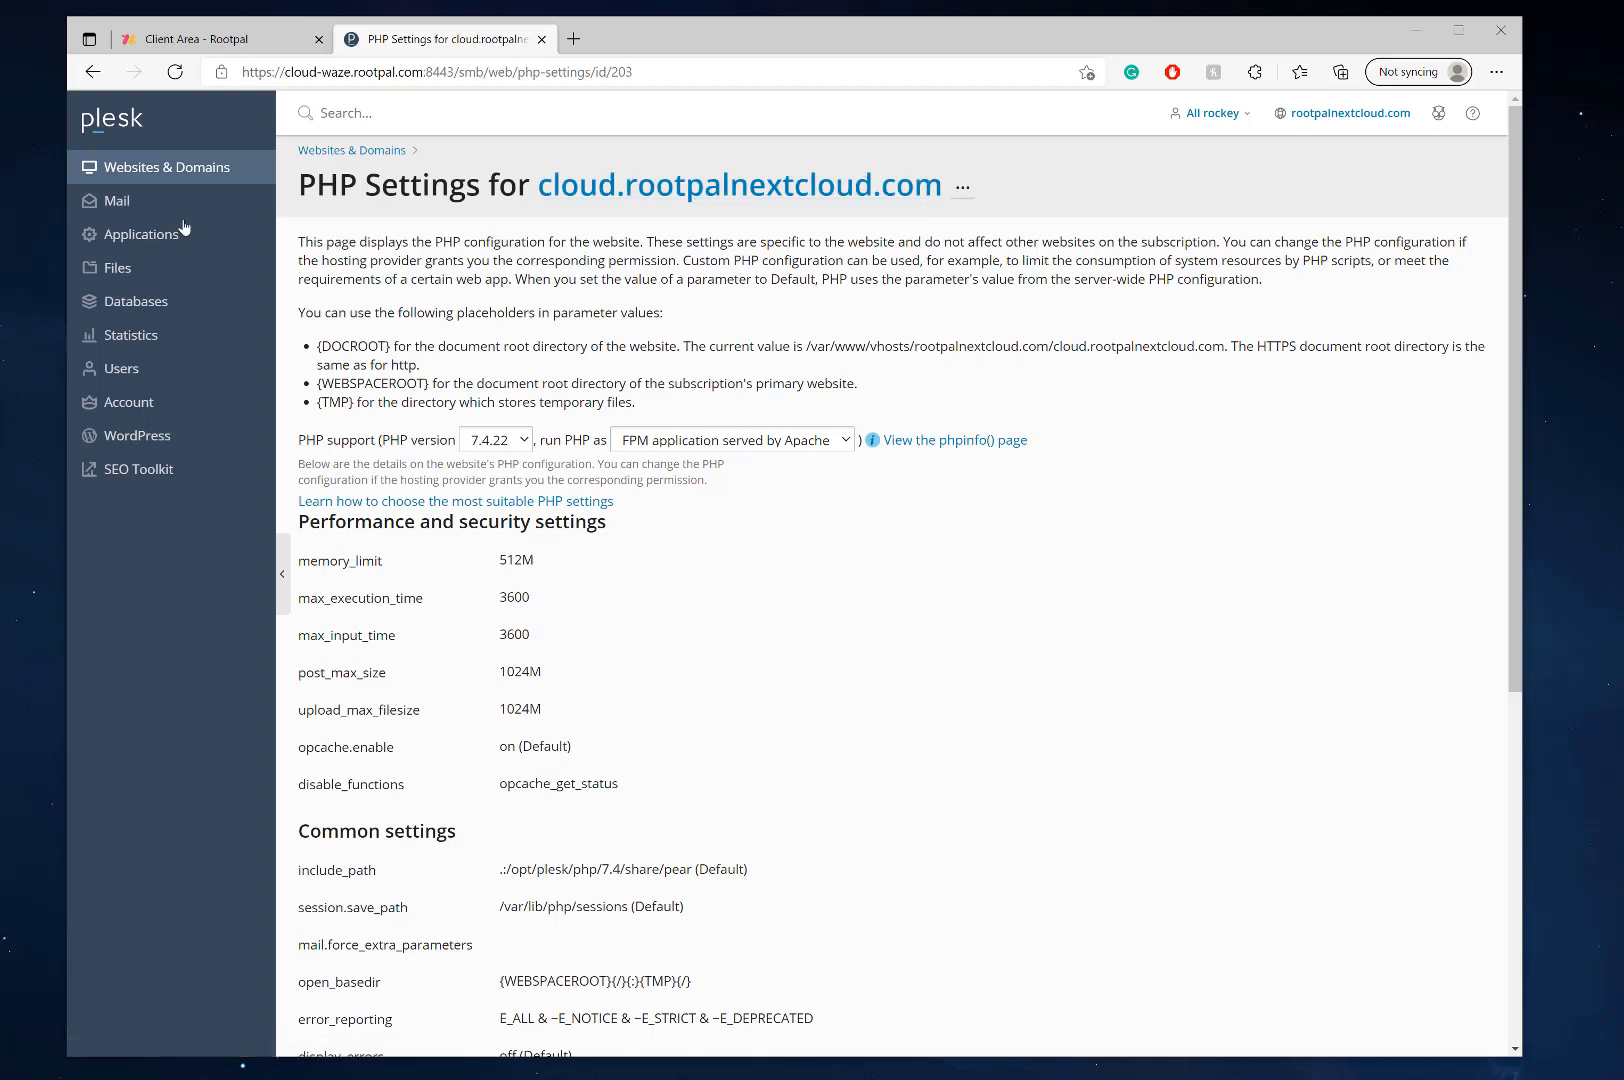
mouse_move(536, 190)
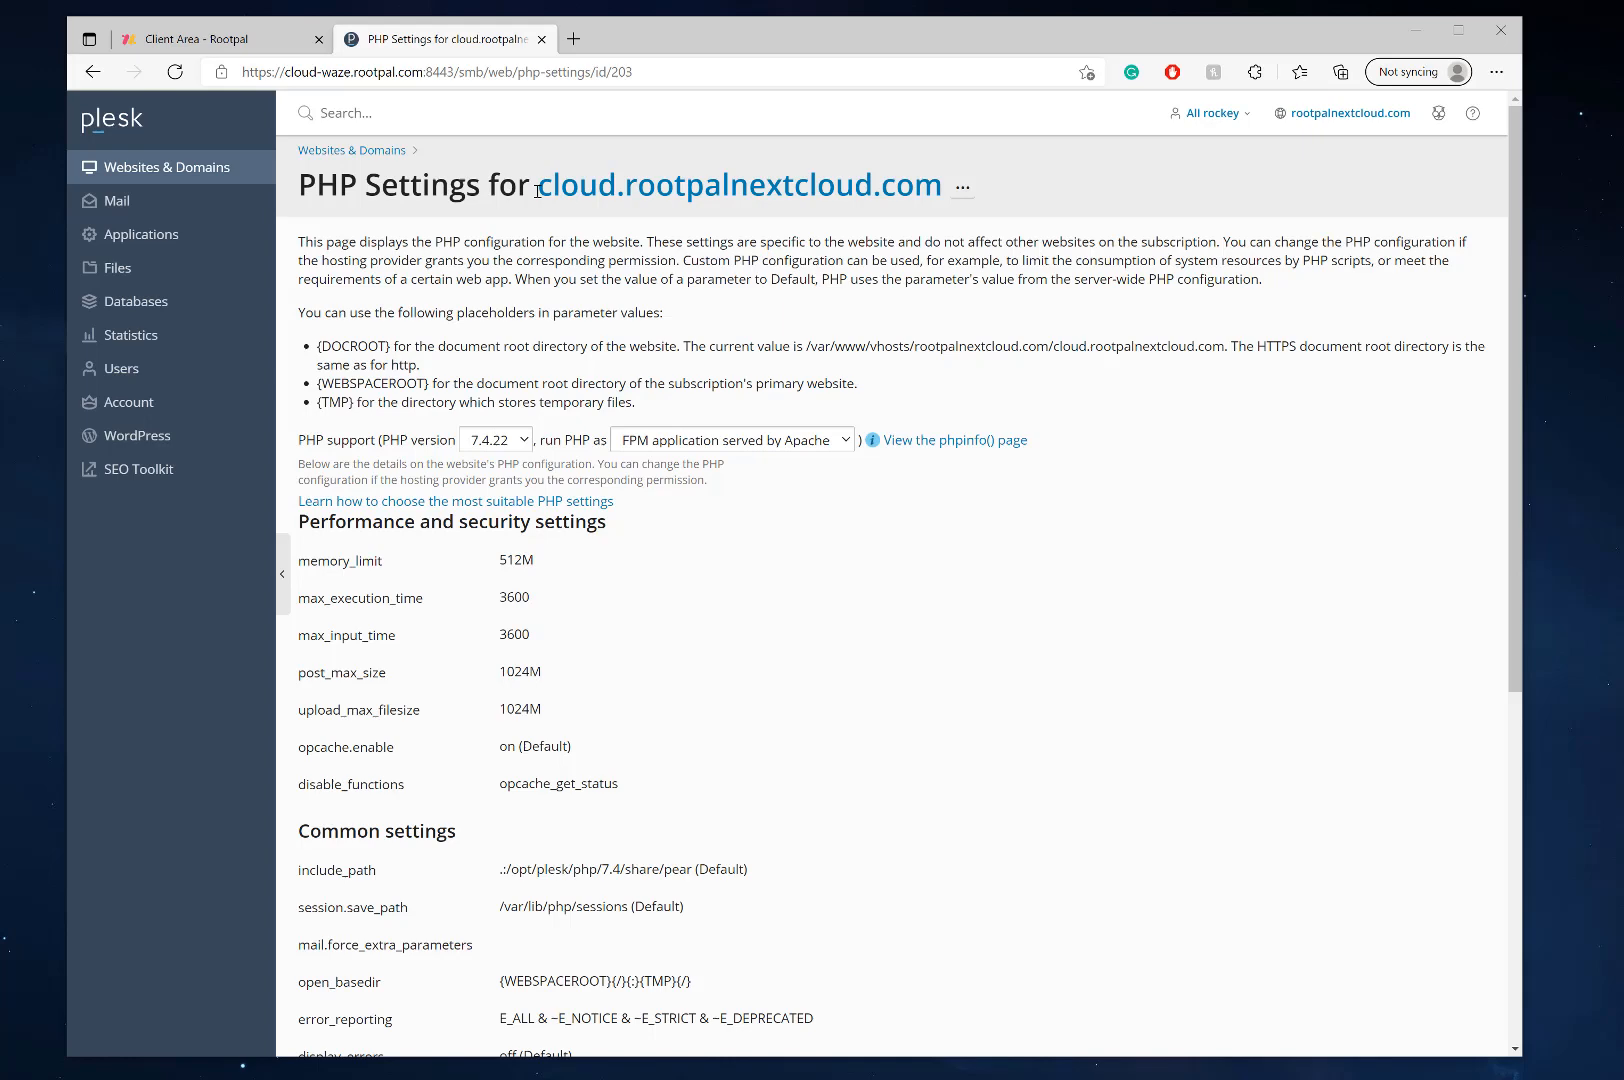
mouse_move(158, 166)
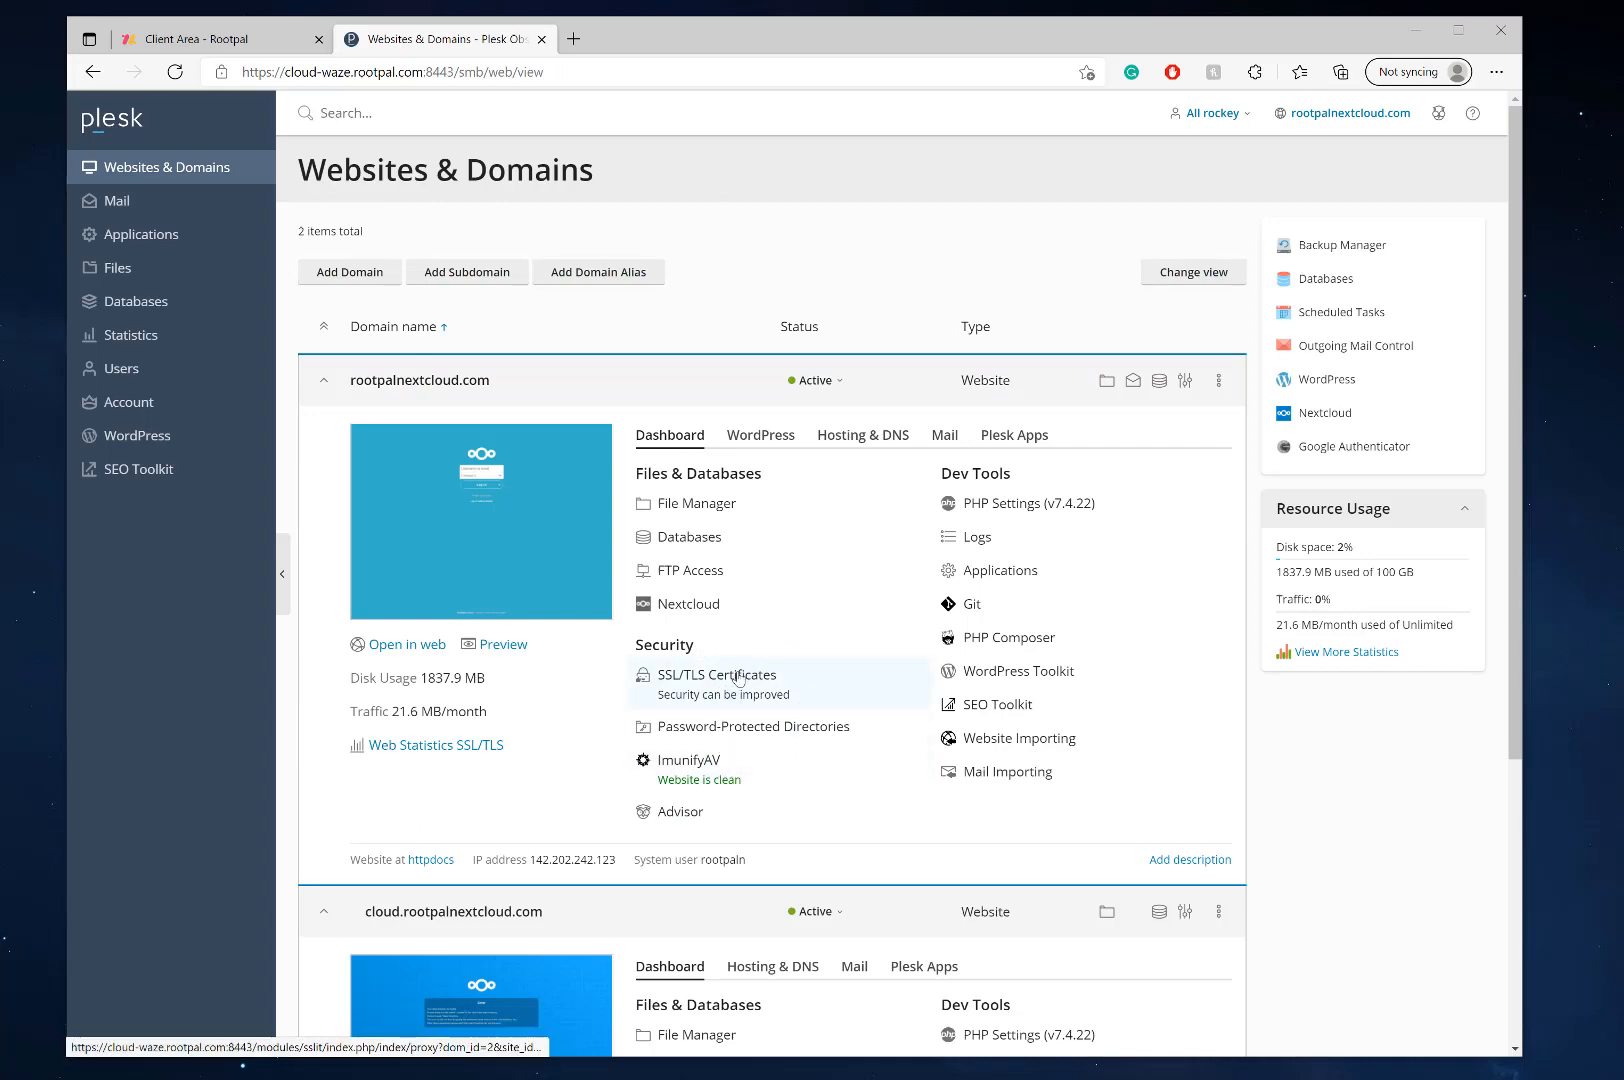
Step: Visit rootpalnextcloud.com's SSL/TLS certificate page and return to Websites & Domains
scroll(down, 3)
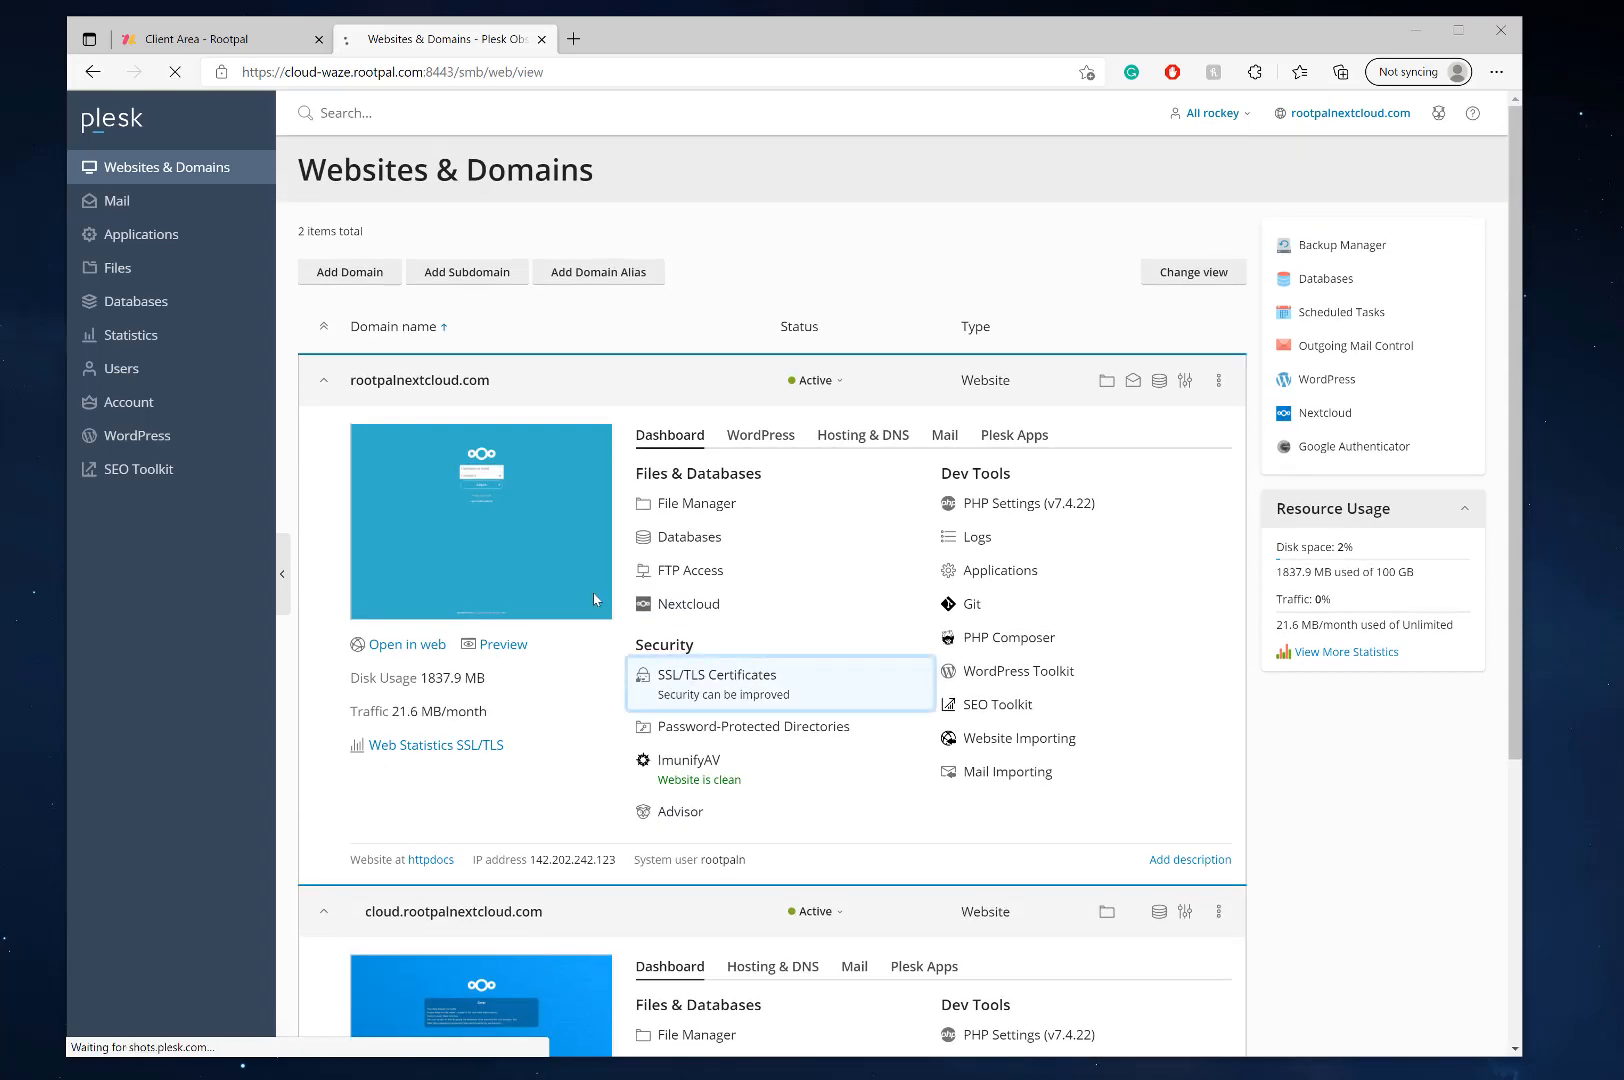
click(714, 674)
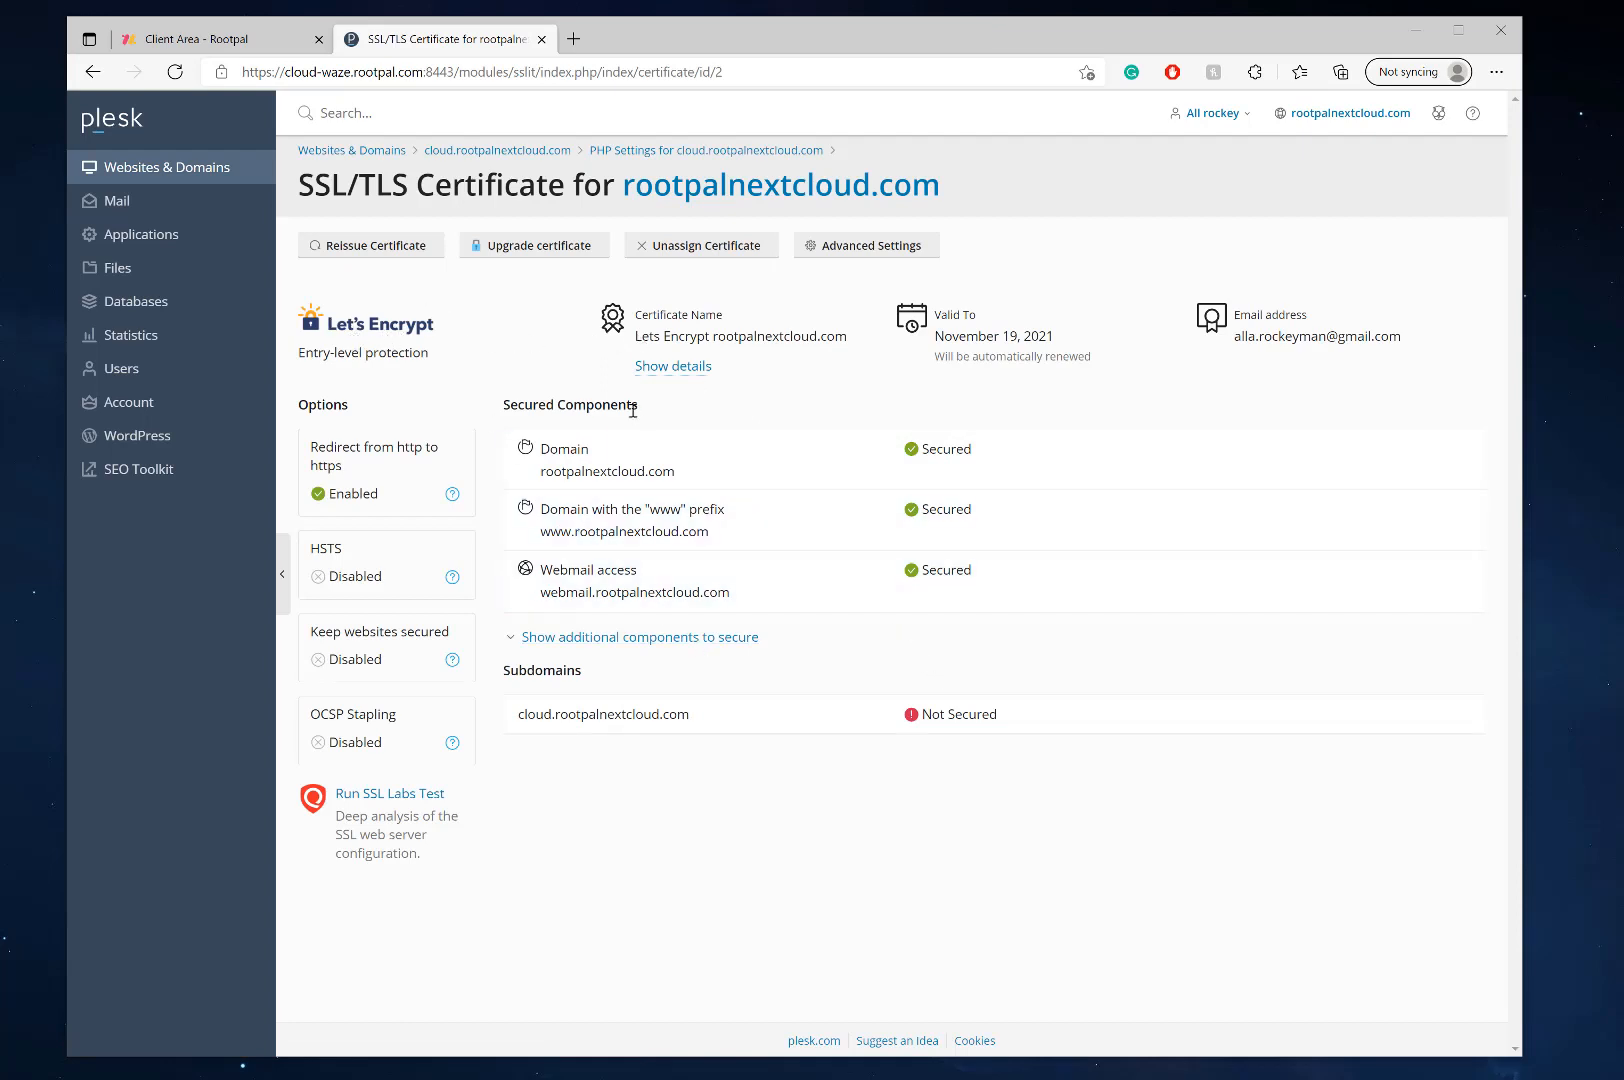
click(166, 166)
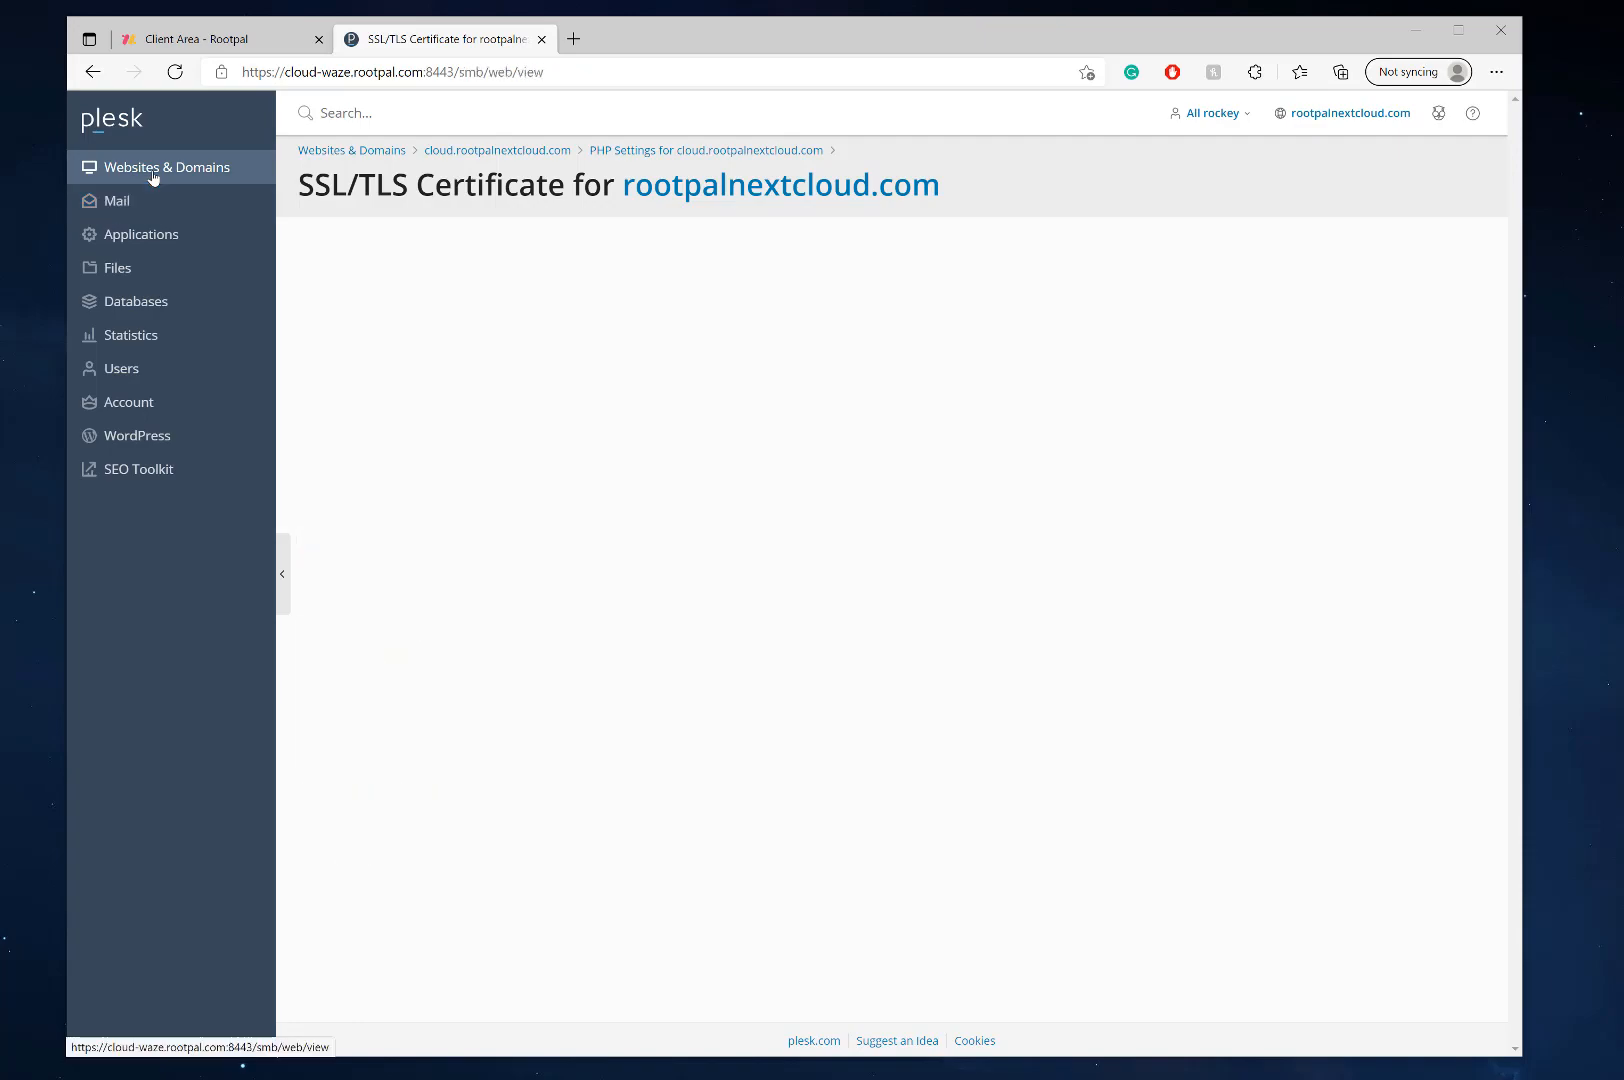
click(166, 166)
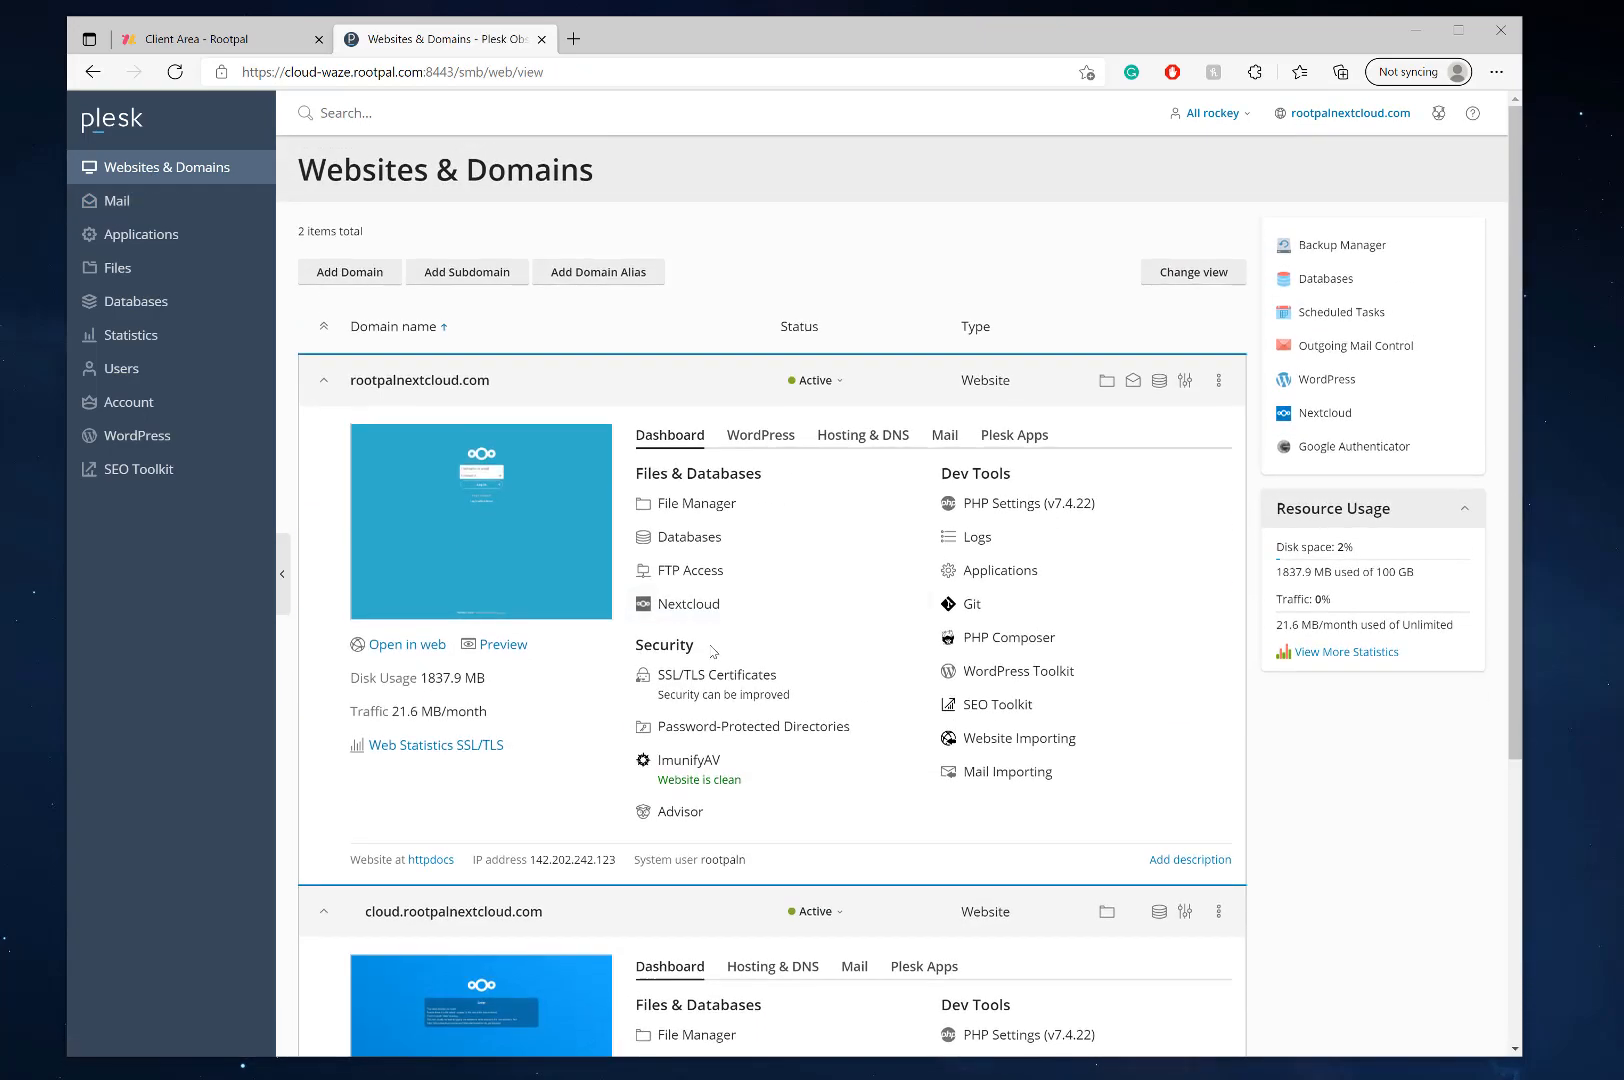
click(718, 674)
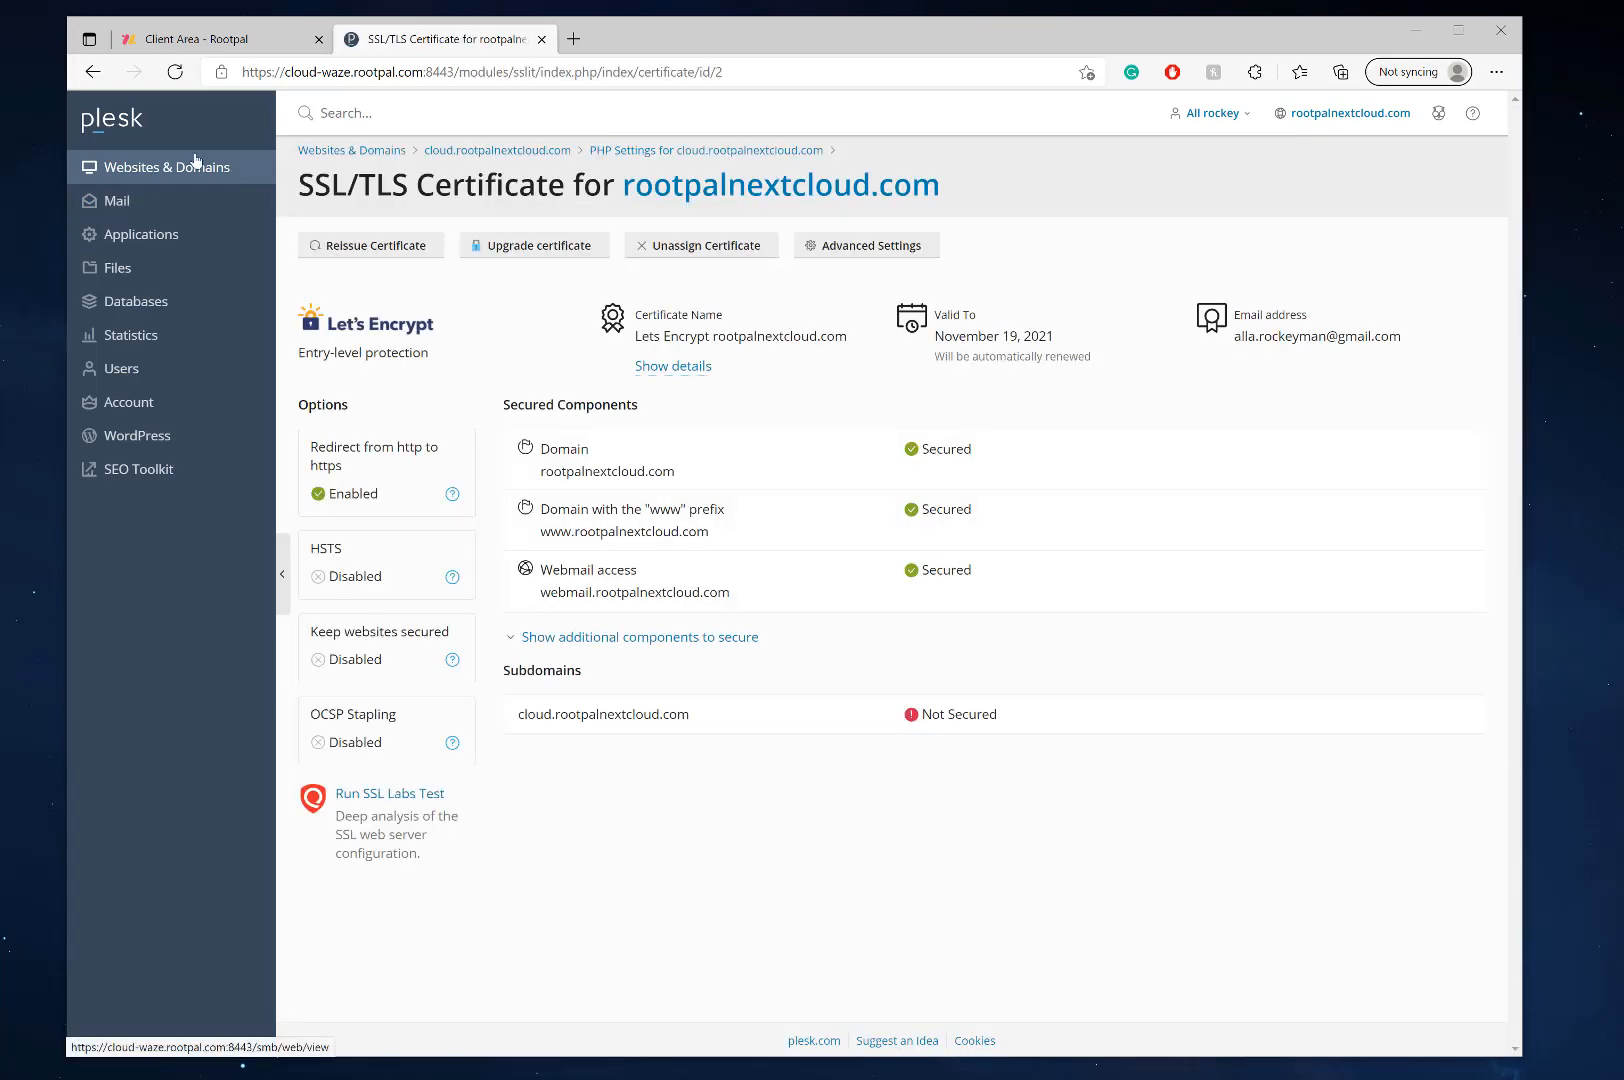
click(162, 166)
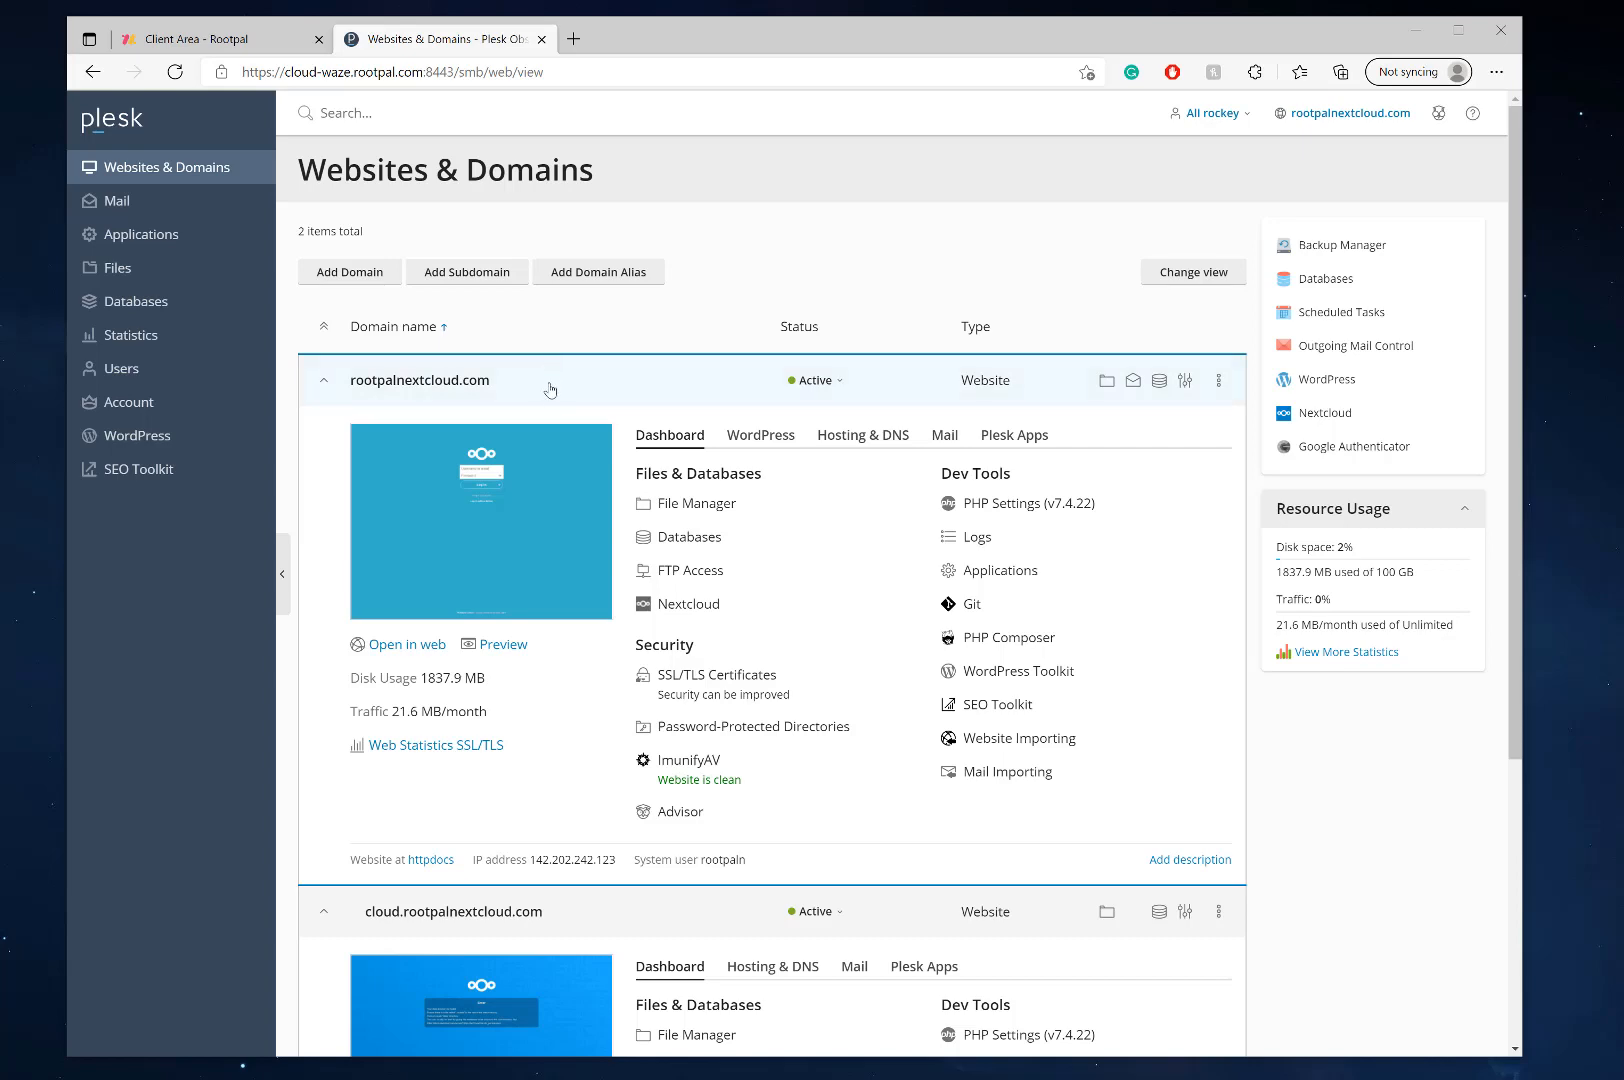
Step: Show the Let's Encrypt certificate details where cloud.rootpalnextcloud.com is Not Secured
scroll(down, 3)
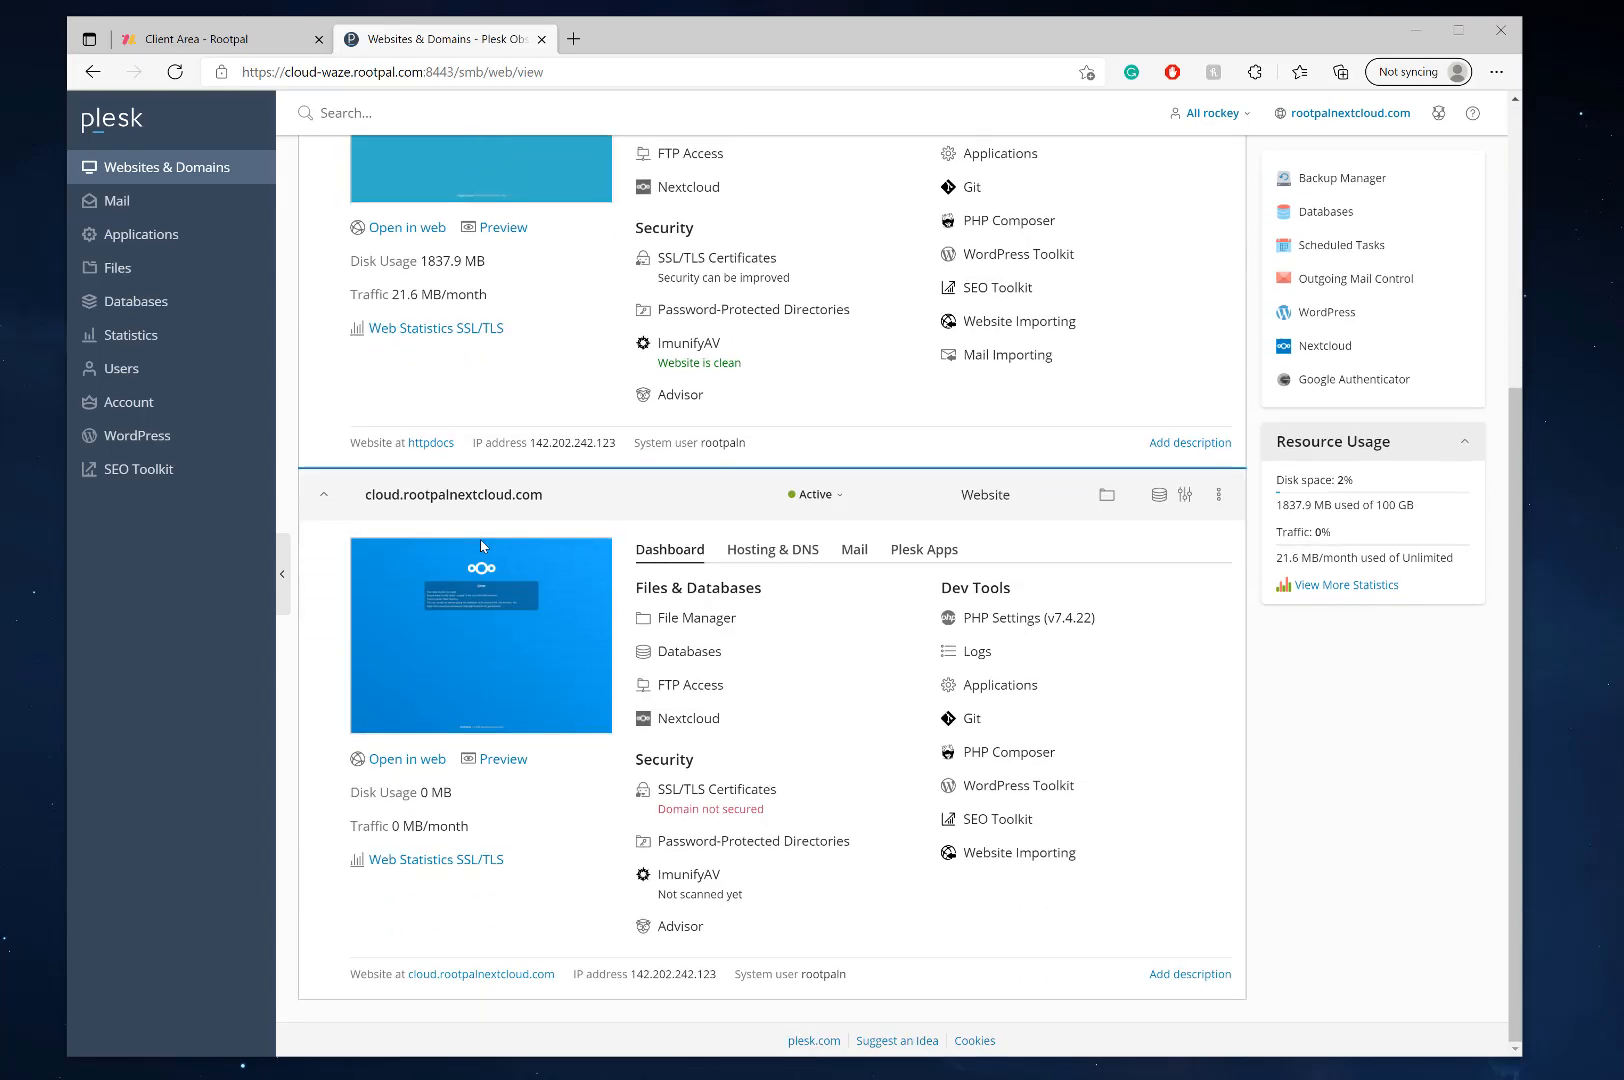
mouse_move(510, 542)
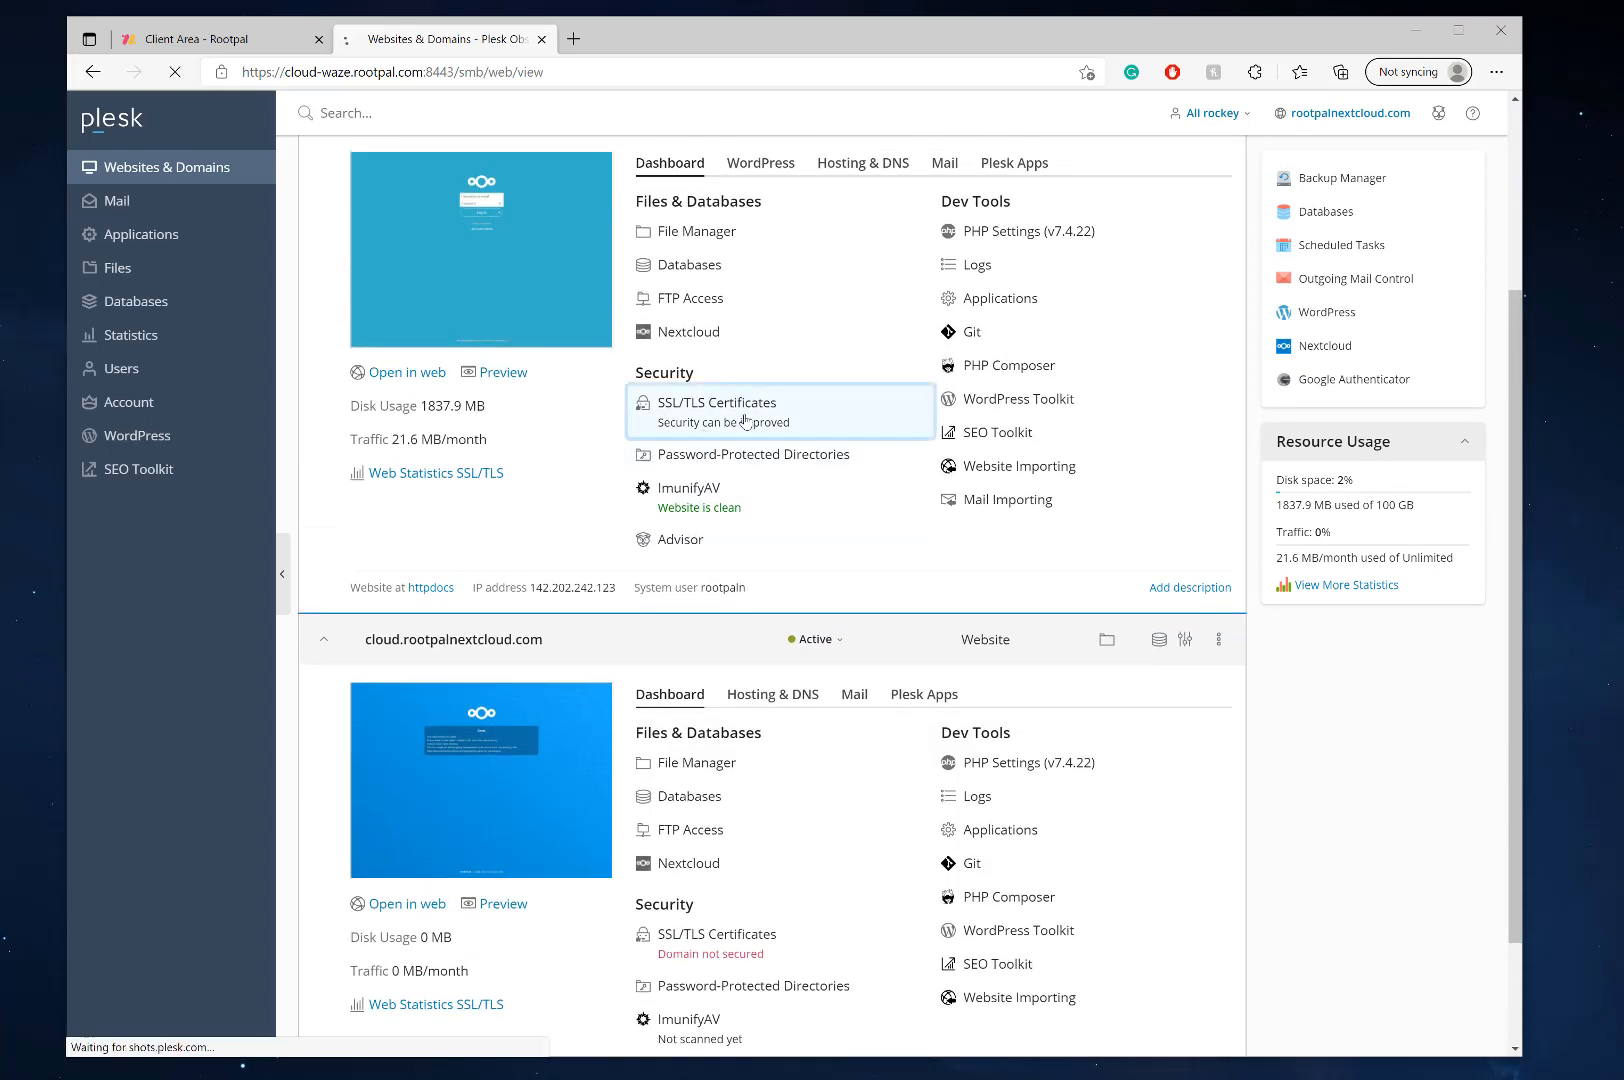
click(716, 402)
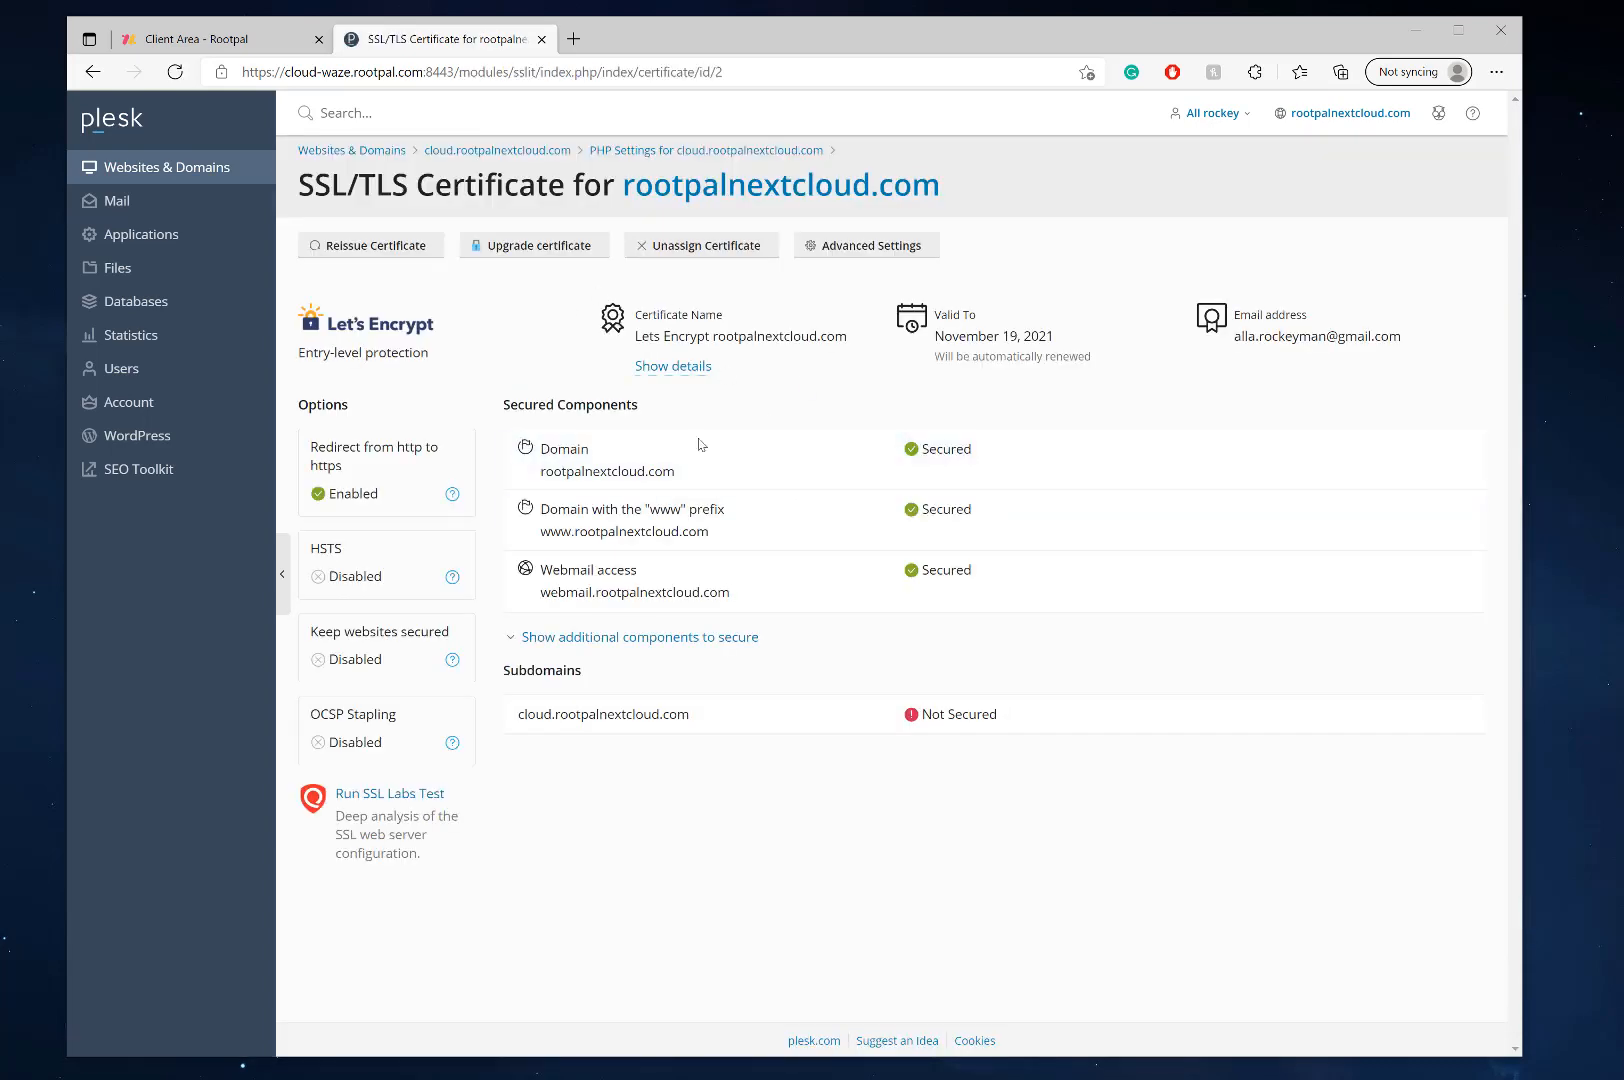
mouse_move(1154, 448)
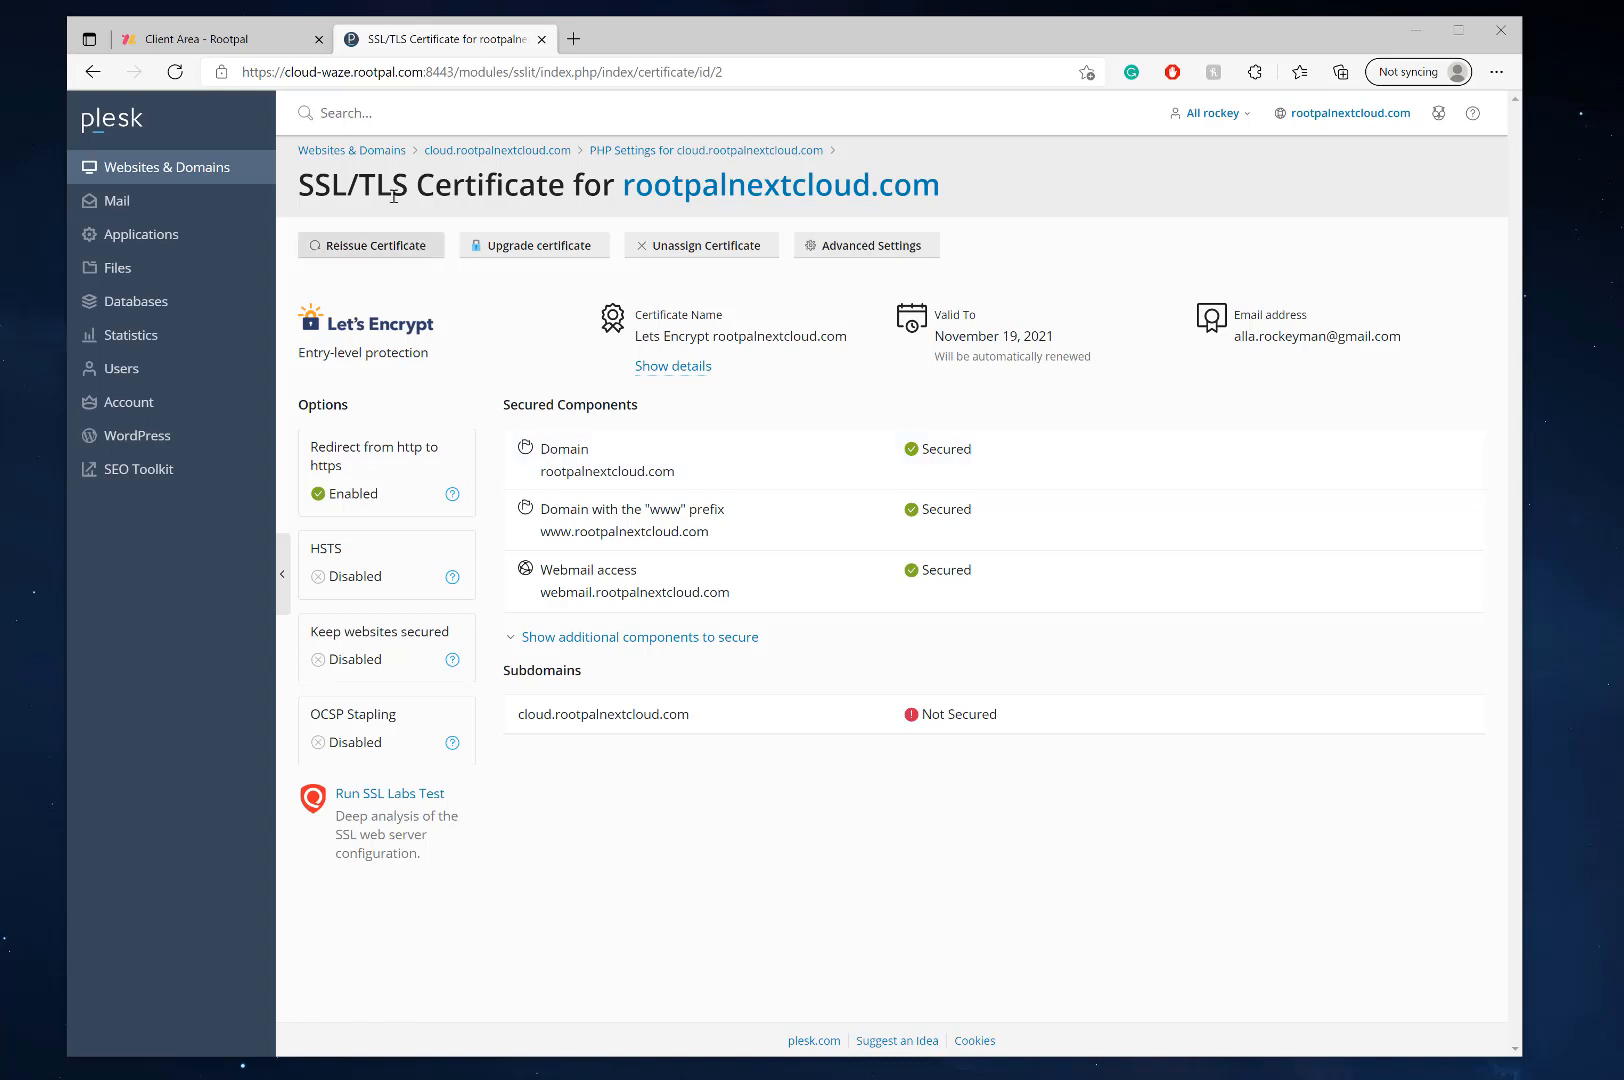
mouse_move(168, 166)
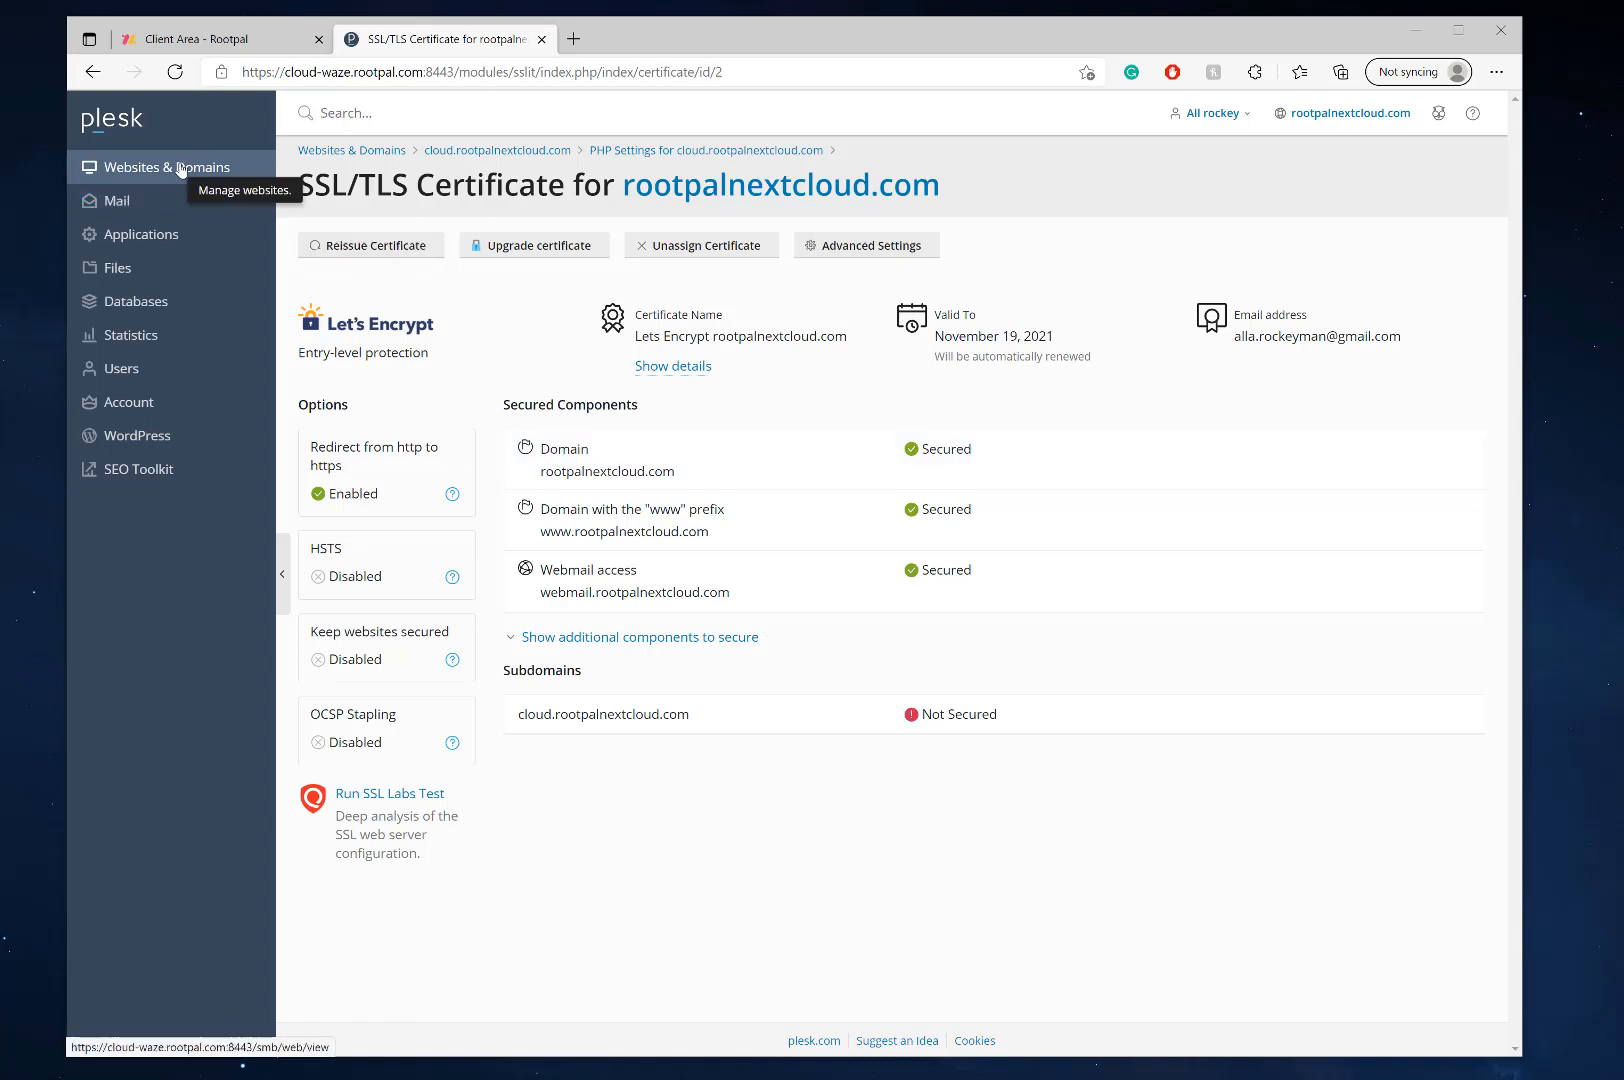
mouse_move(404, 232)
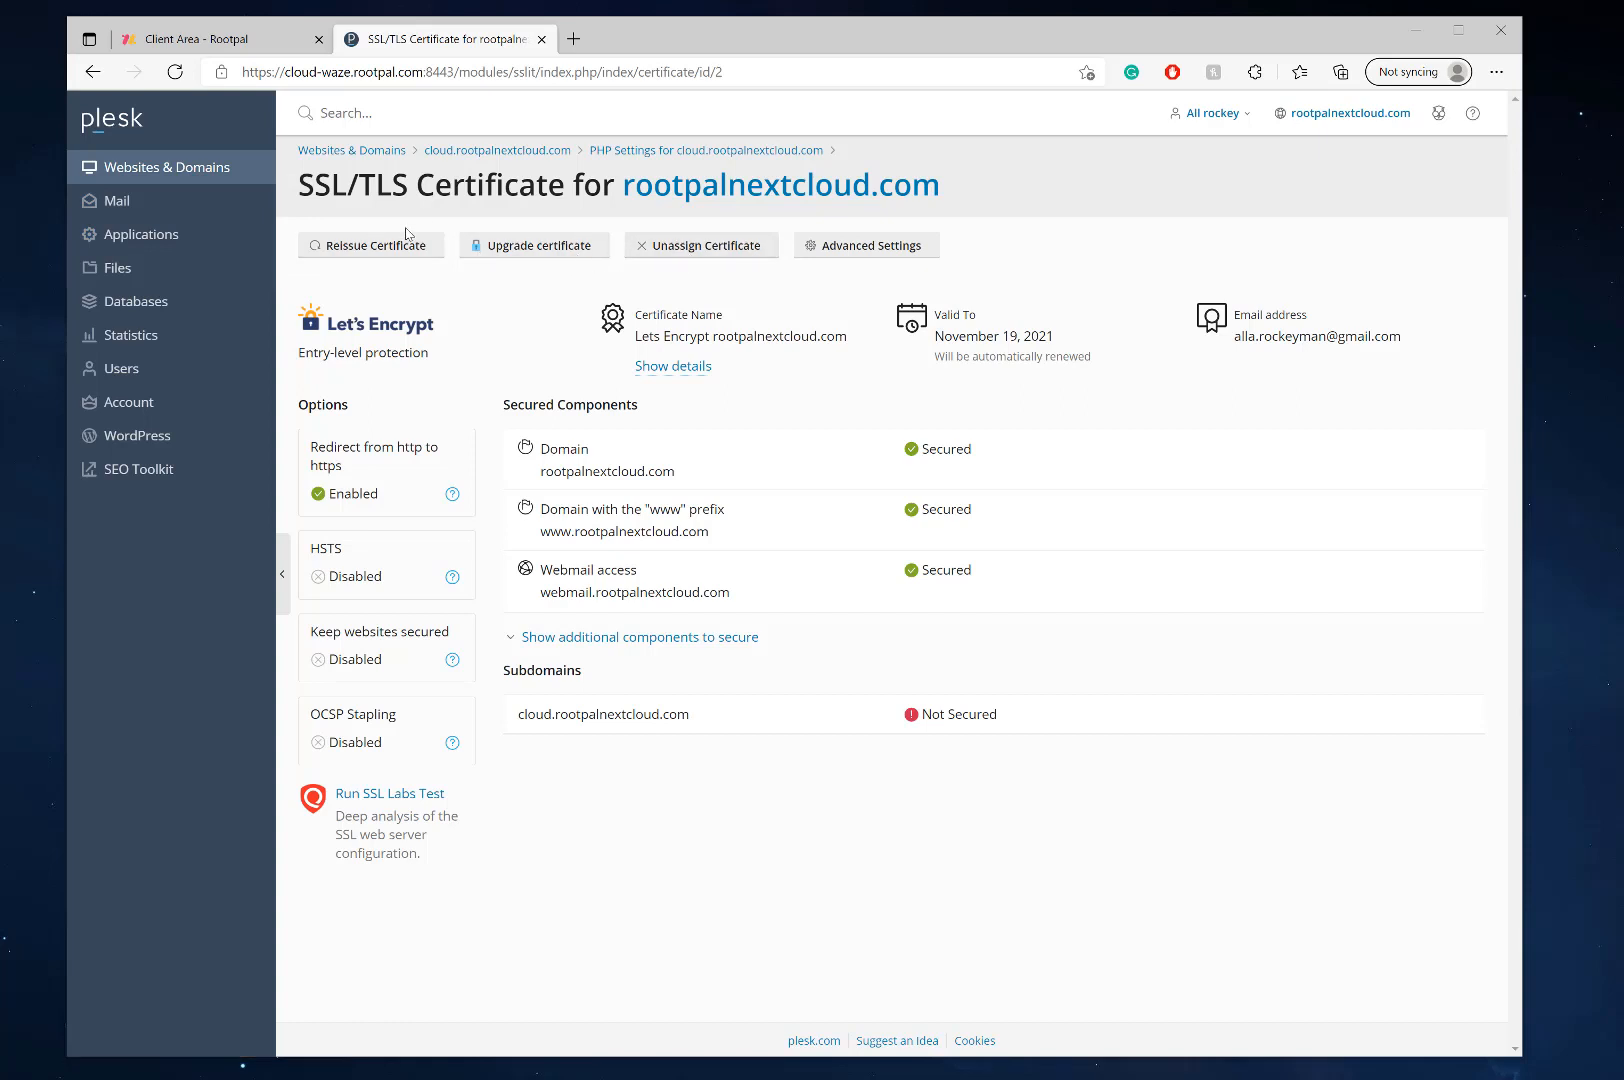
mouse_move(534, 284)
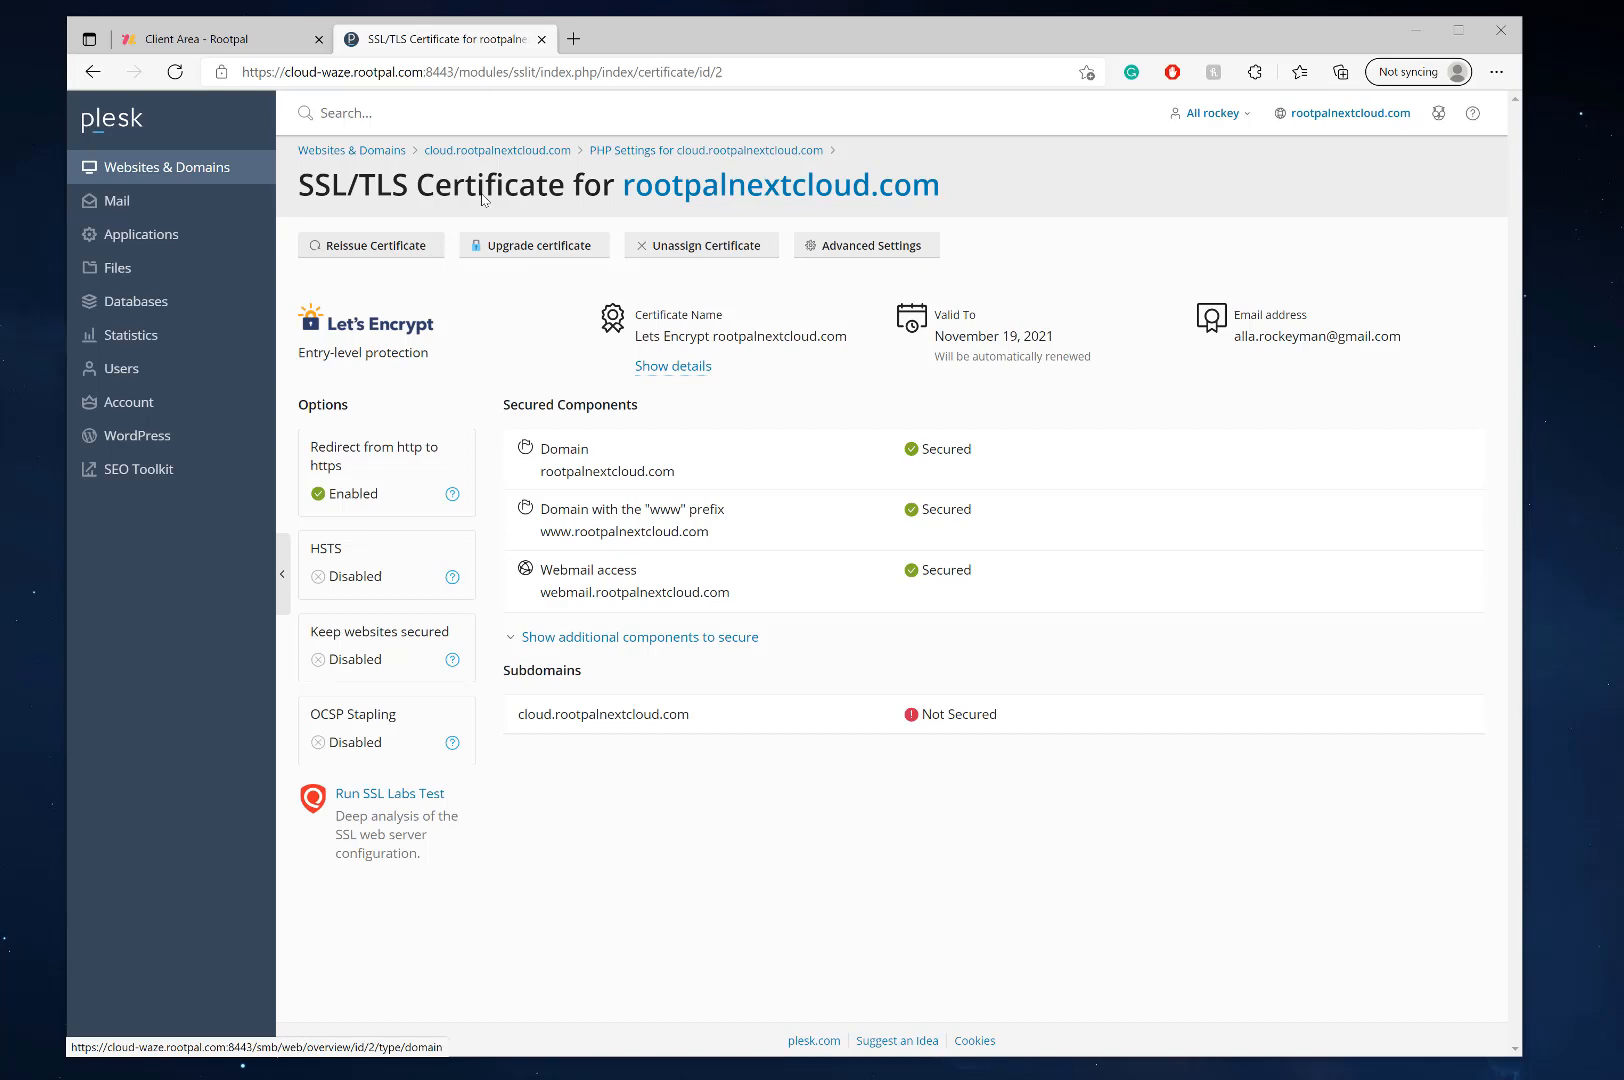
mouse_move(476, 392)
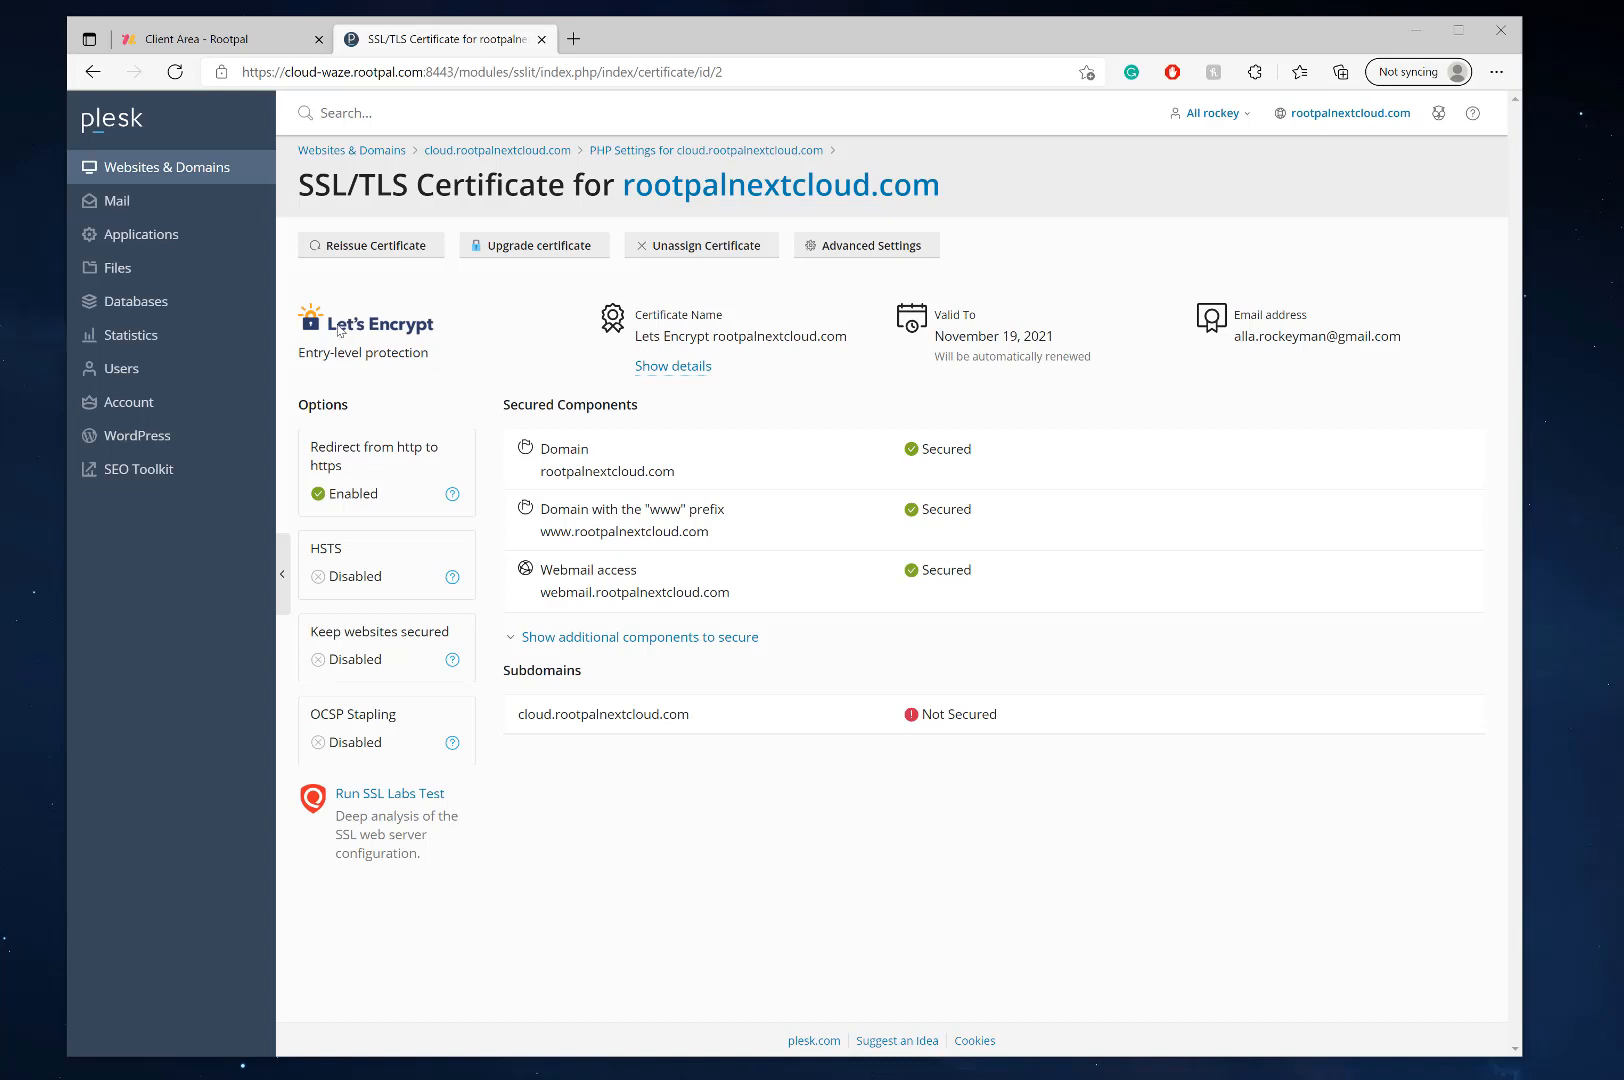
mouse_move(404, 274)
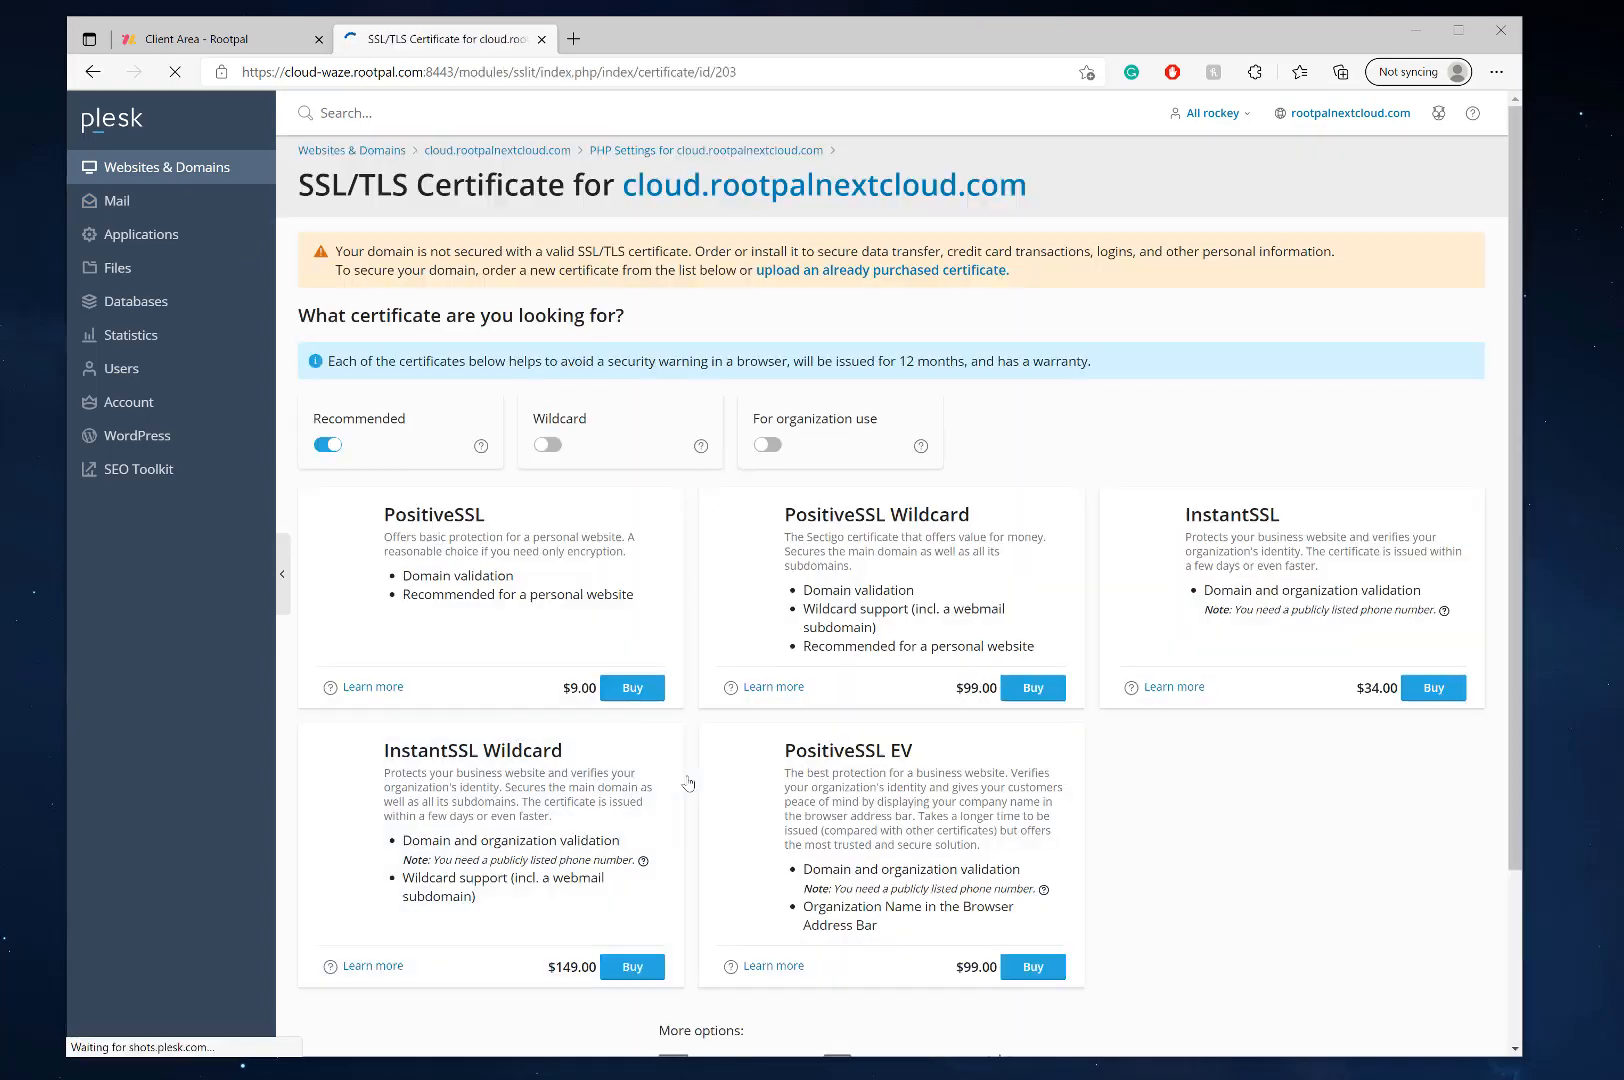
scroll(down, 3)
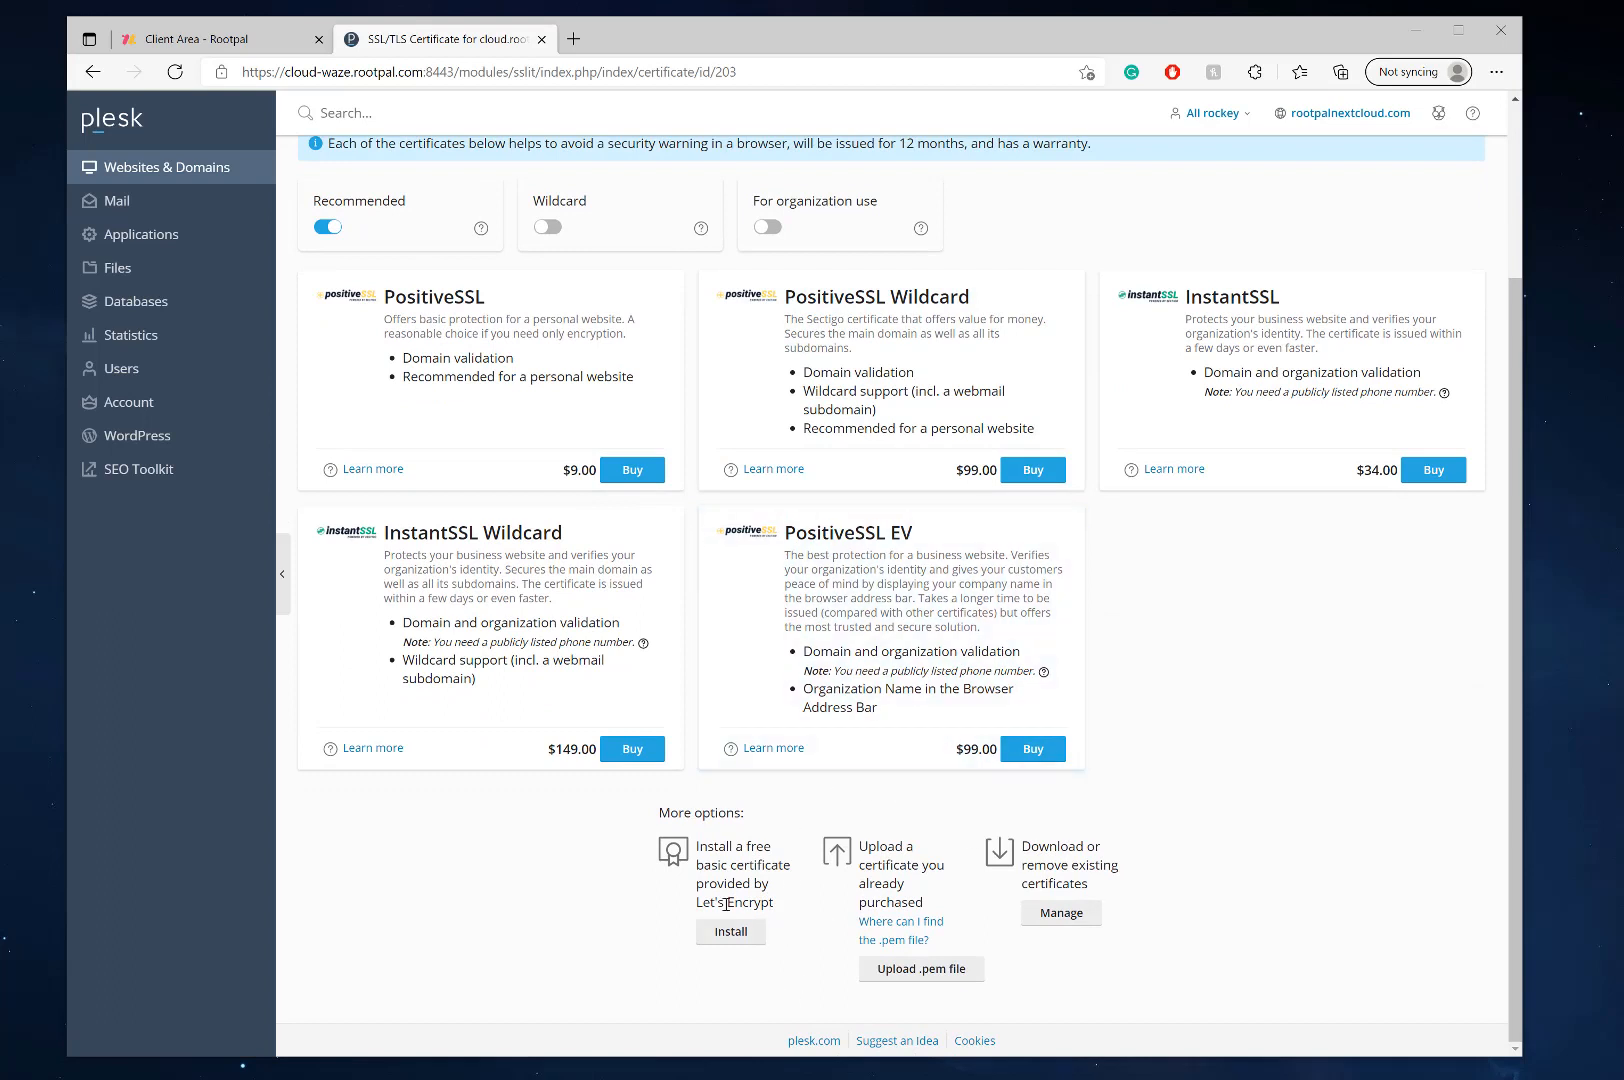
mouse_move(714, 900)
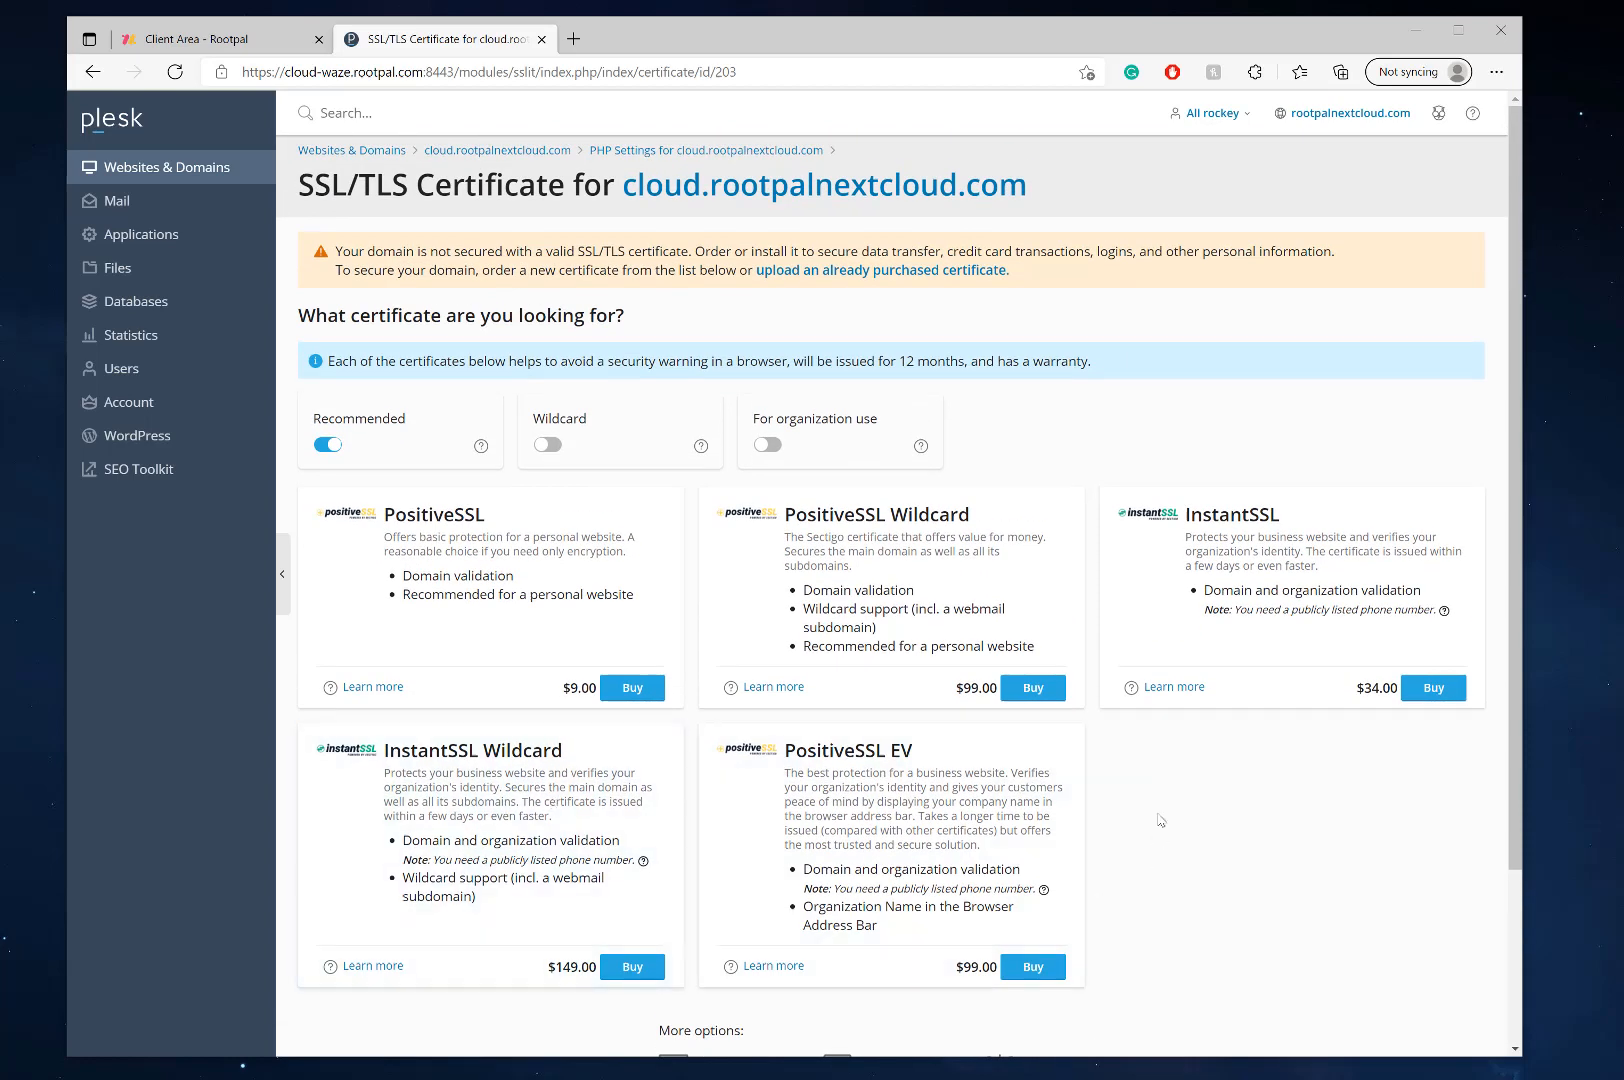
mouse_move(1222, 796)
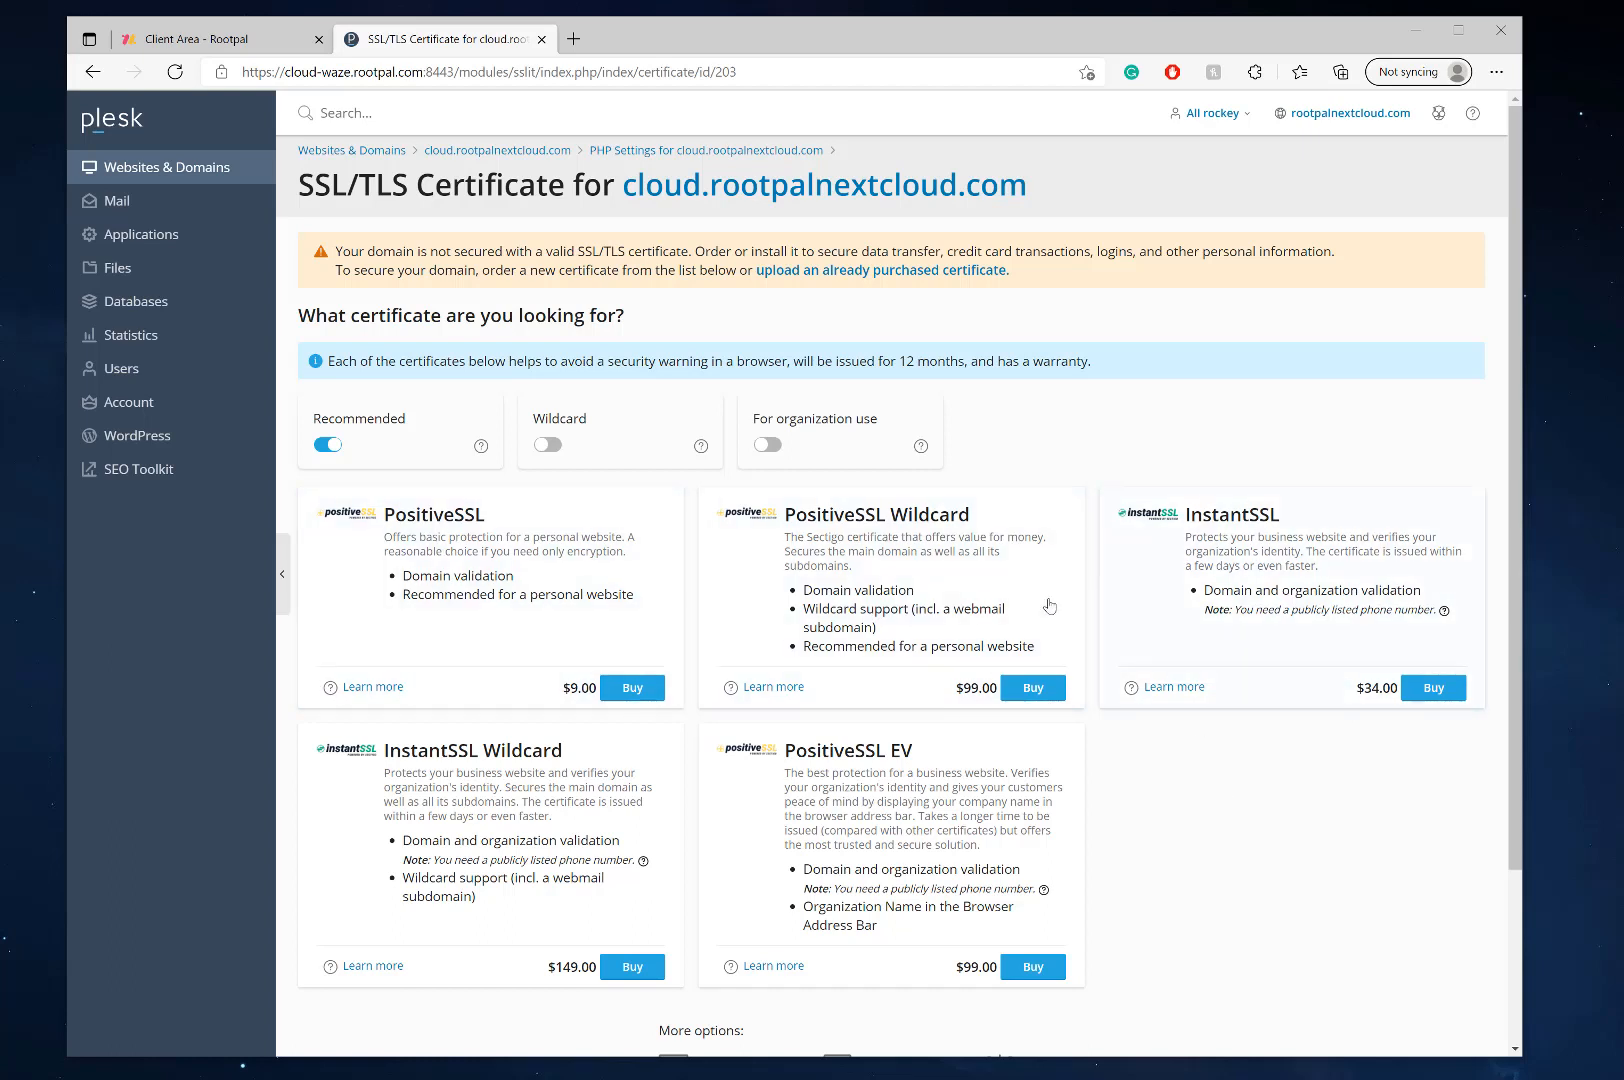
mouse_move(702, 594)
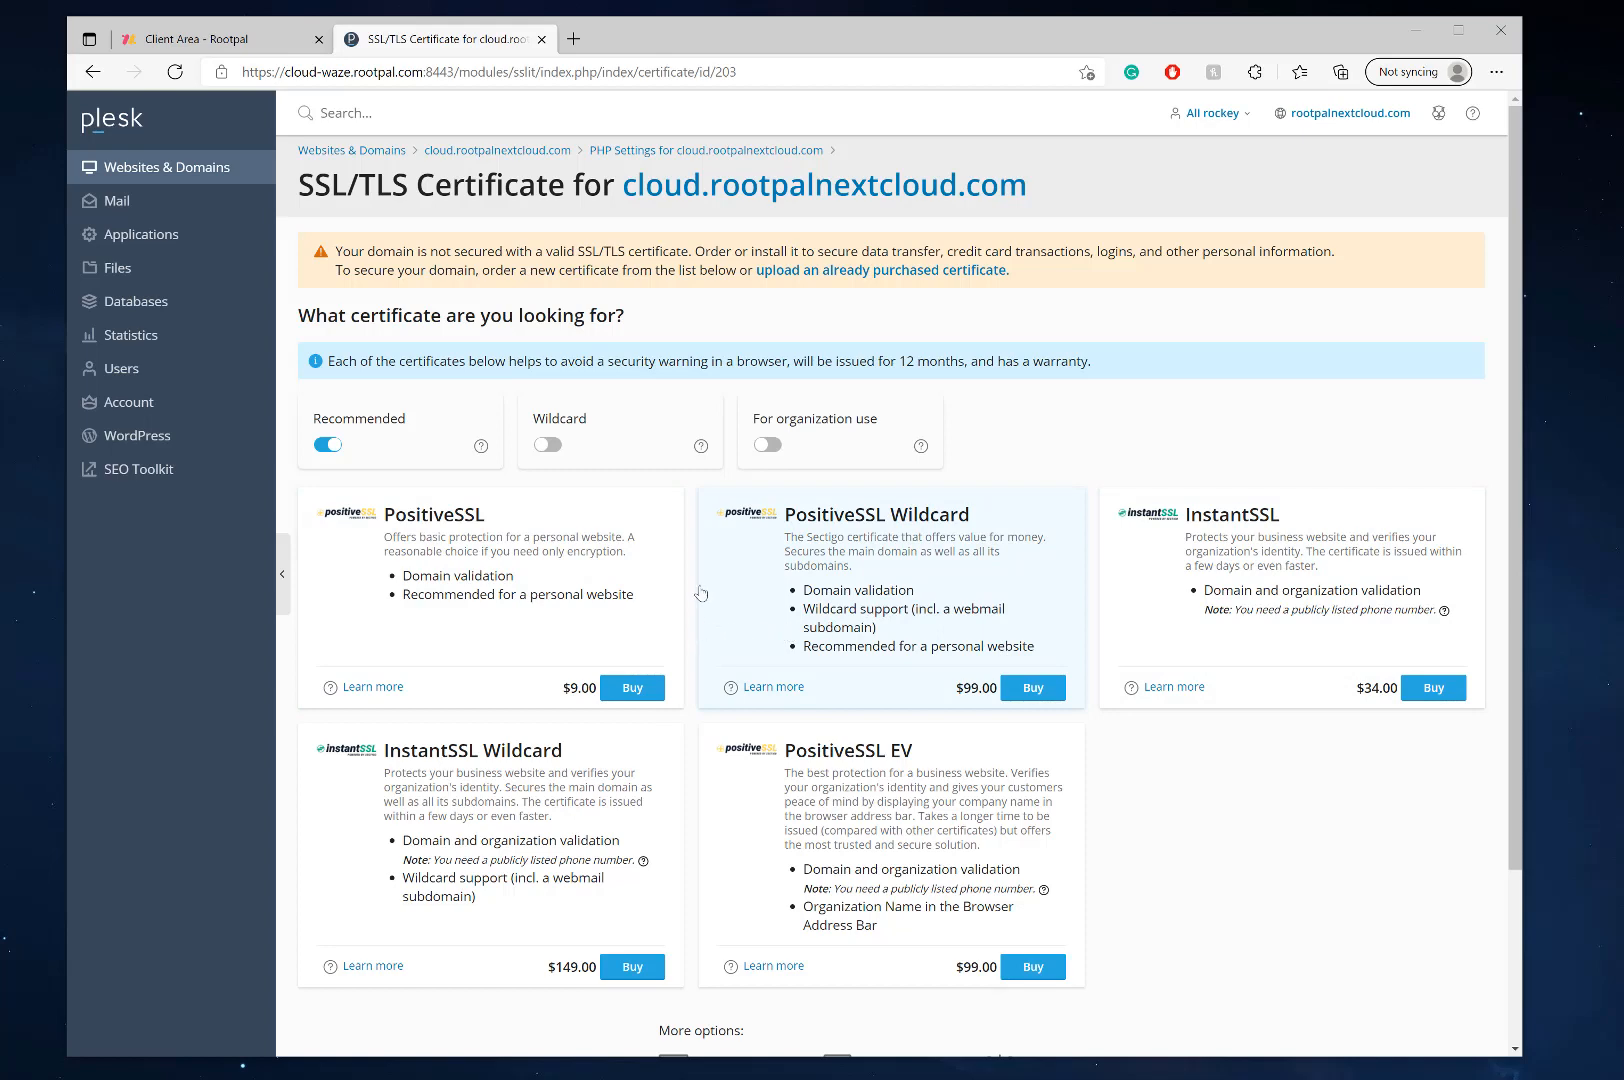
scroll(down, 3)
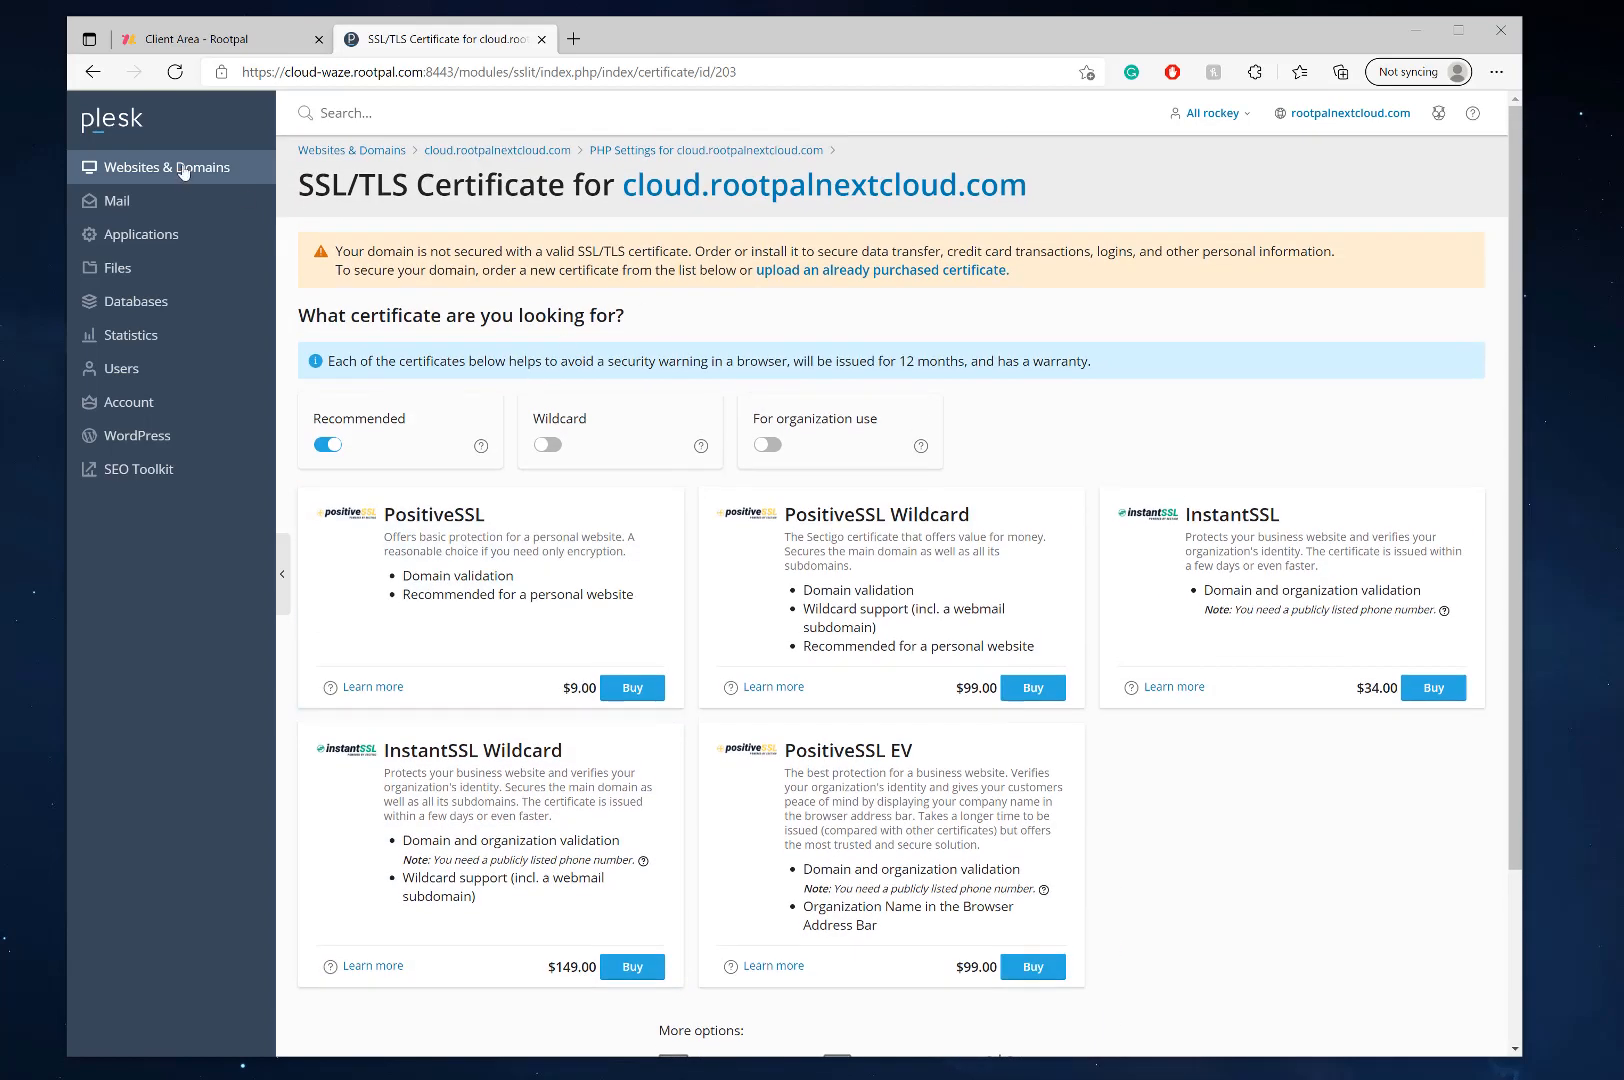
Step: Return to Websites & Domains and scroll to the cloud.rootpalnextcloud.com entry
click(166, 166)
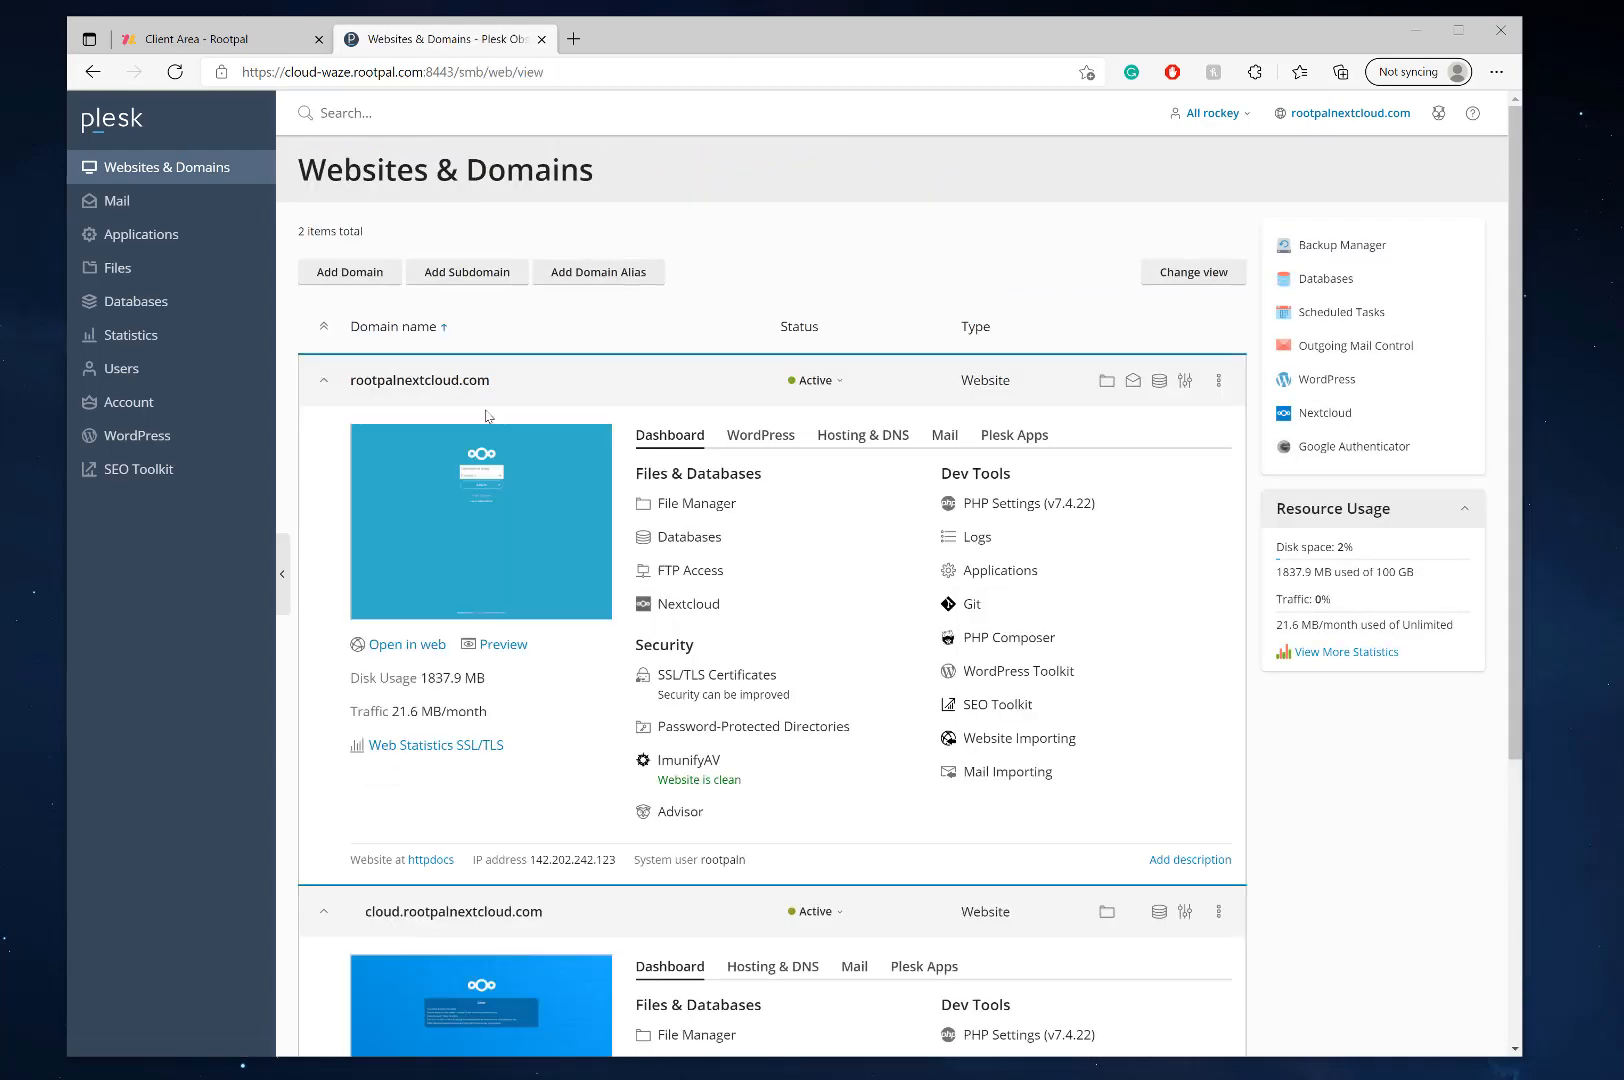
mouse_move(460, 636)
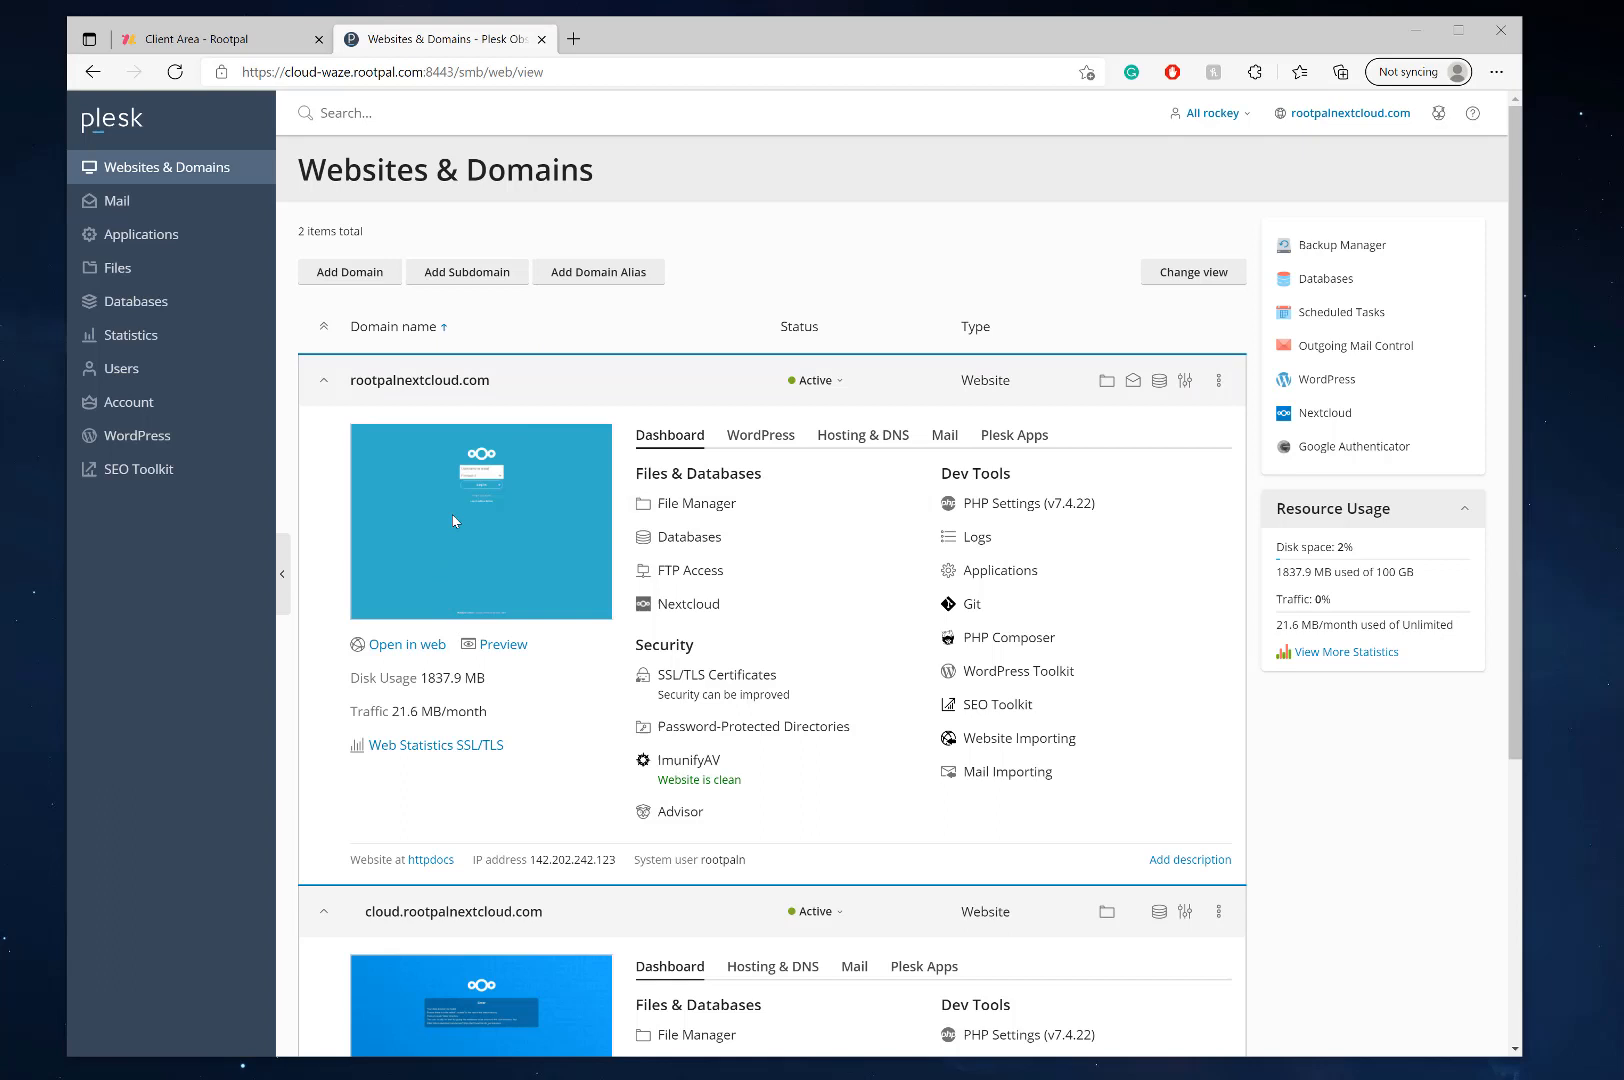
mouse_move(470, 558)
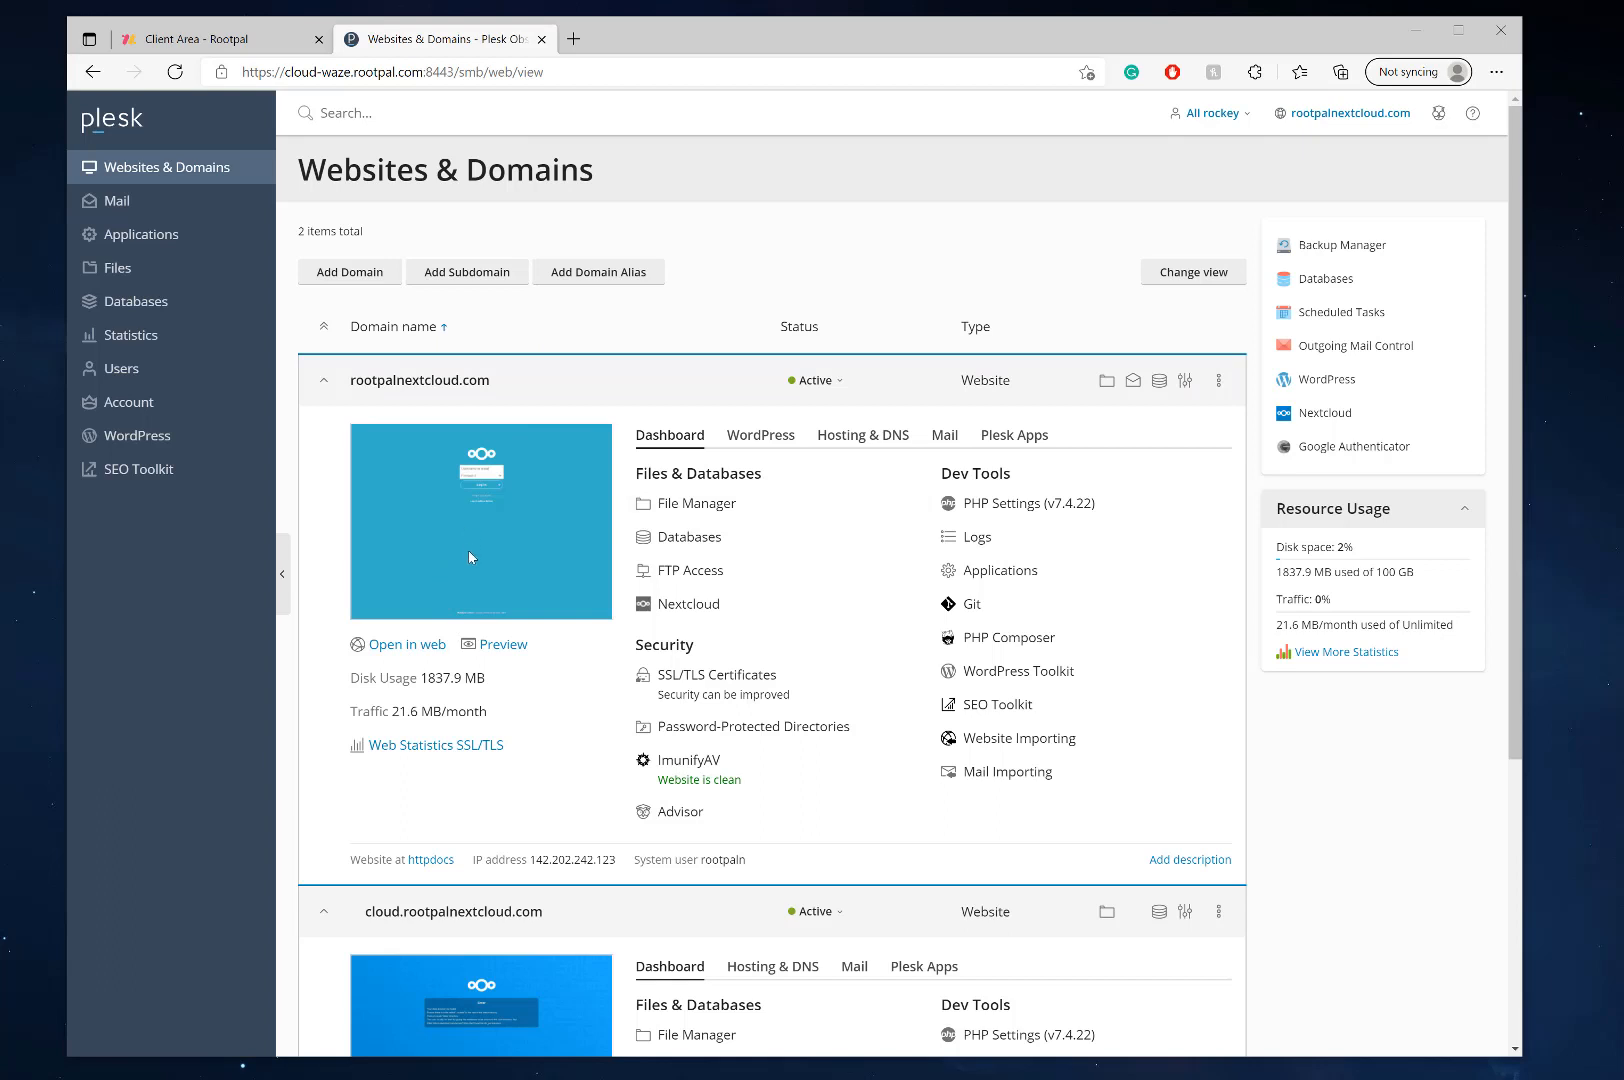
mouse_move(690, 604)
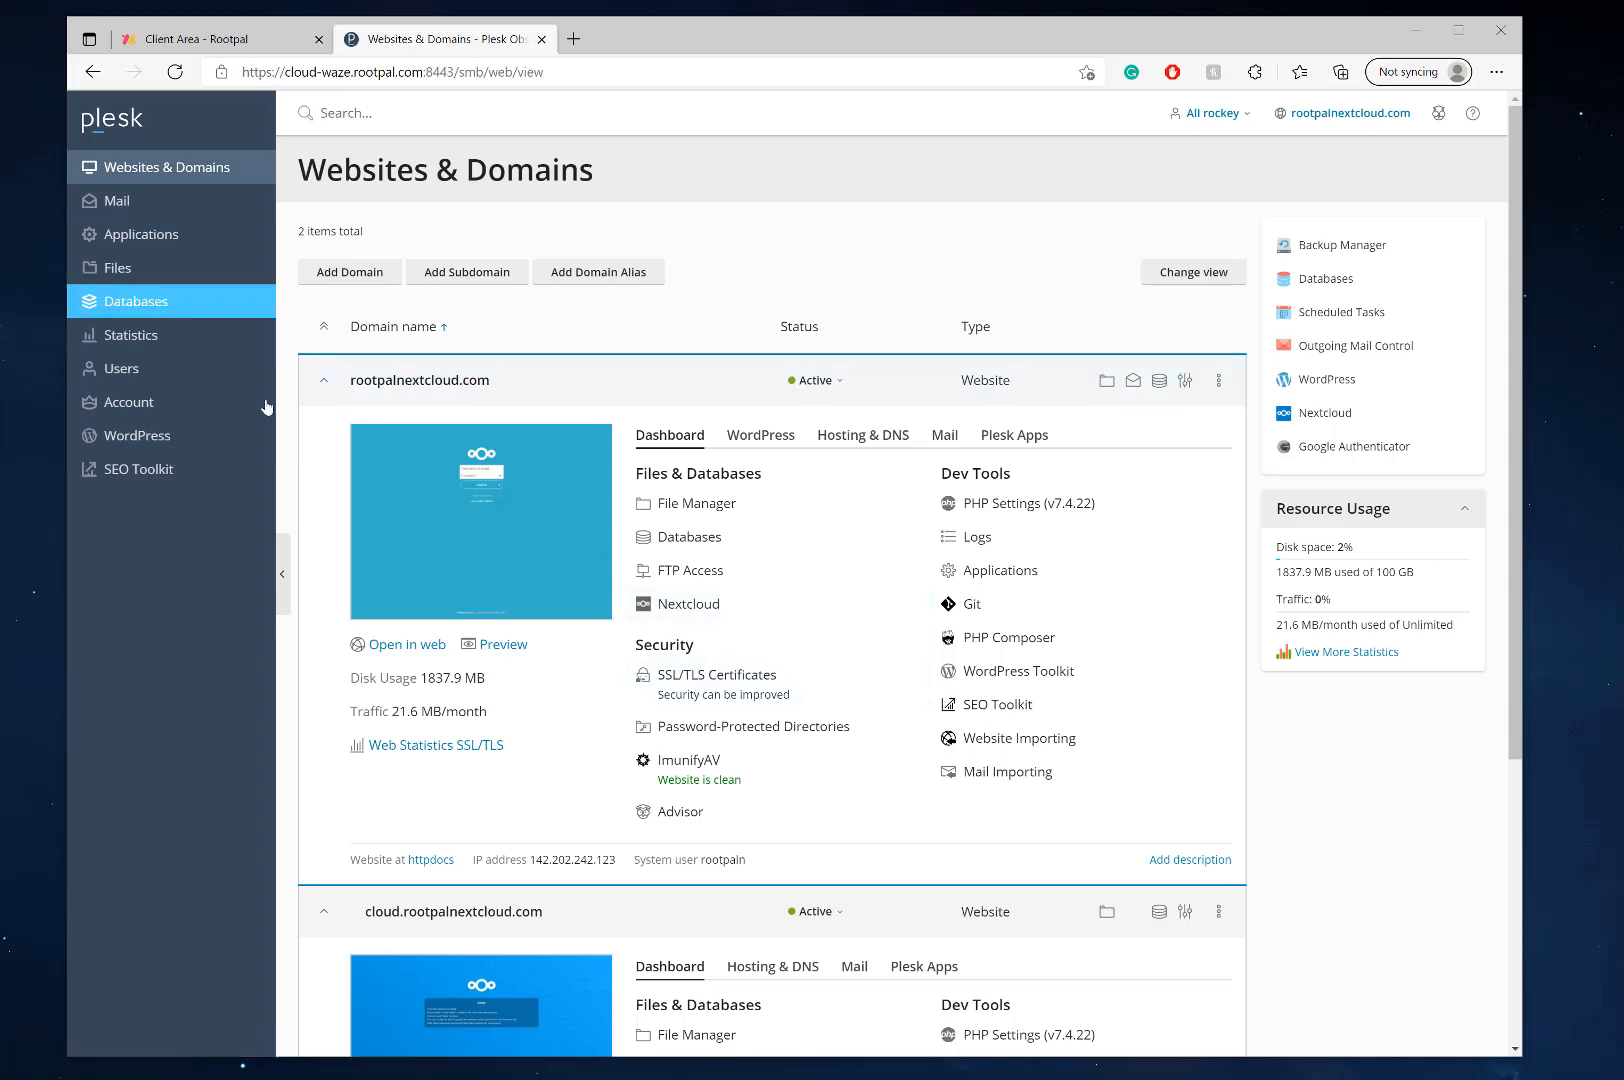
scroll(down, 3)
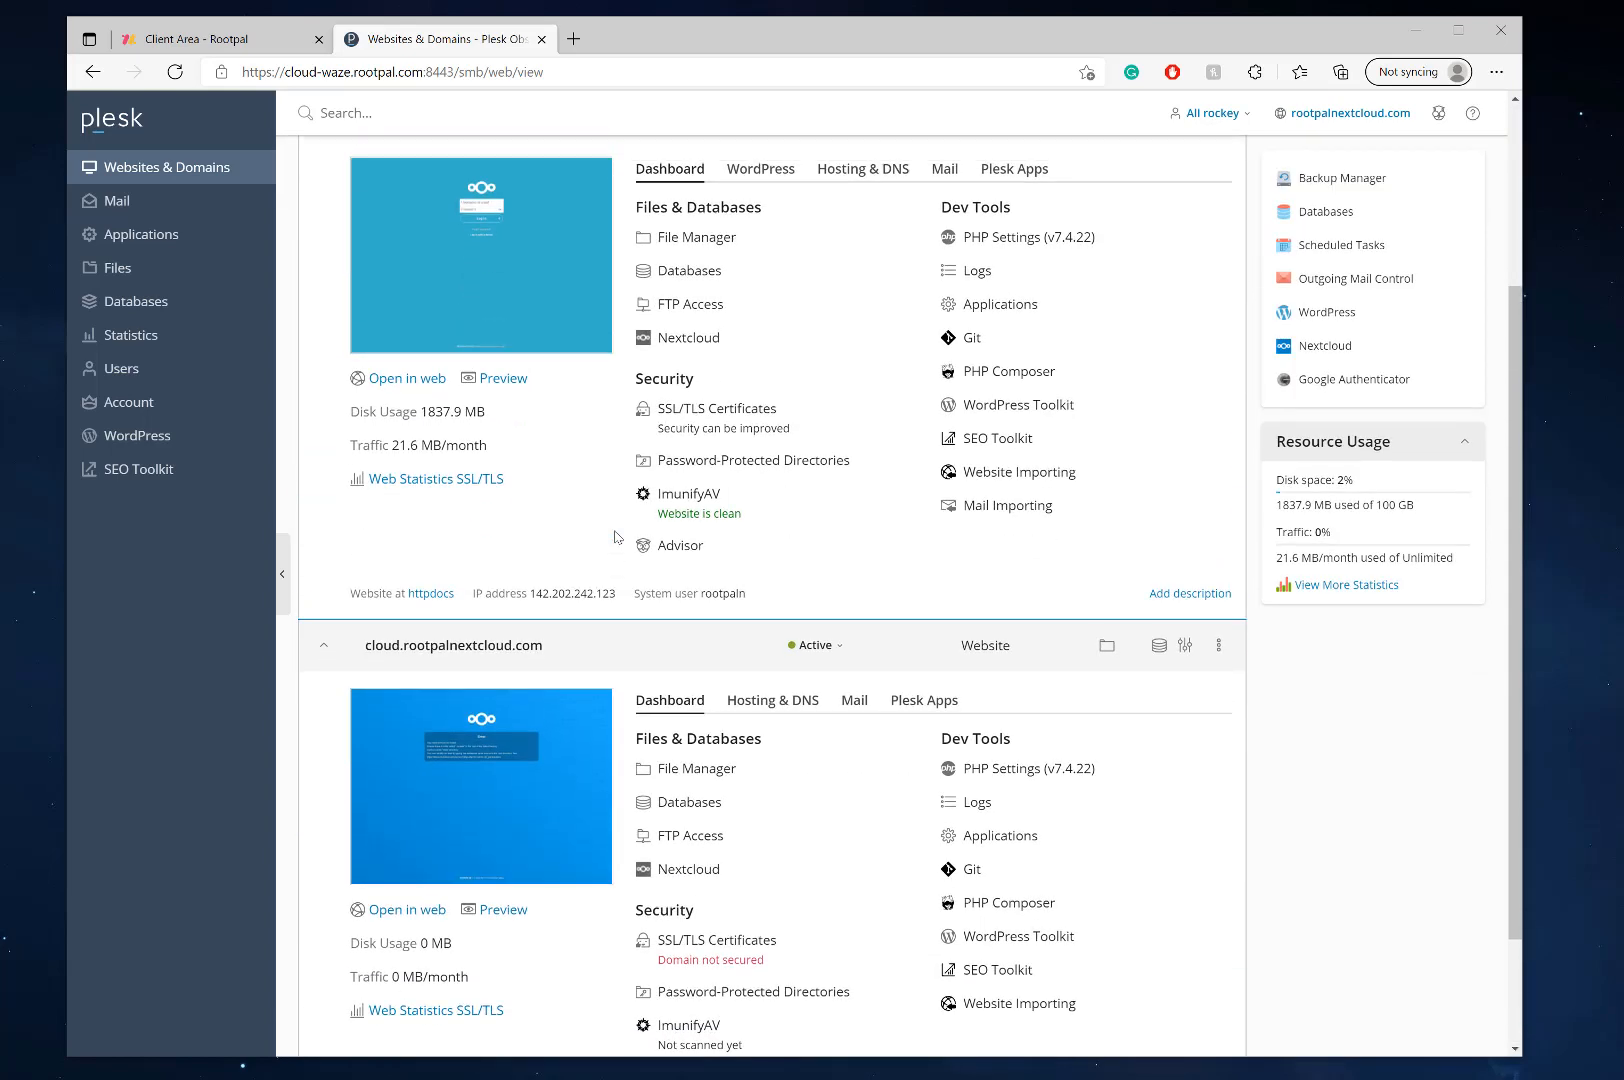
scroll(up, 3)
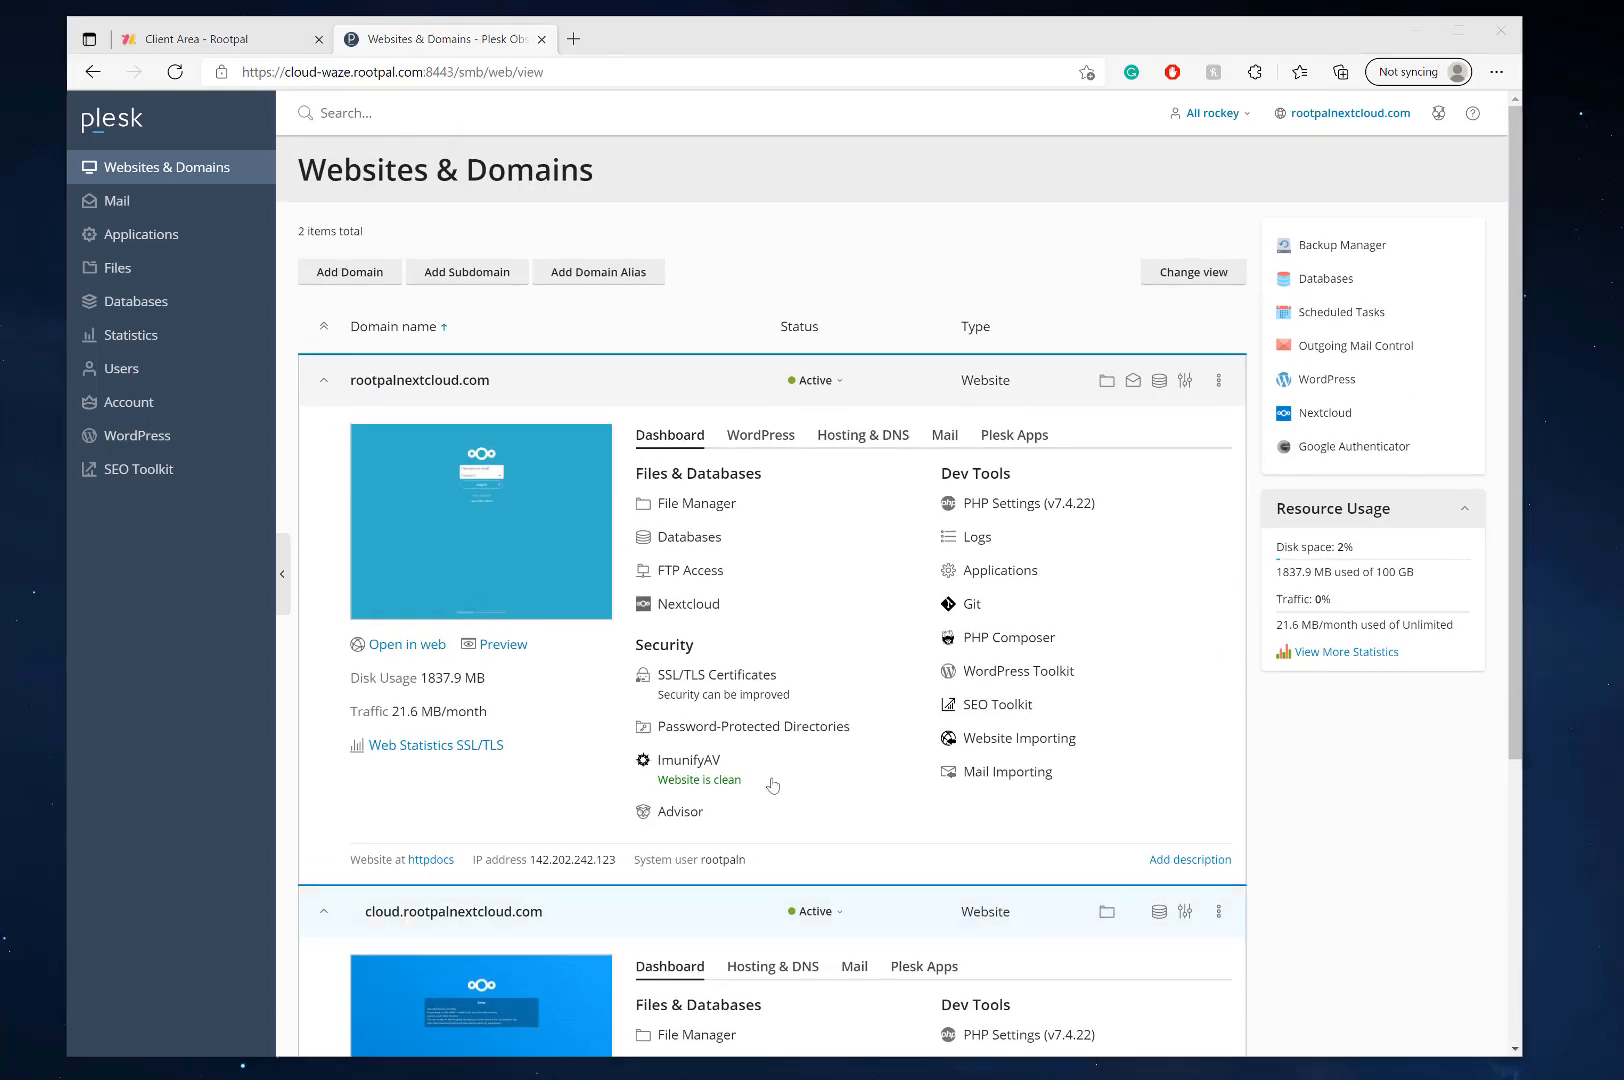
scroll(down, 3)
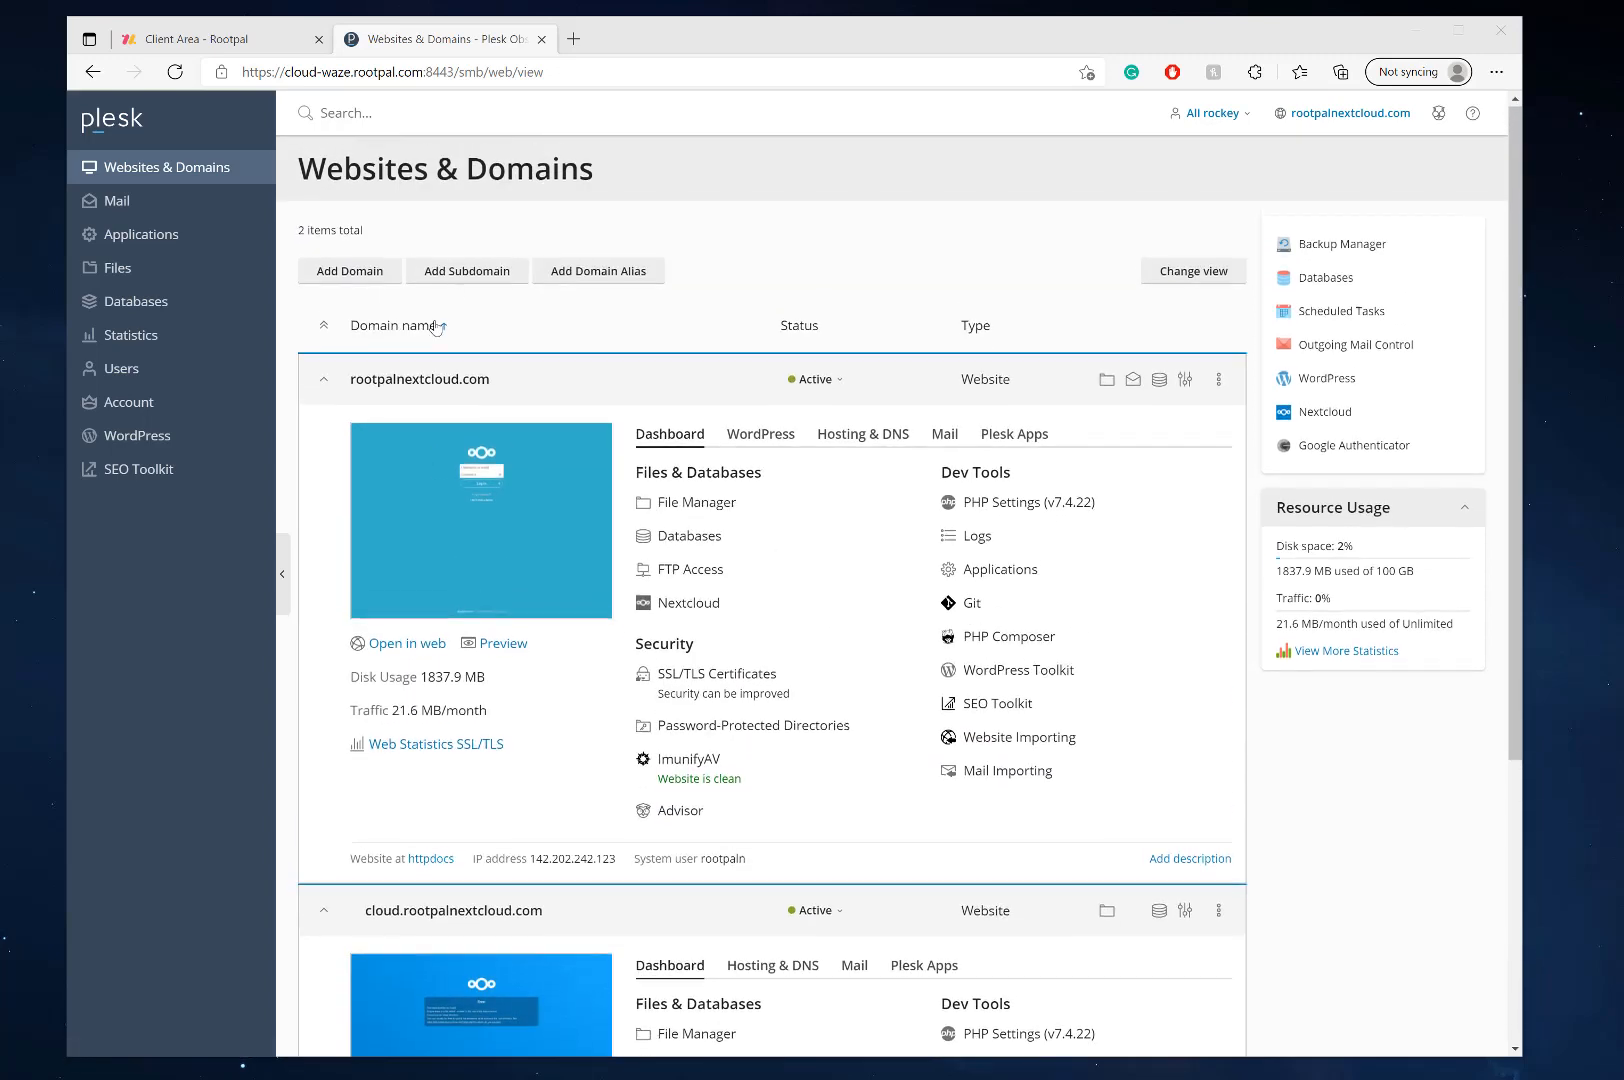
mouse_move(466, 272)
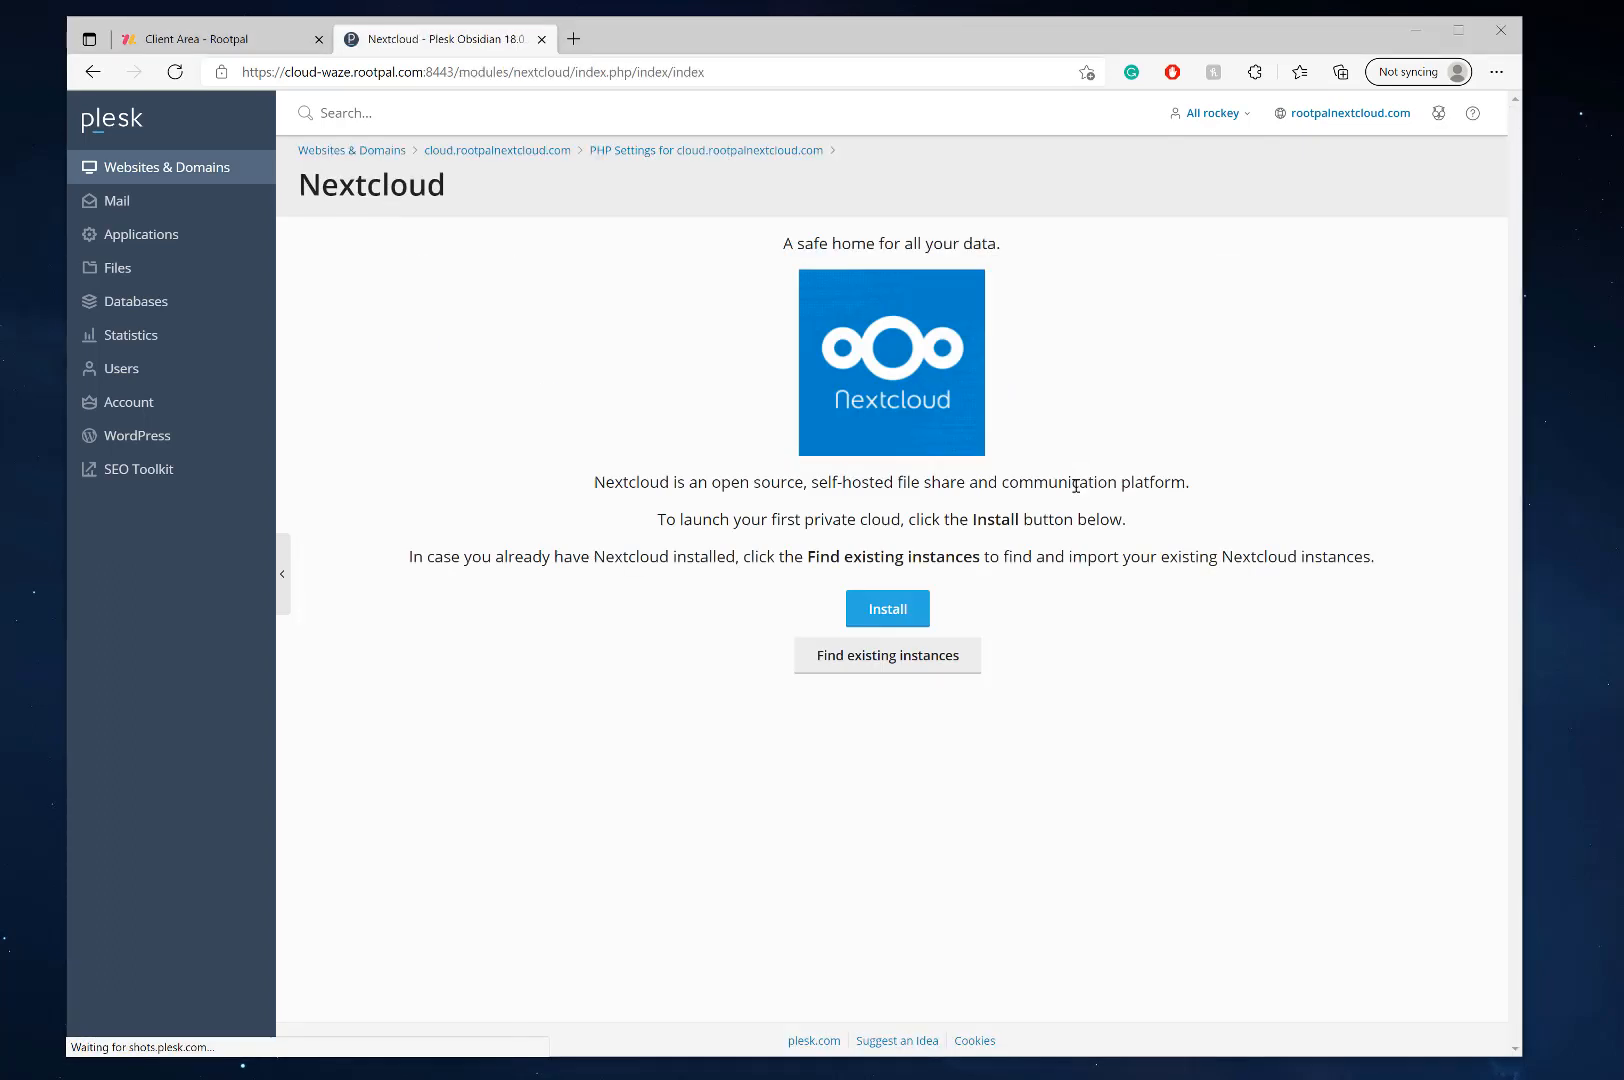
Step: Install Nextcloud on cloud.rootpalnextcloud.com for admin with a generated password and empty subfolder
click(886, 608)
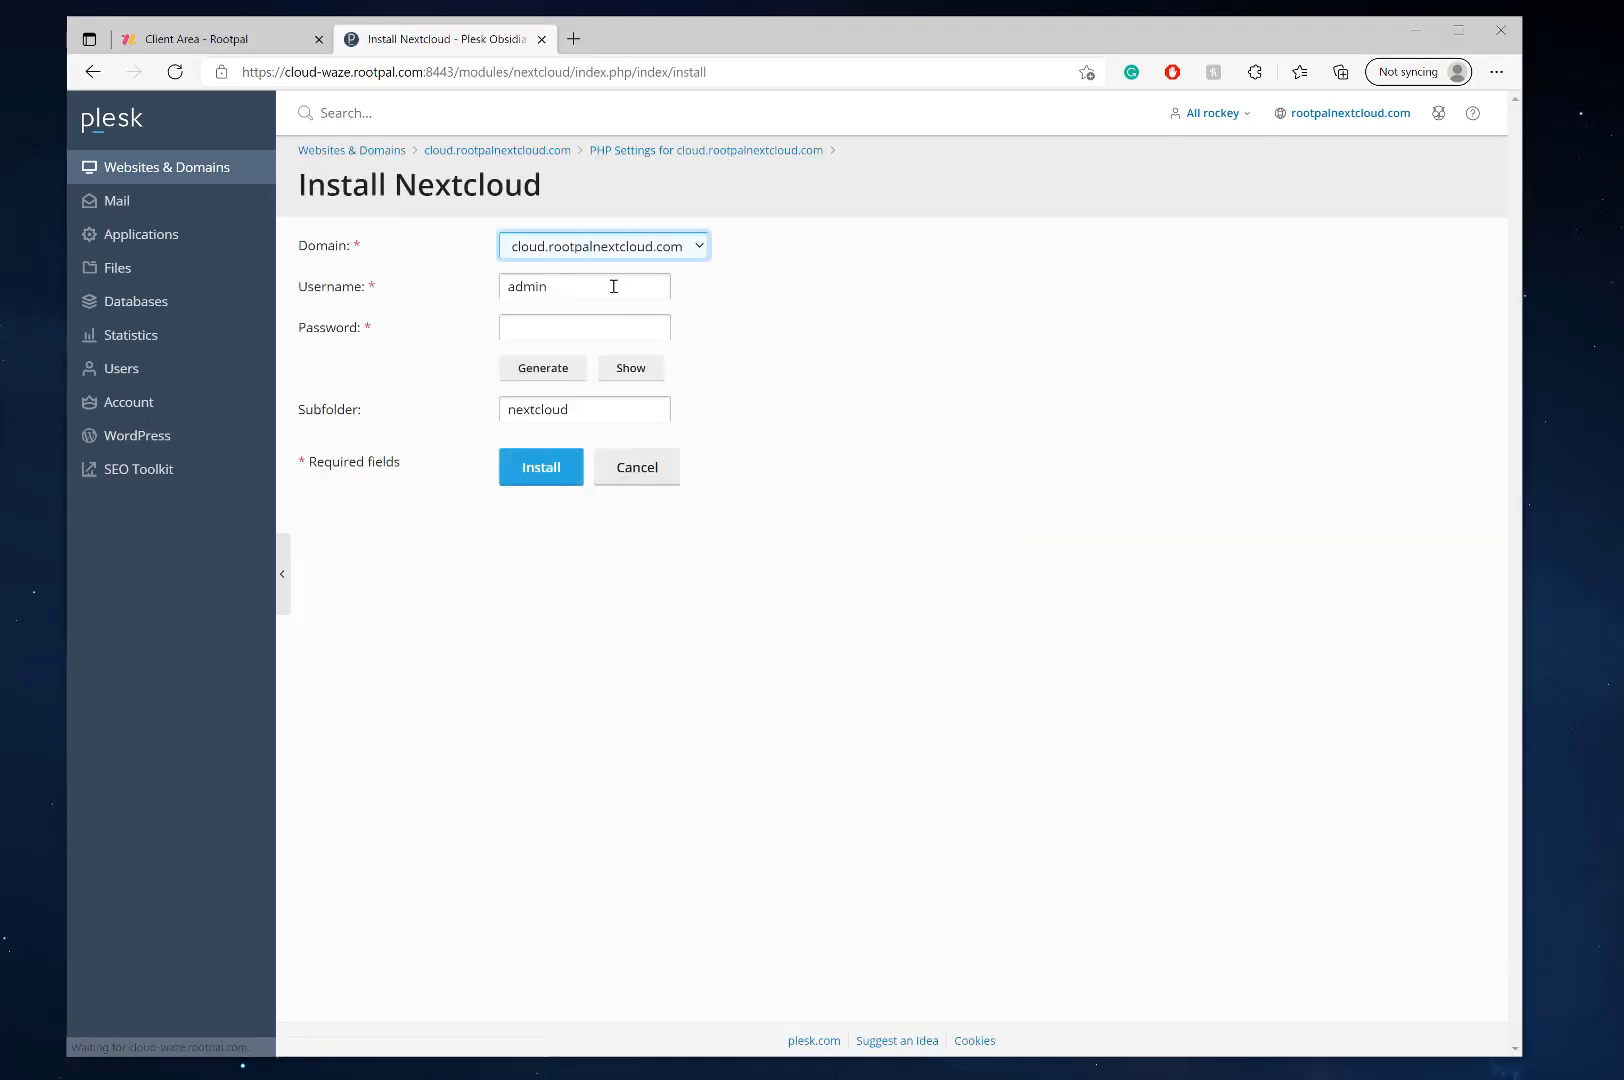
click(600, 246)
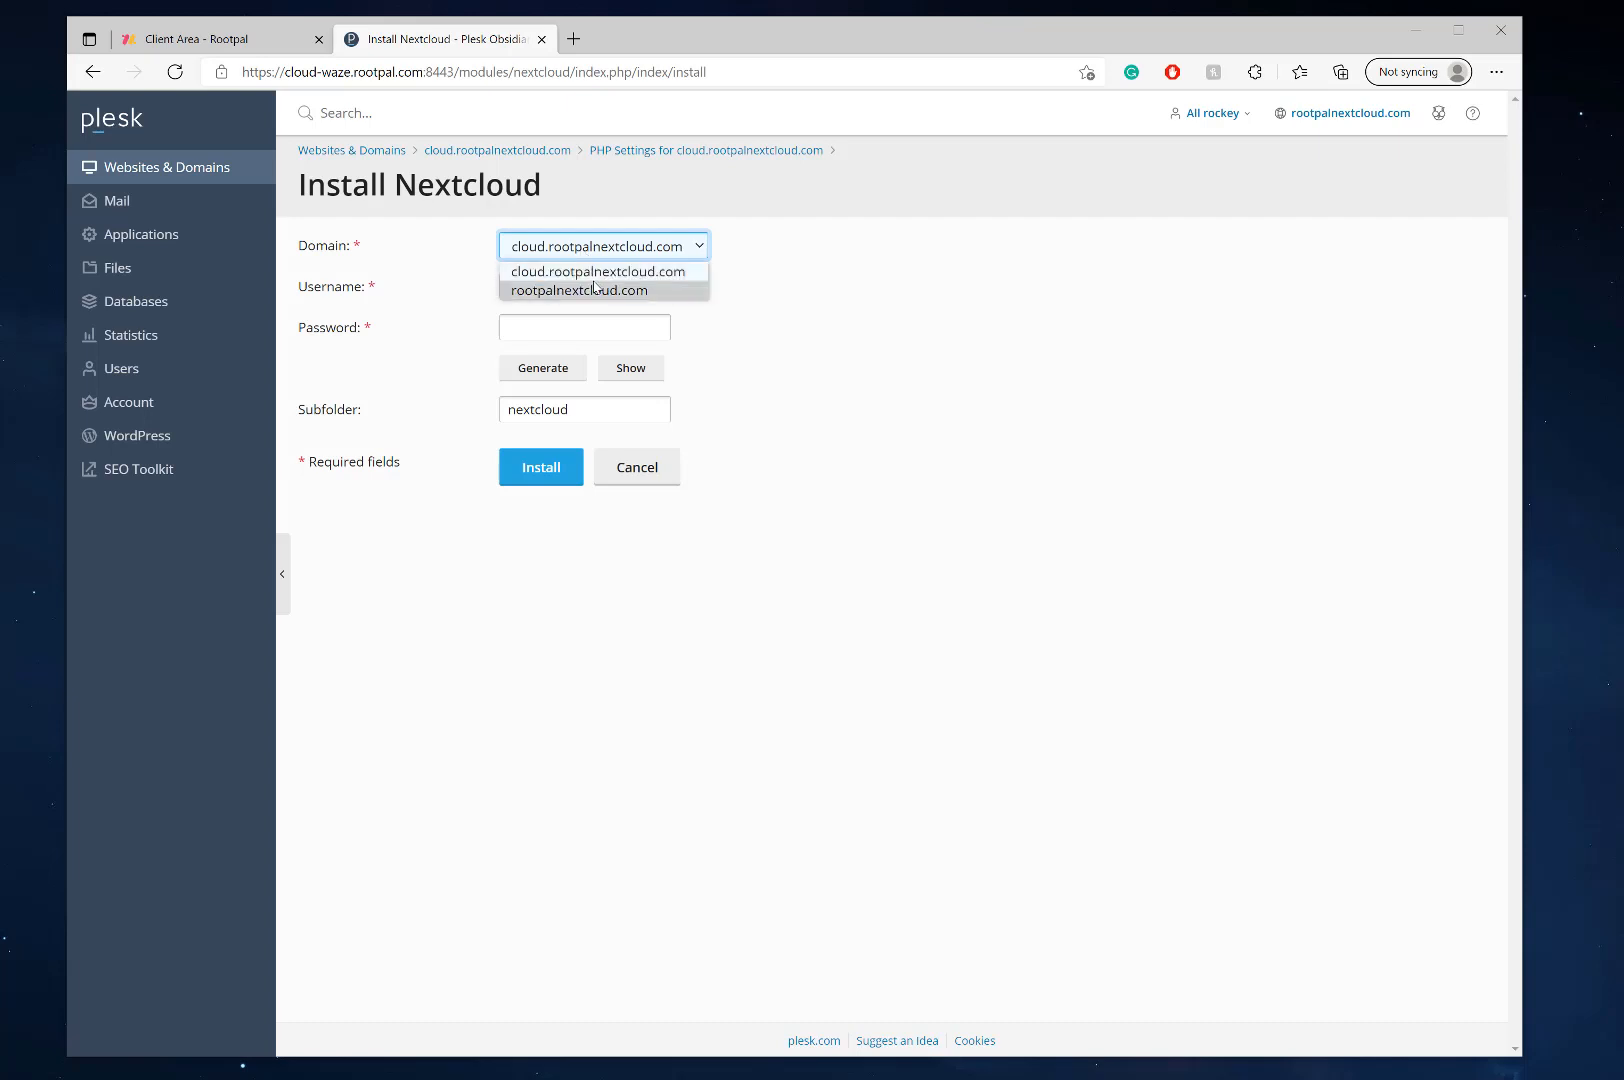
click(598, 272)
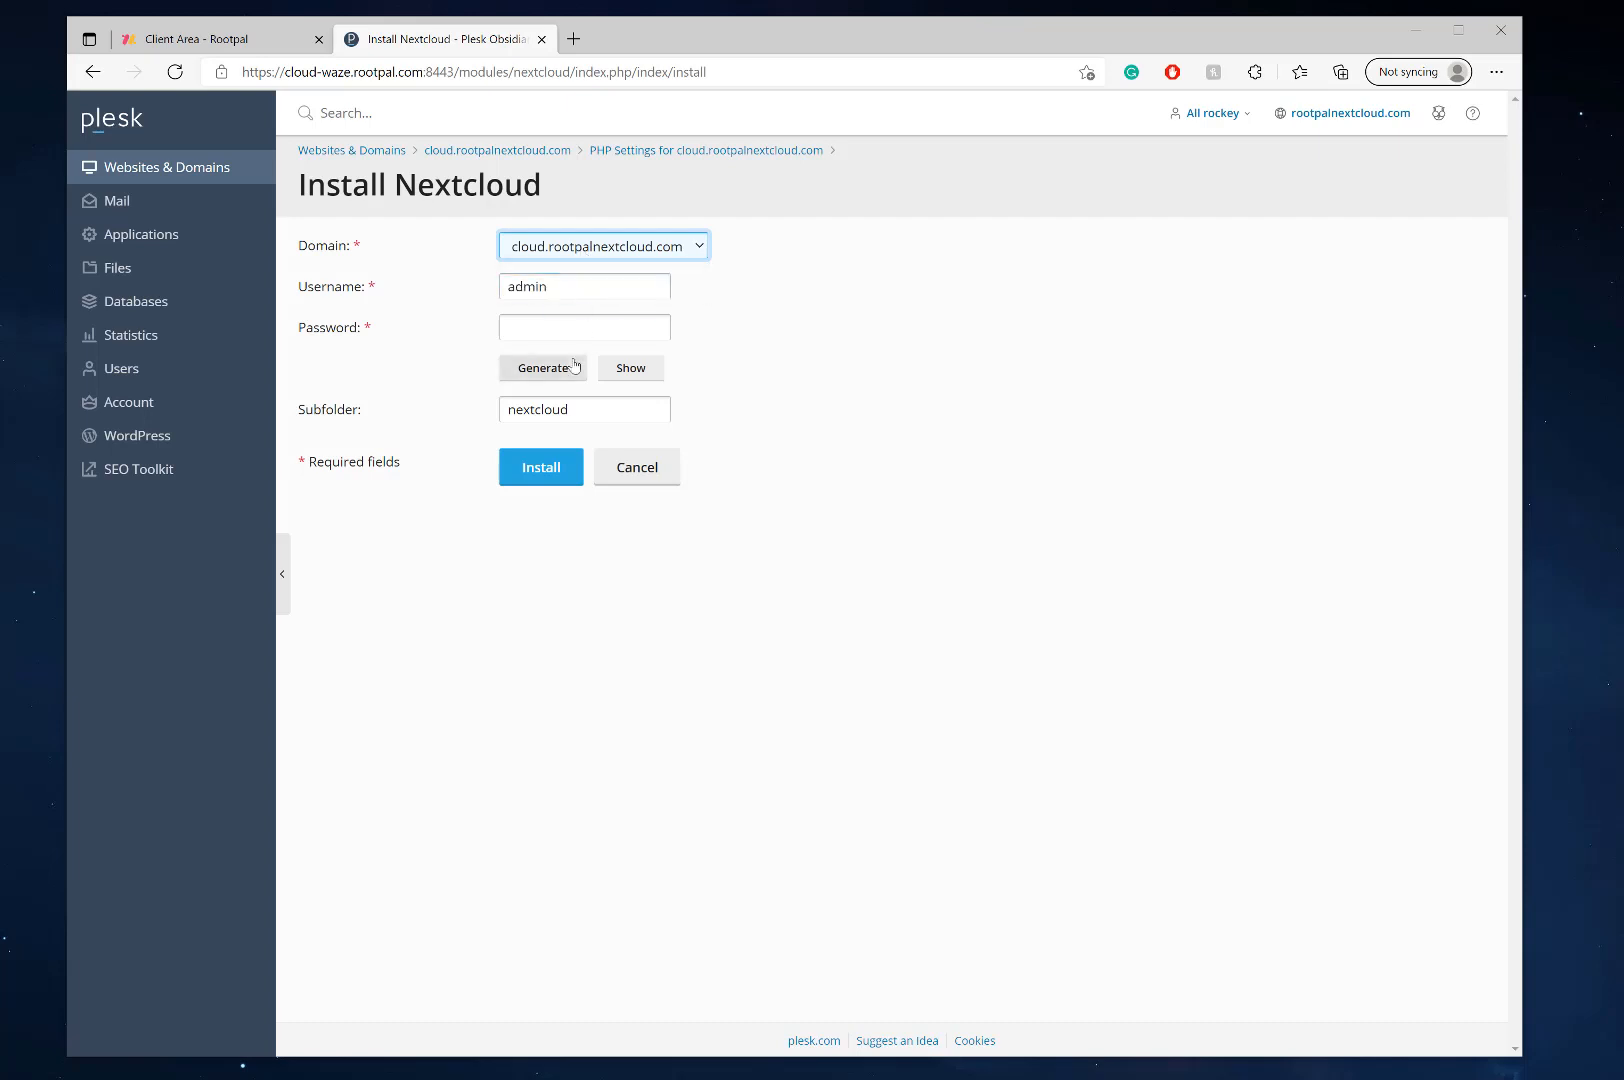
right_click(584, 328)
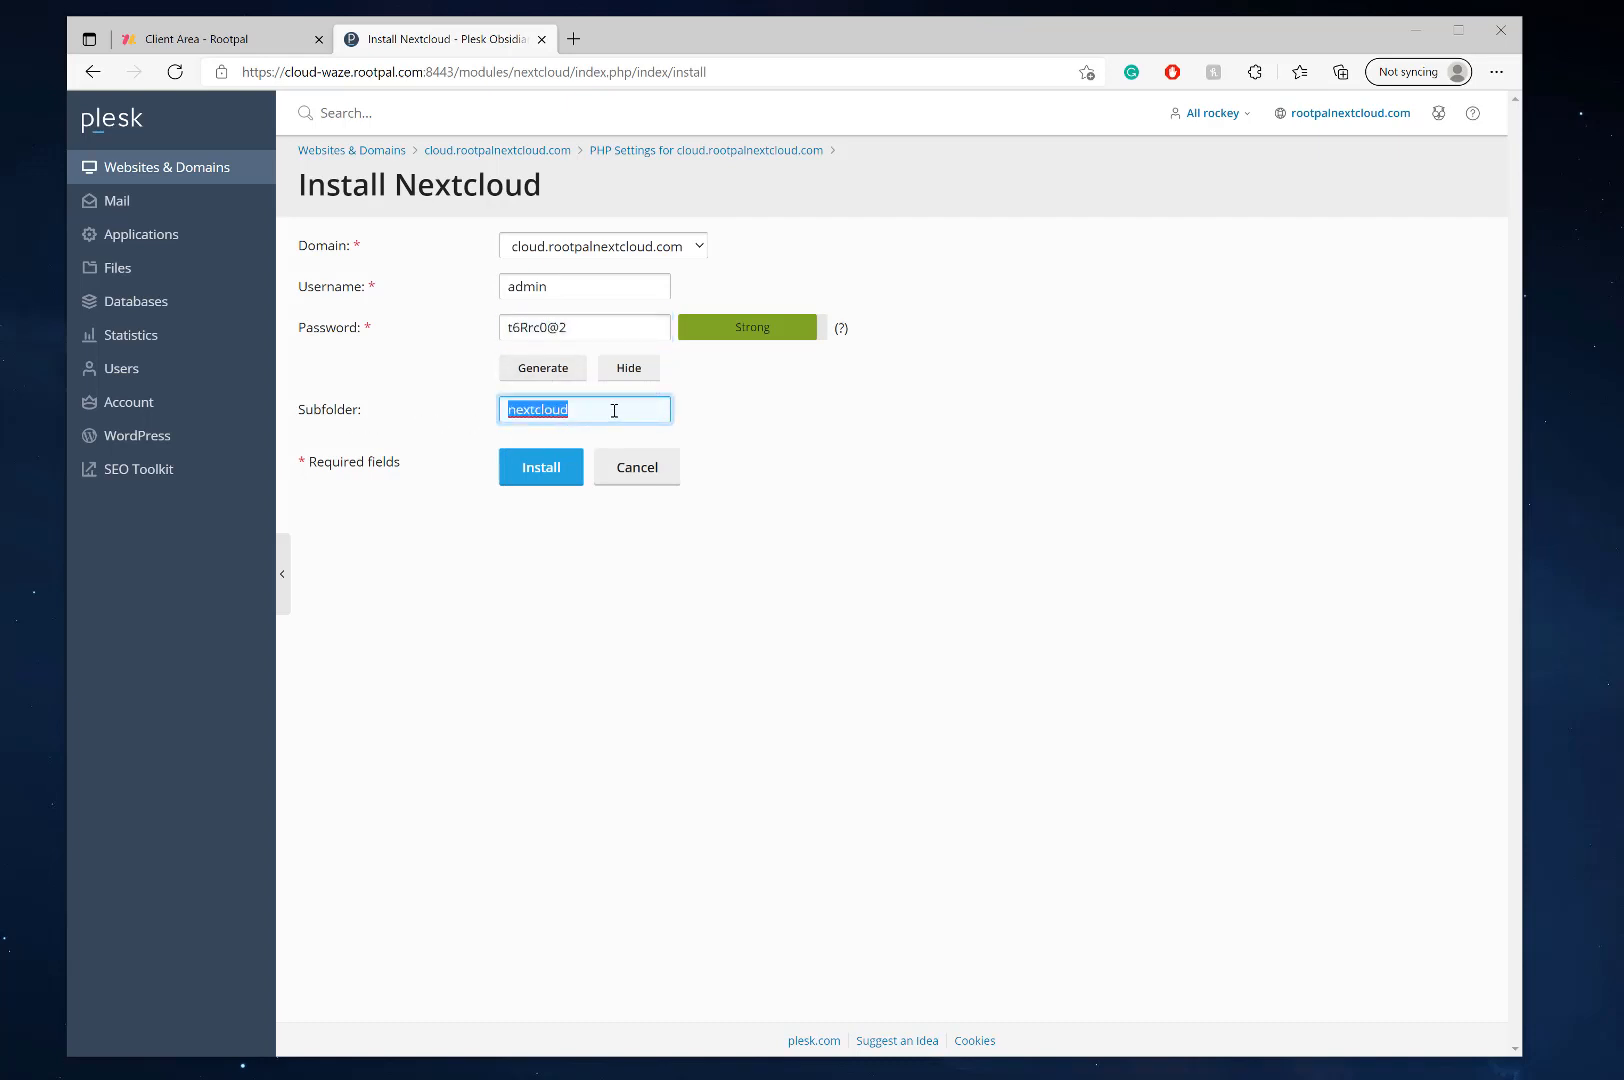
key(Delete)
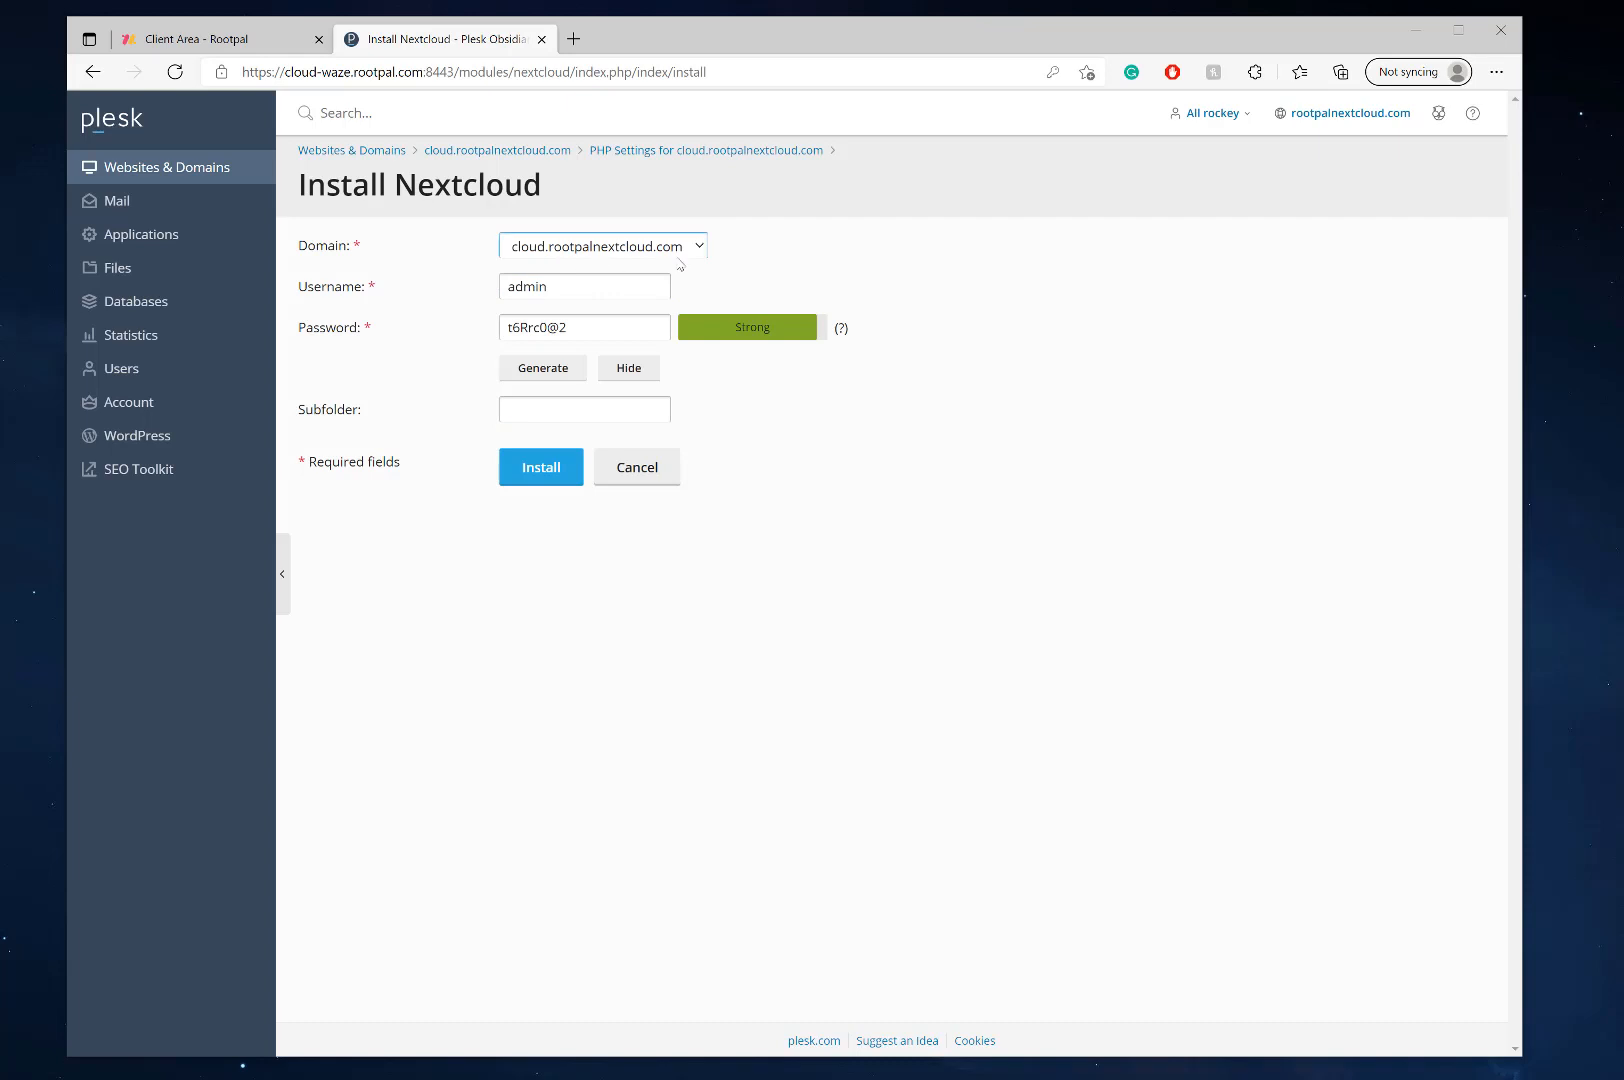
mouse_move(666, 280)
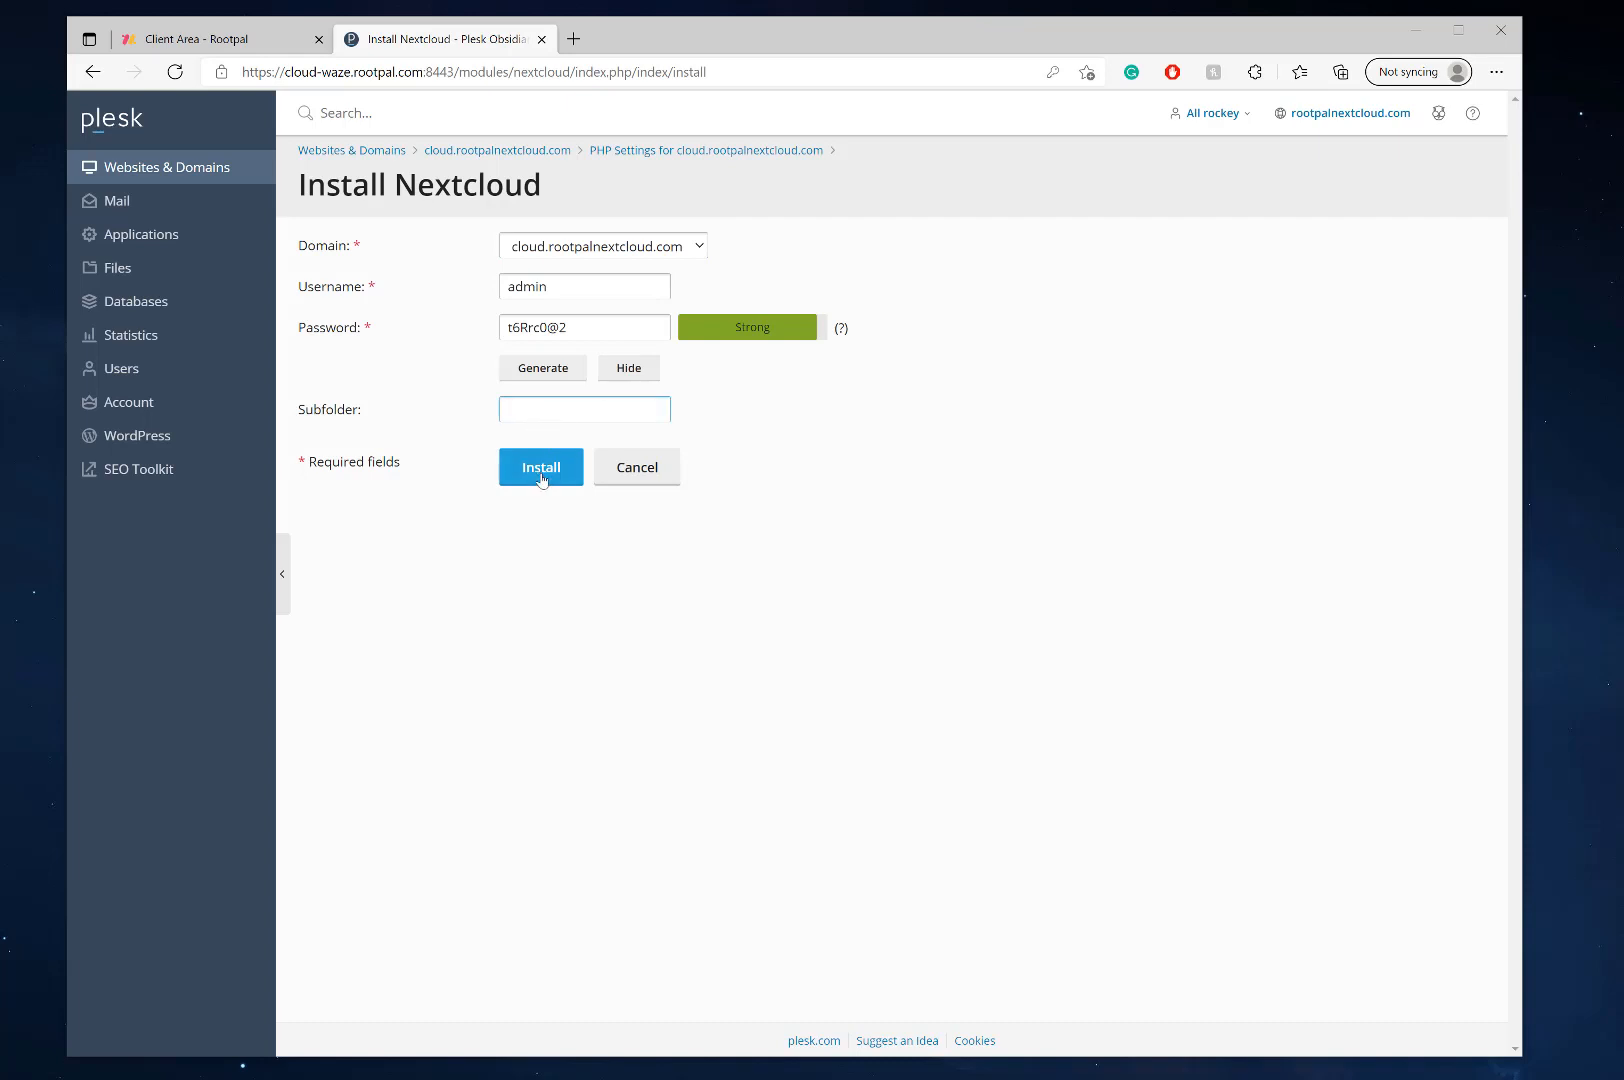
click(540, 466)
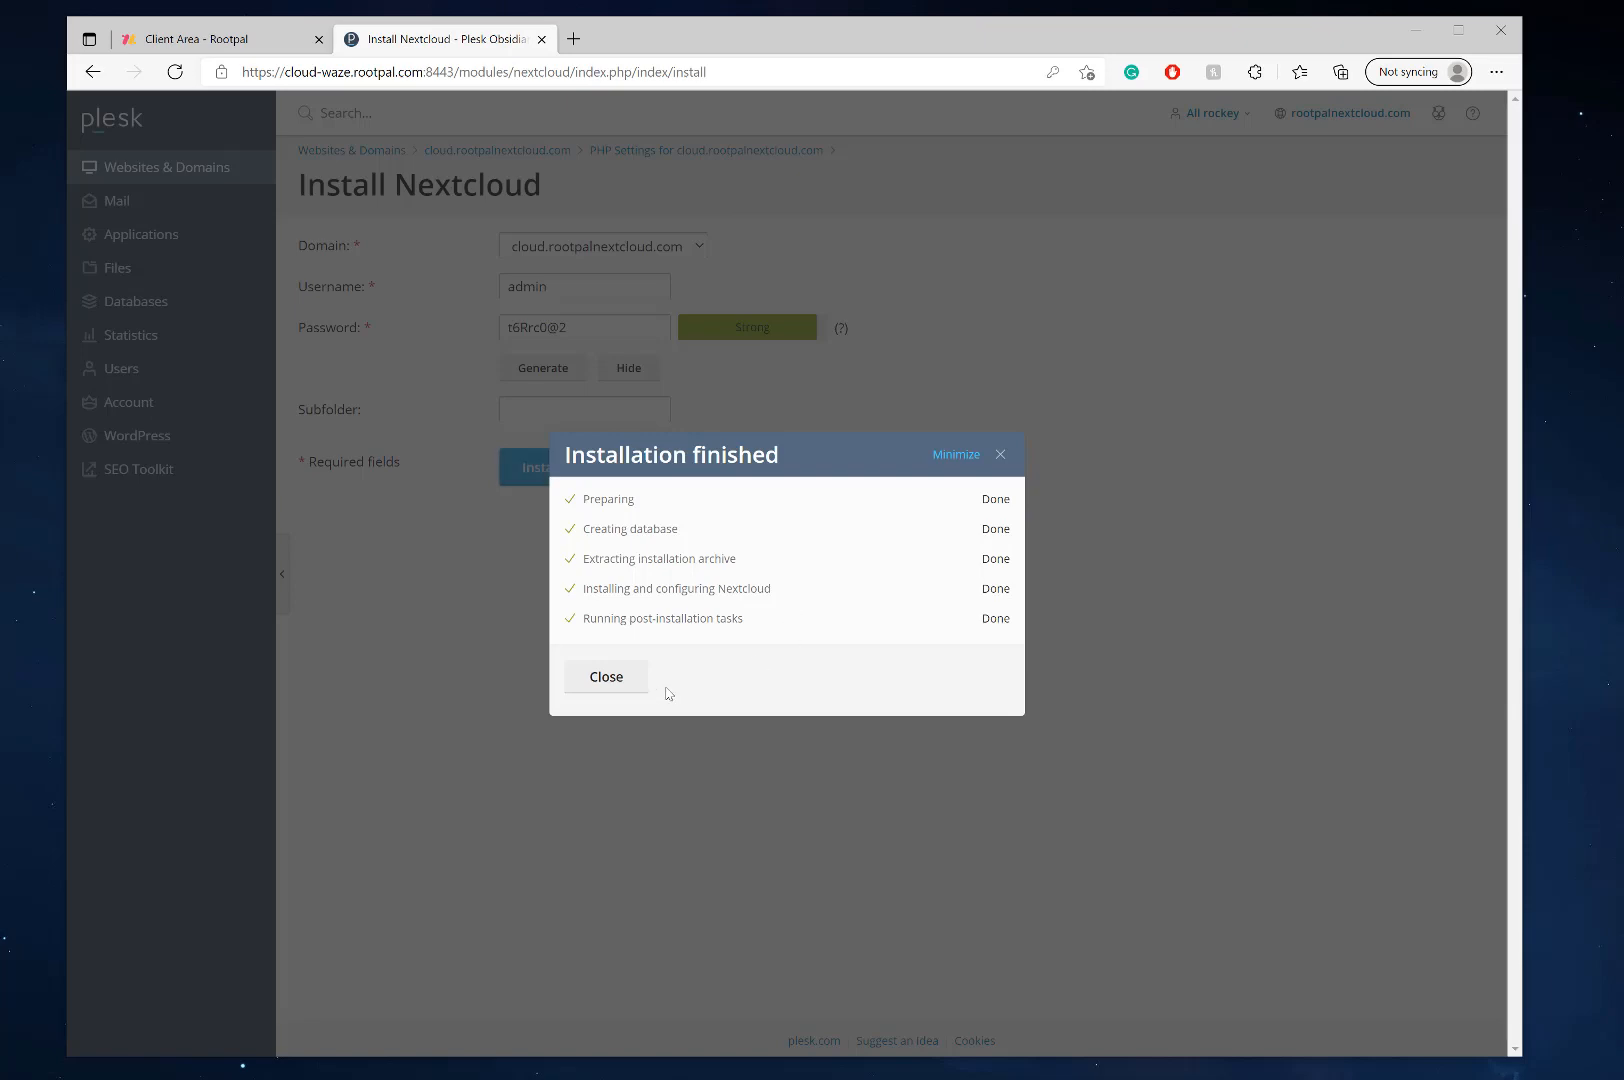
Step: Dismiss the install summary and password prompt, then view the instance's bundled apps list
click(606, 676)
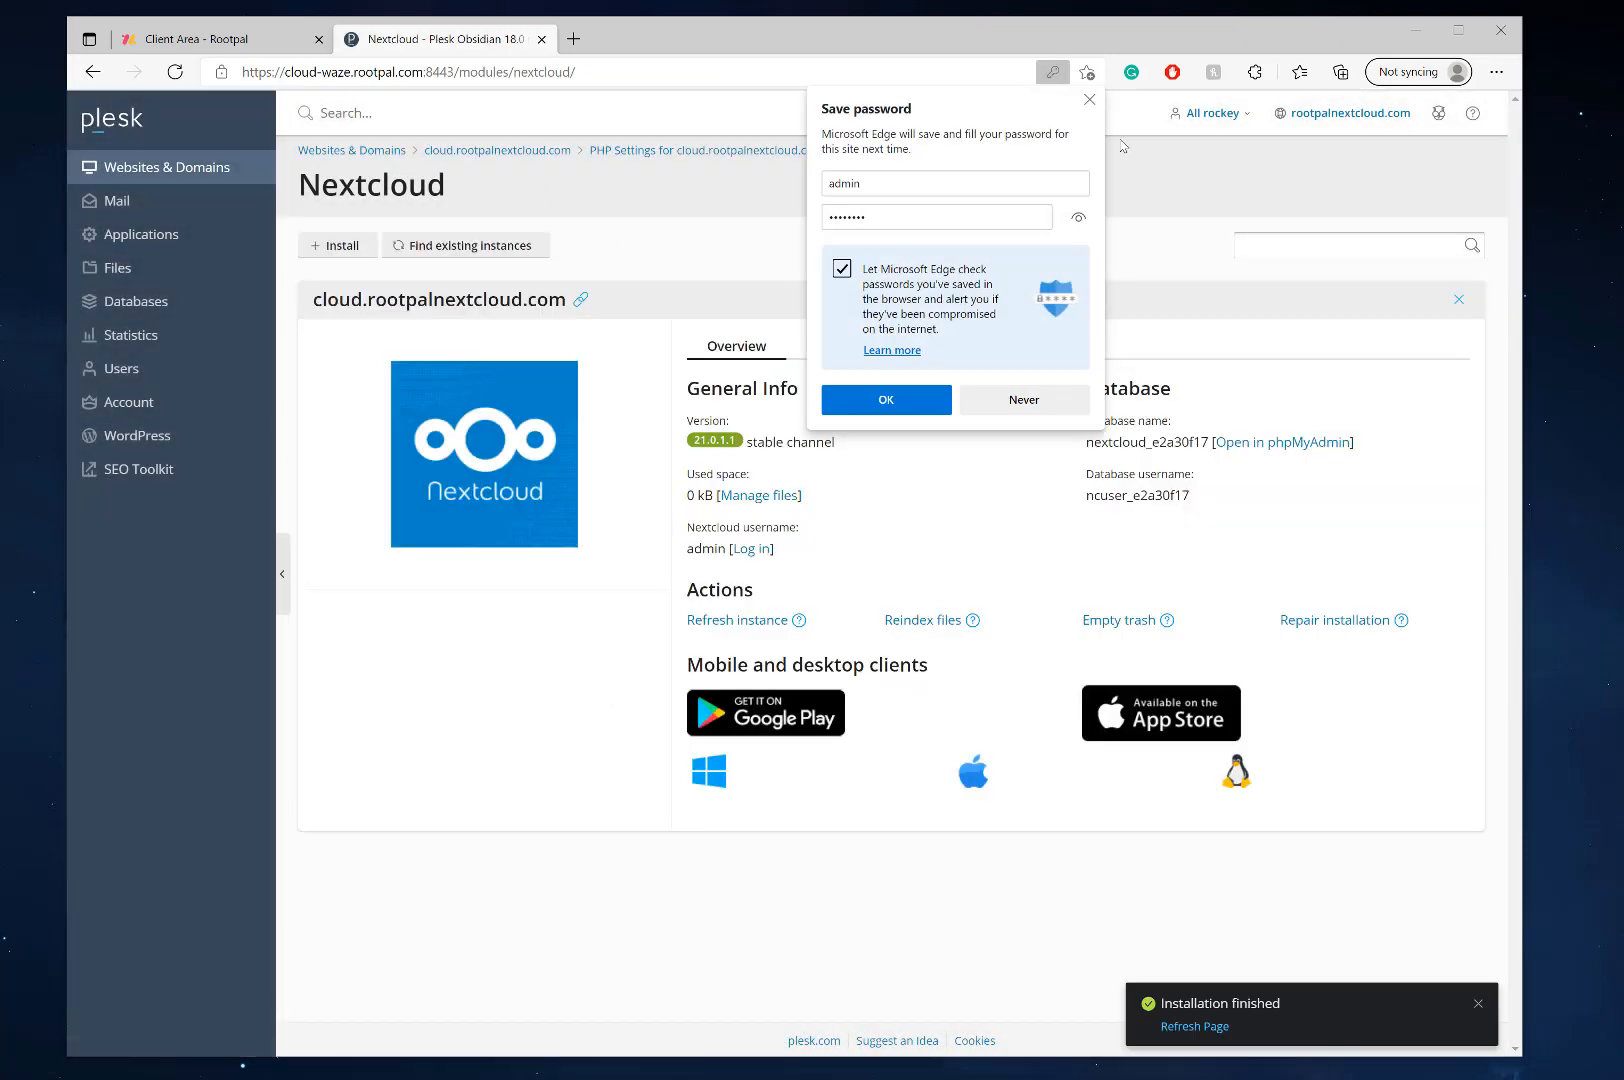
click(1022, 400)
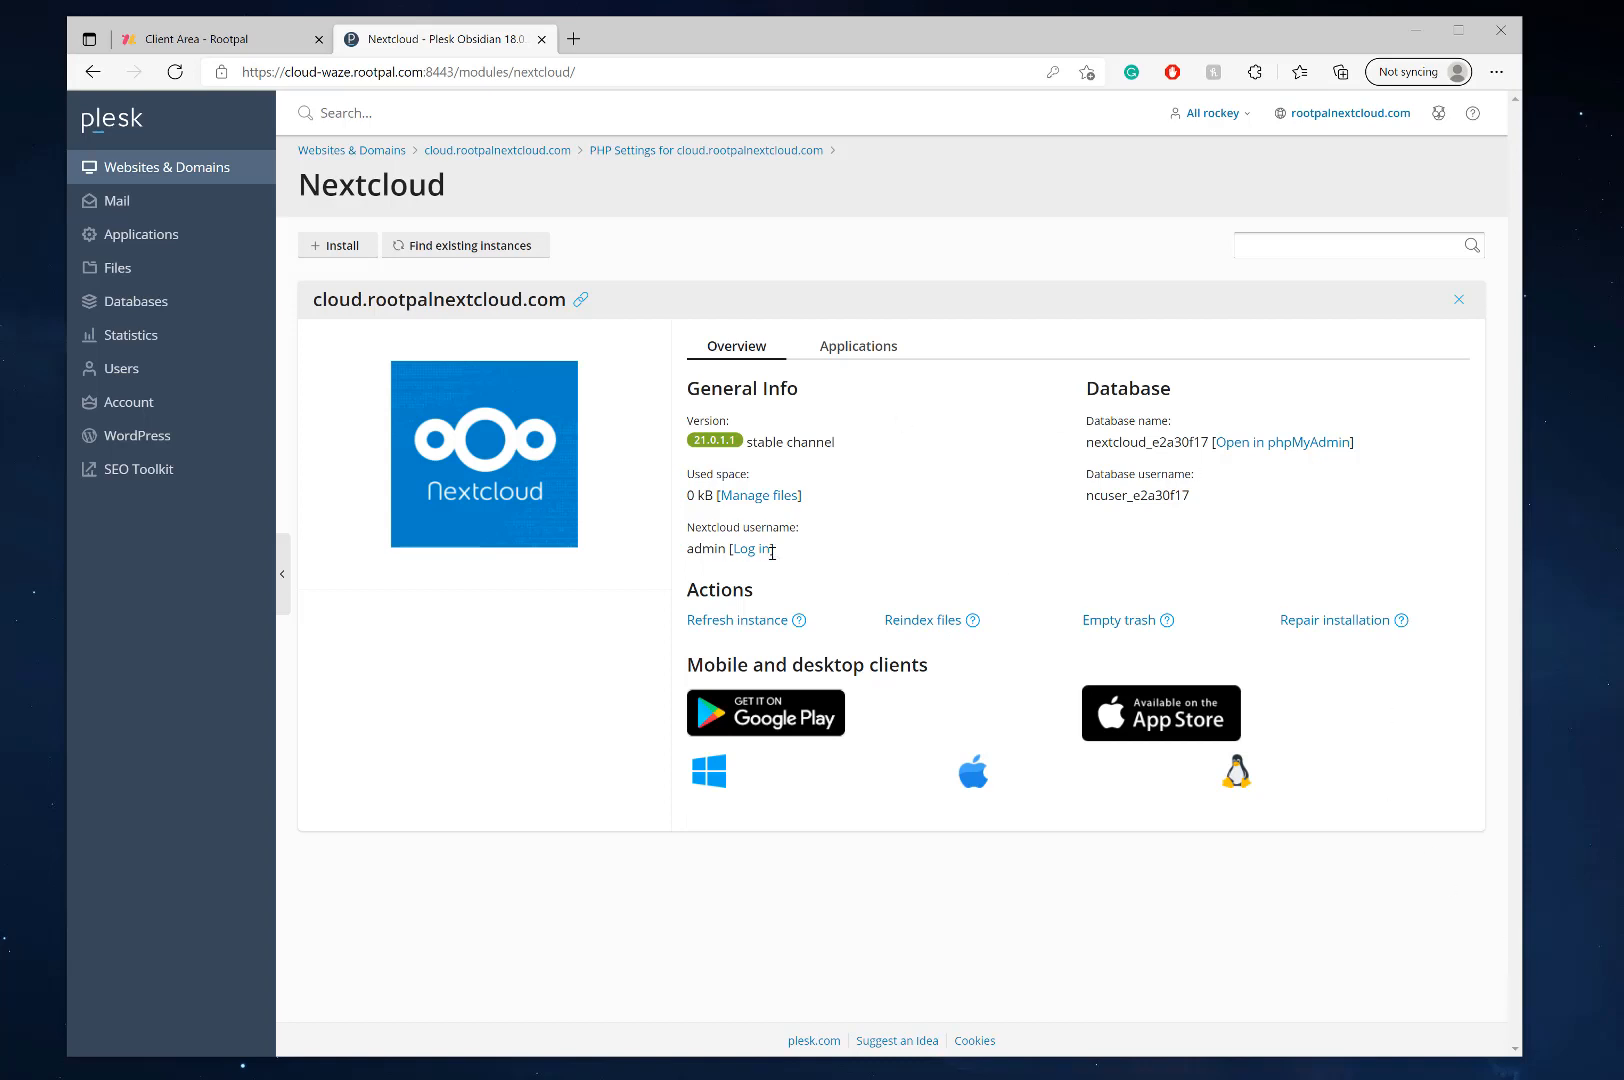
click(858, 346)
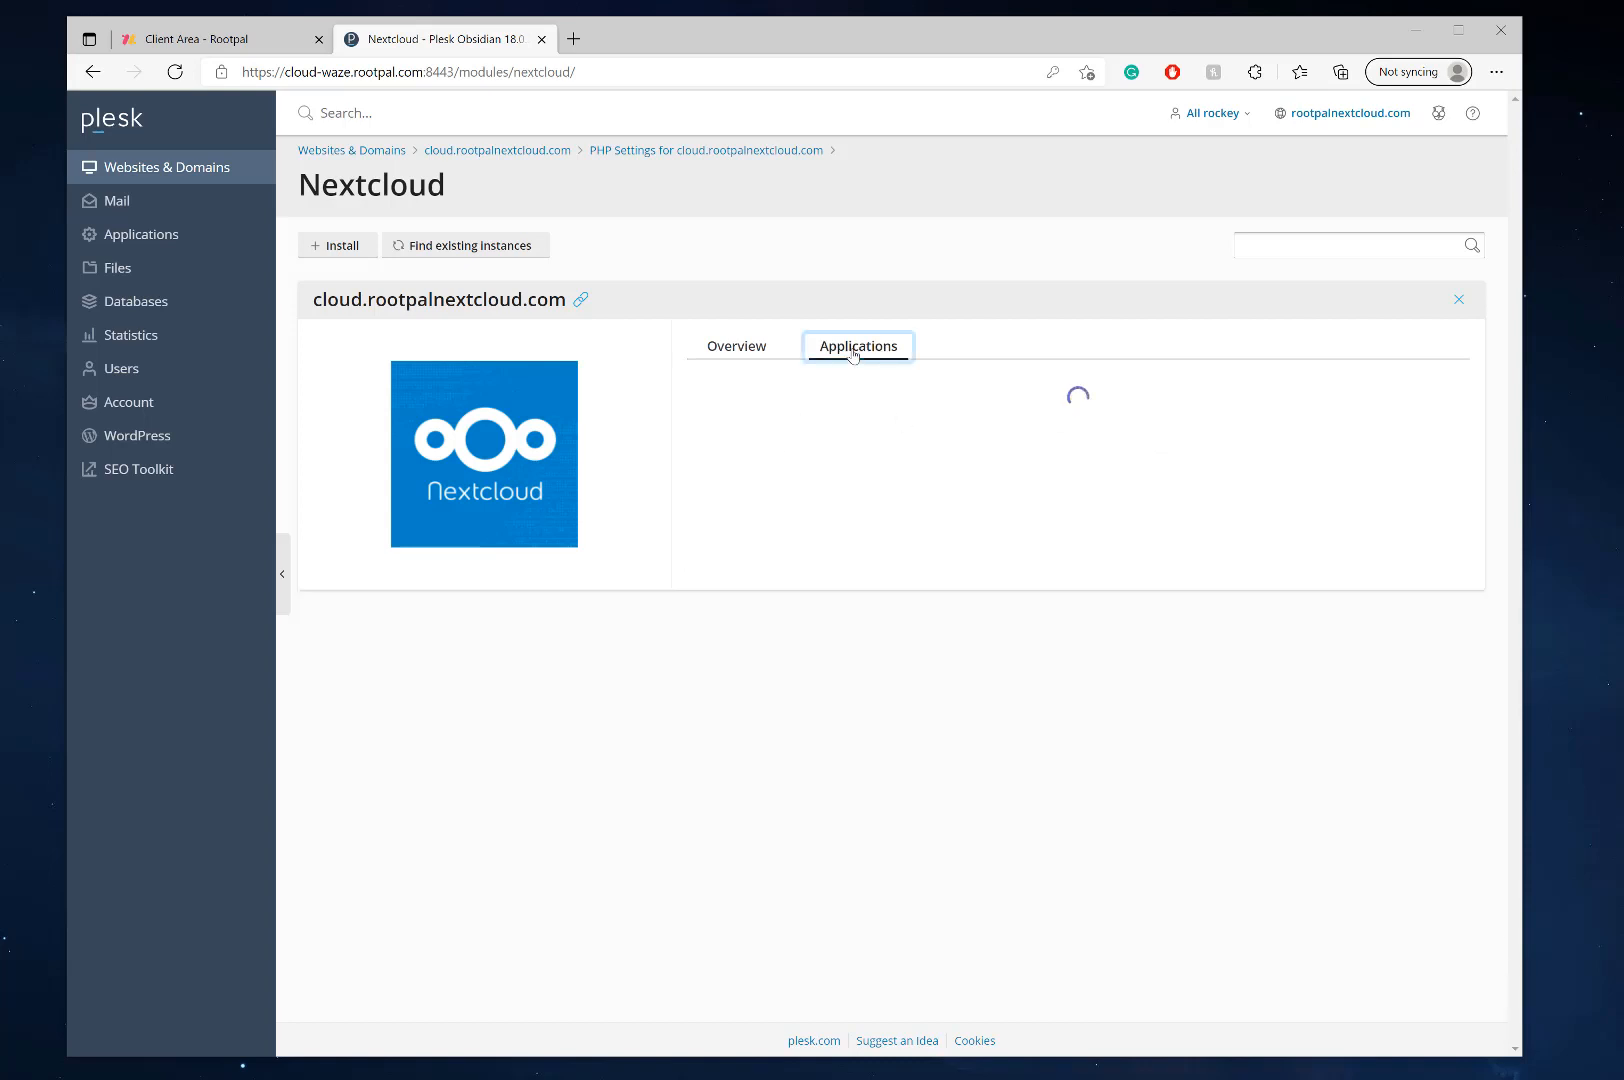
click(858, 346)
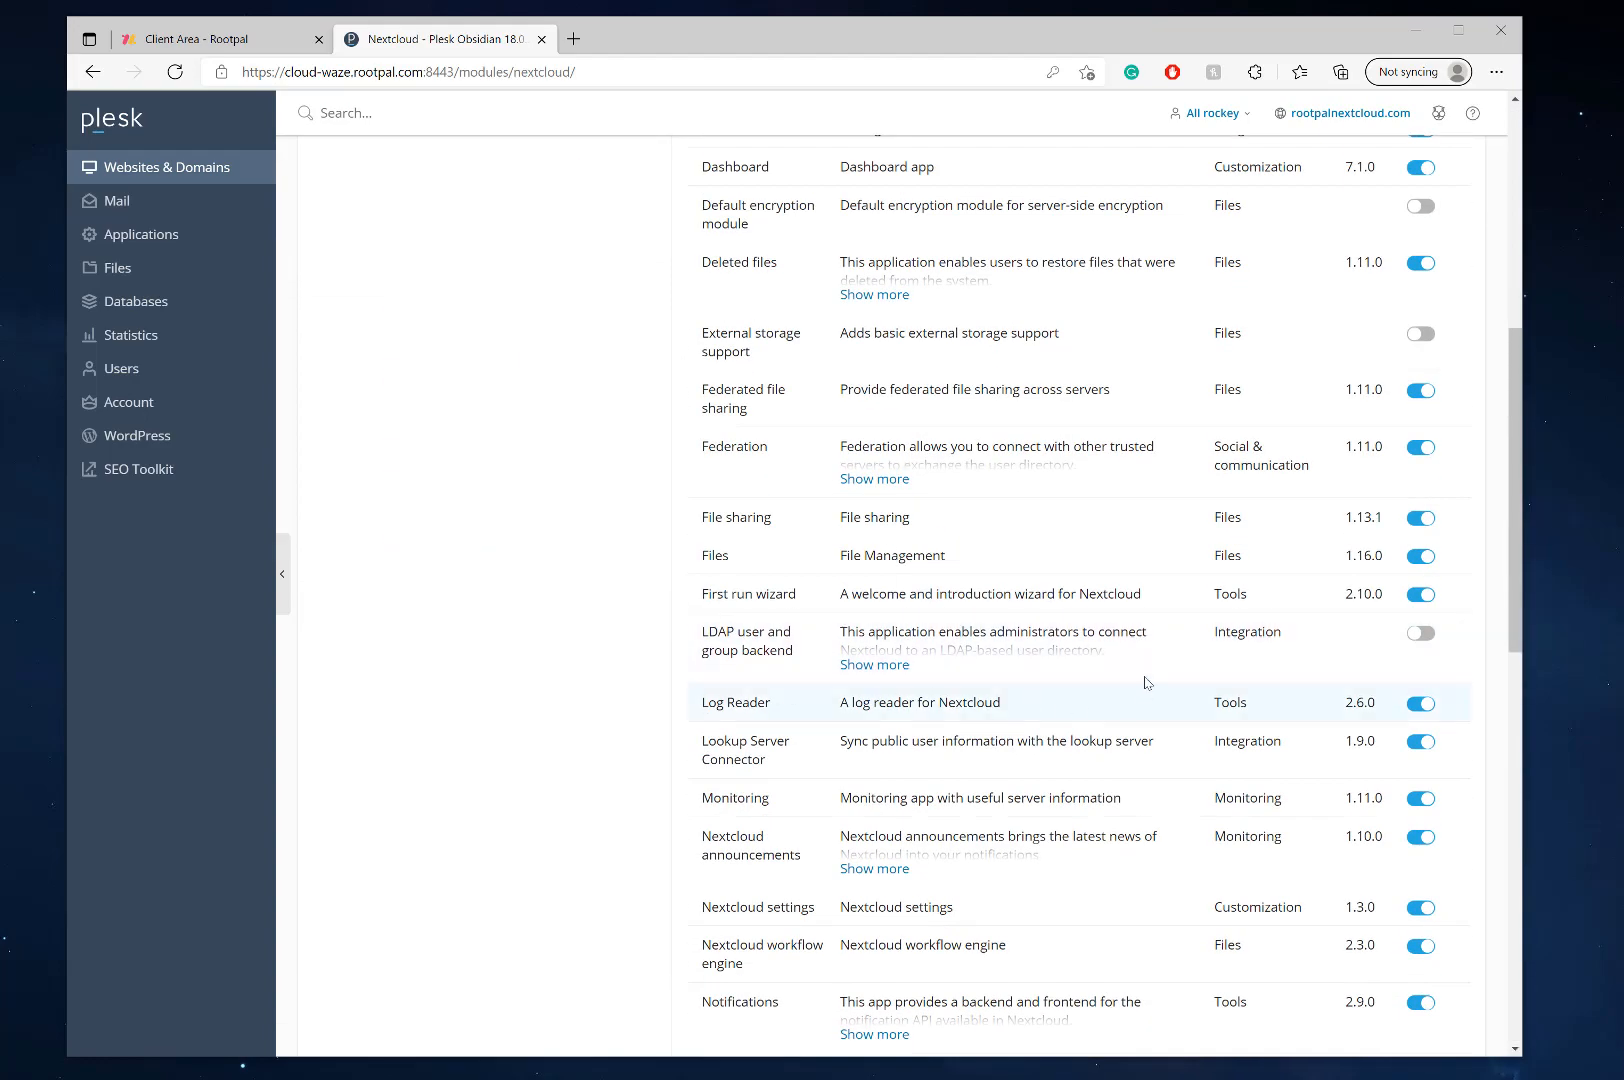
mouse_move(1114, 670)
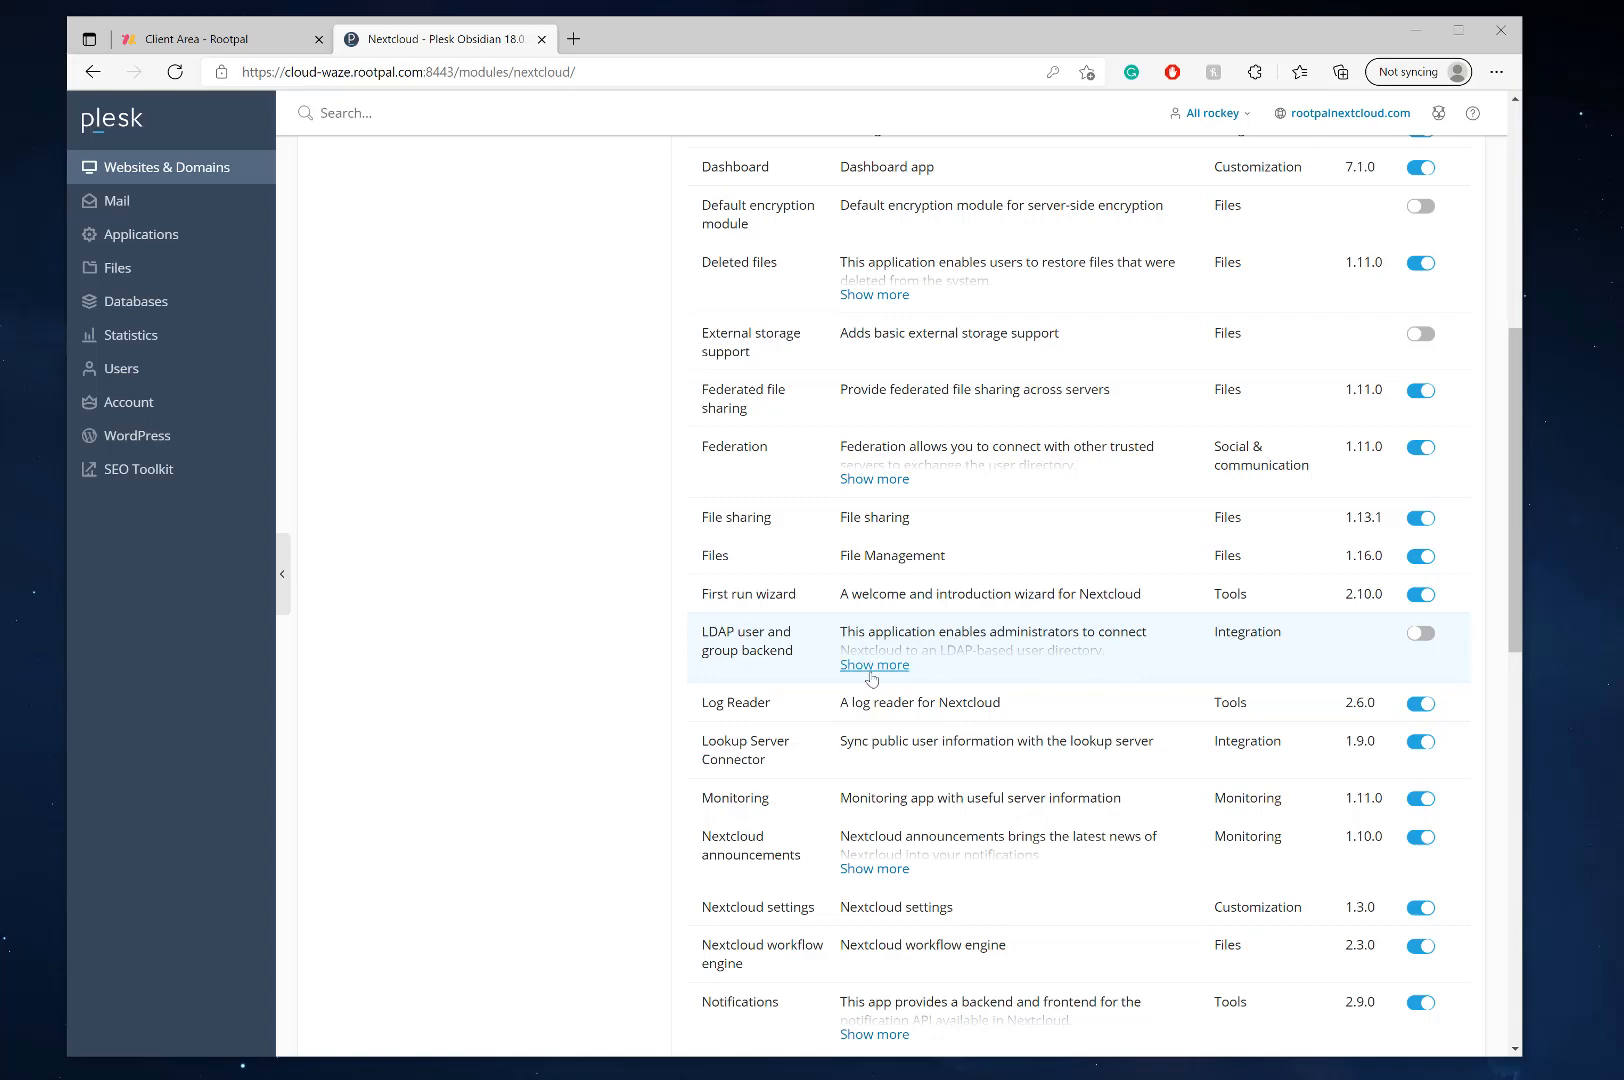
Step: Expand the Auditing / Logging app description and switch to the instance Overview
scroll(up, 3)
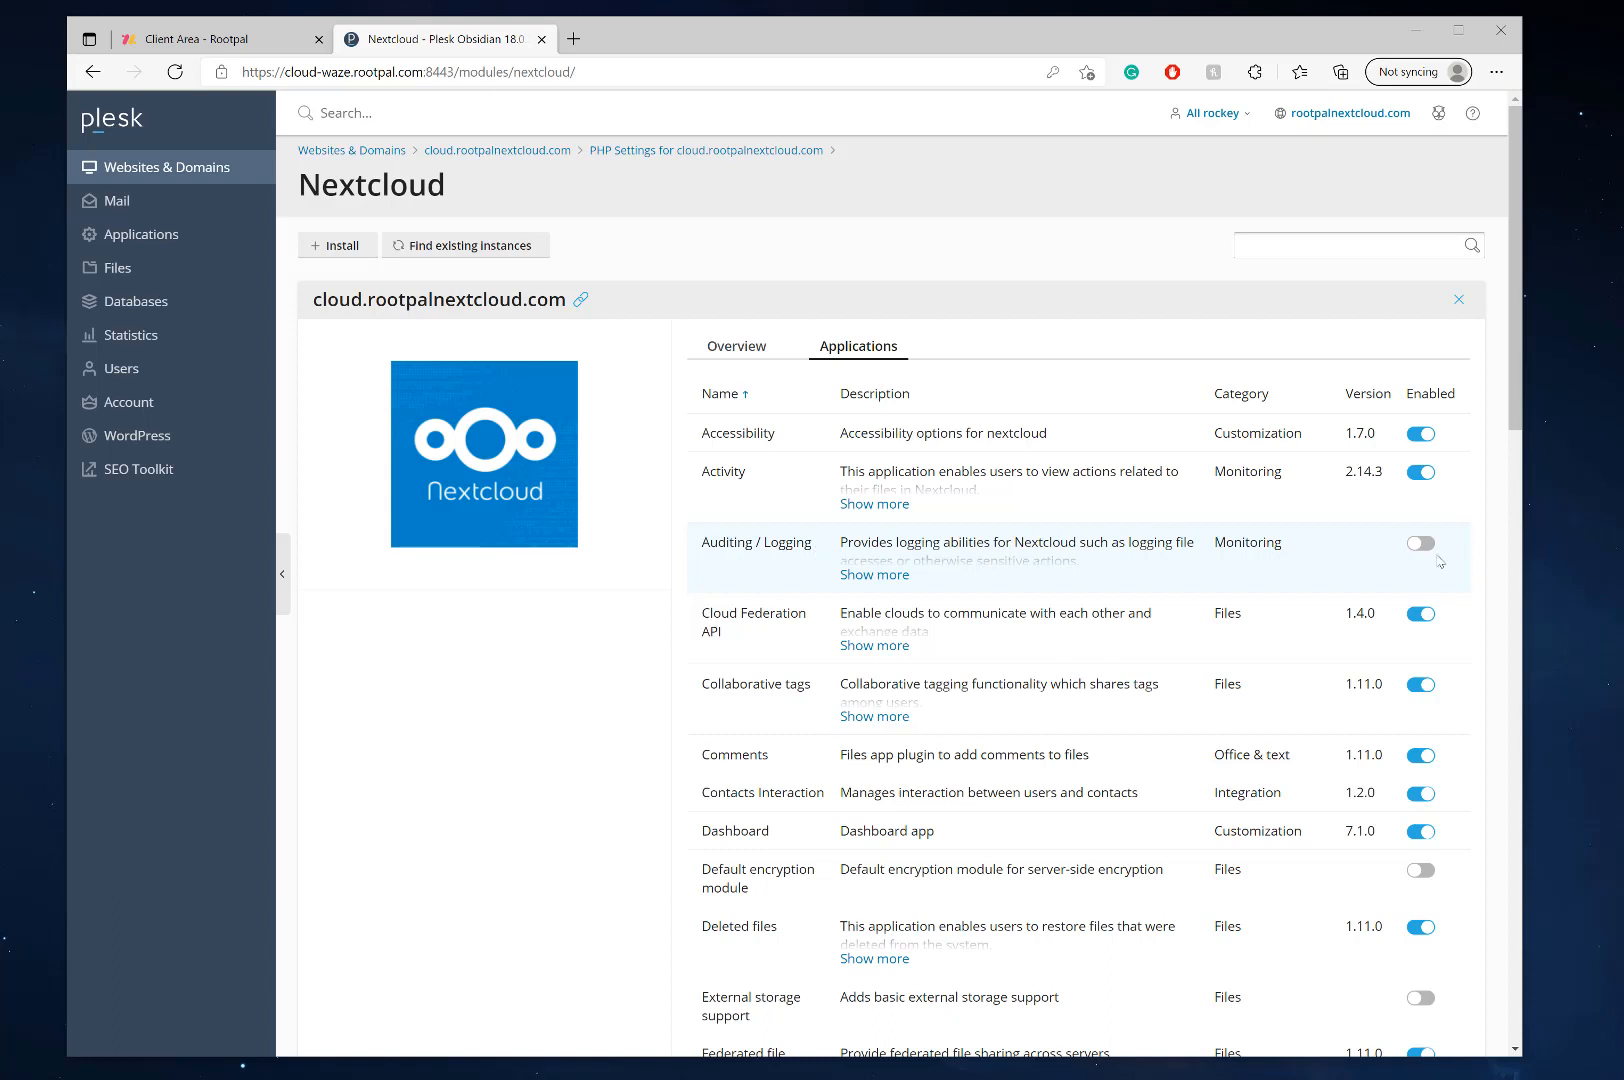
click(874, 574)
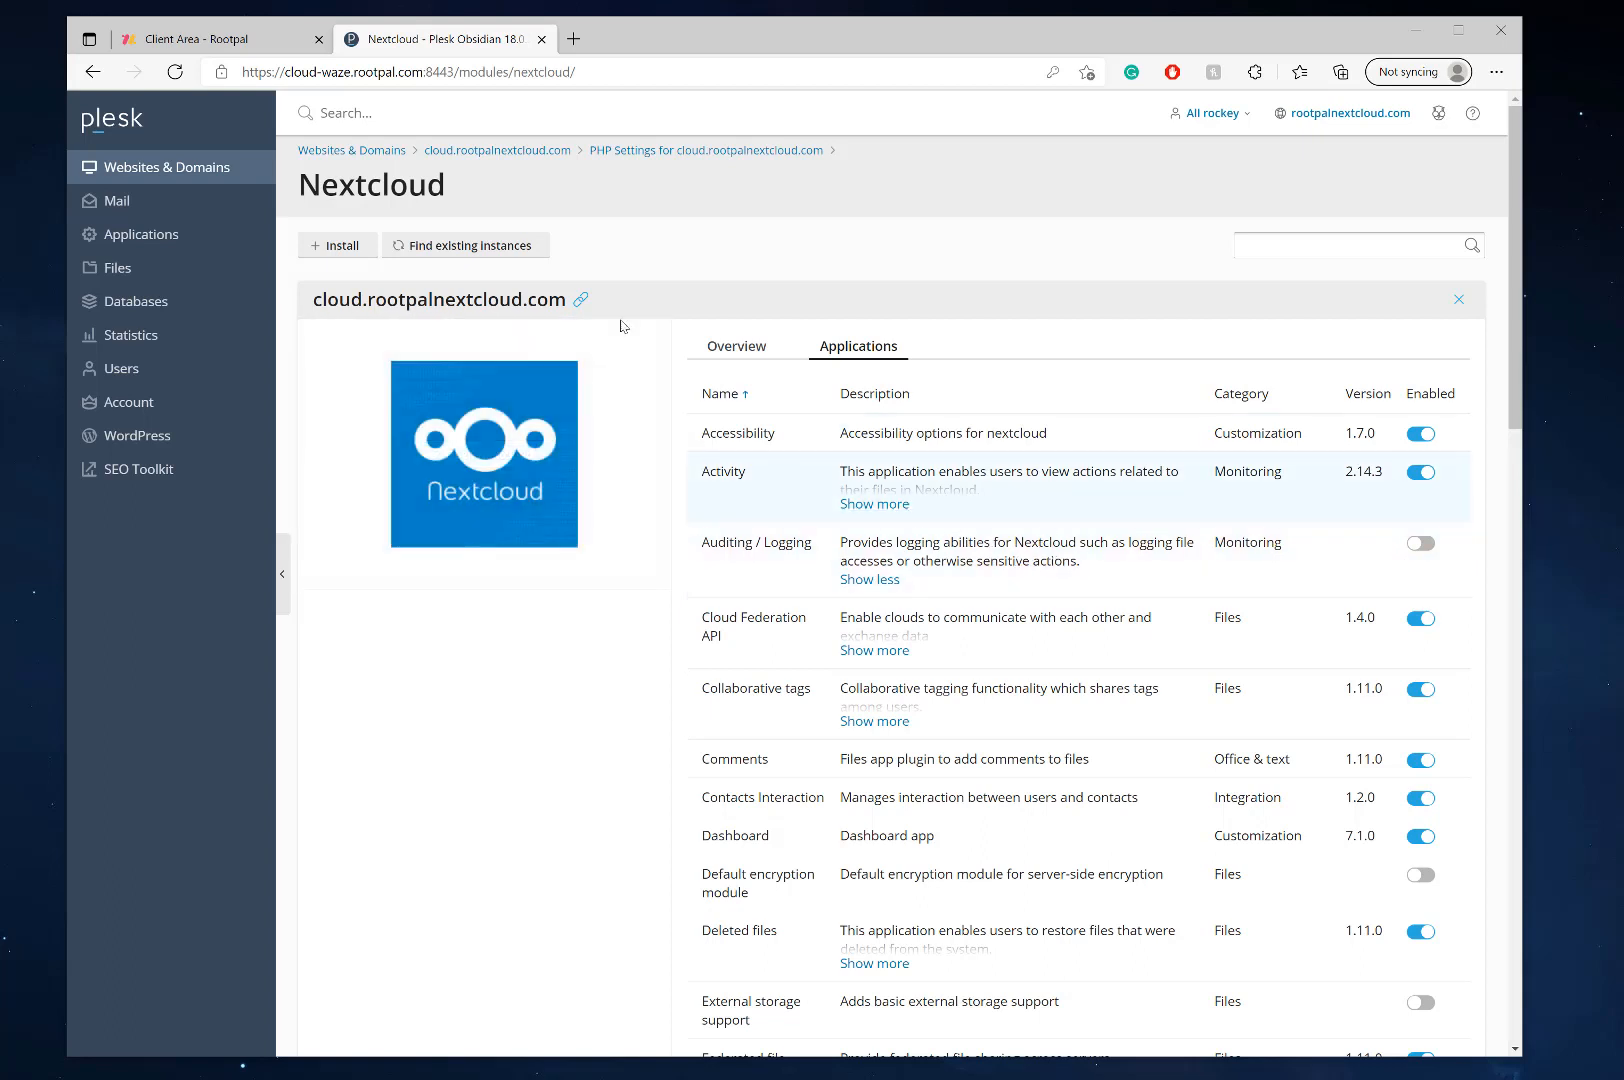
click(736, 346)
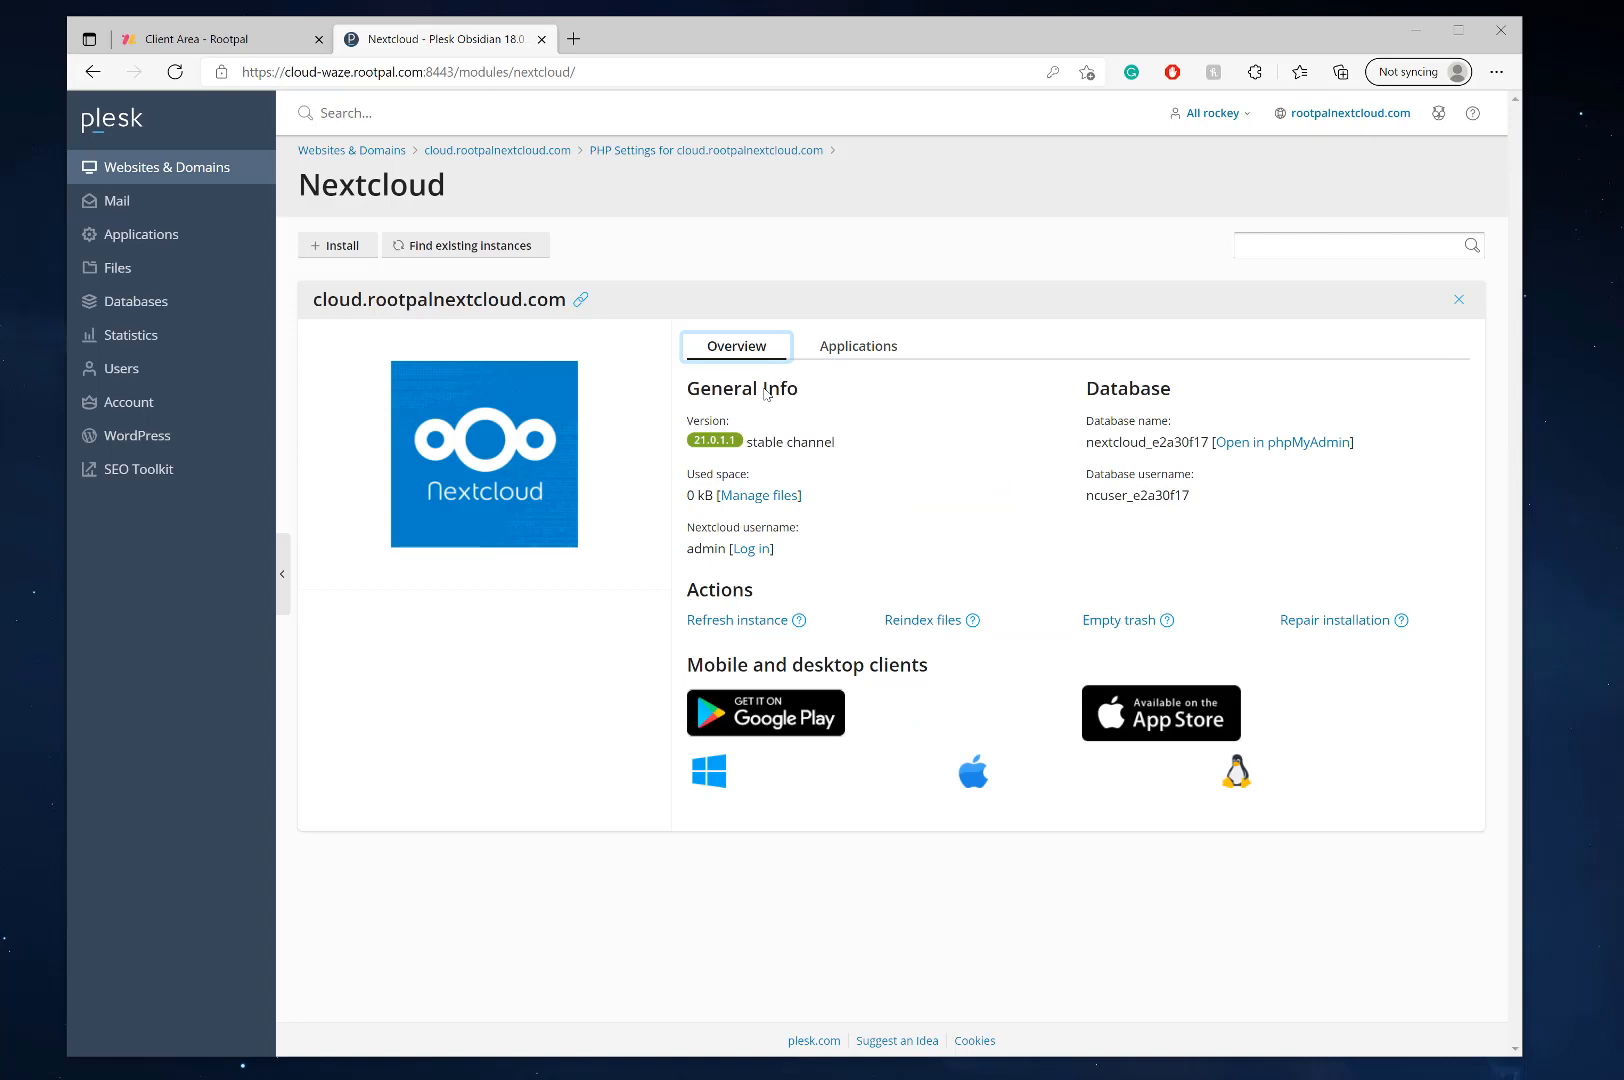
mouse_move(580, 300)
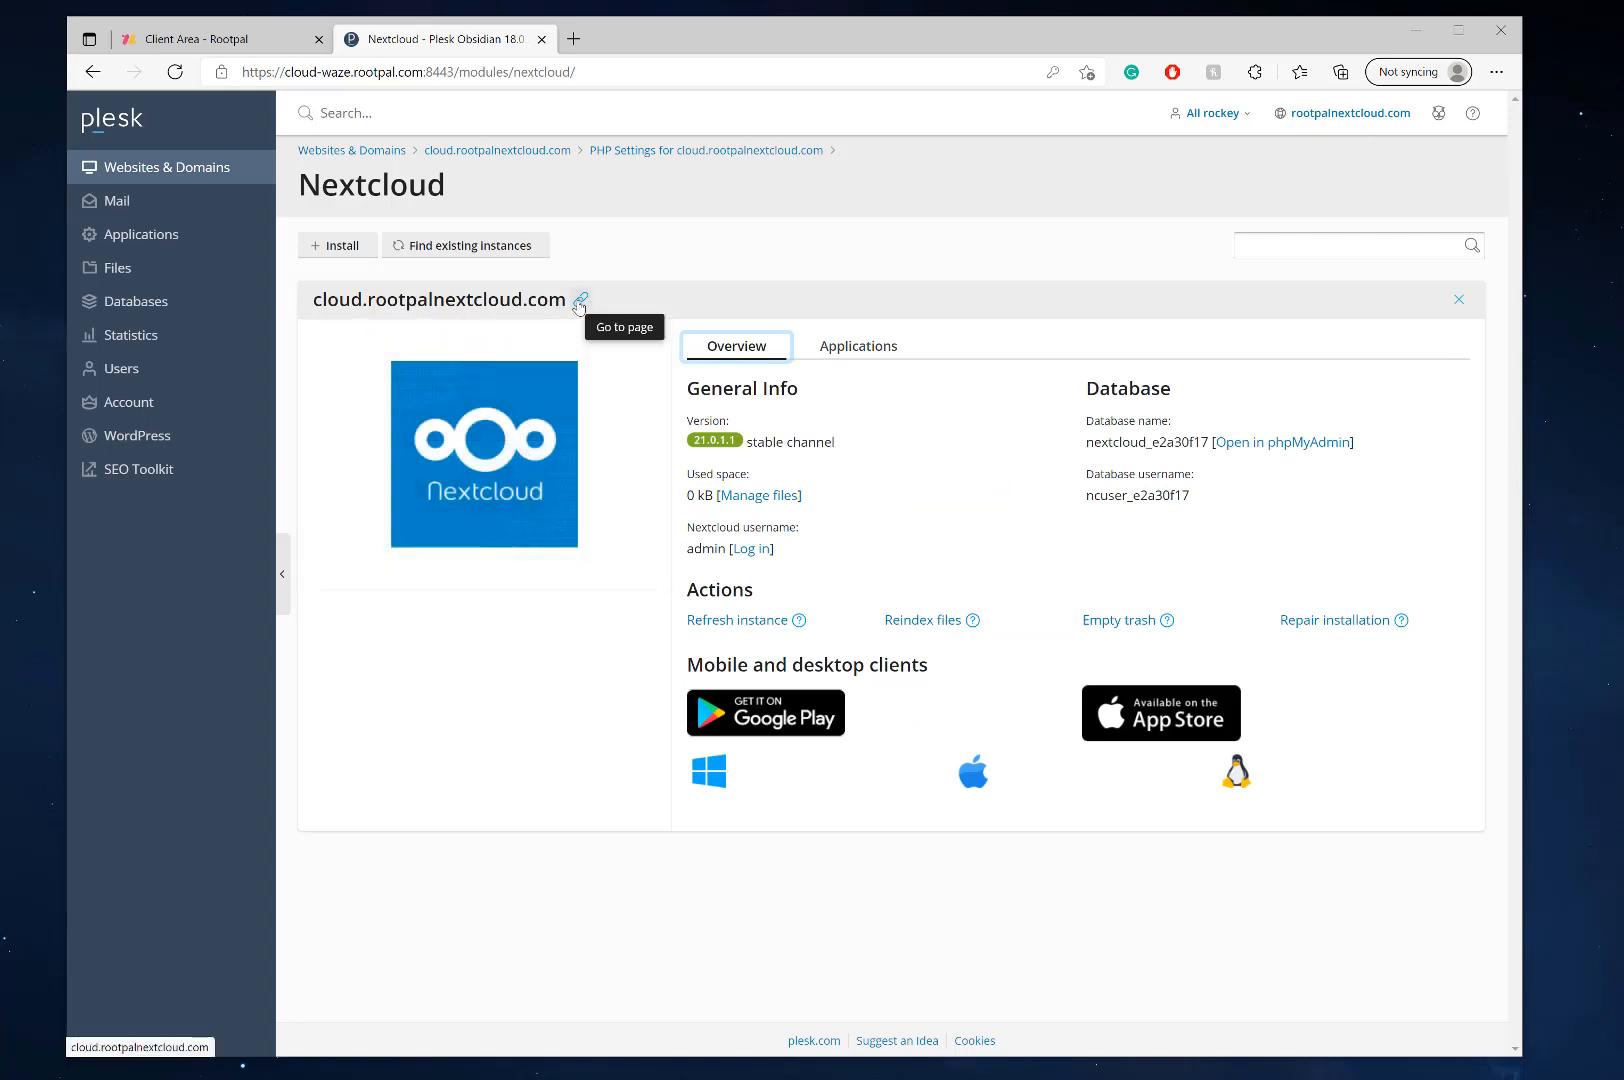
Step: Visit cloud.rootpalnextcloud.com, hit the certificate privacy error, and go back to Plesk
click(582, 300)
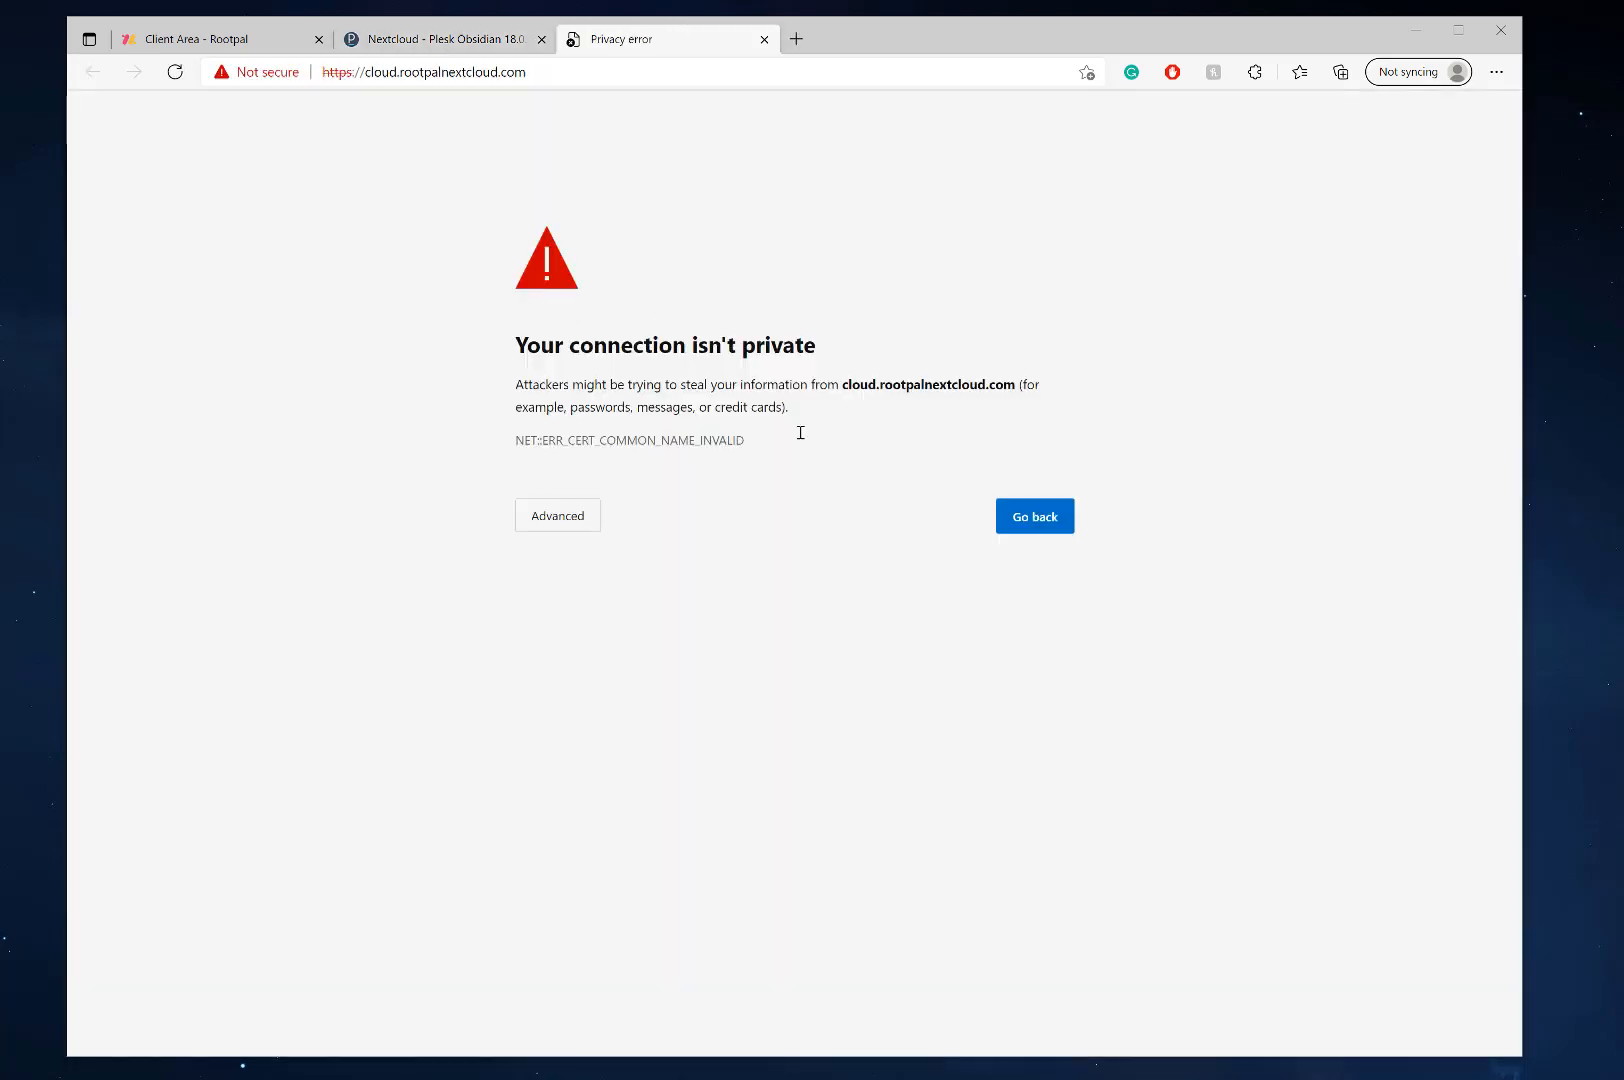
mouse_move(580, 400)
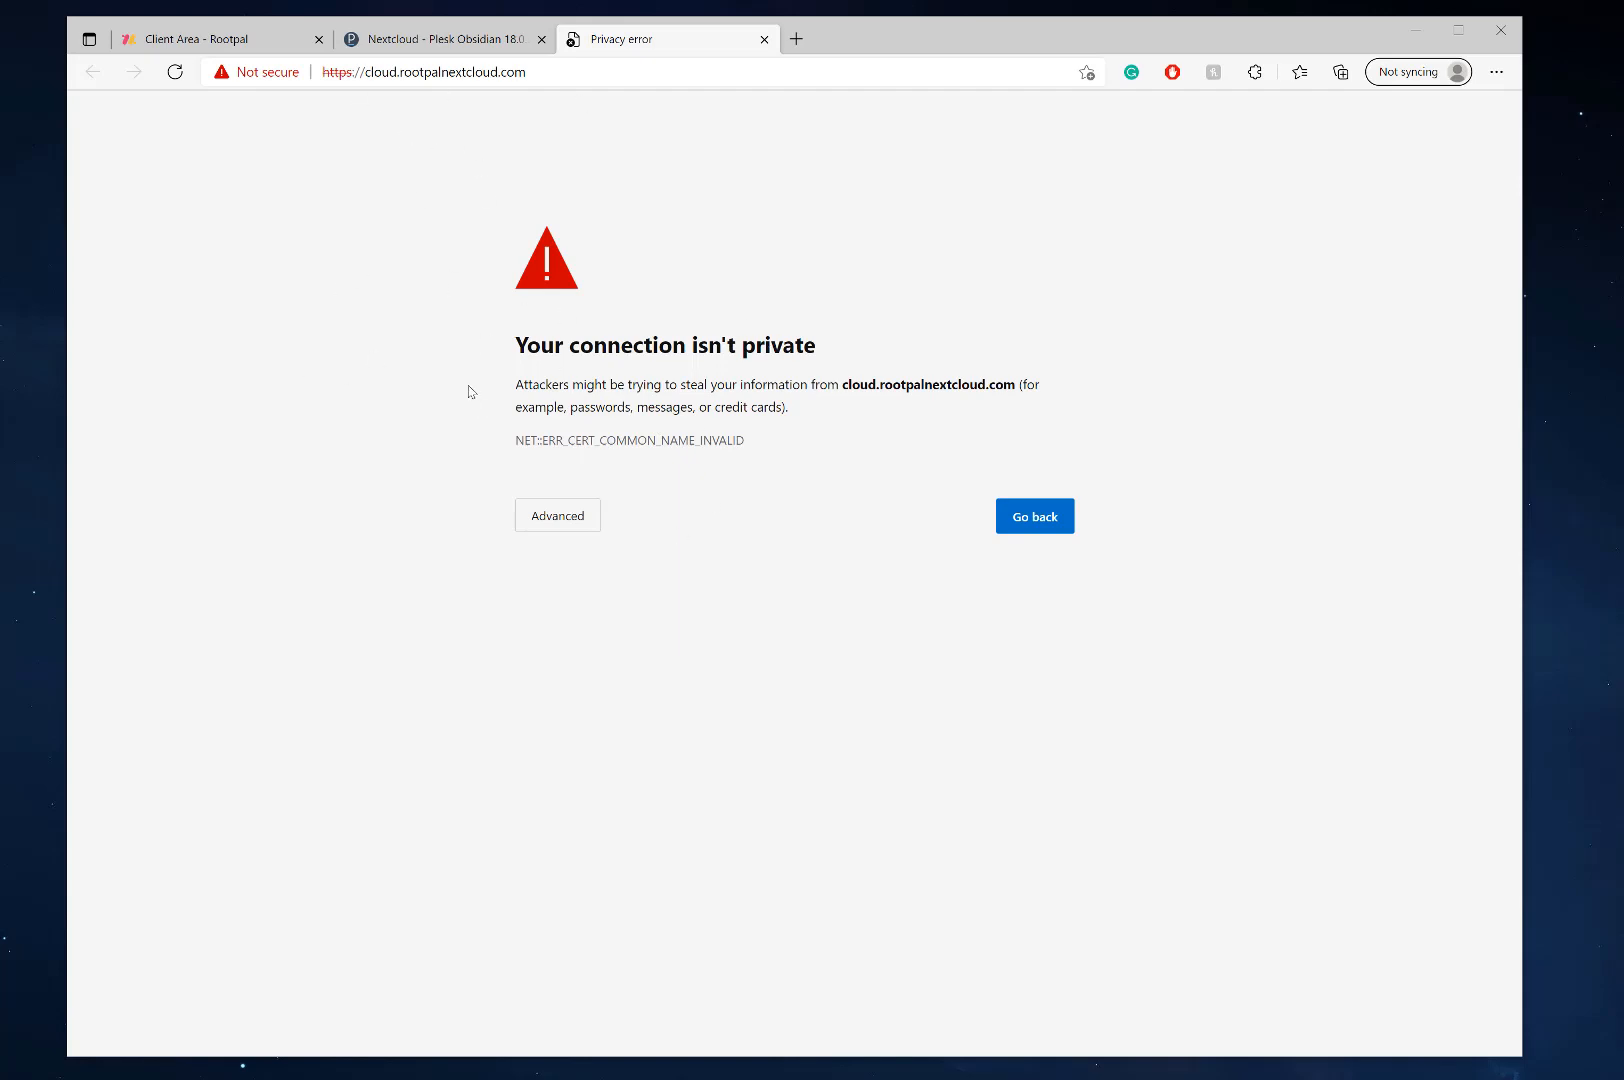
click(176, 72)
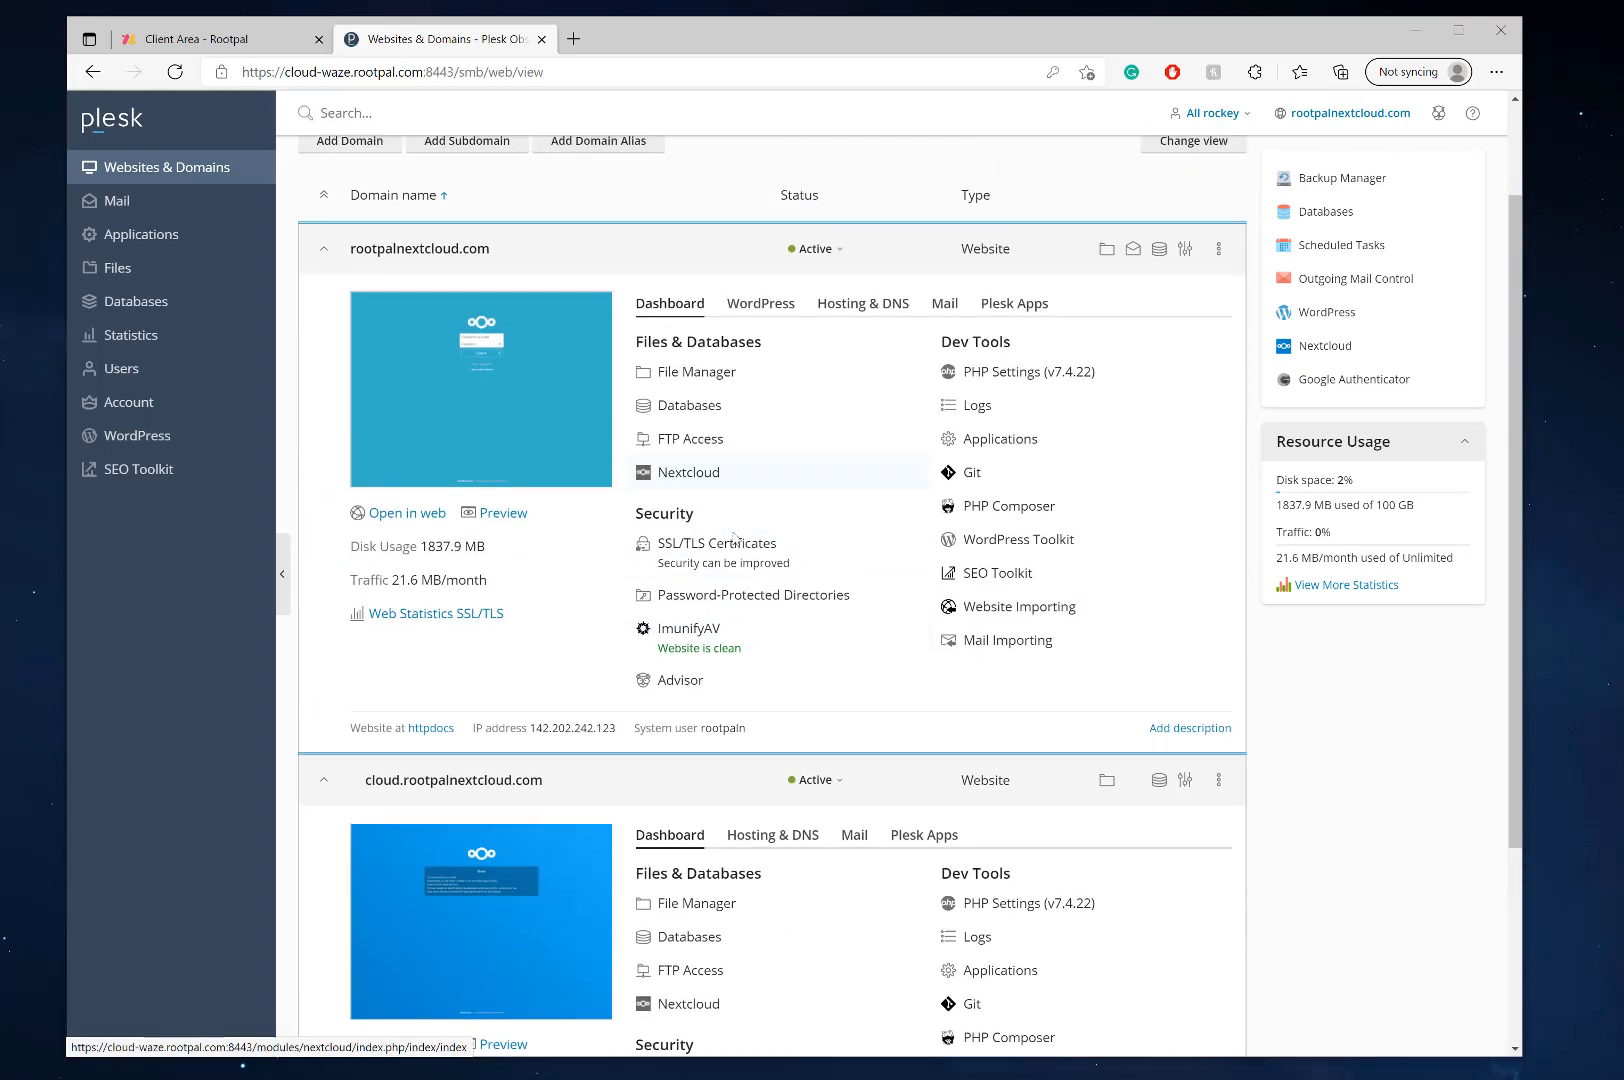
Step: Start reissuing rootpalnextcloud.com's Let's Encrypt certificate with wildcard and mail options checked
click(716, 542)
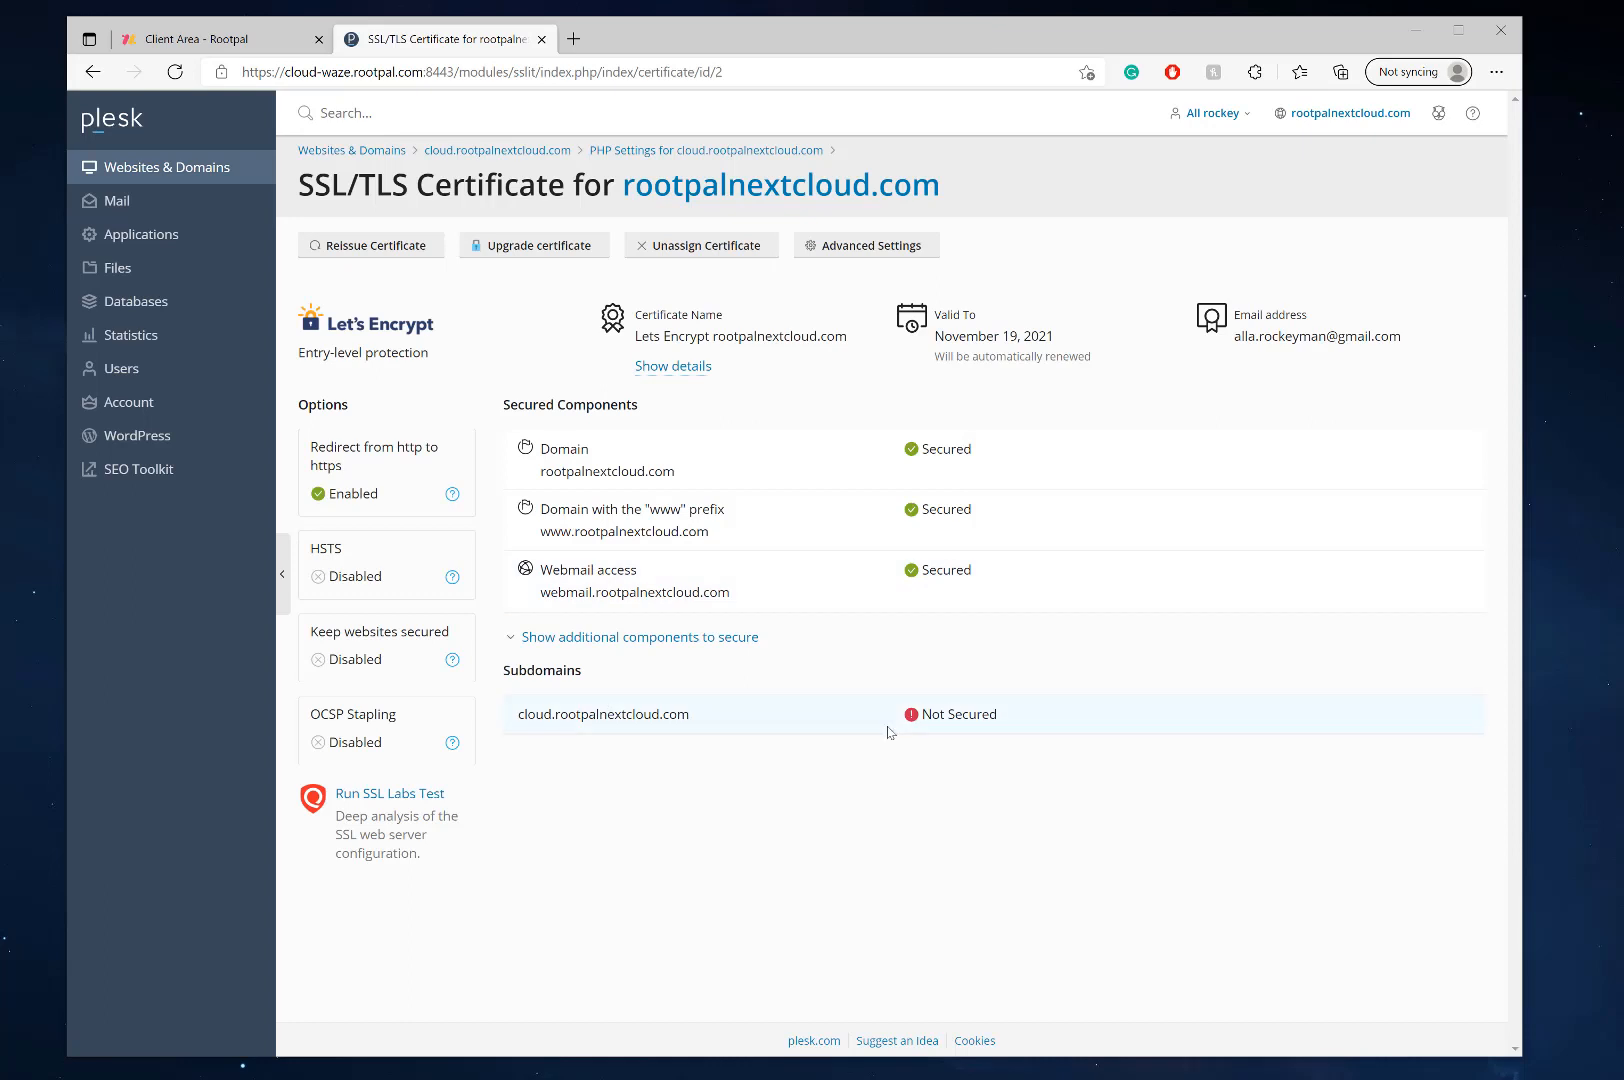
mouse_move(706, 734)
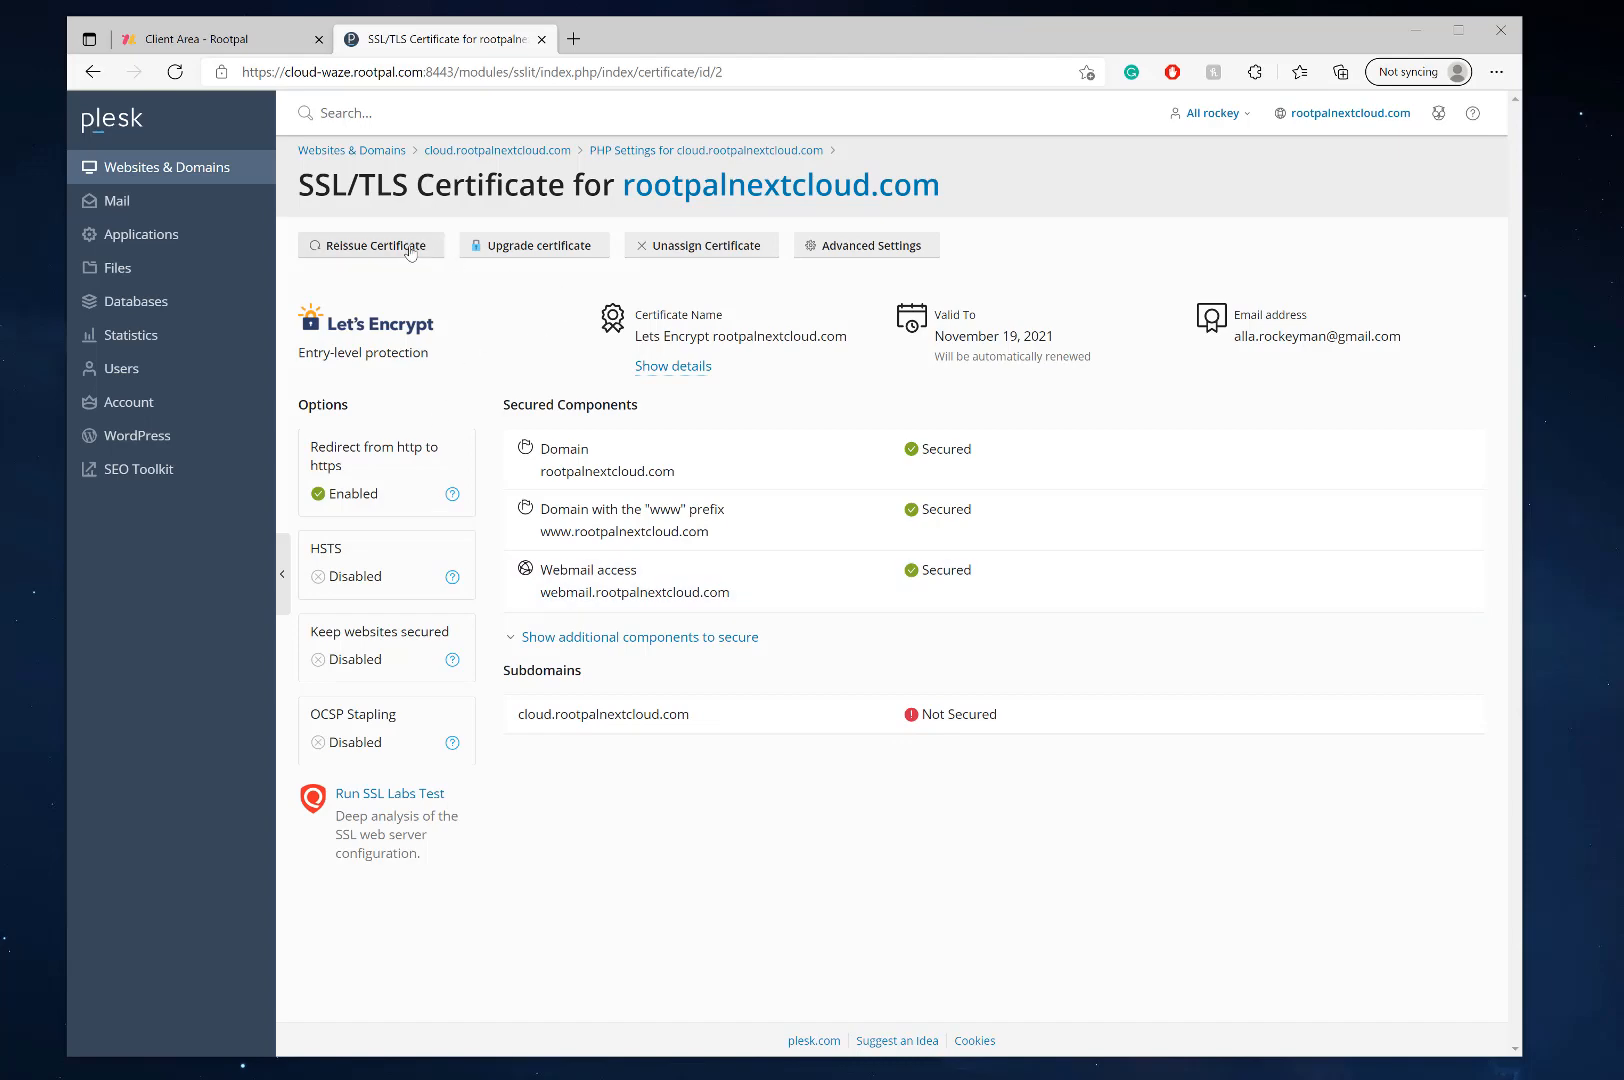
click(370, 246)
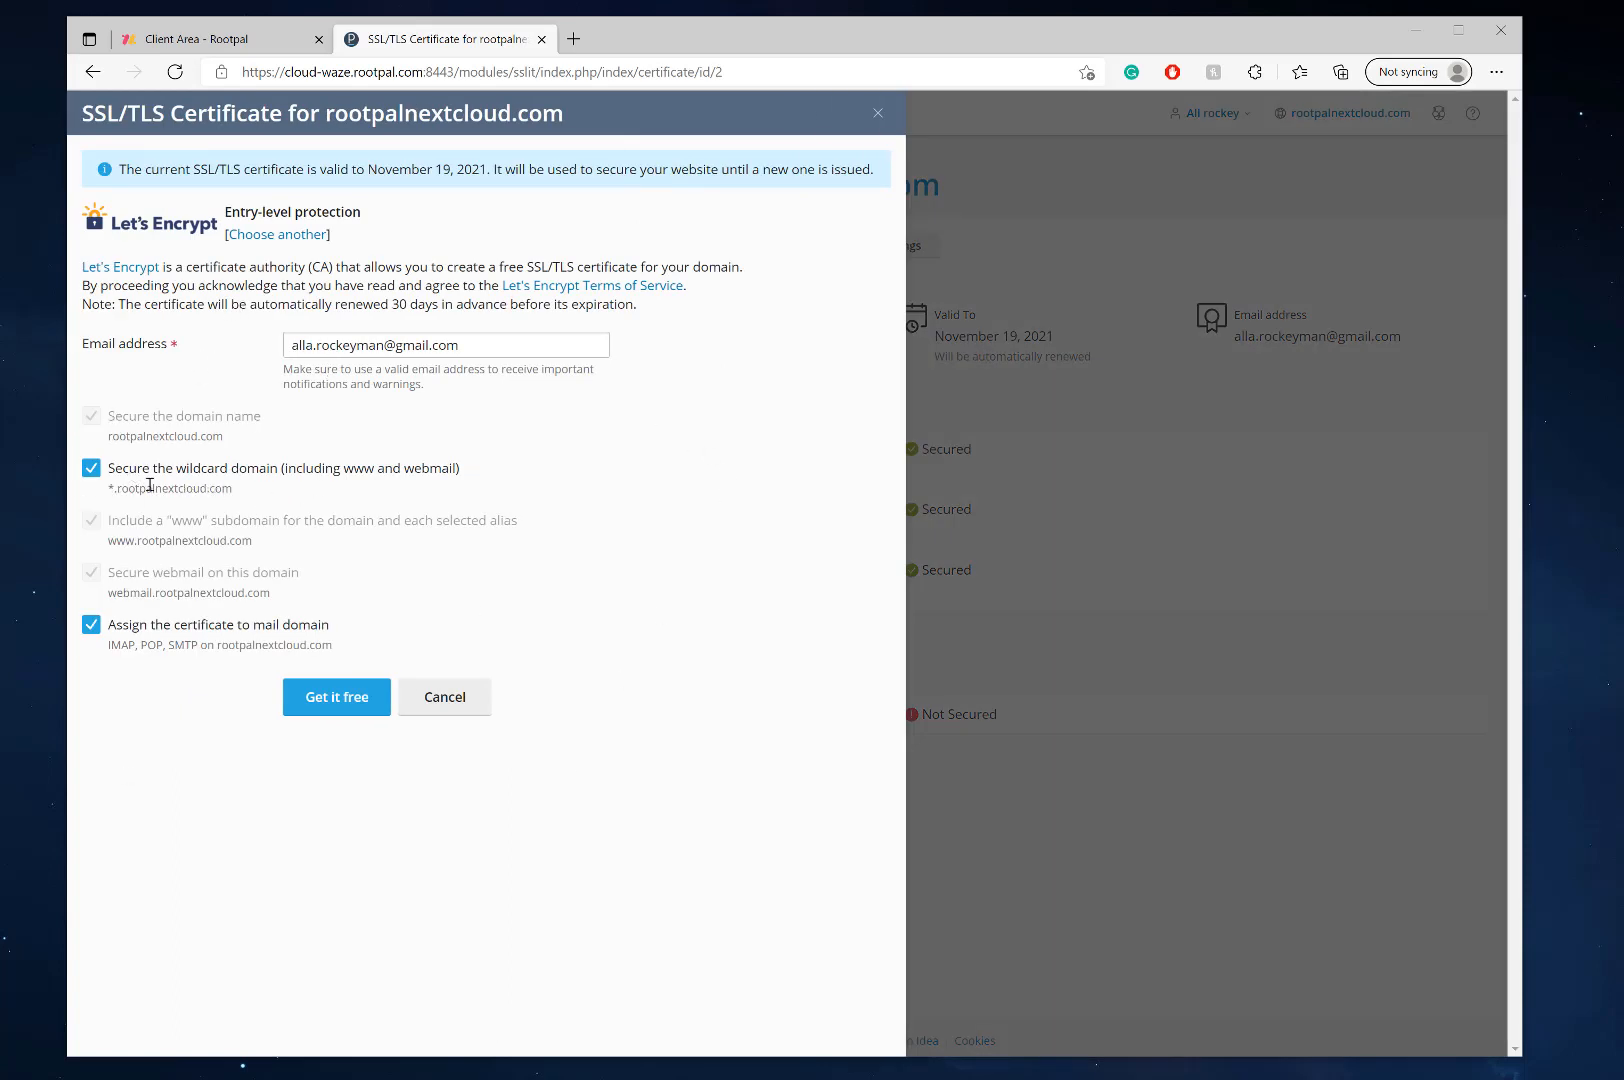
Step: Browse wildcard certificate products, then return to the free Let's Encrypt wildcard for rootpalnextcloud.com
double_click(172, 488)
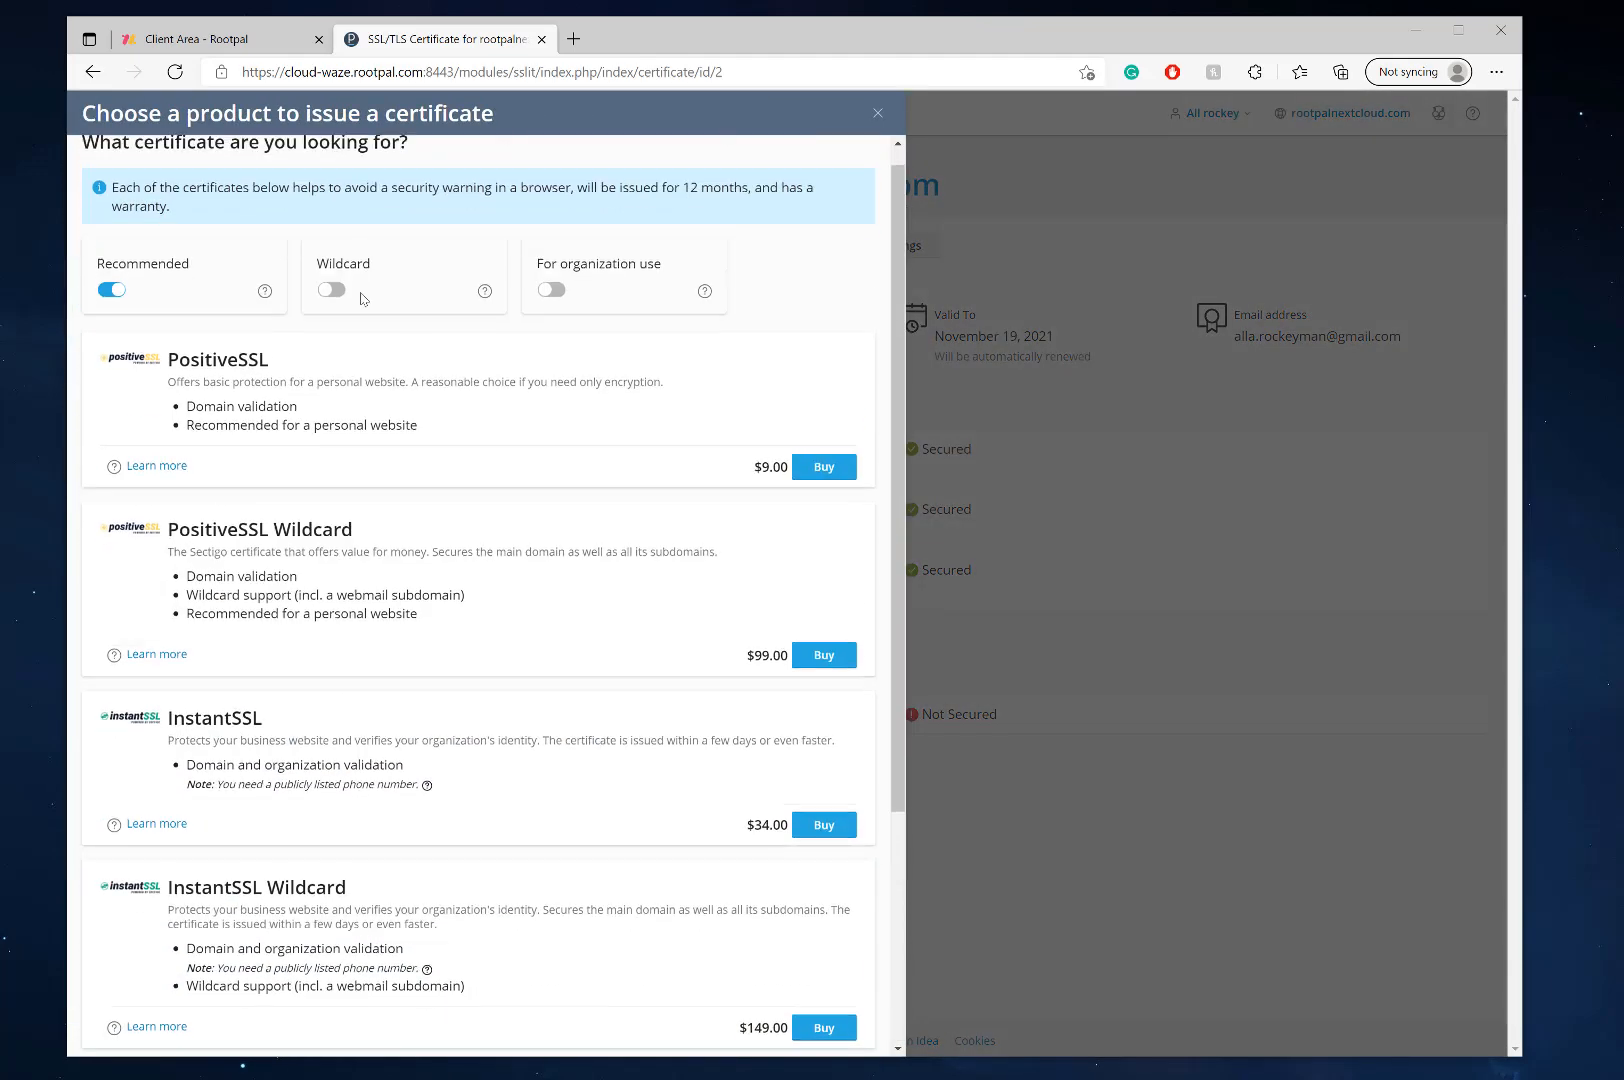
click(332, 312)
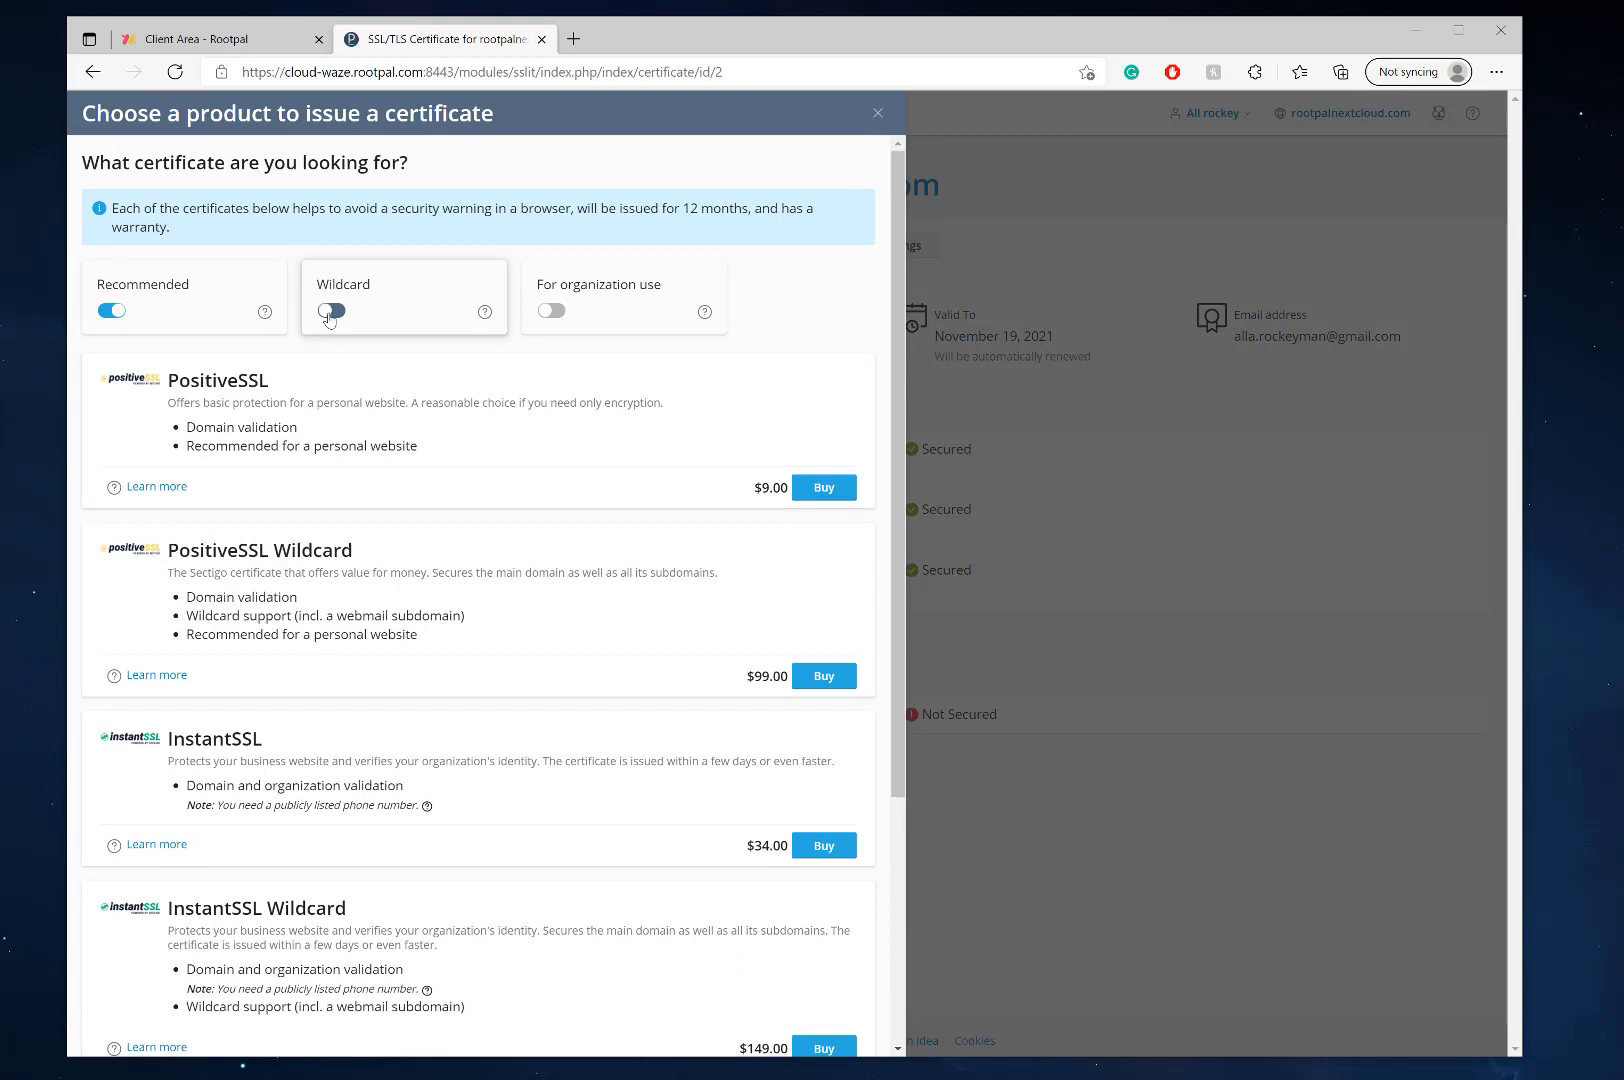
click(332, 310)
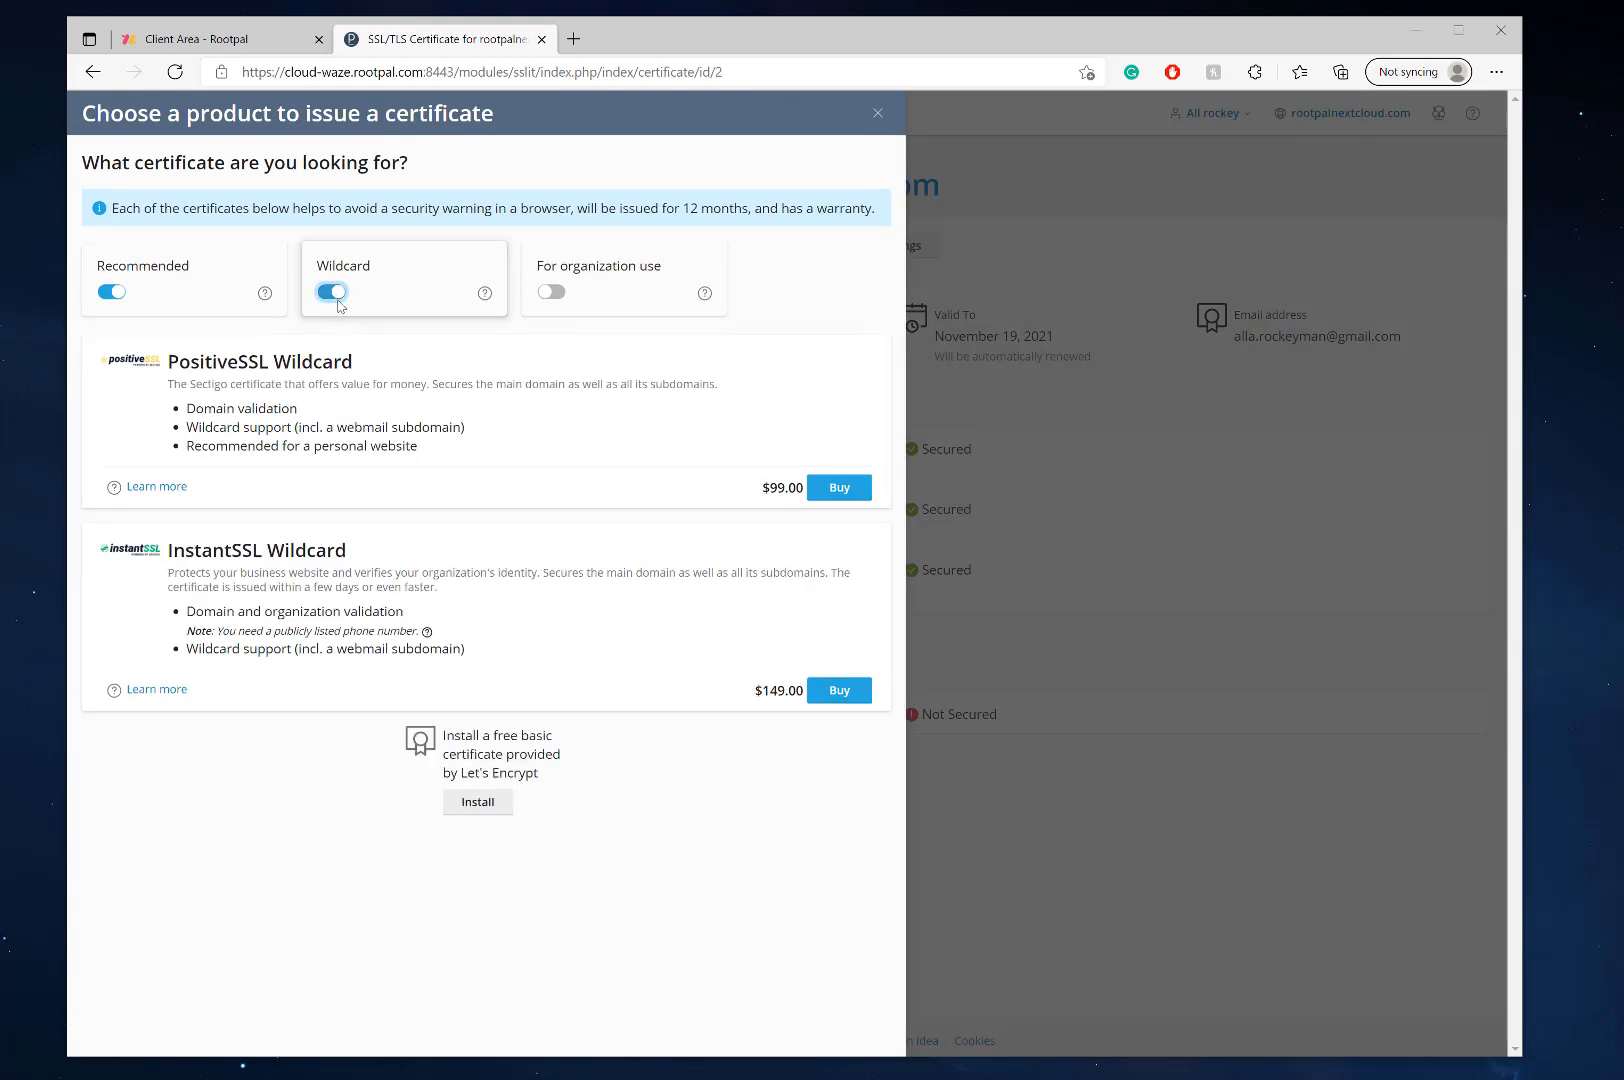
mouse_move(370, 572)
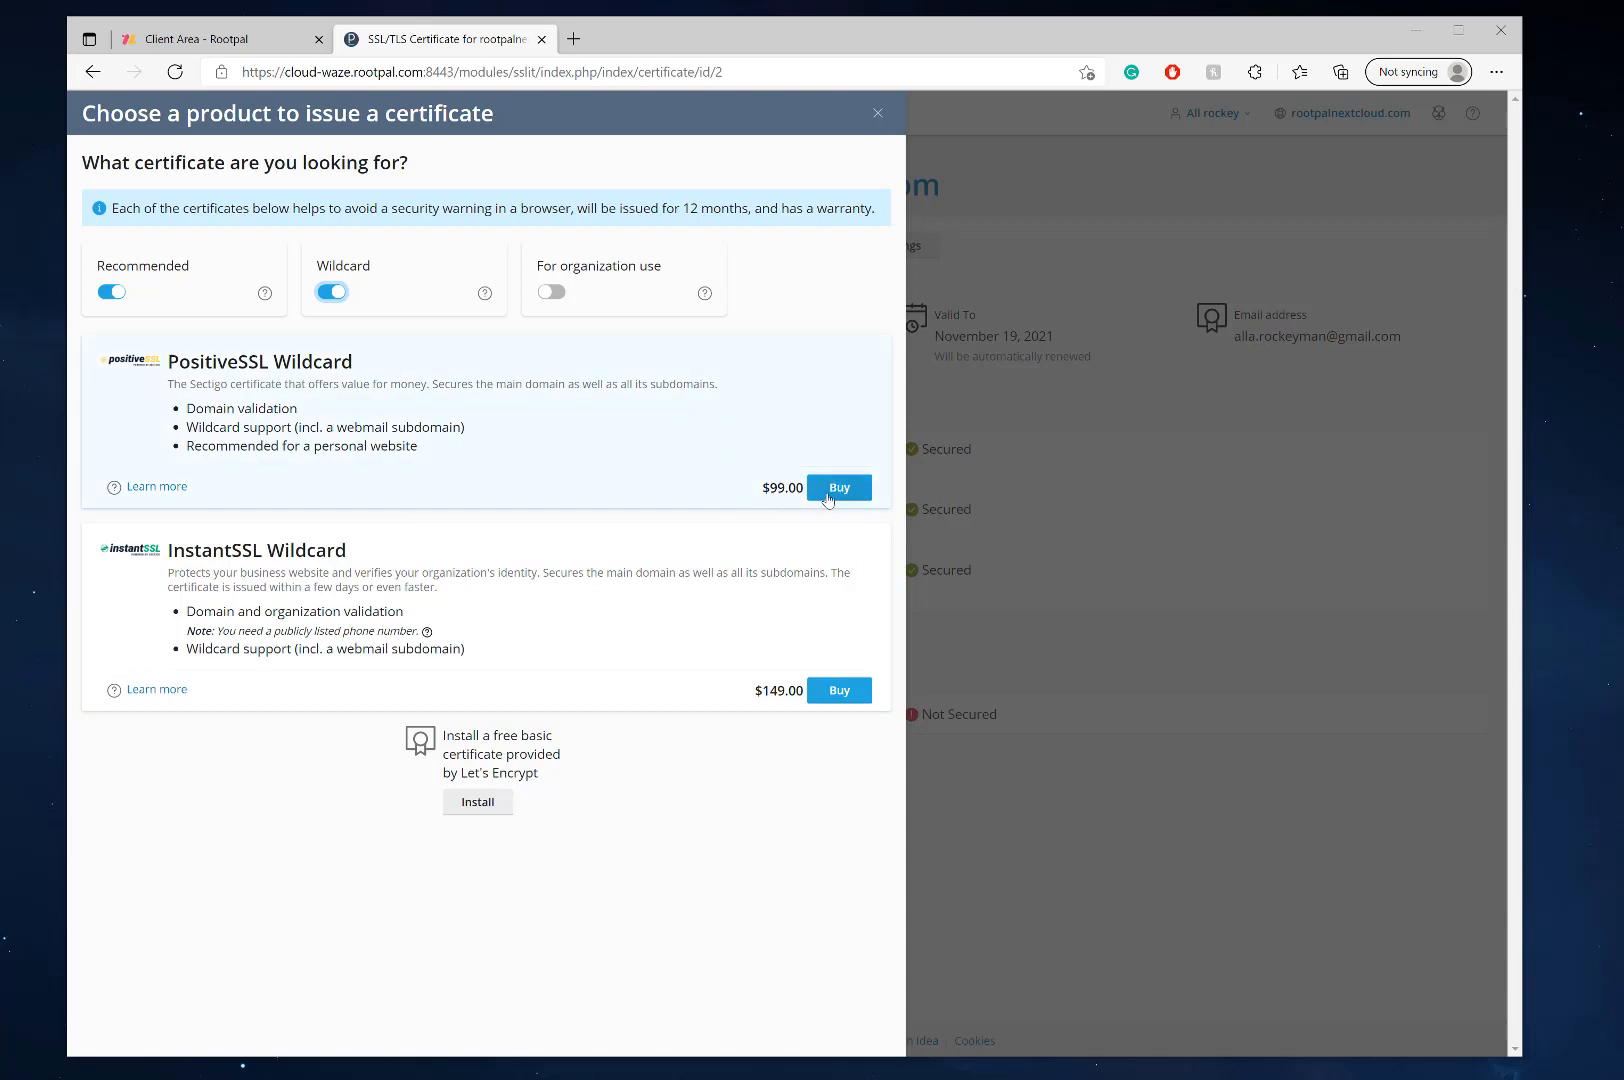
mouse_move(378, 316)
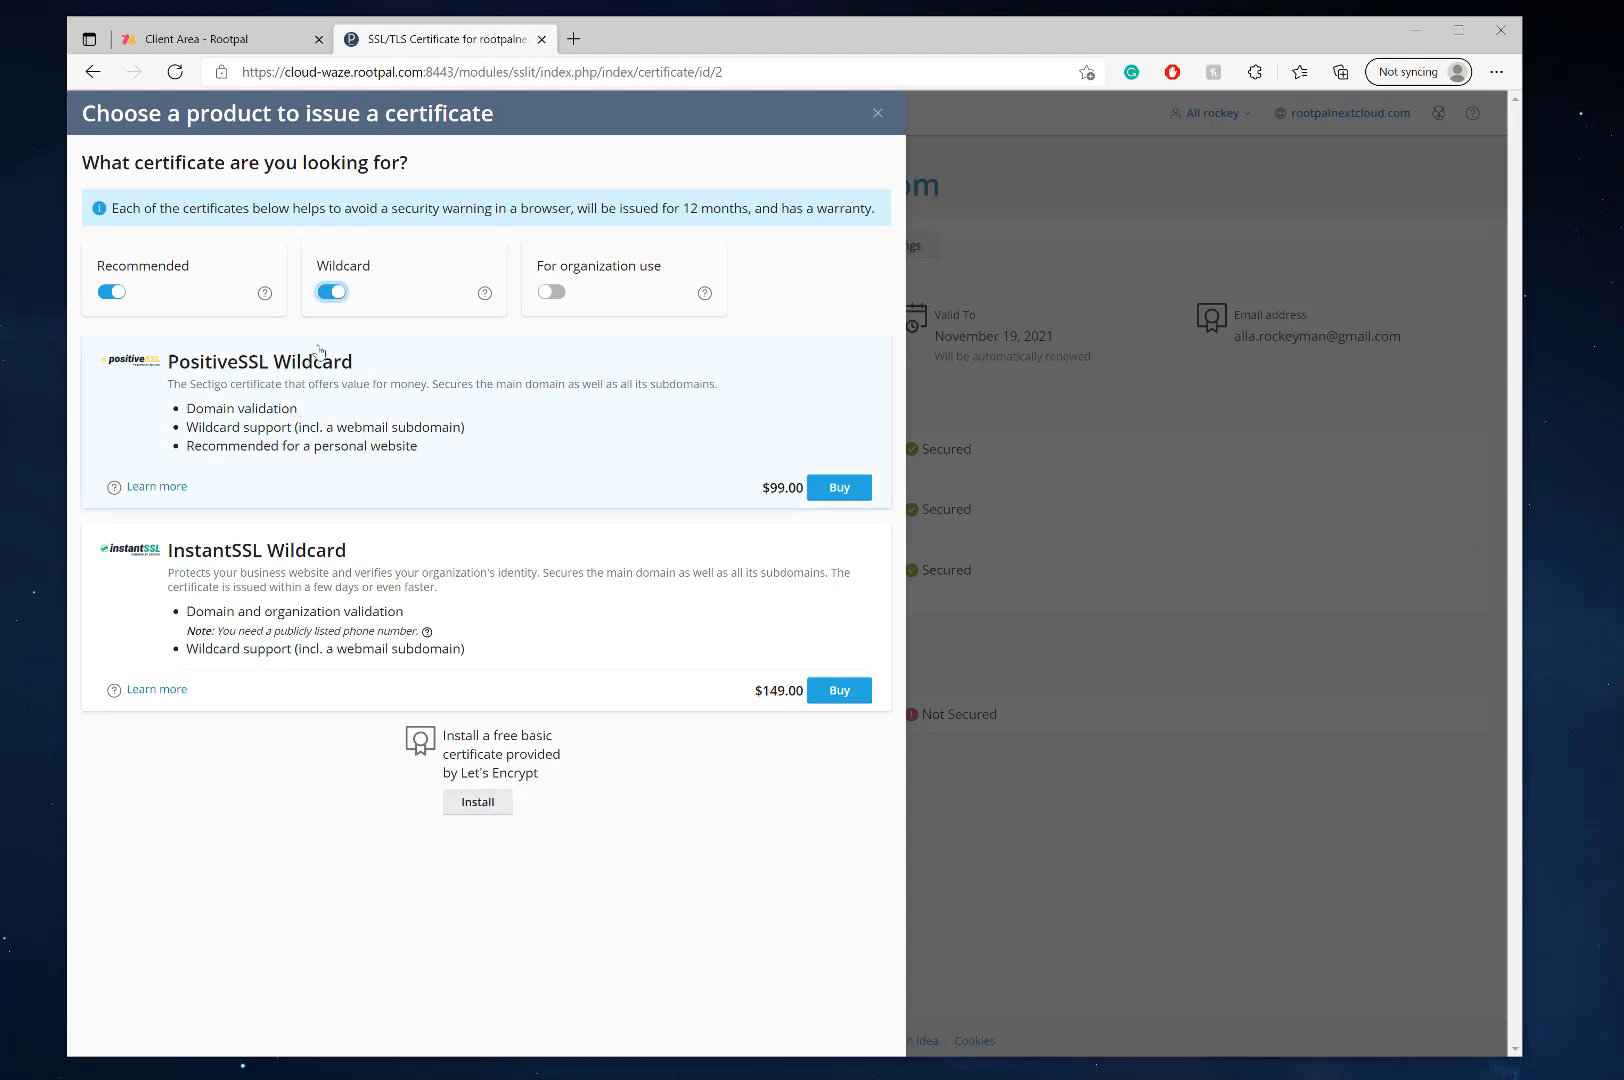
click(478, 802)
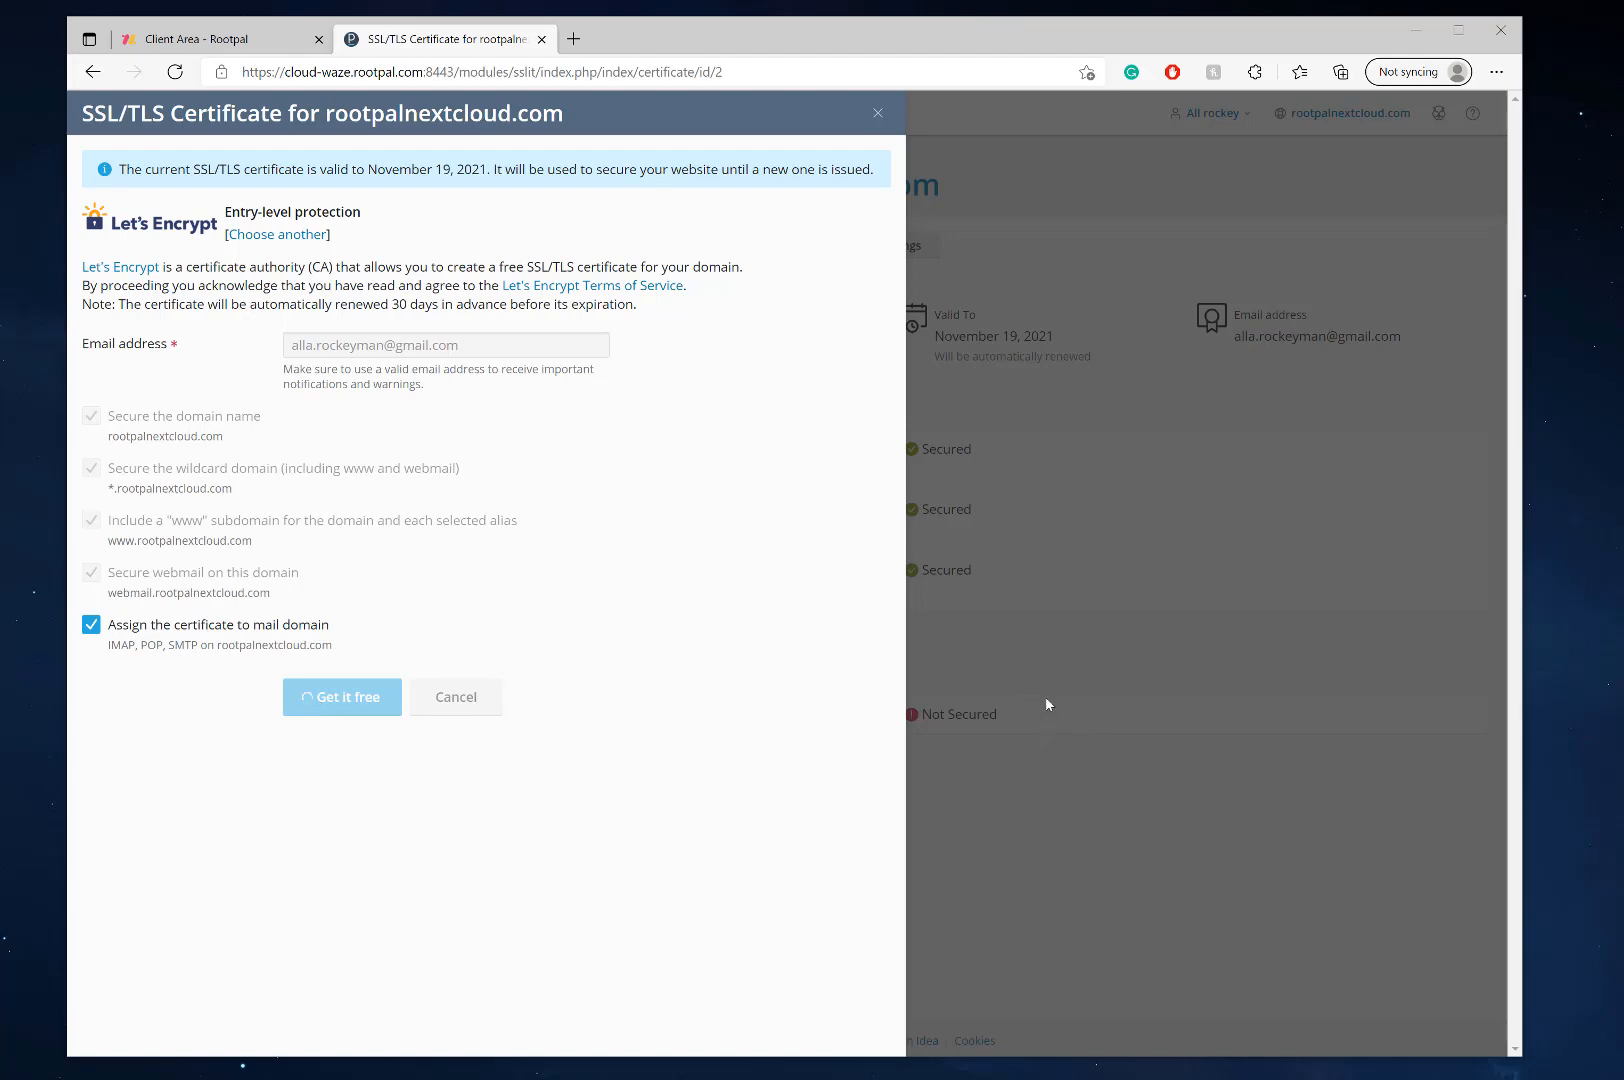
Step: Reload after the DNS record to complete issuing the certificate valid to November 20, 2021
click(342, 696)
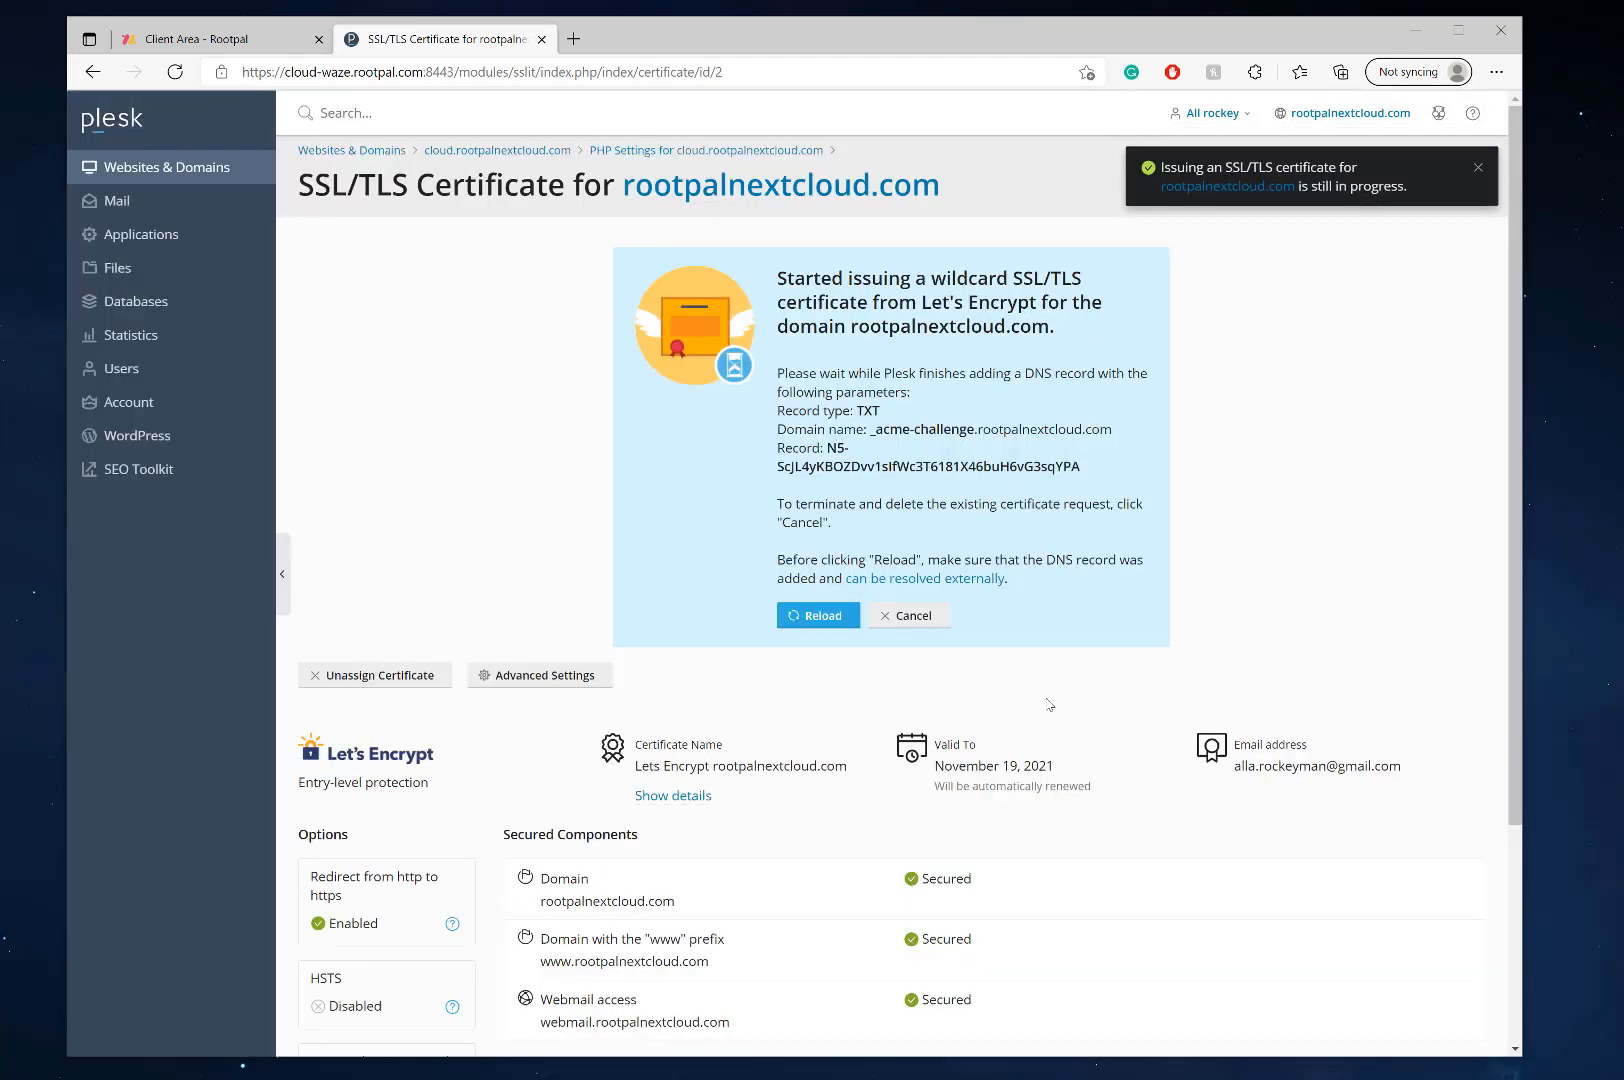
scroll(down, 3)
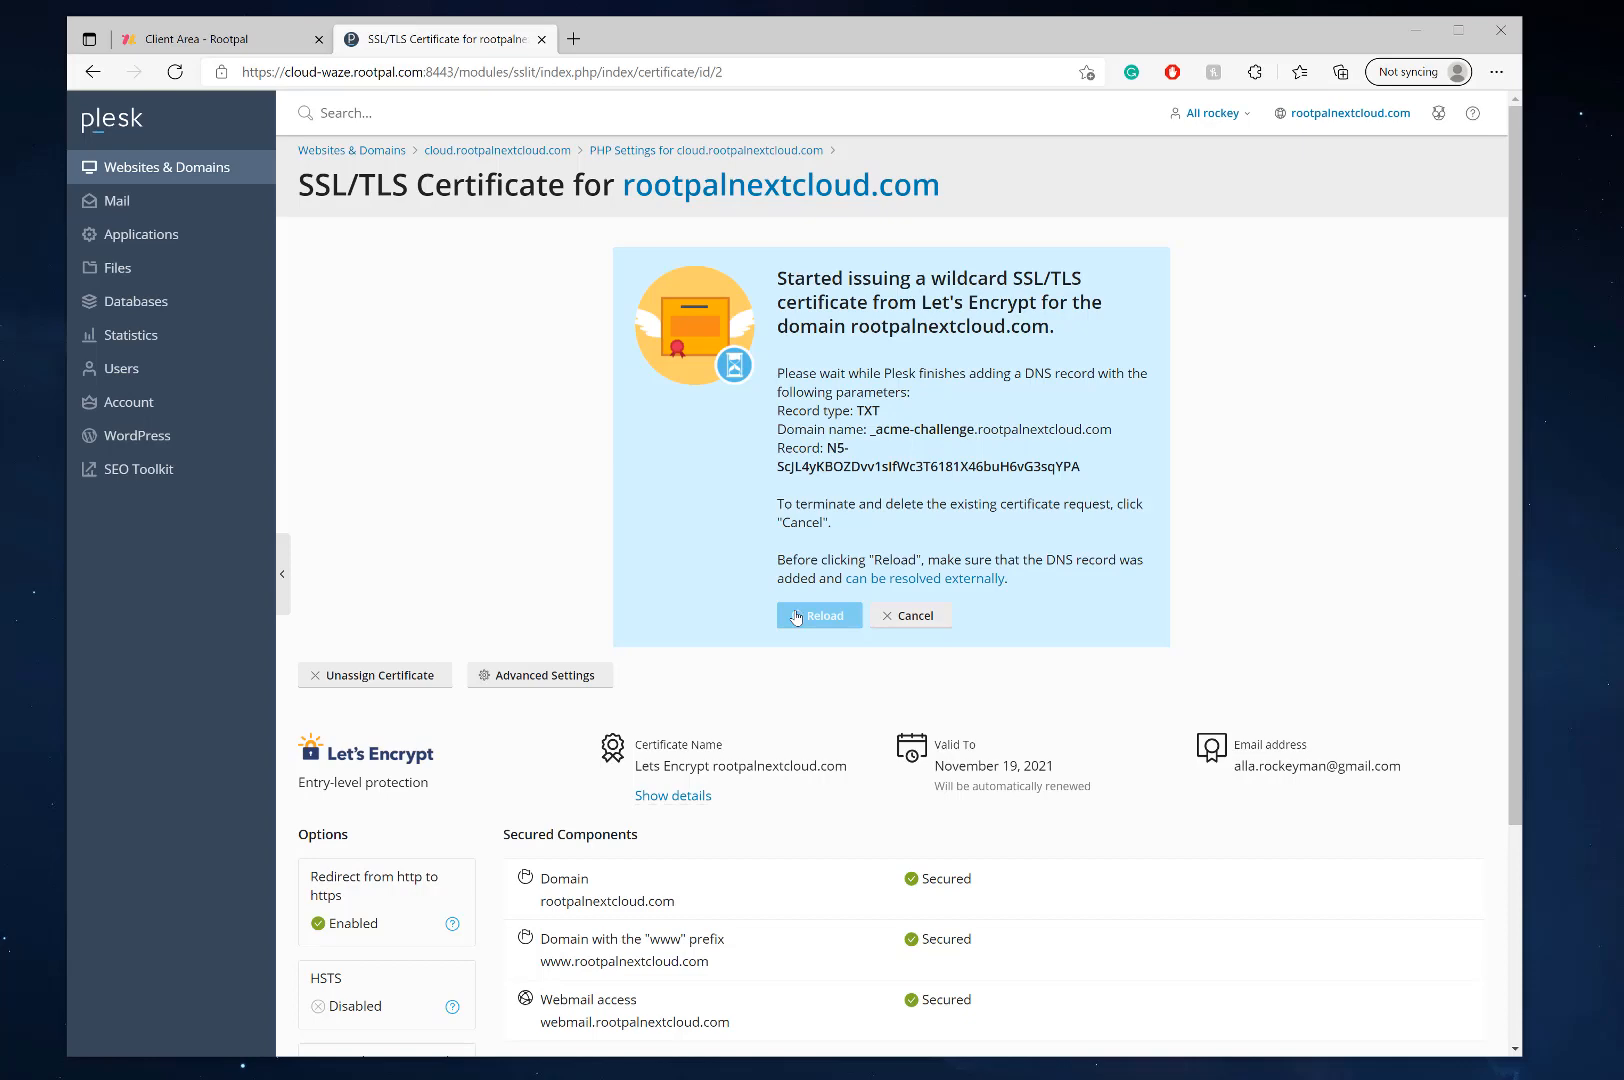
click(820, 616)
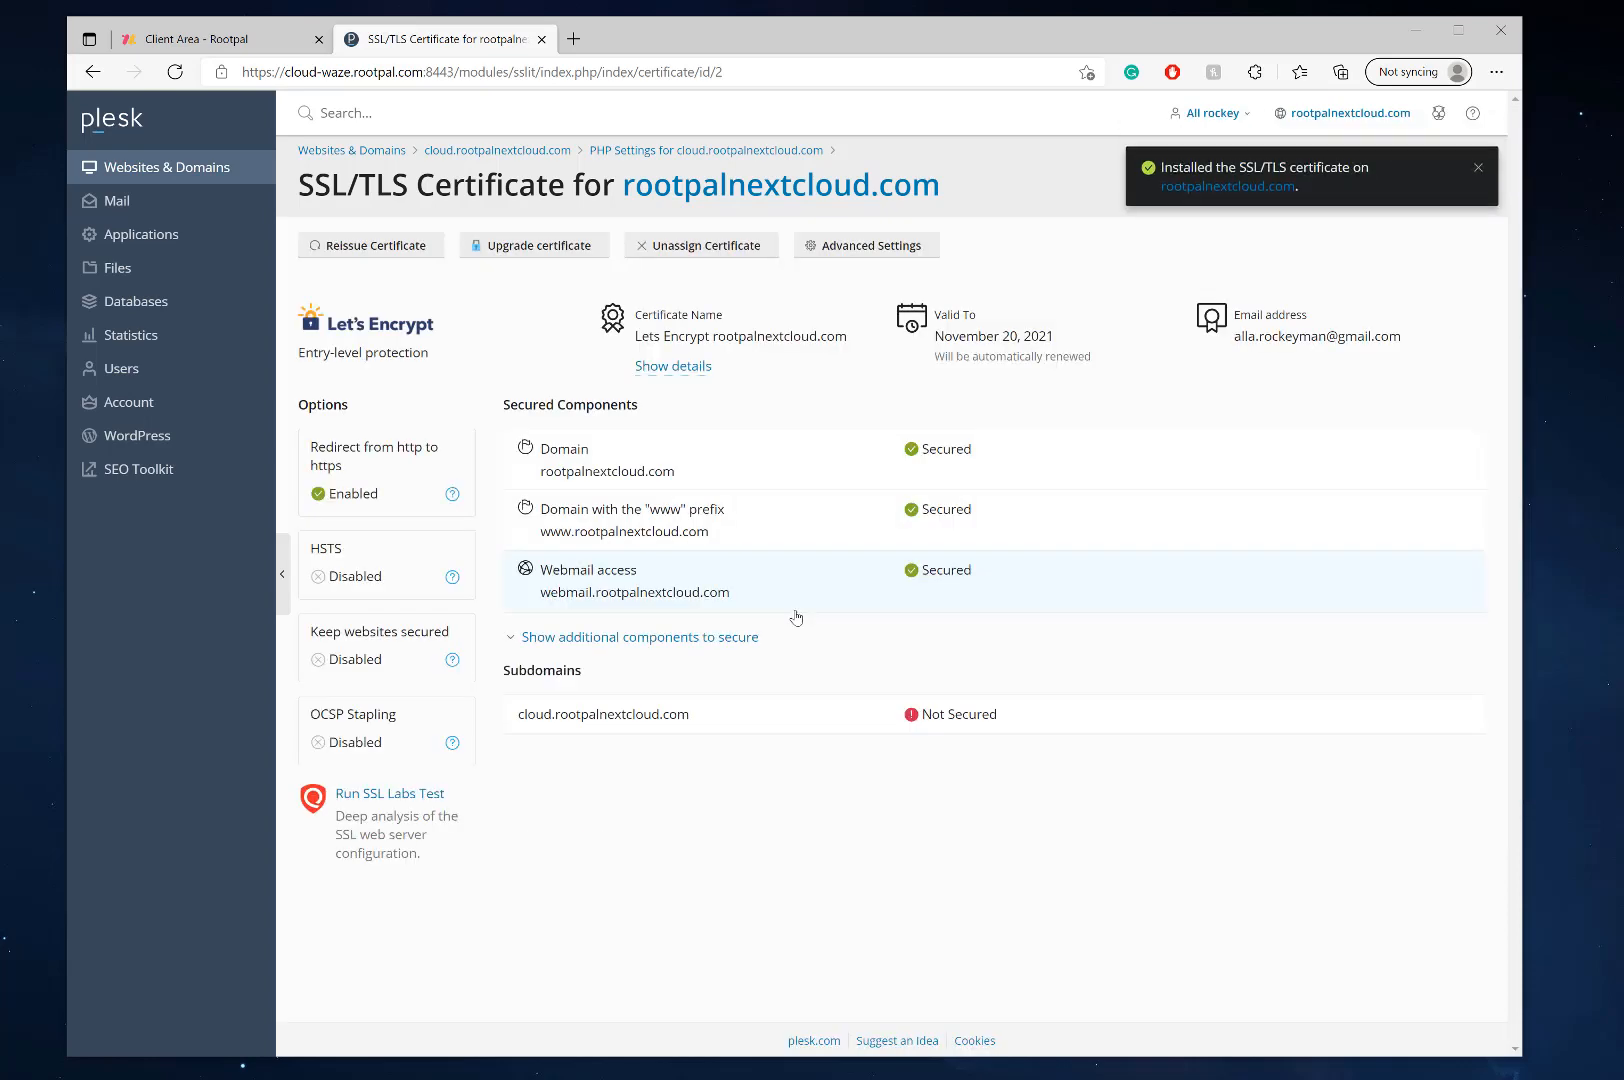
mouse_move(1228, 186)
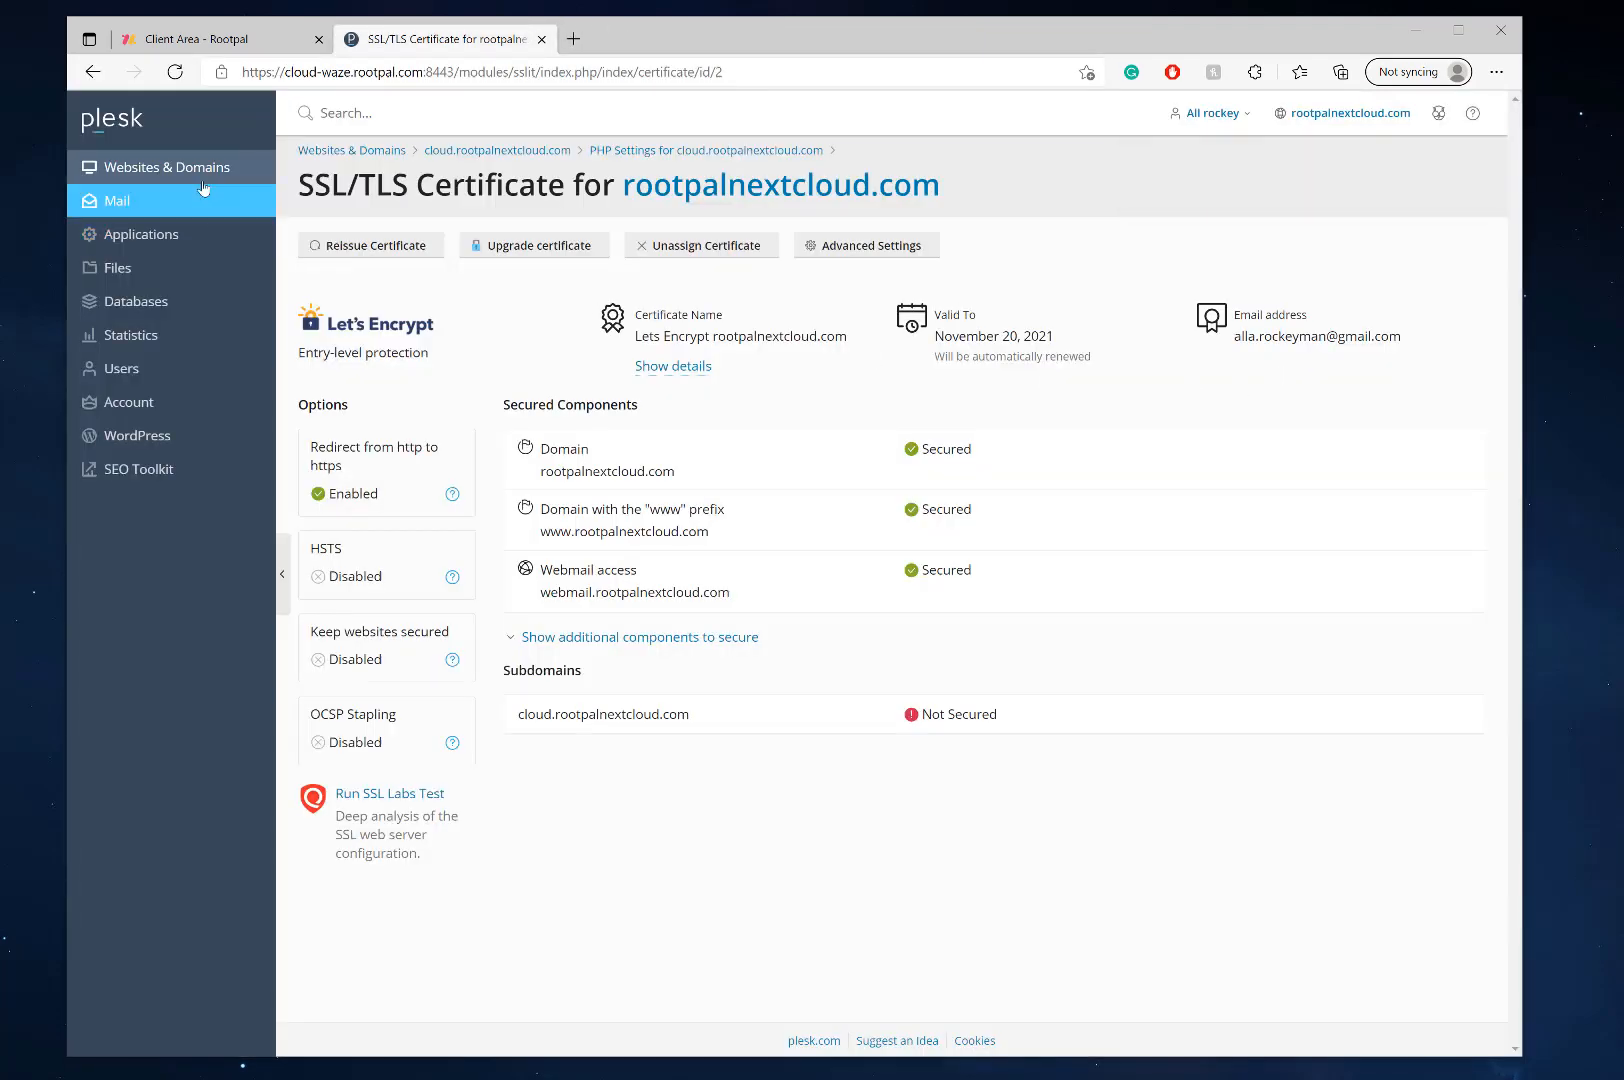
Step: From Websites & Domains, open cloud.rootpalnextcloud.com in the browser, reaching the Nextcloud login page over https
click(166, 166)
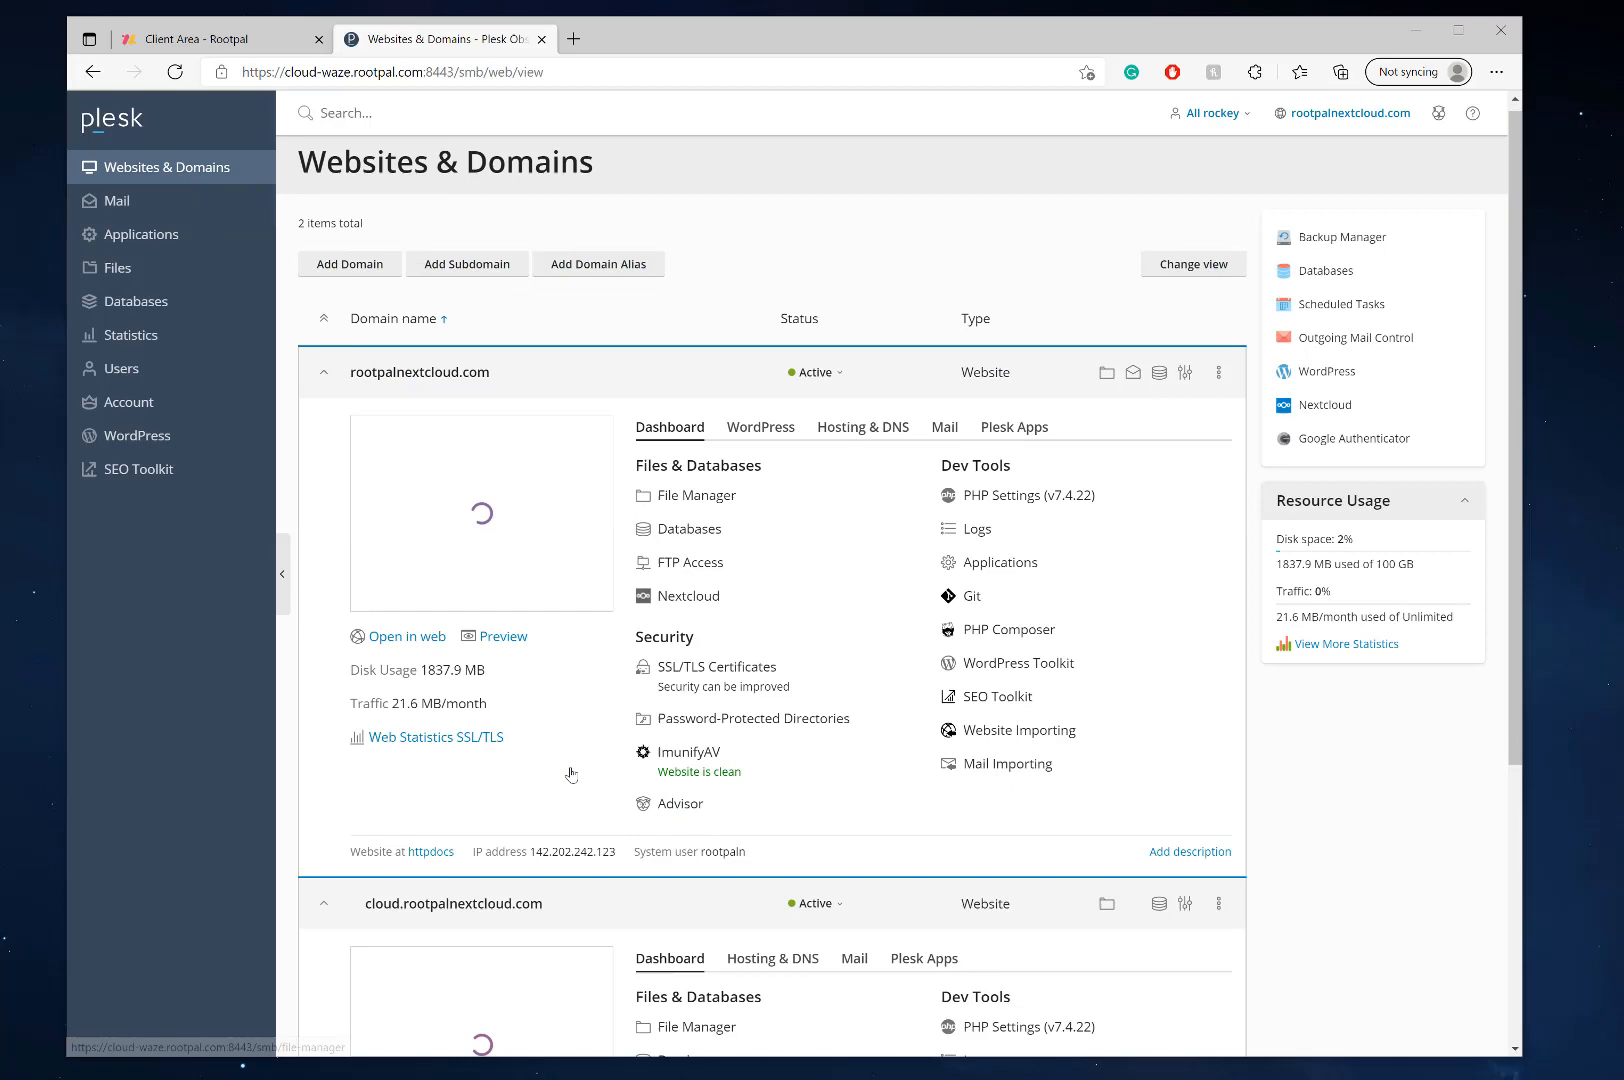
scroll(down, 3)
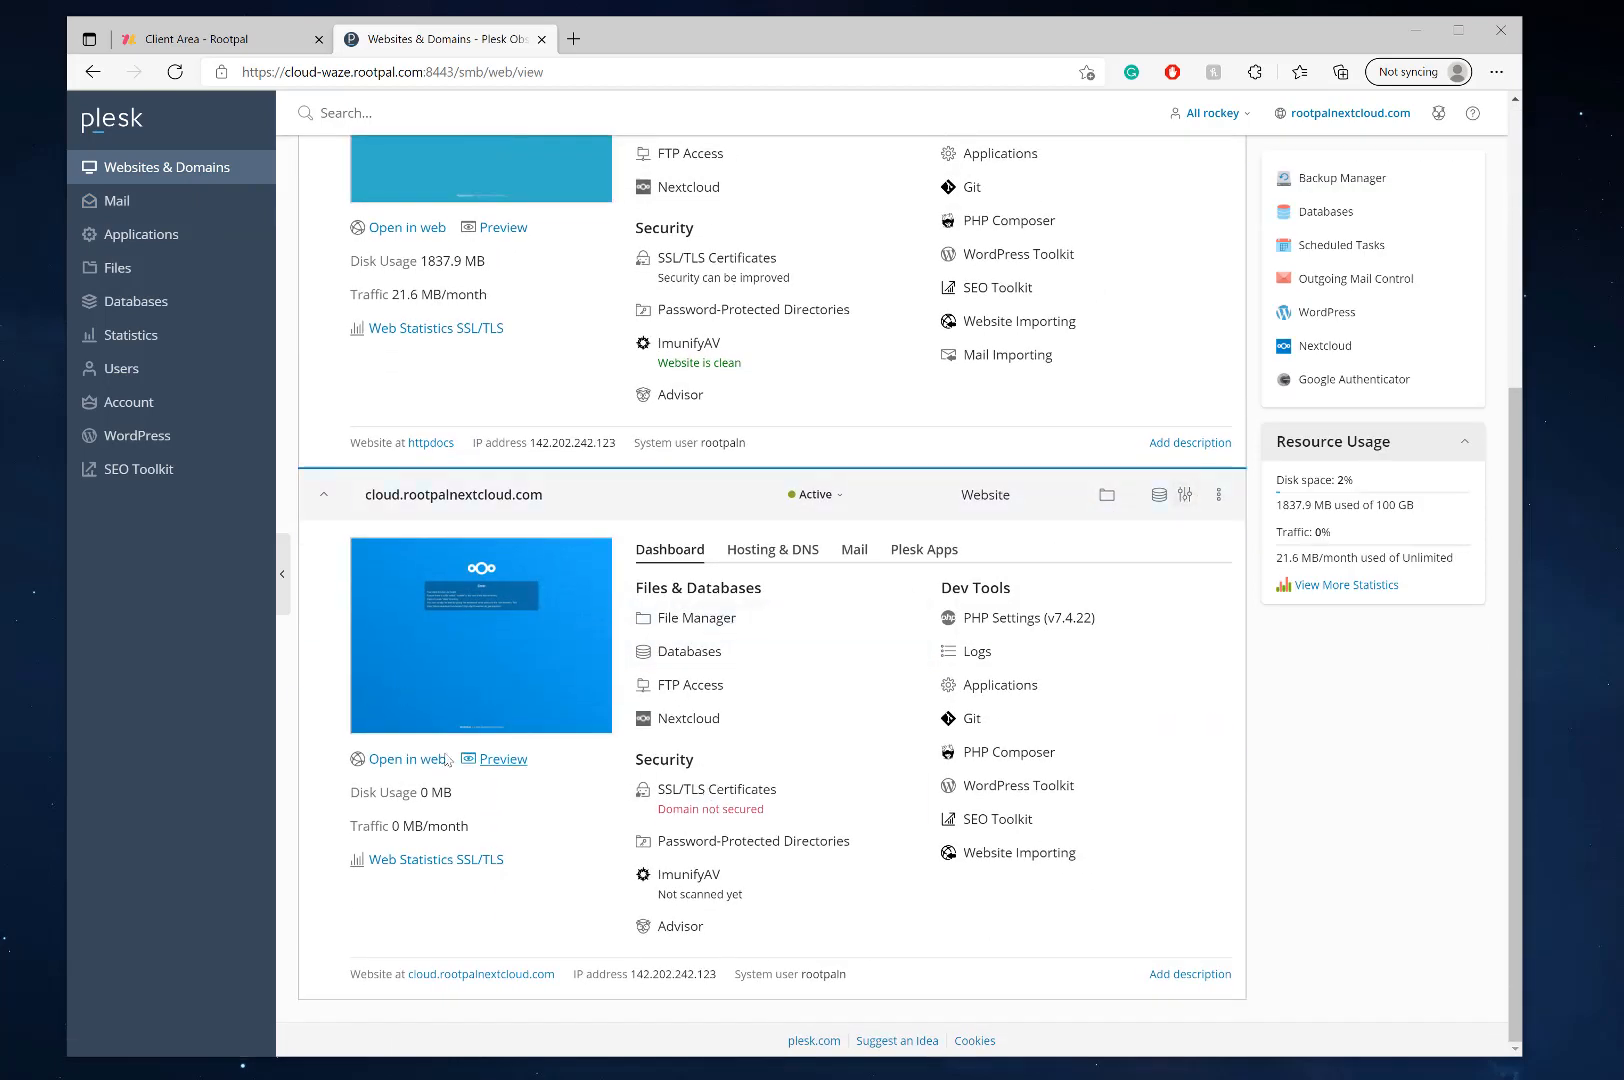
click(404, 760)
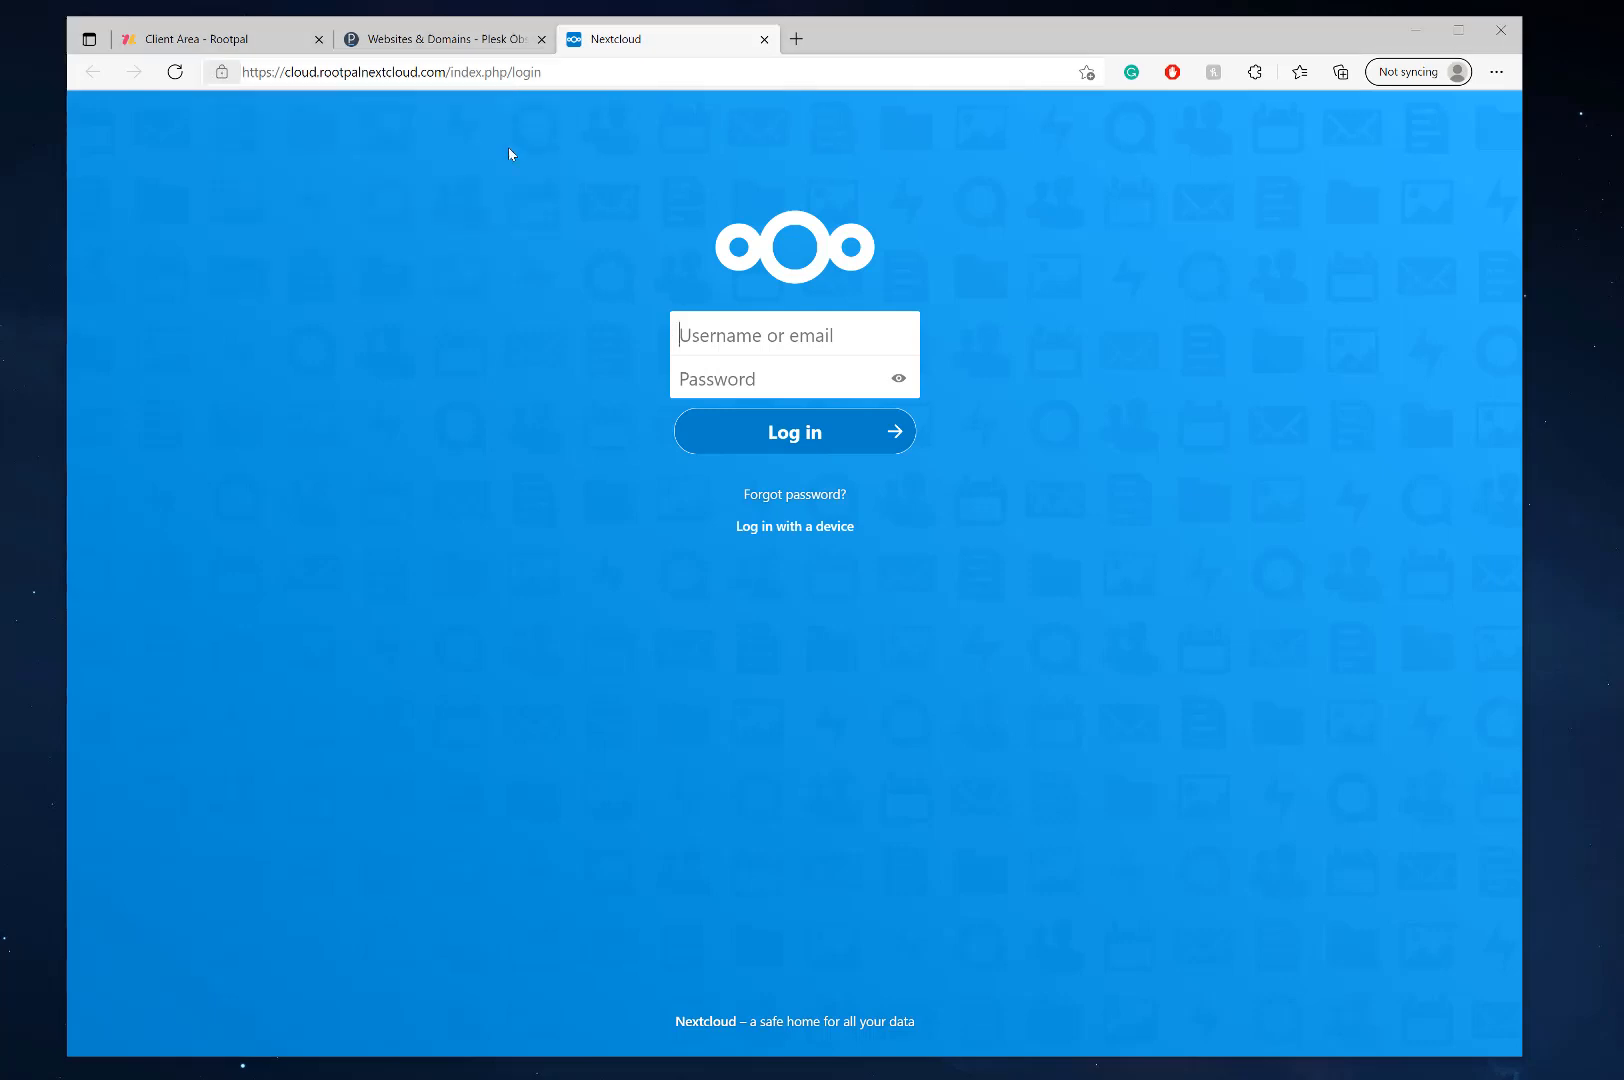
mouse_move(764, 40)
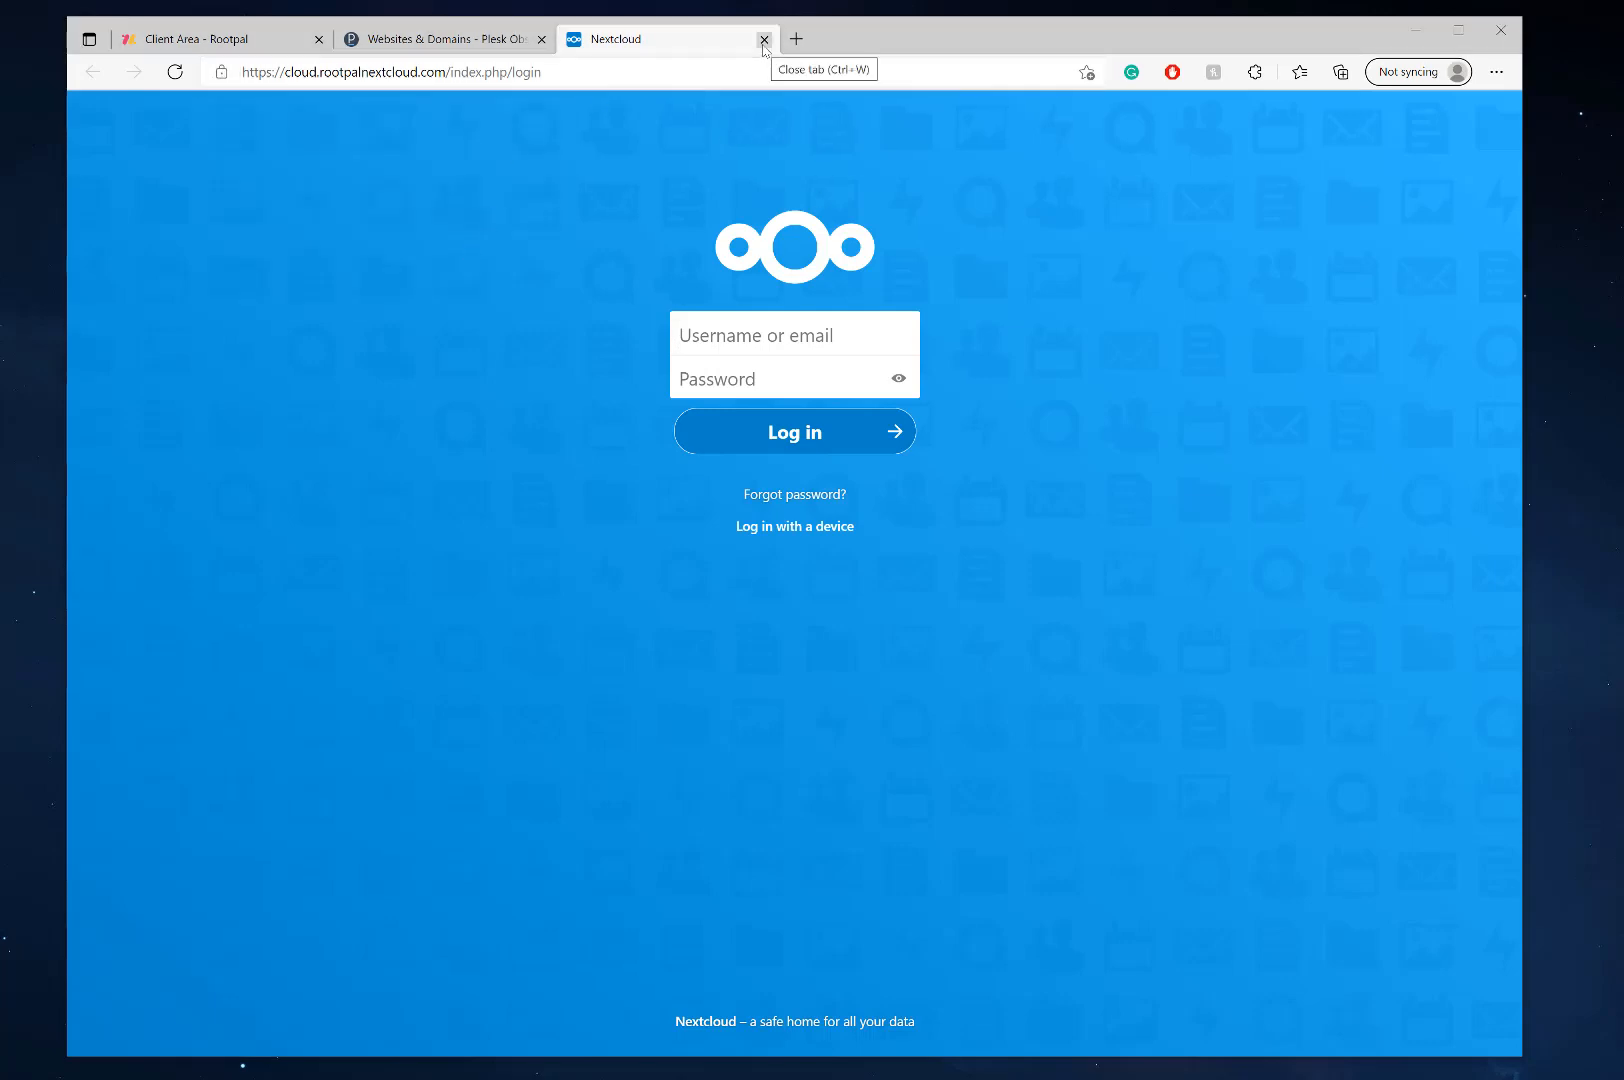
mouse_move(244, 78)
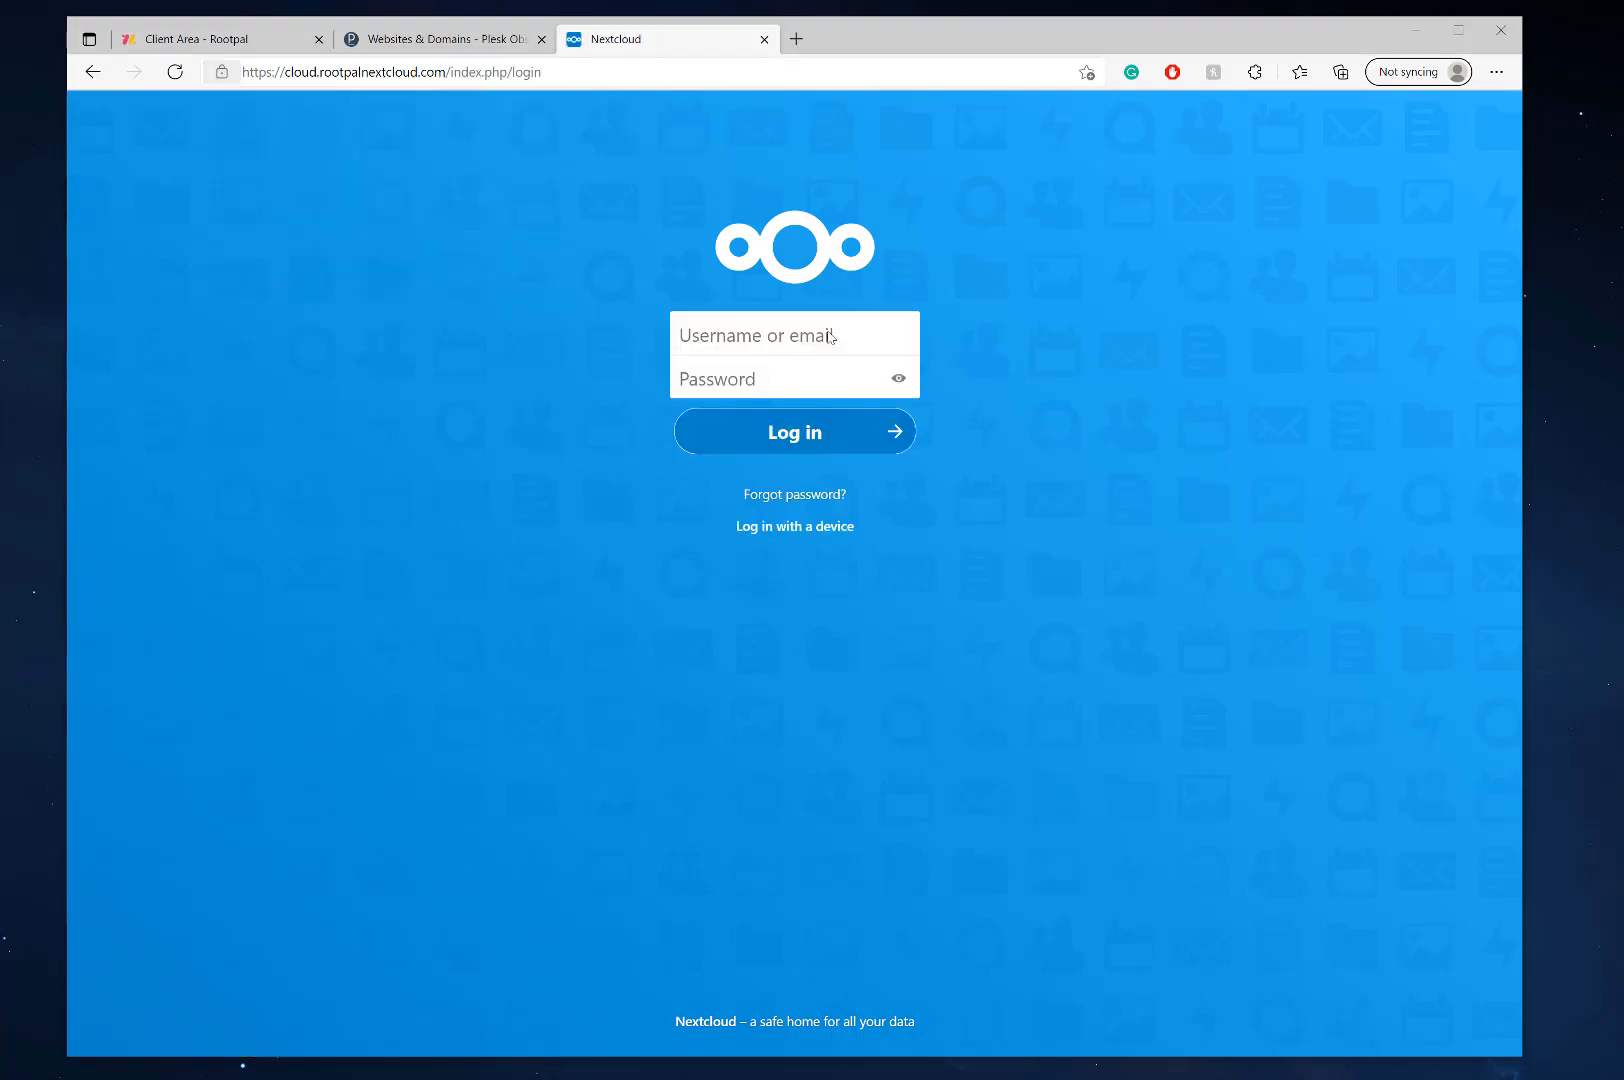
Step: Log in to Nextcloud with the saved credentials and reach the Hello dashboard
click(794, 334)
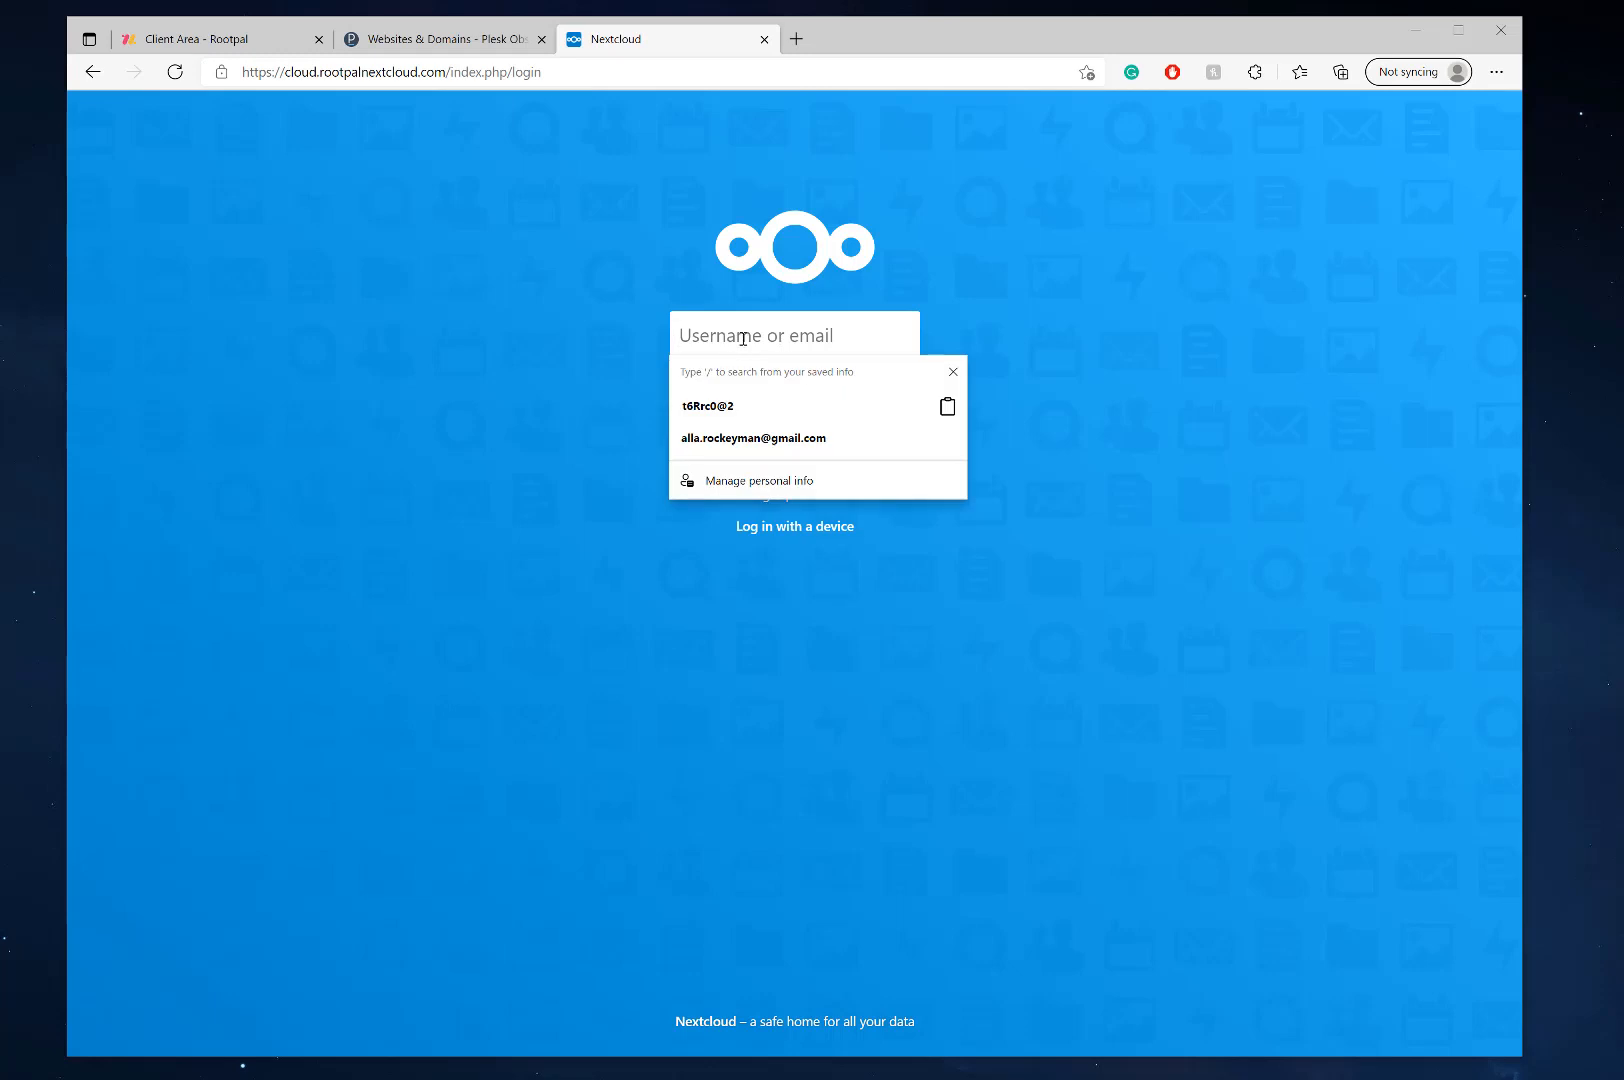
click(794, 432)
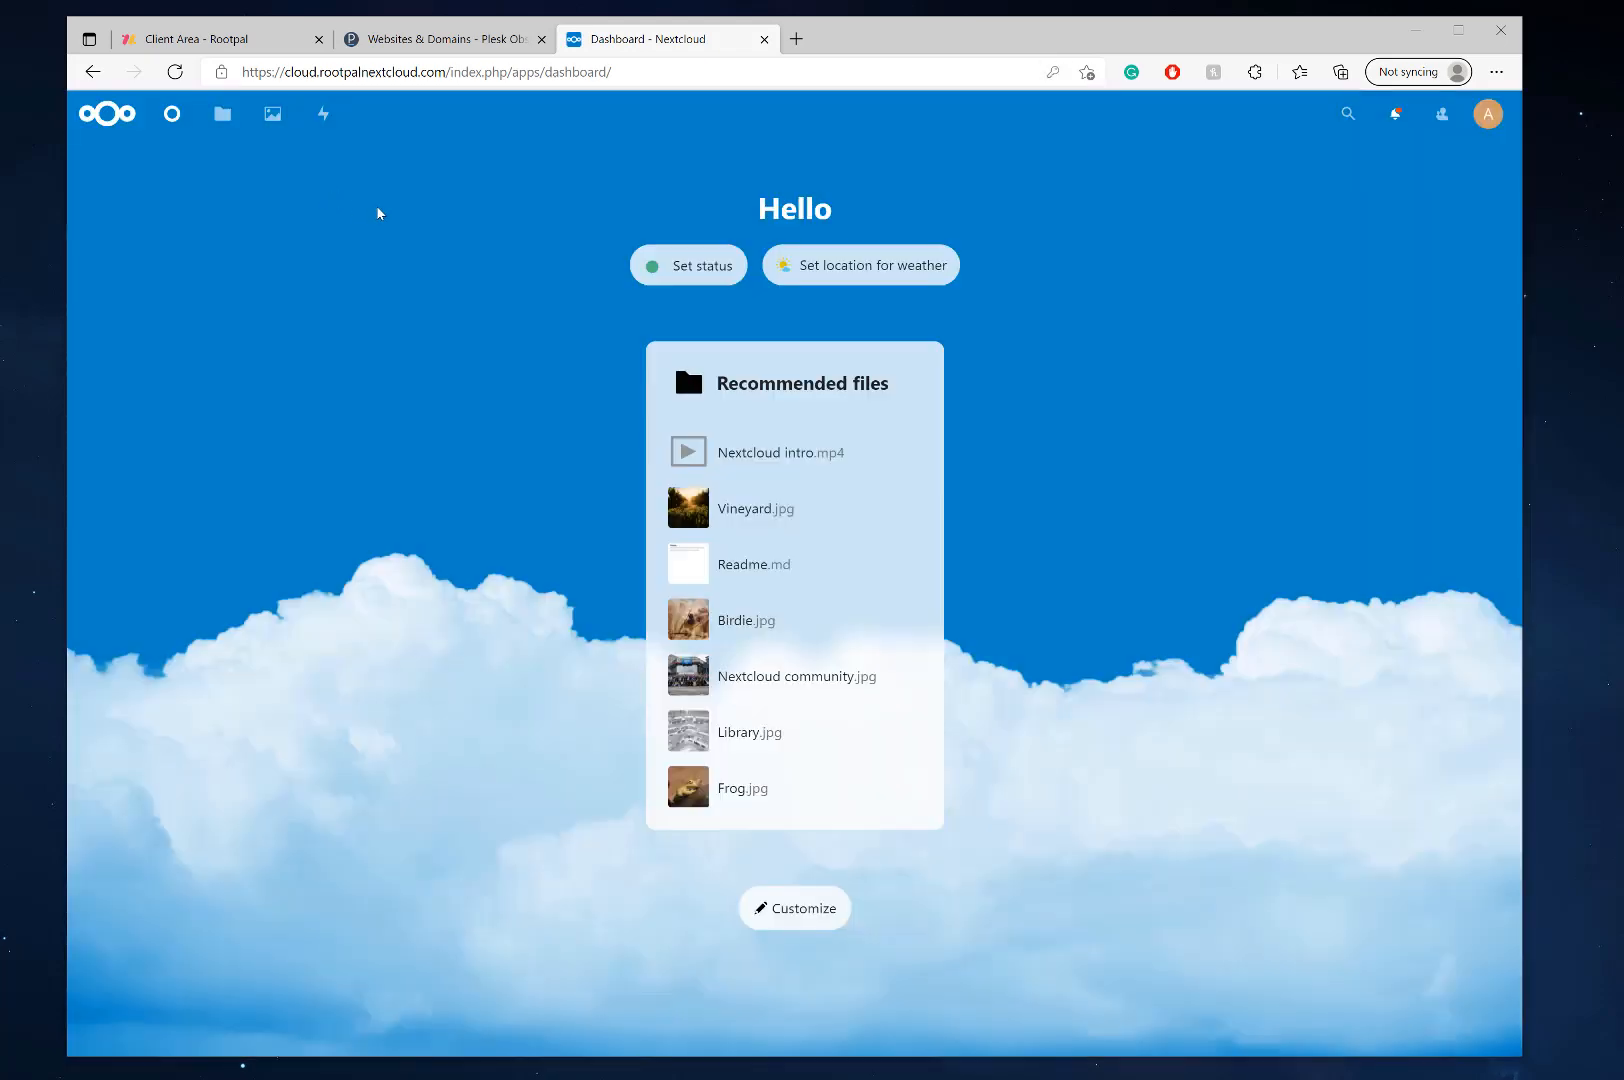
mouse_move(220, 114)
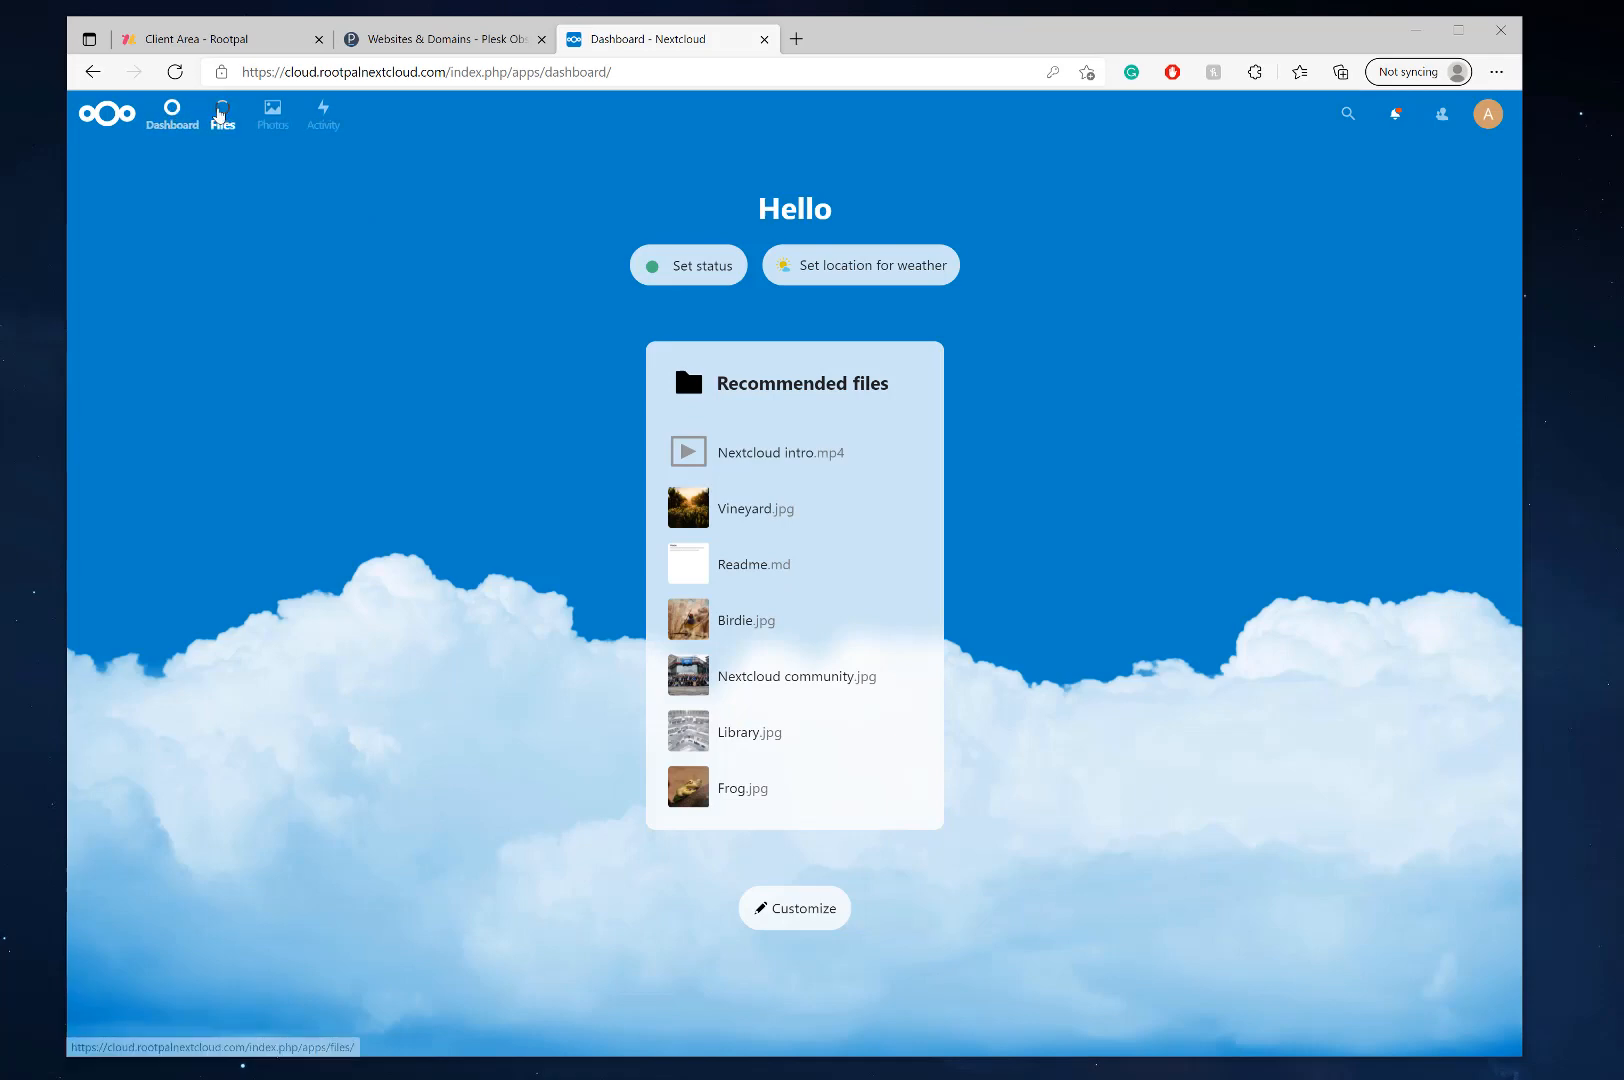